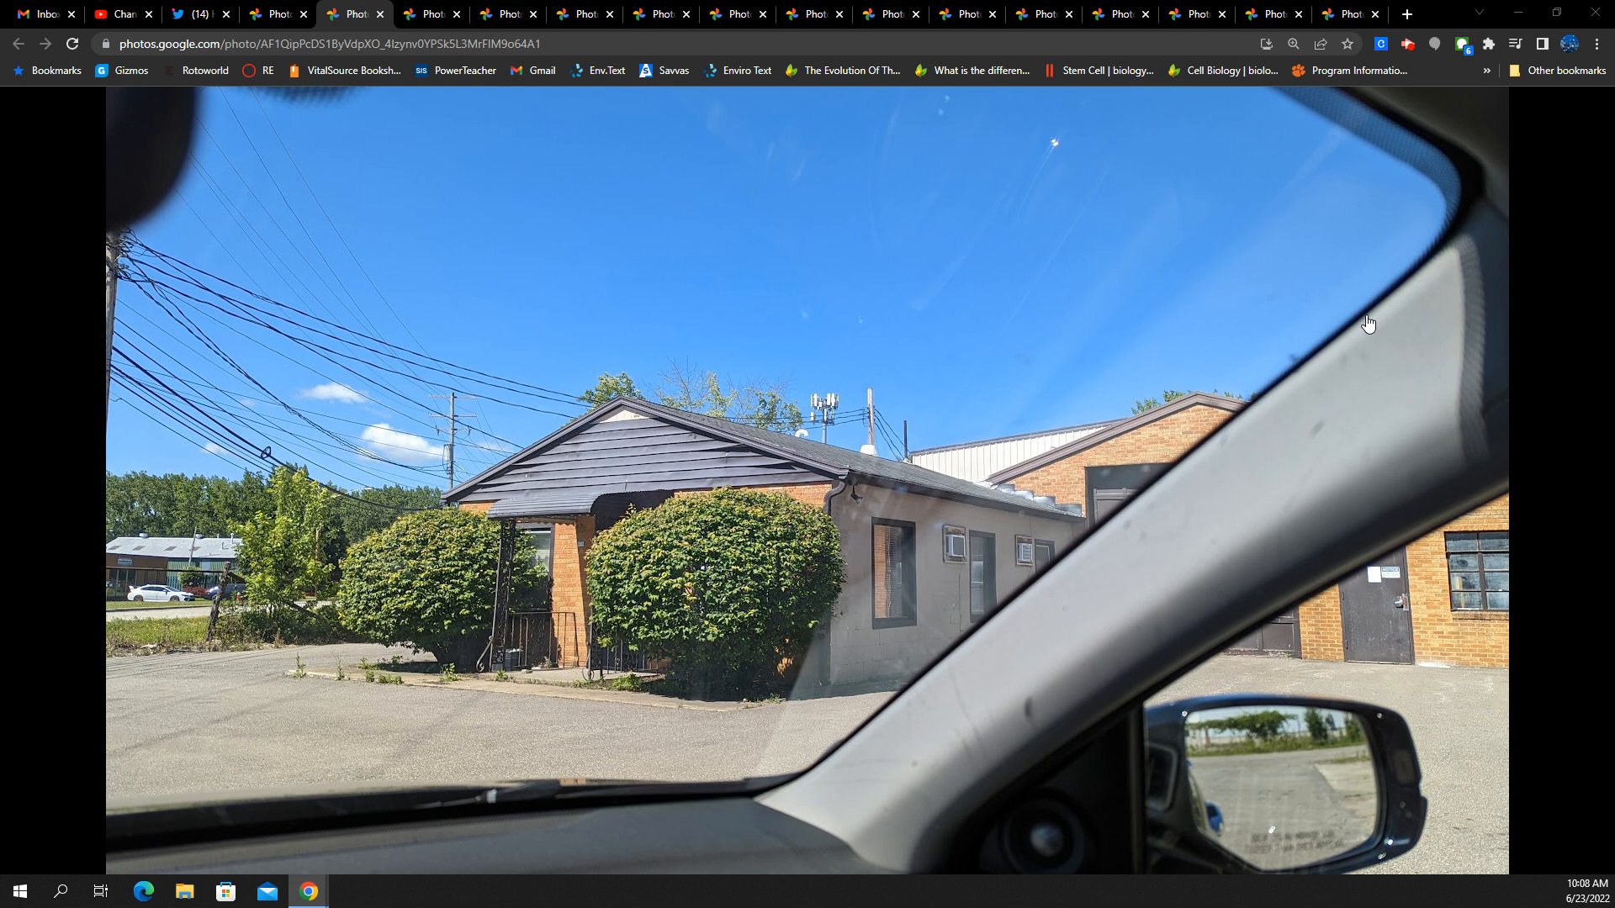
mouse_move(824, 458)
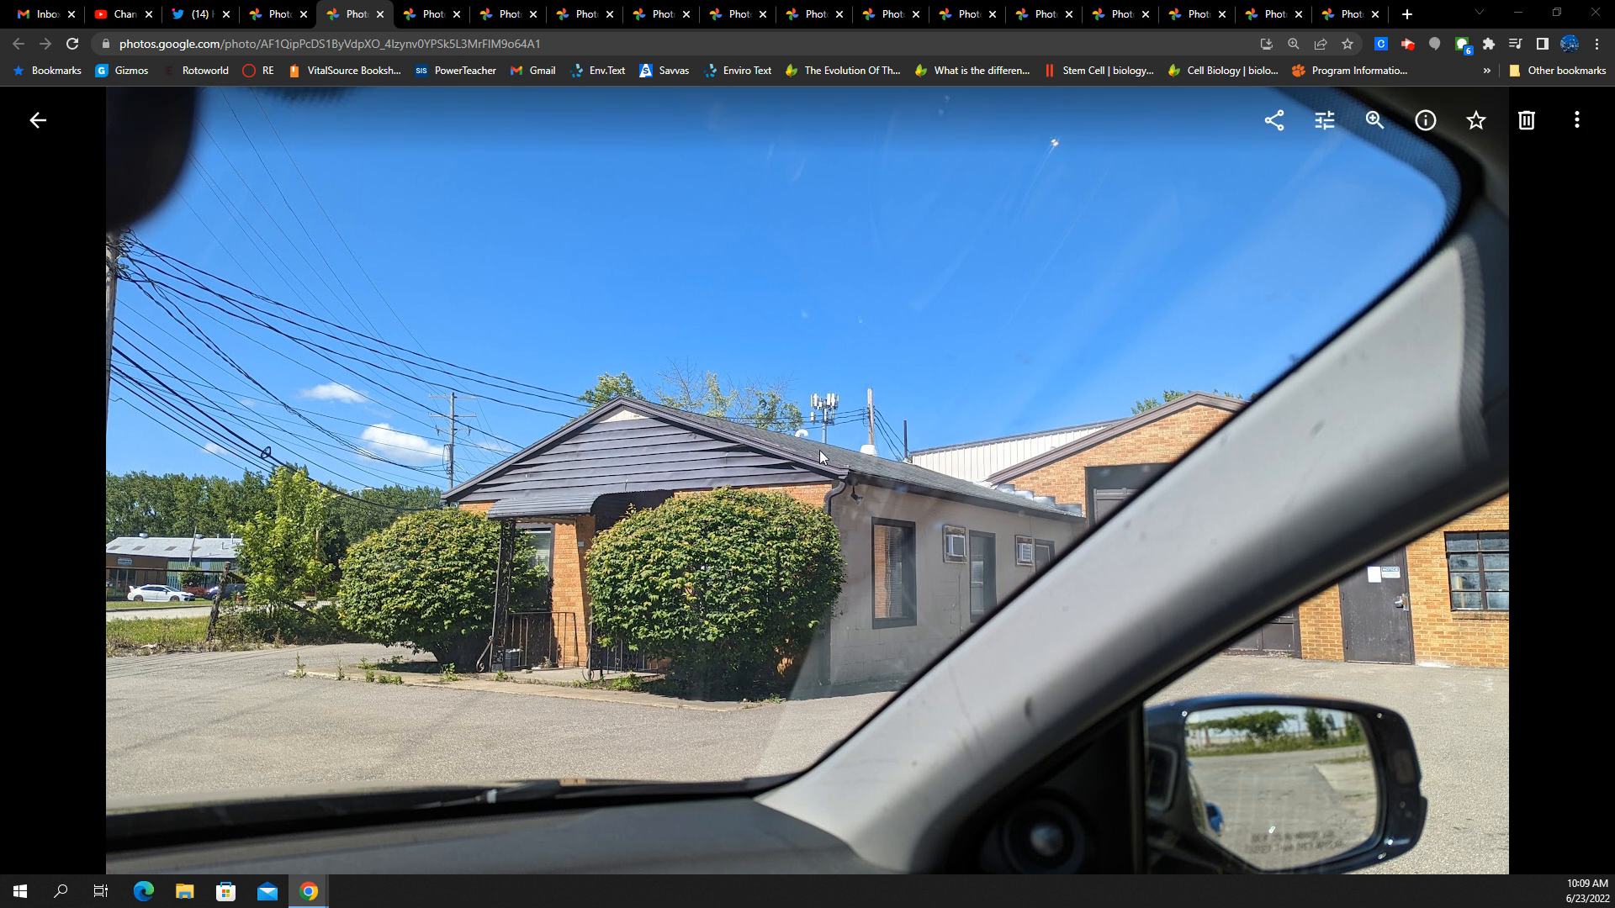
mouse_move(740, 530)
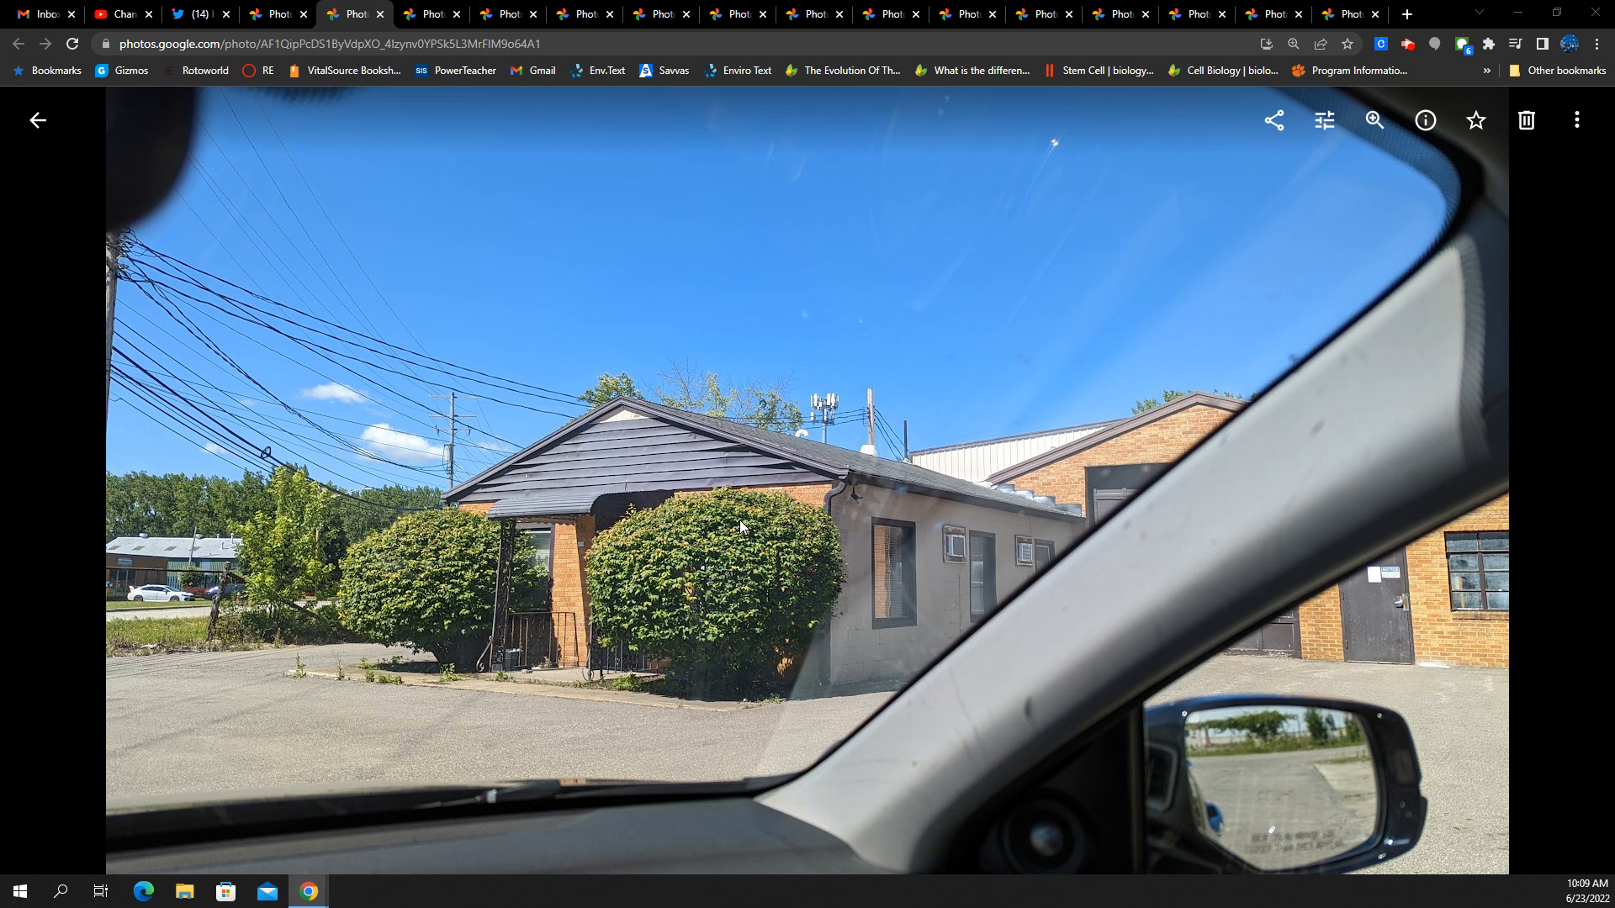
mouse_move(764, 454)
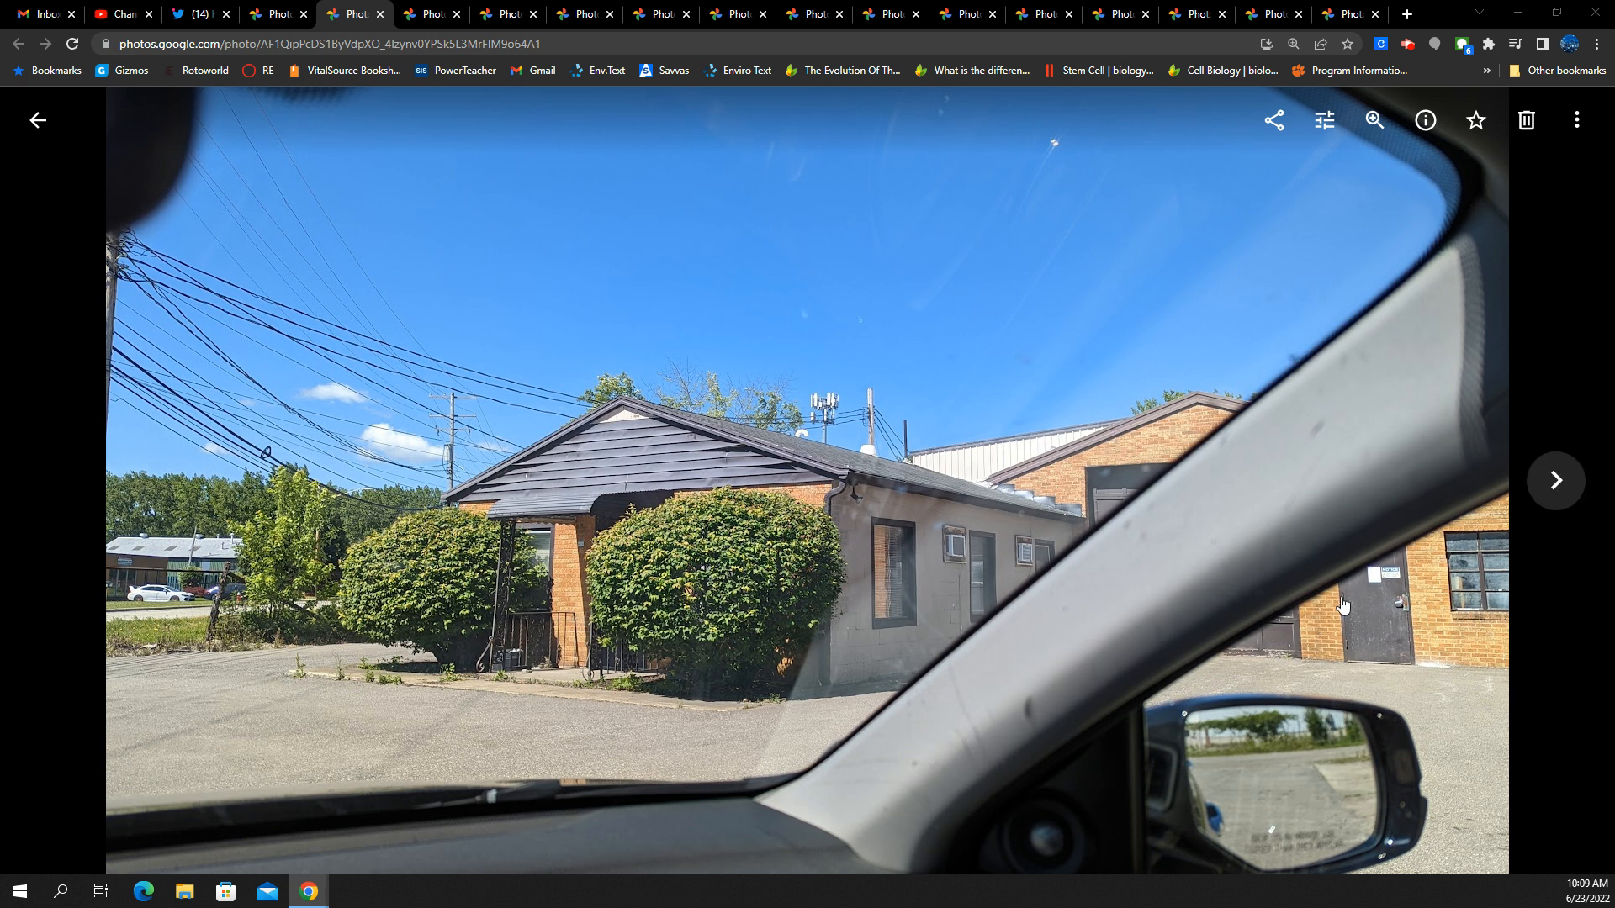
mouse_move(891, 852)
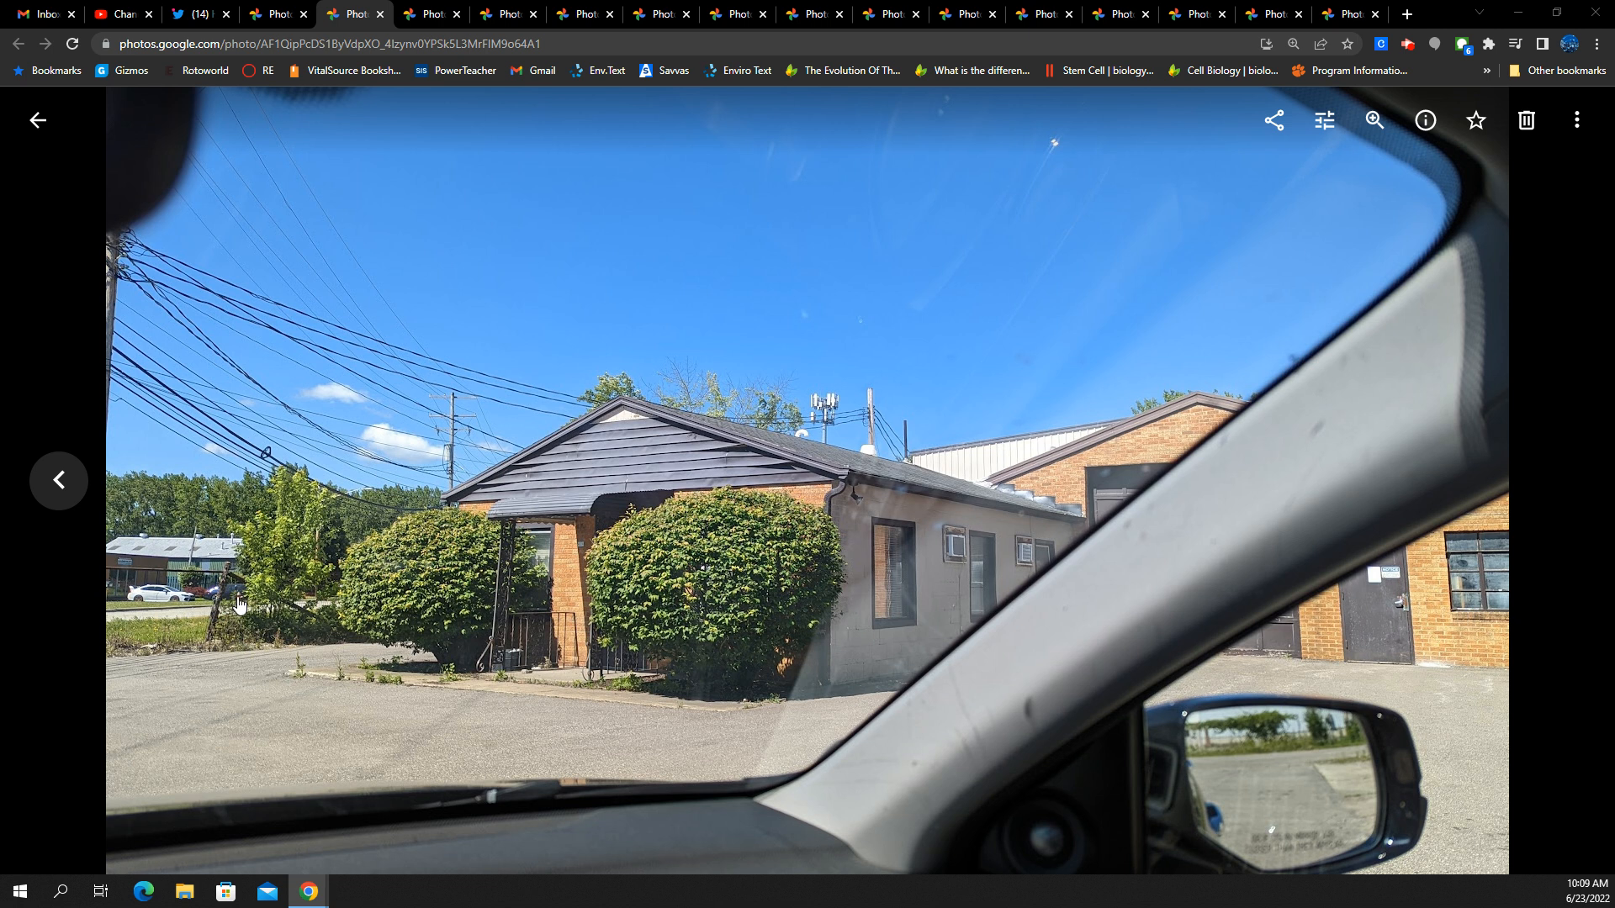
mouse_move(809, 447)
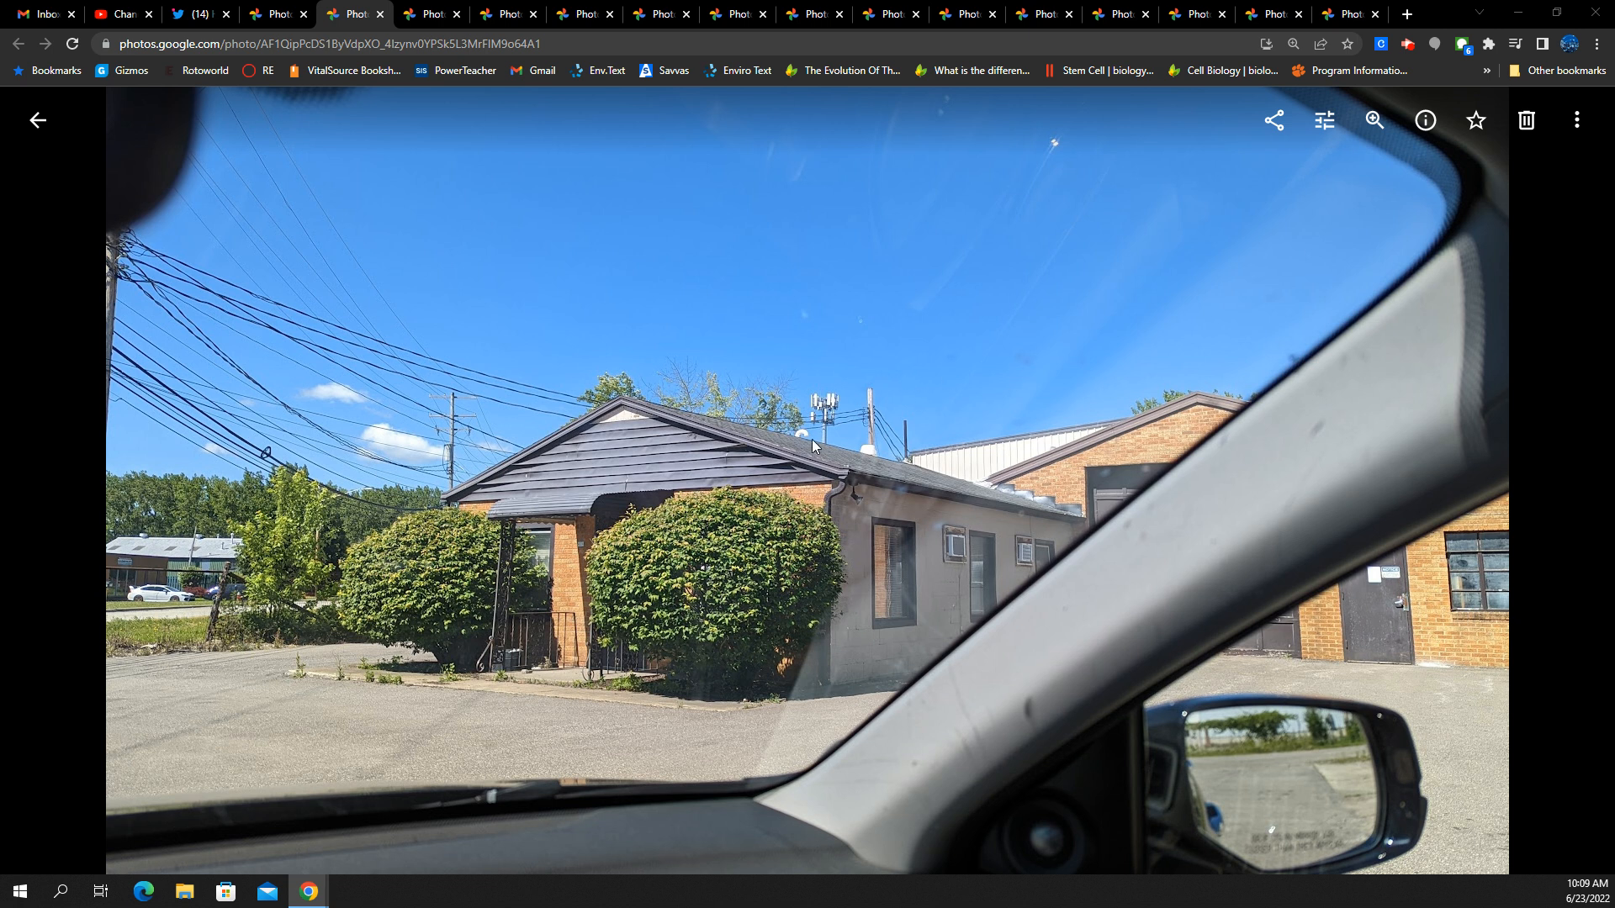
mouse_move(356, 325)
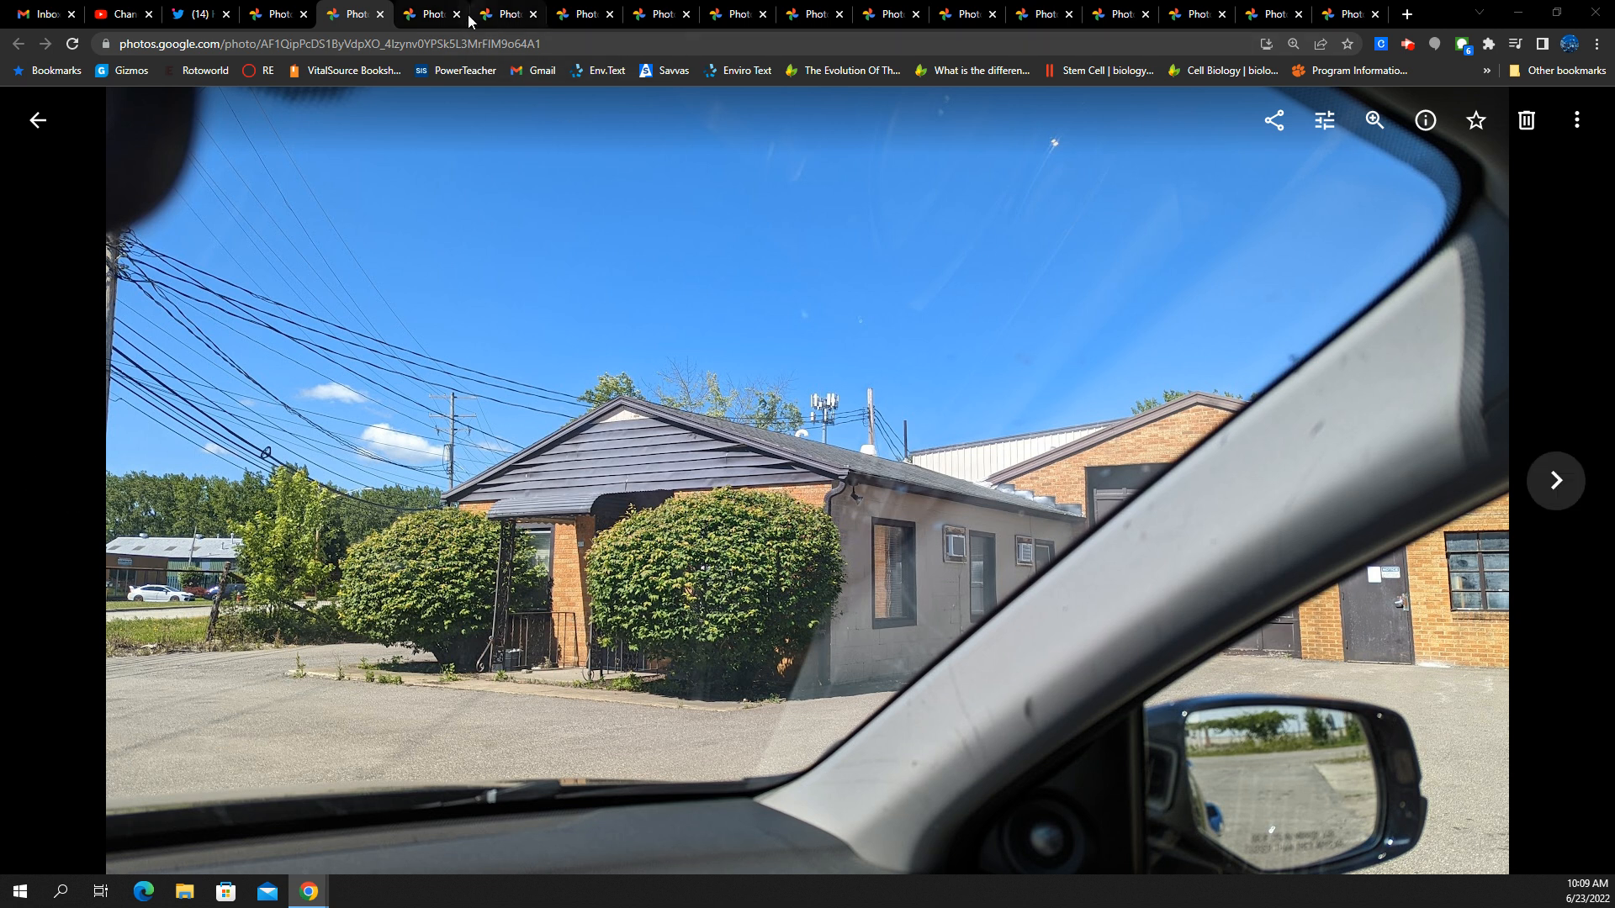
Switch to the closer photo of the brick building's roof with the cell tower behind it
left_click(1556, 481)
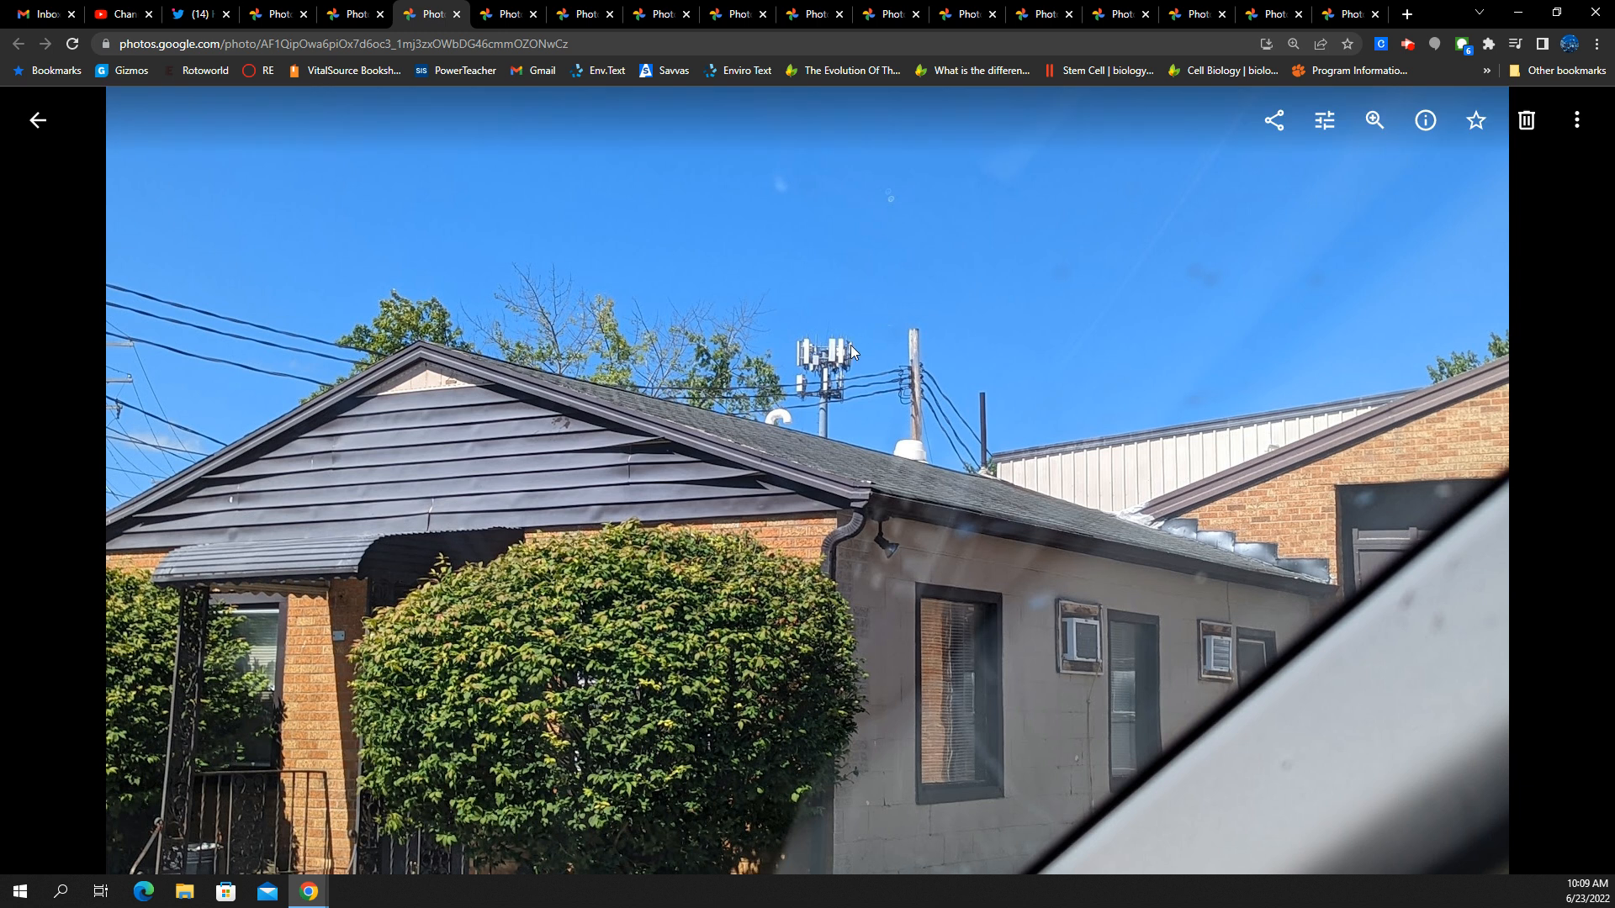
mouse_move(821, 358)
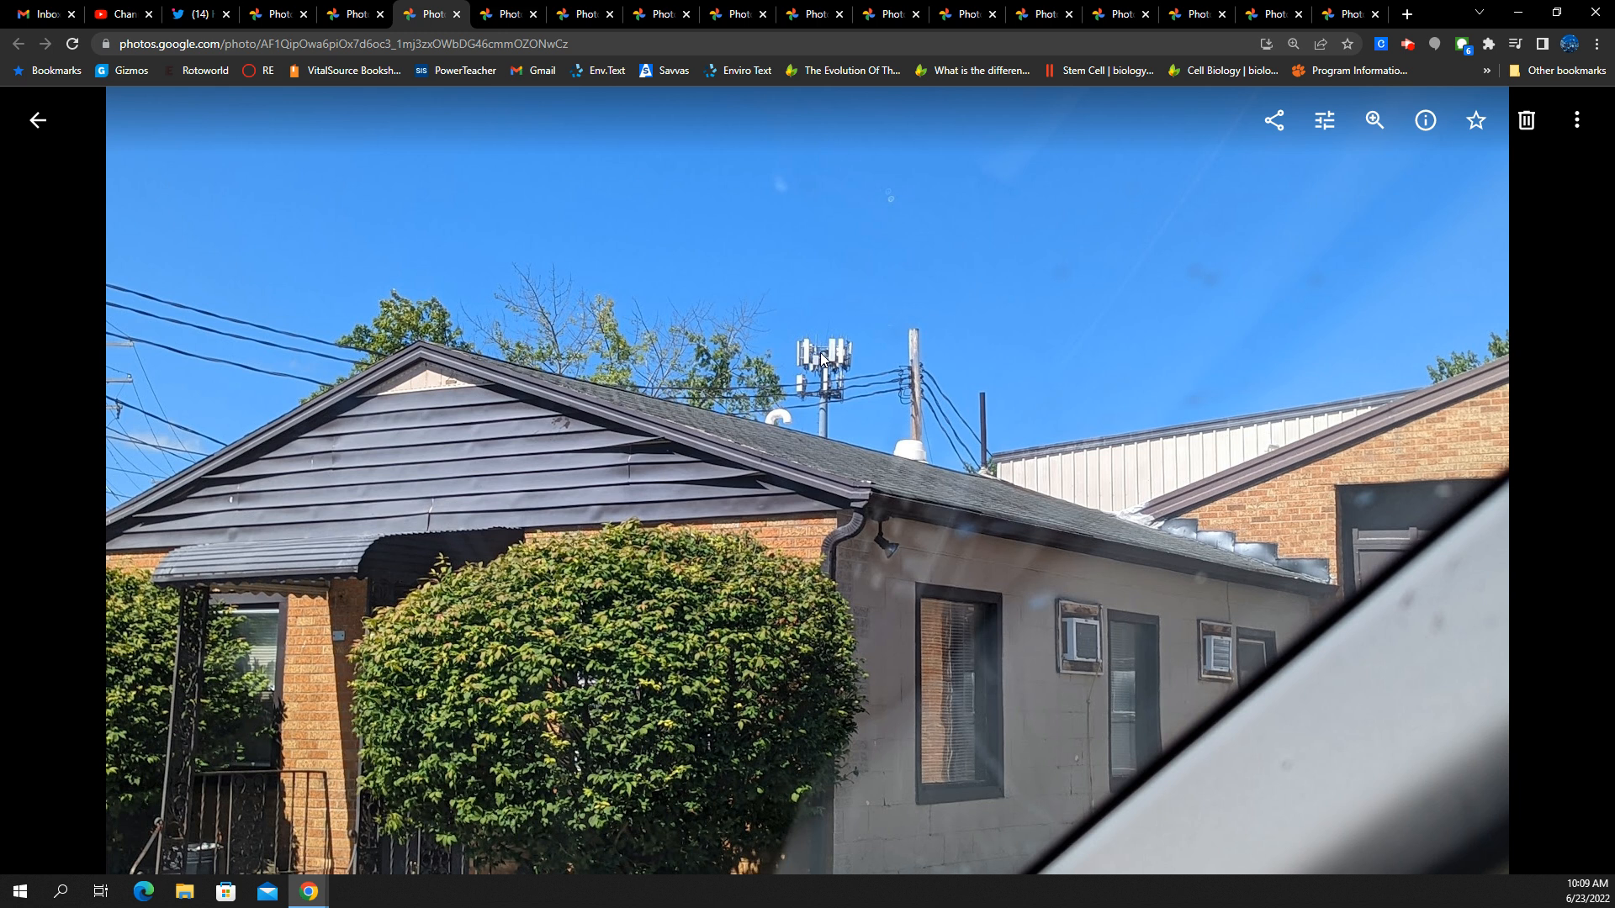
mouse_move(820, 366)
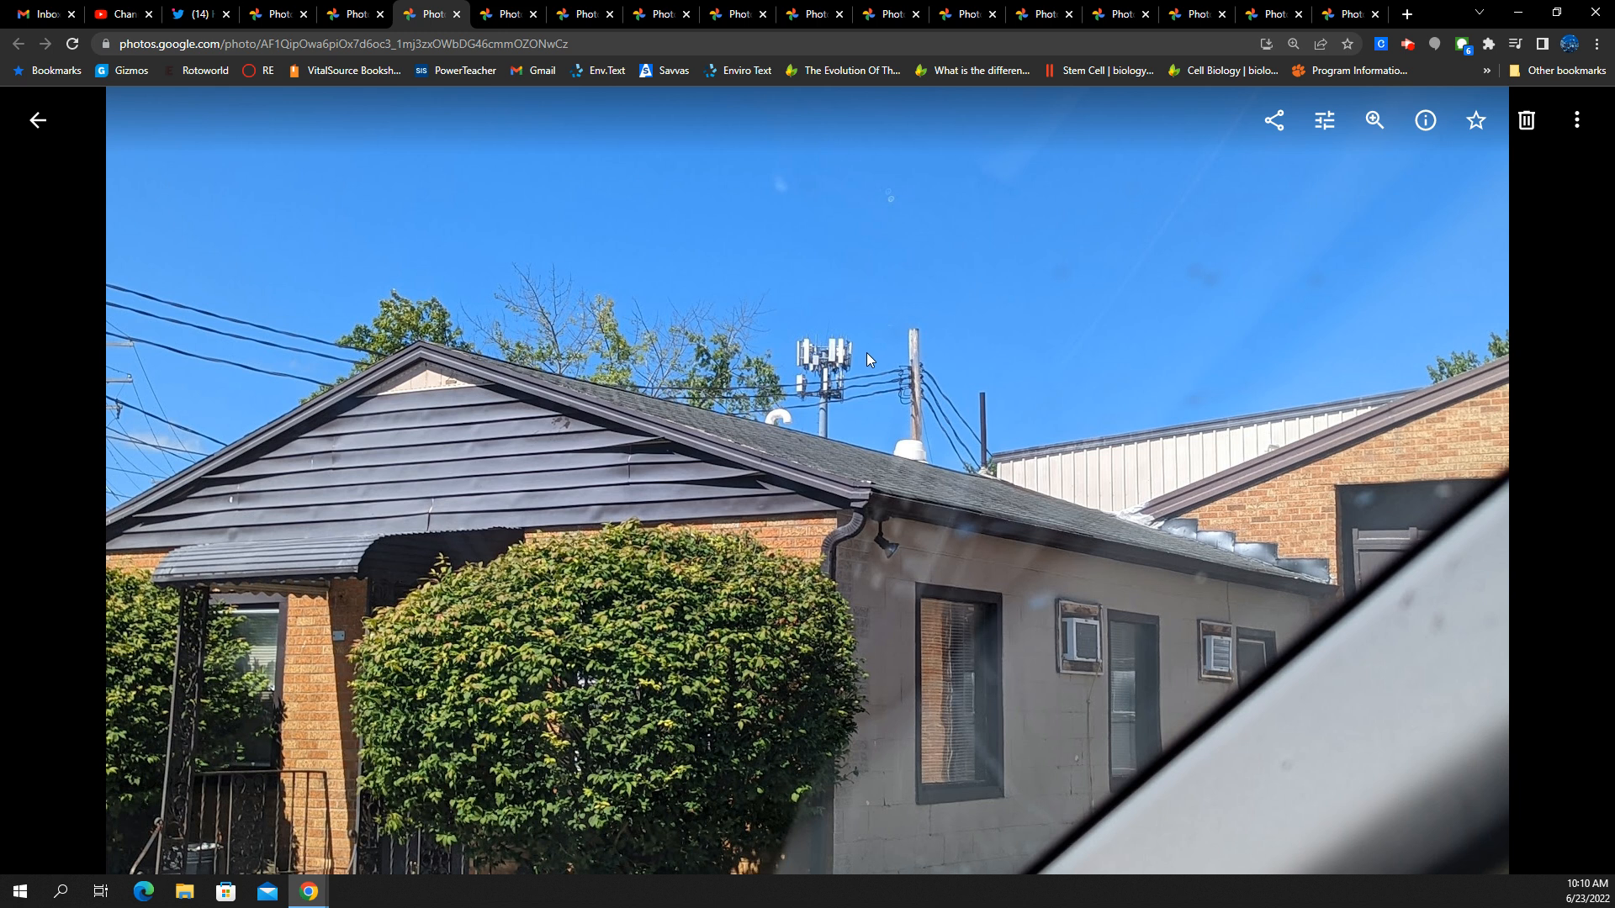
mouse_move(844, 353)
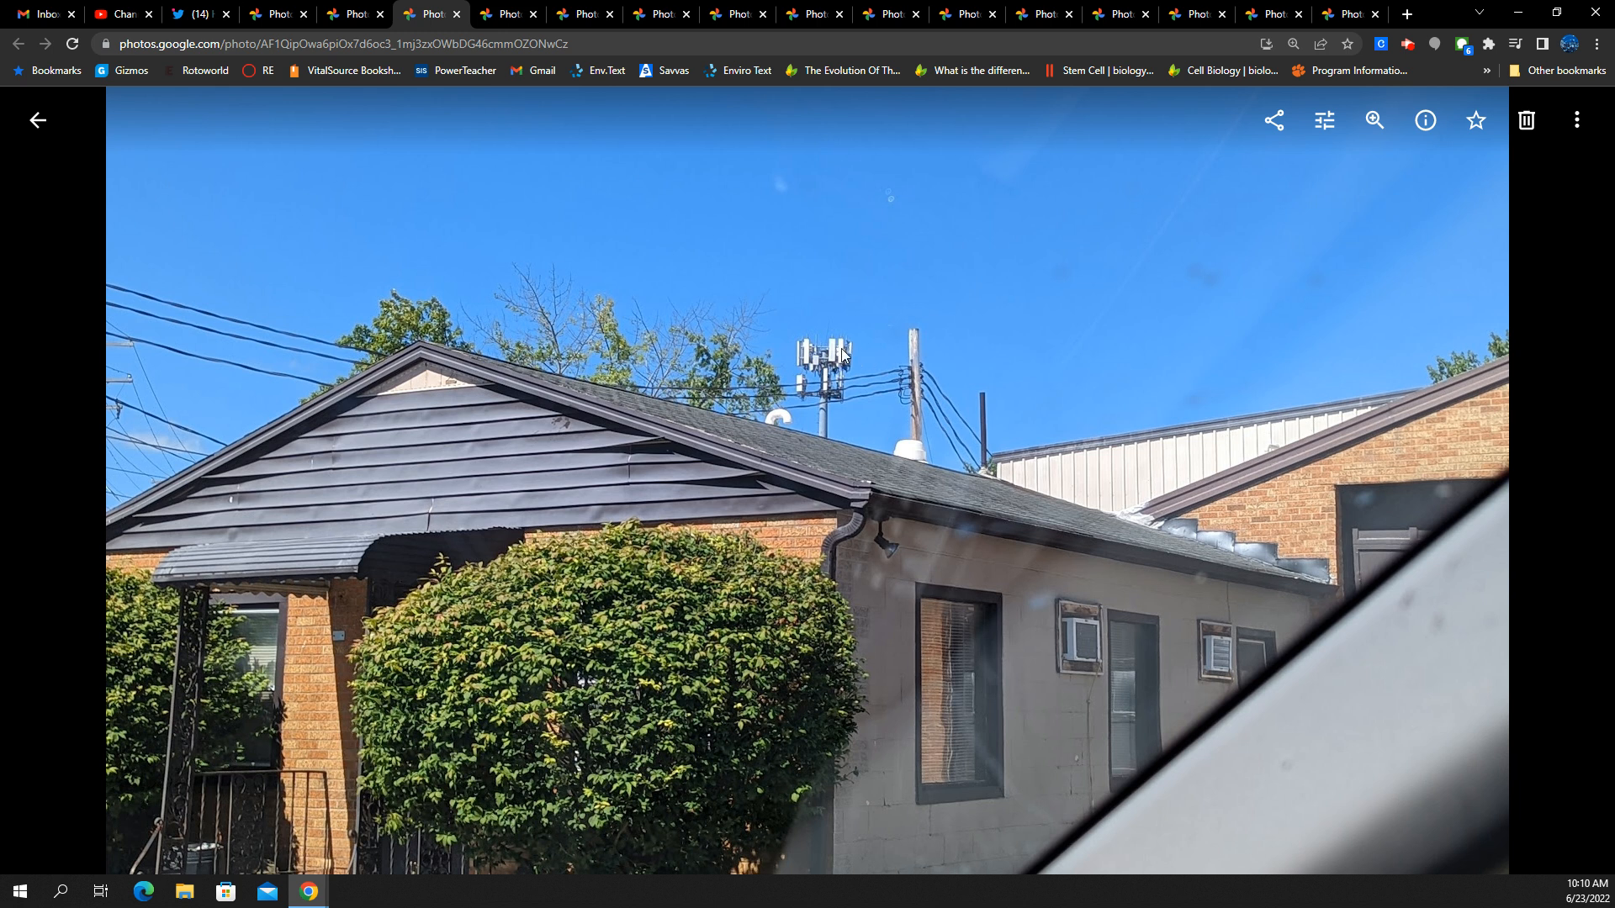
mouse_move(817, 374)
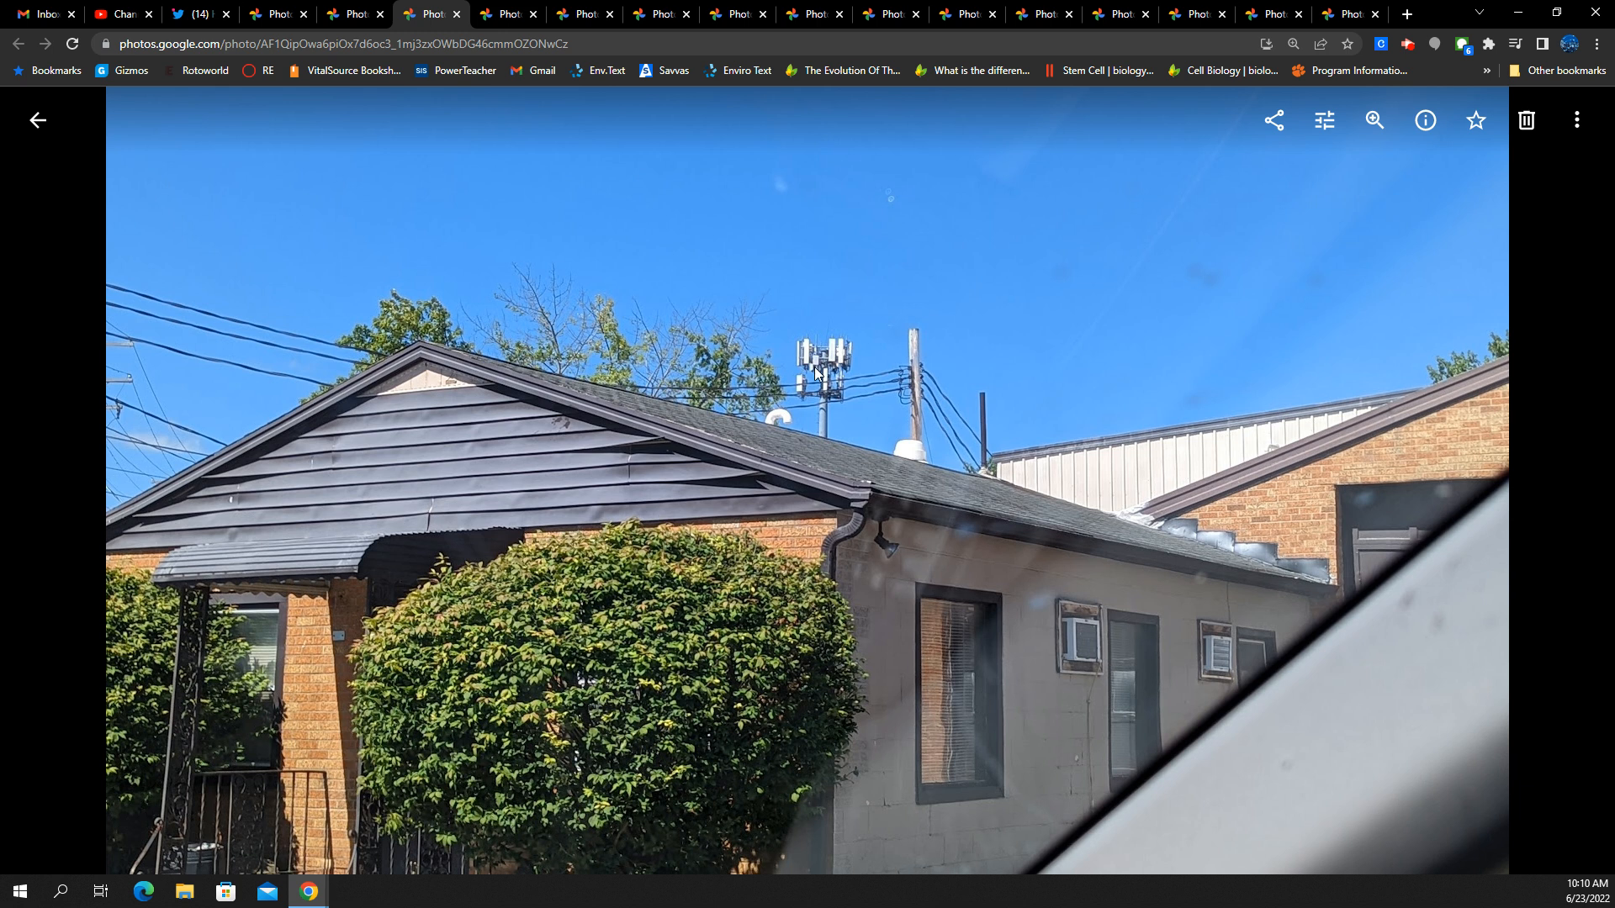
mouse_move(808, 361)
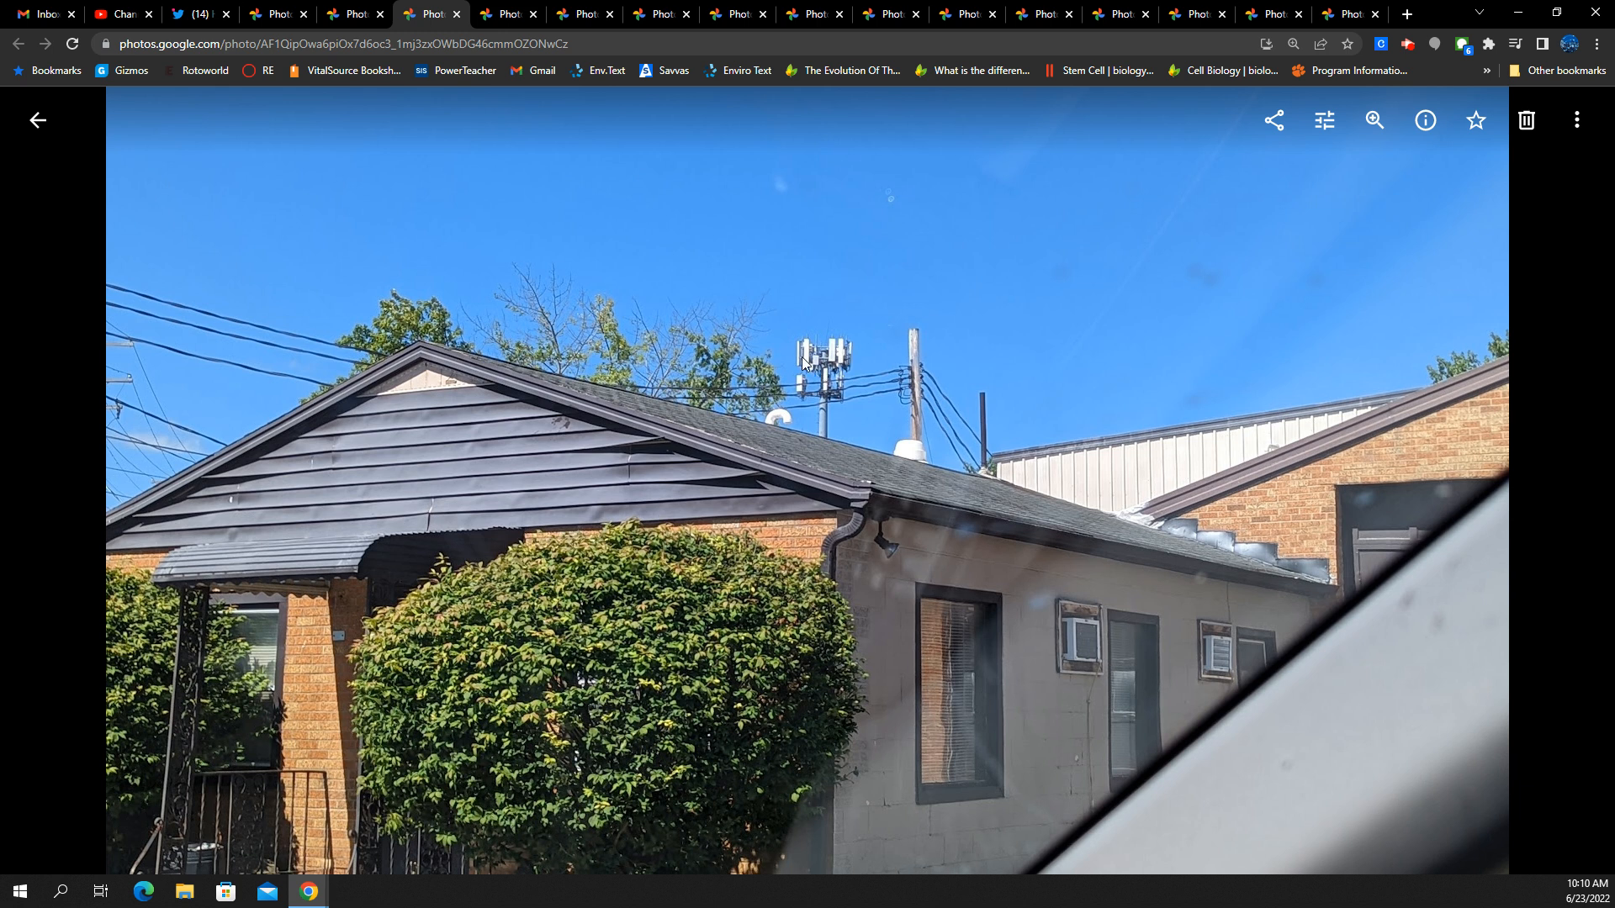
mouse_move(815, 383)
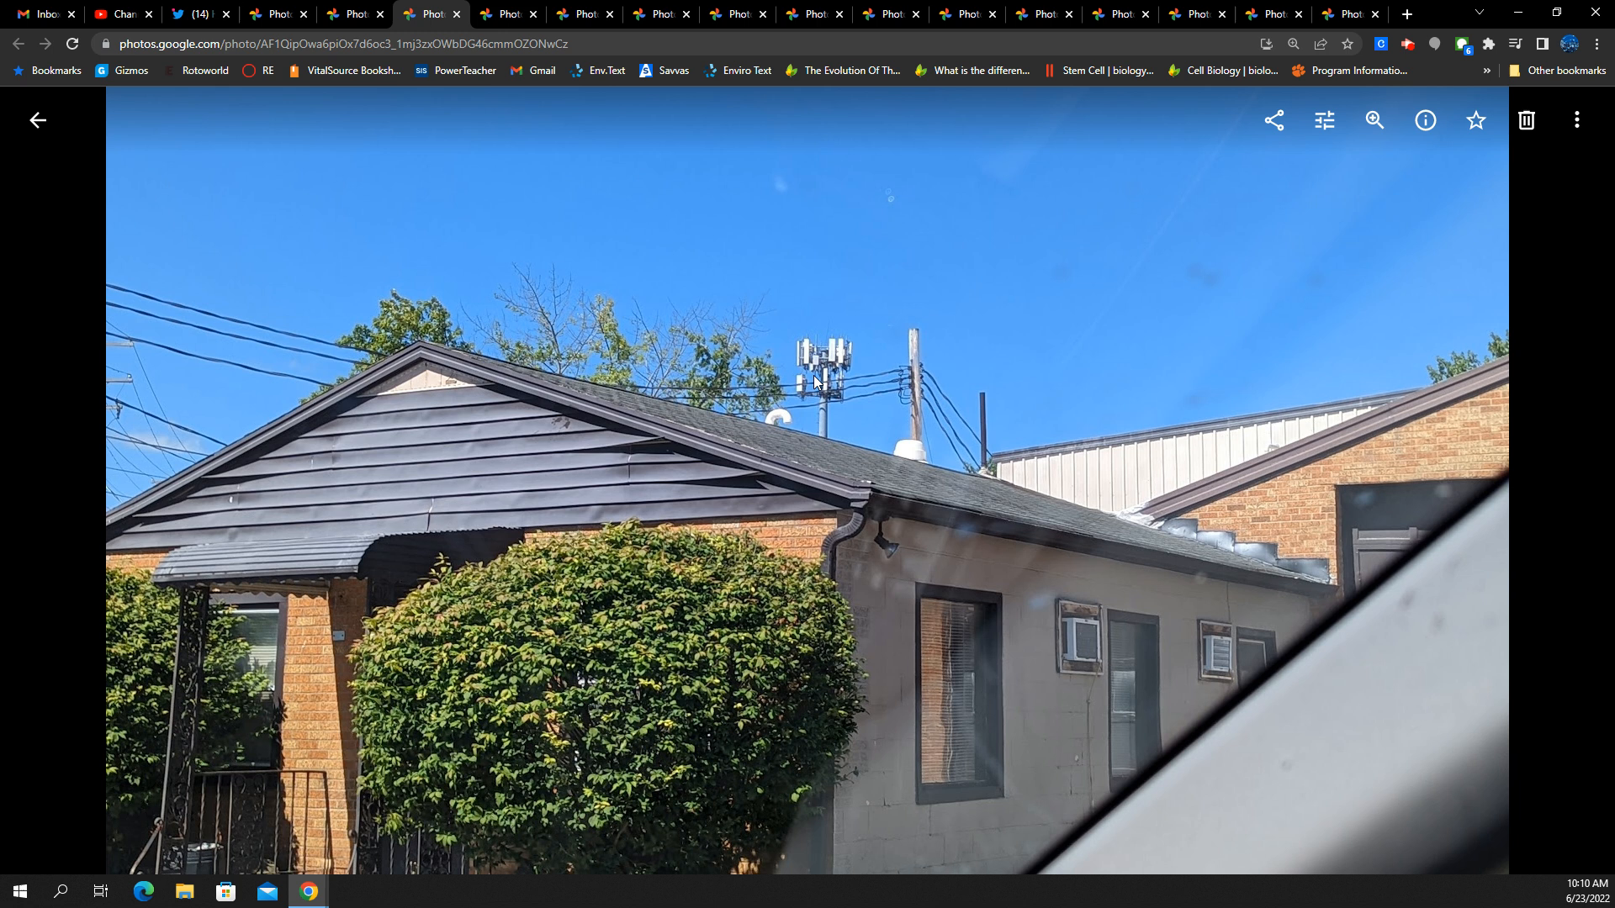
mouse_move(1060, 545)
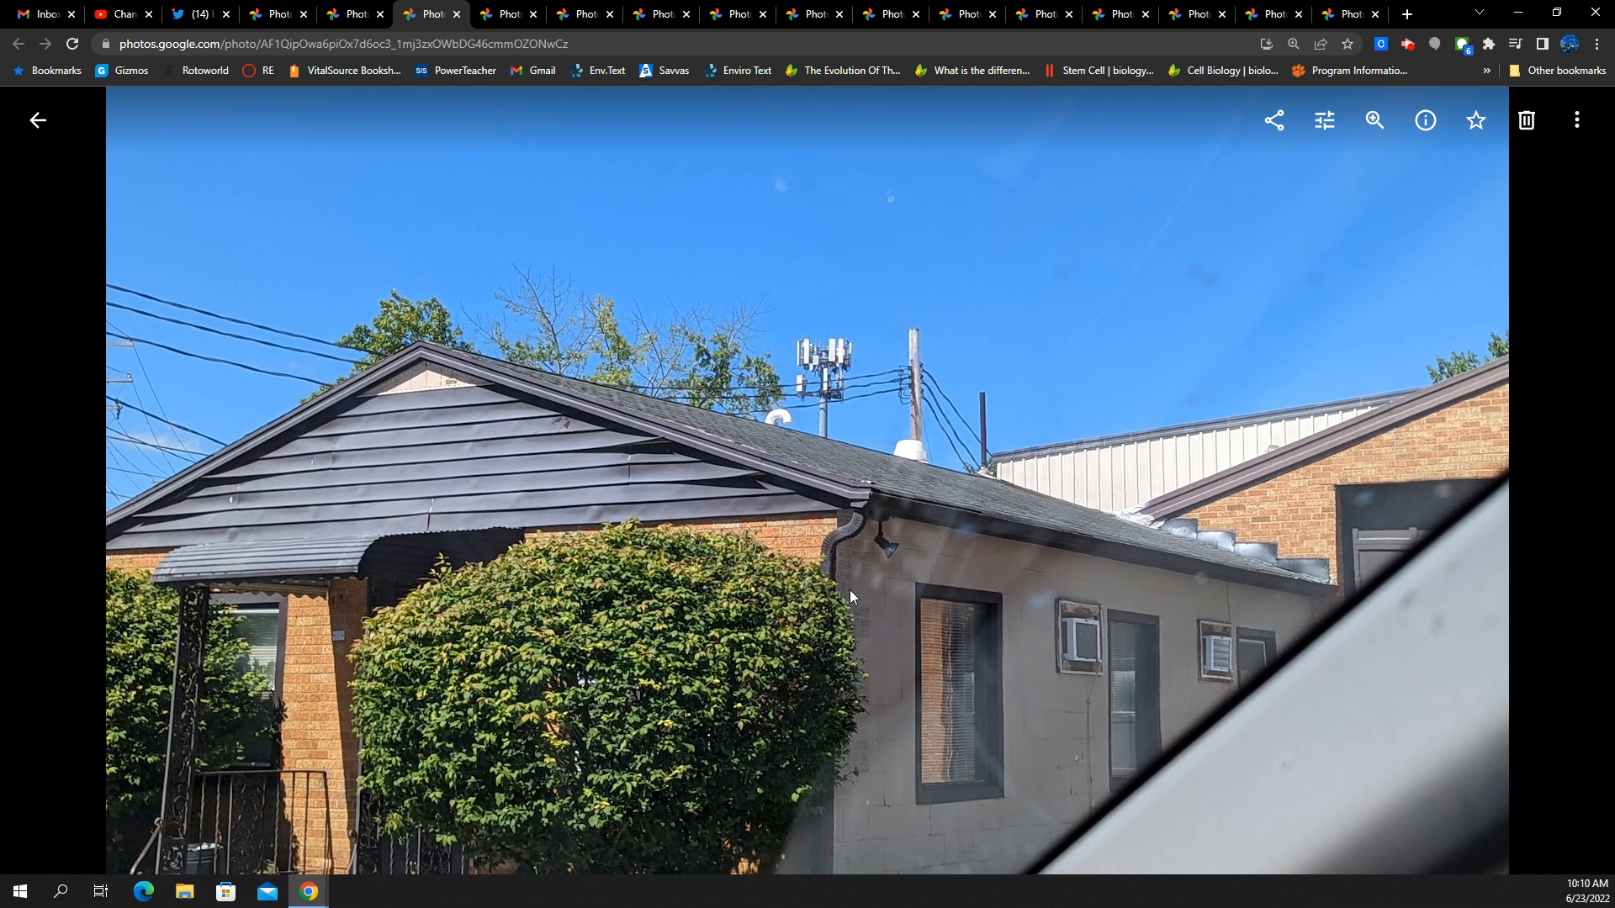
mouse_move(950, 501)
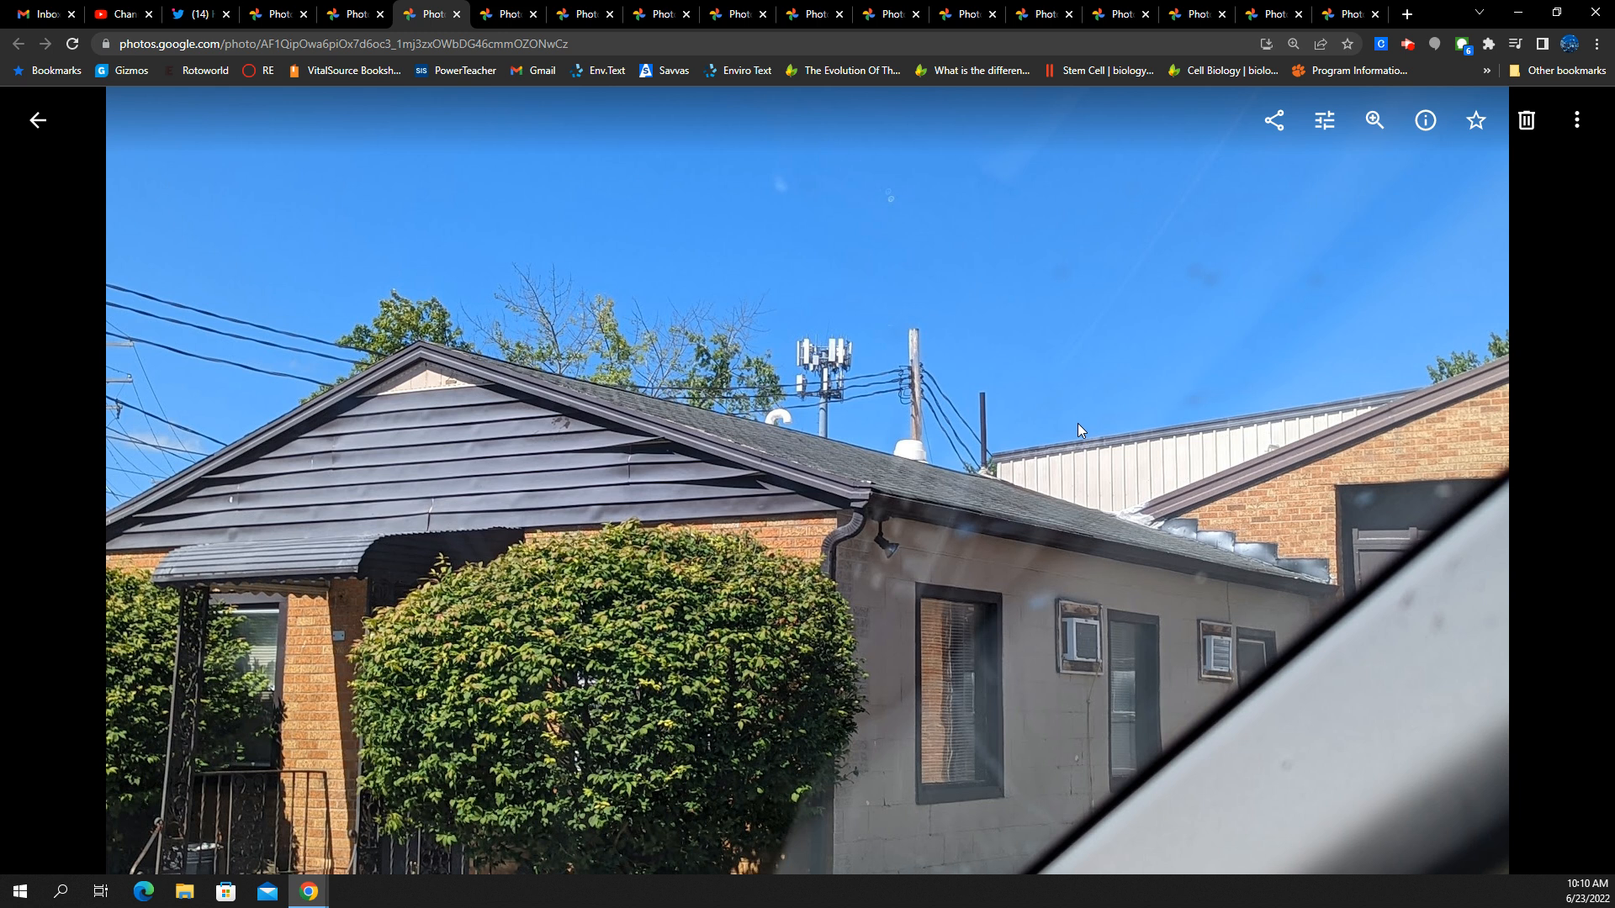
mouse_move(1023, 430)
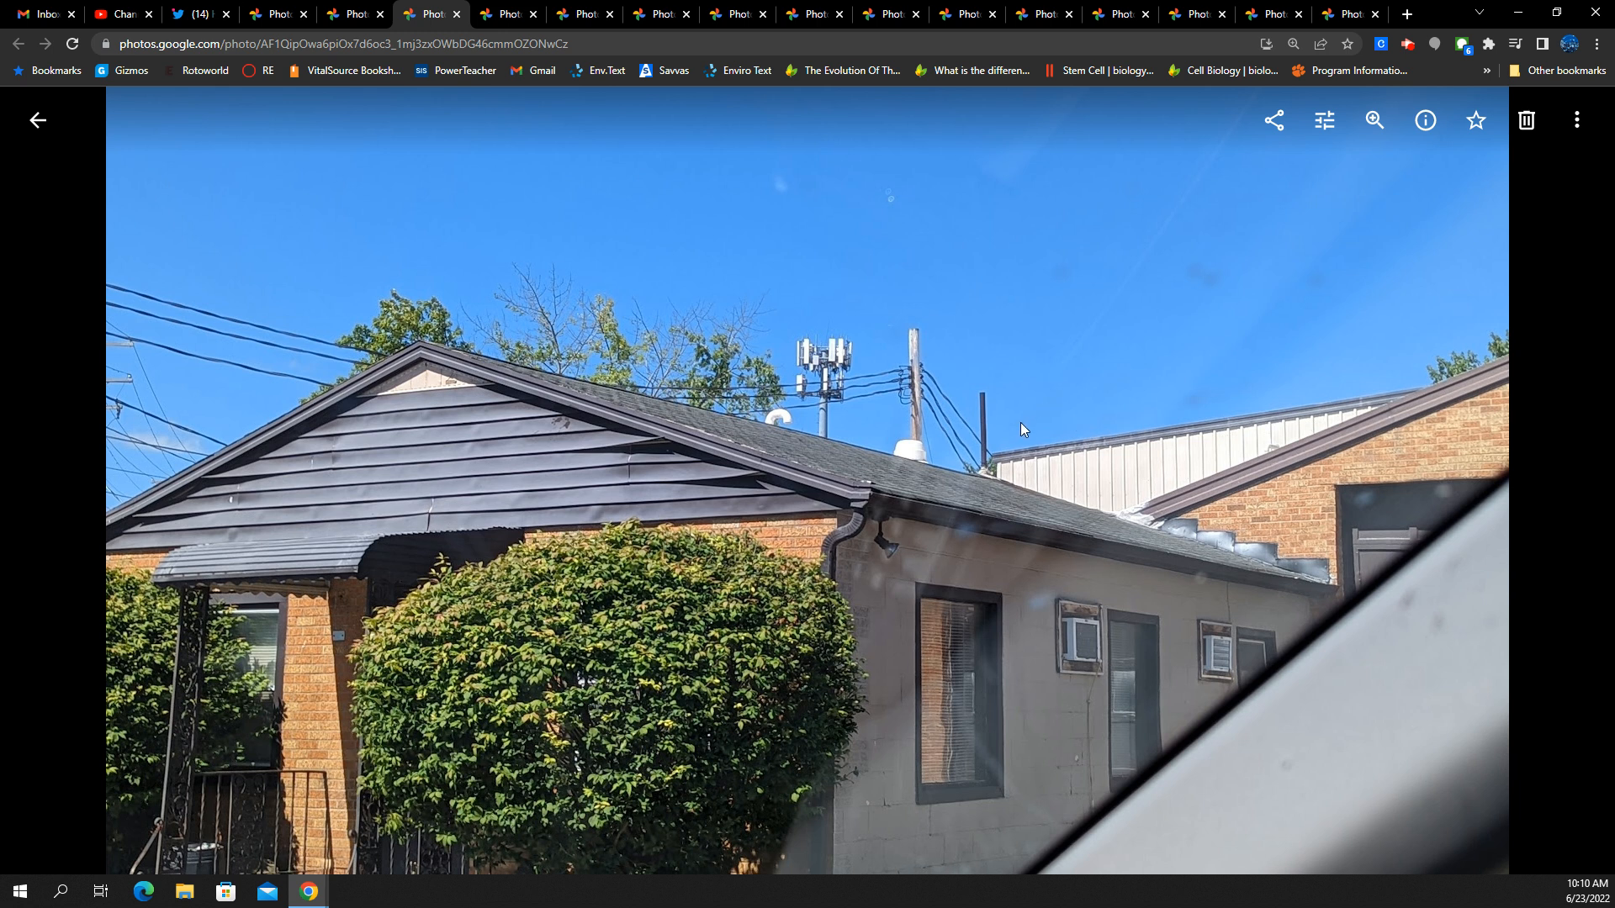
mouse_move(865, 430)
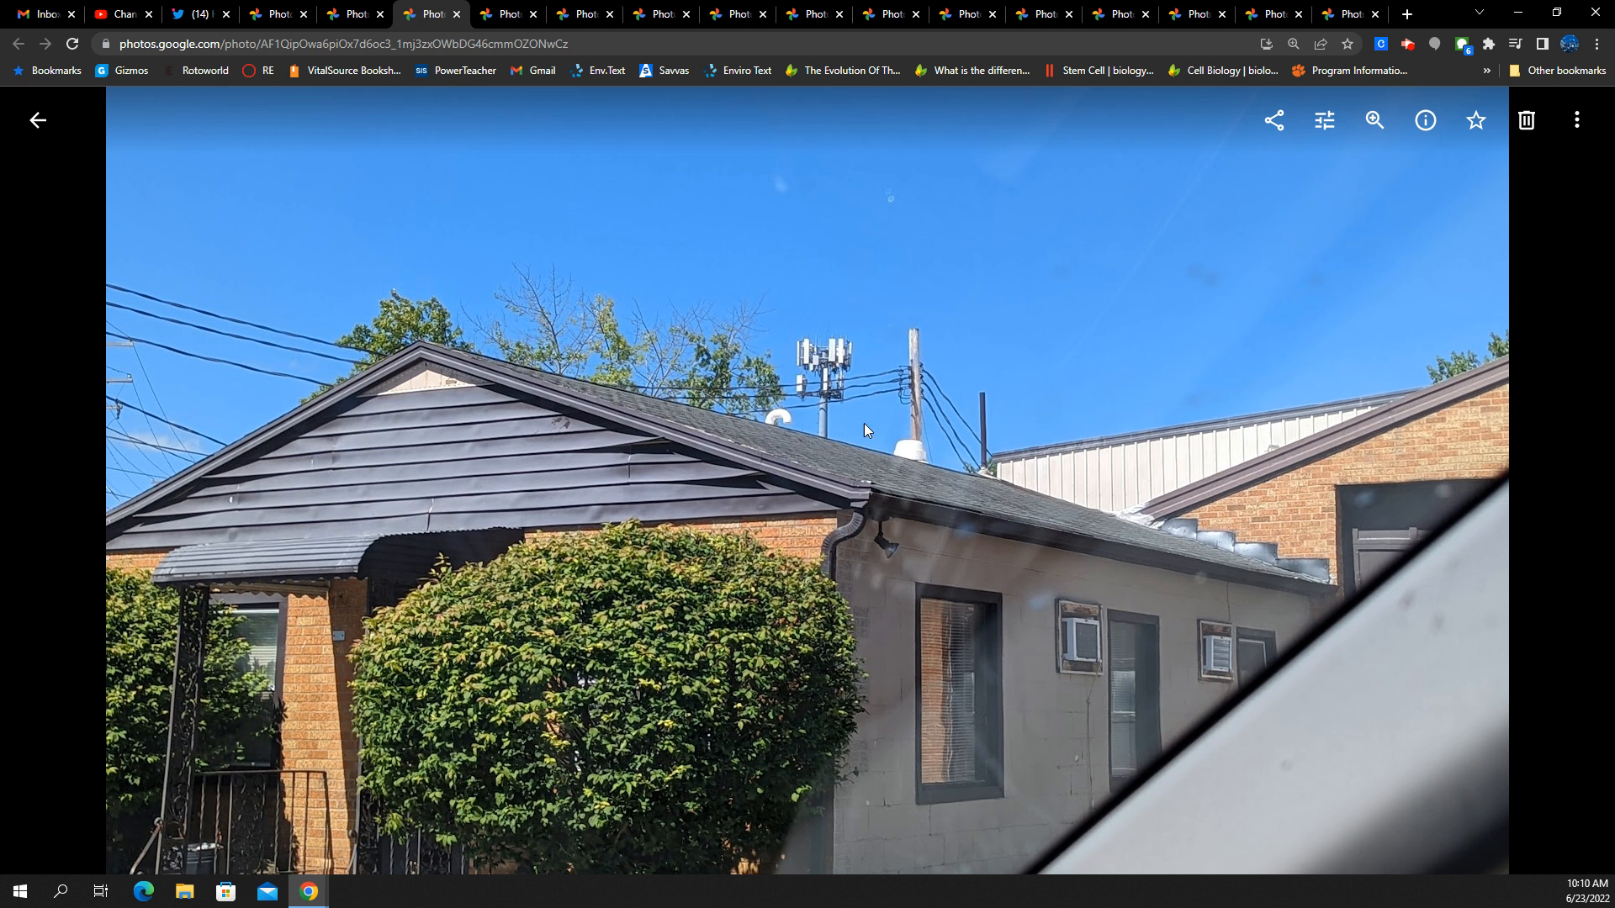
mouse_move(545, 457)
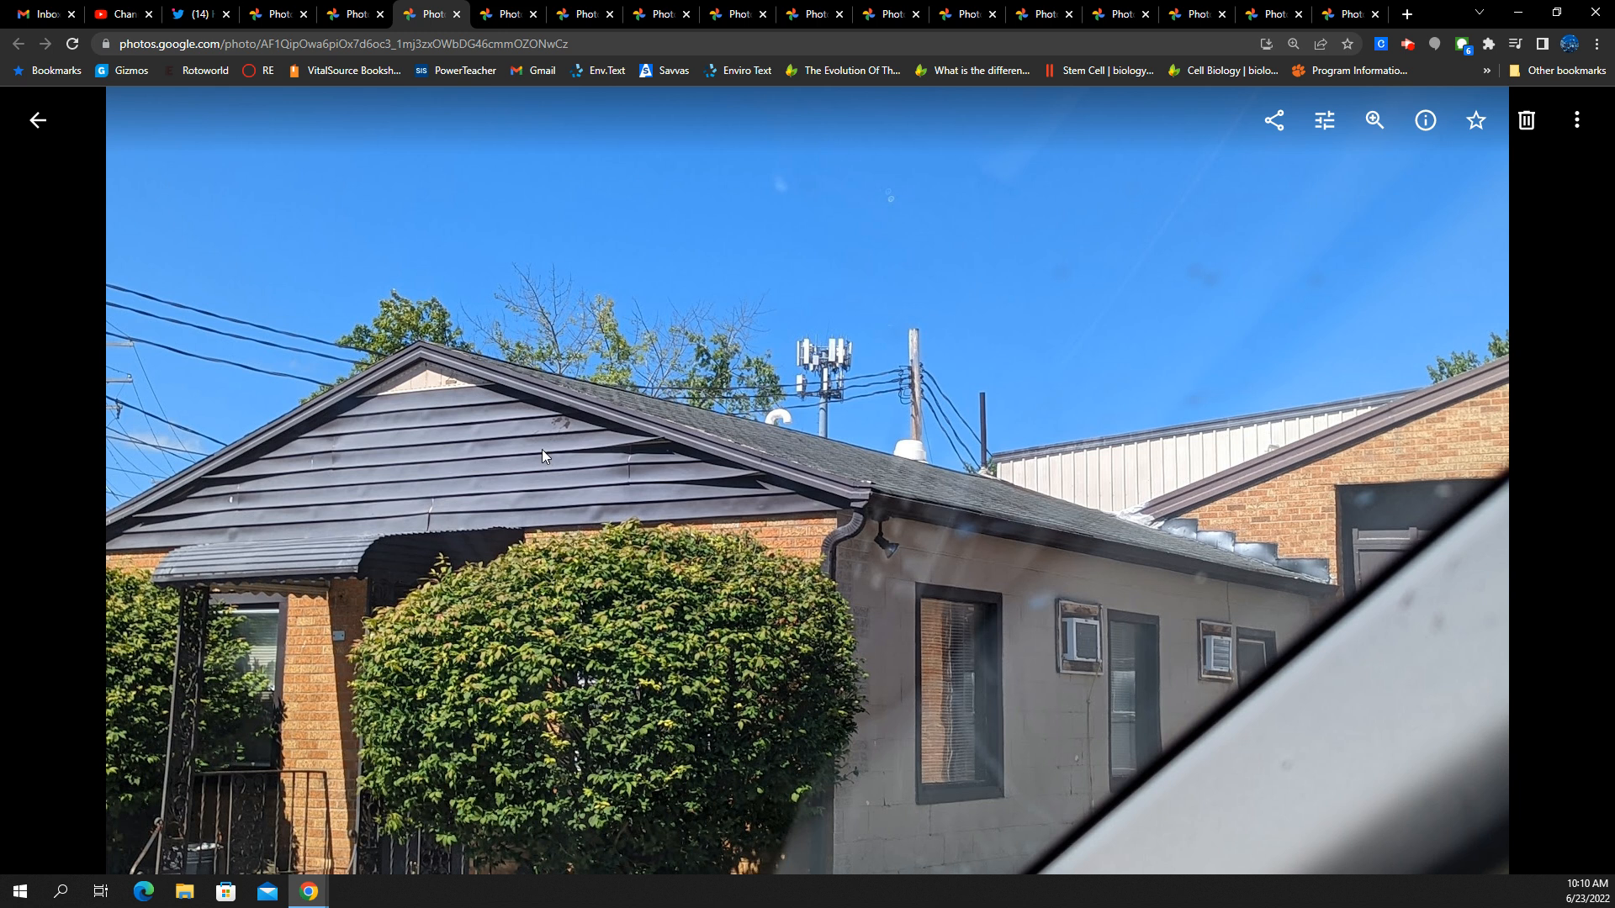
mouse_move(479, 505)
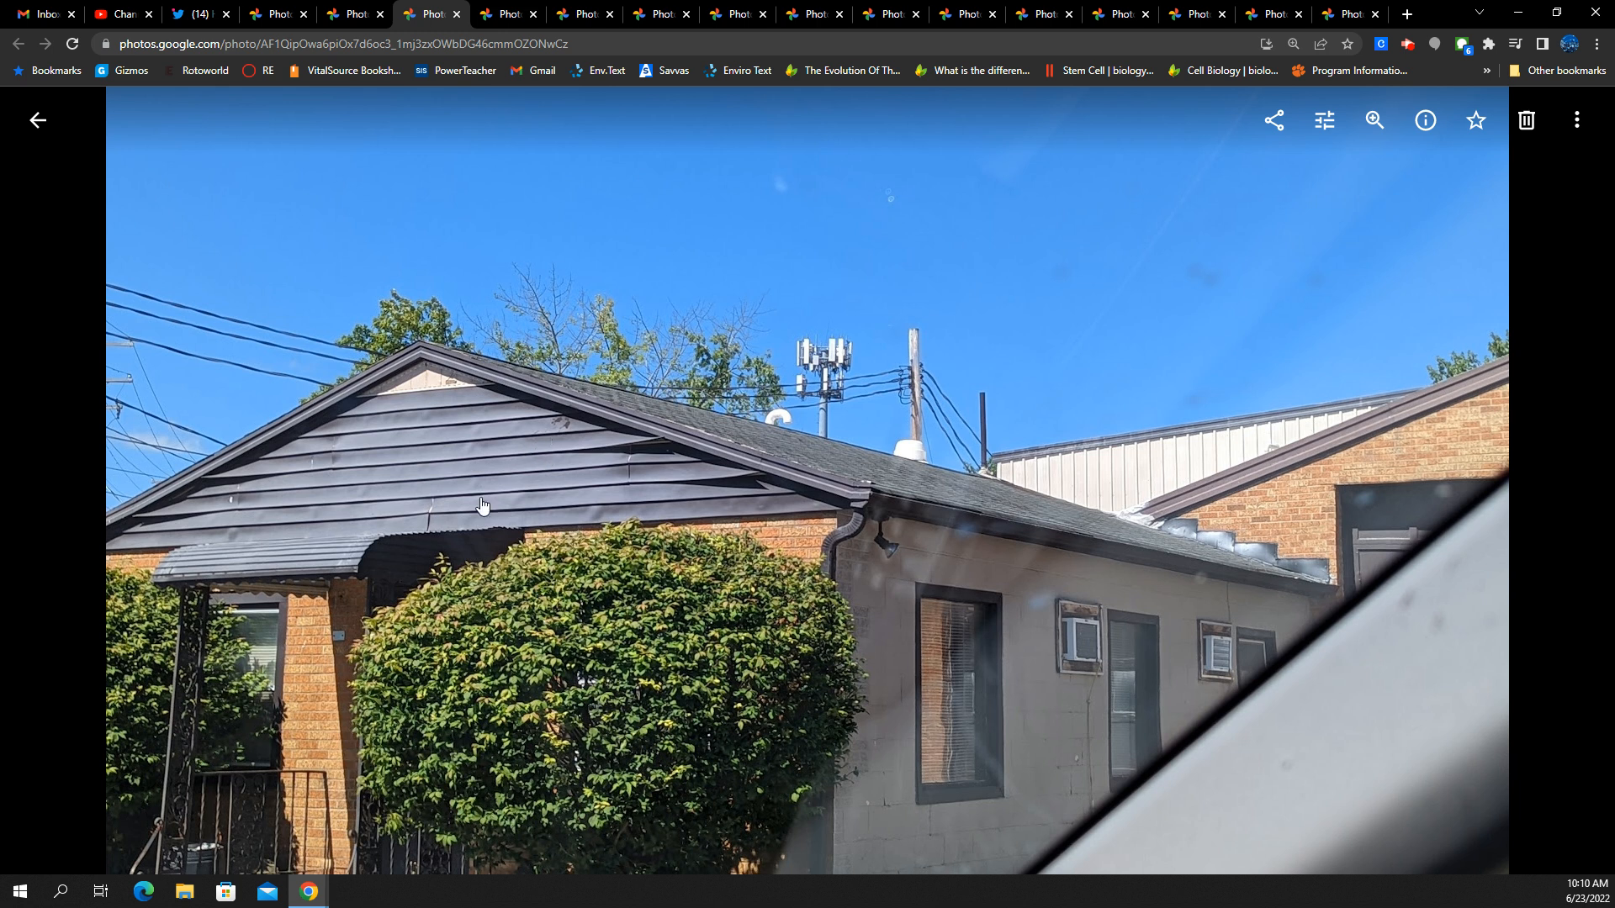
mouse_move(713, 495)
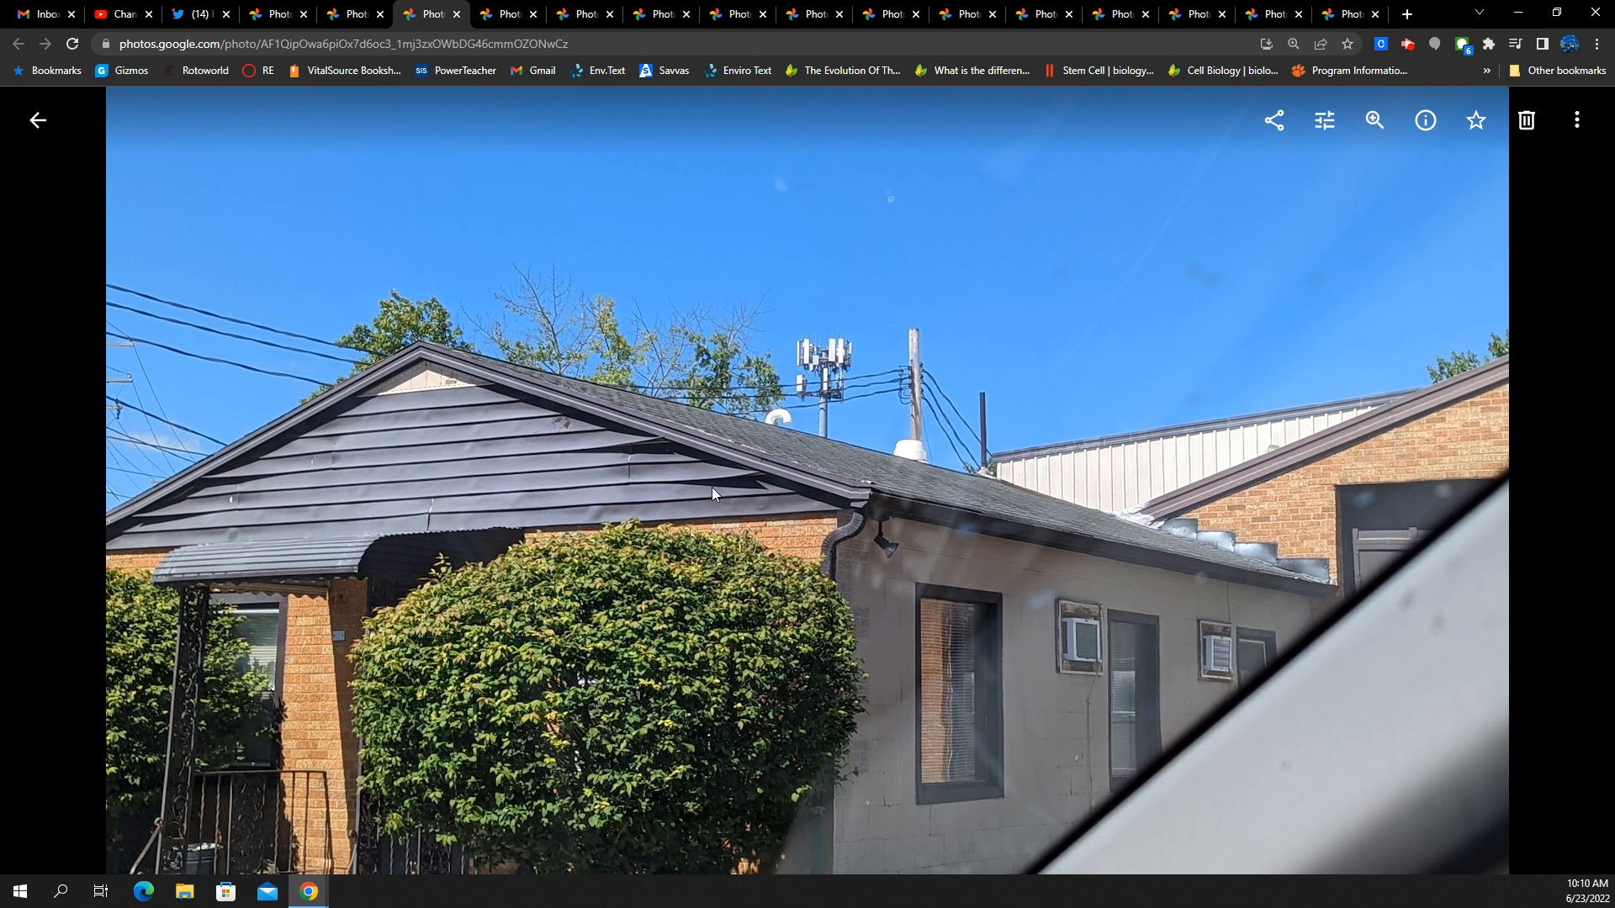
mouse_move(967, 349)
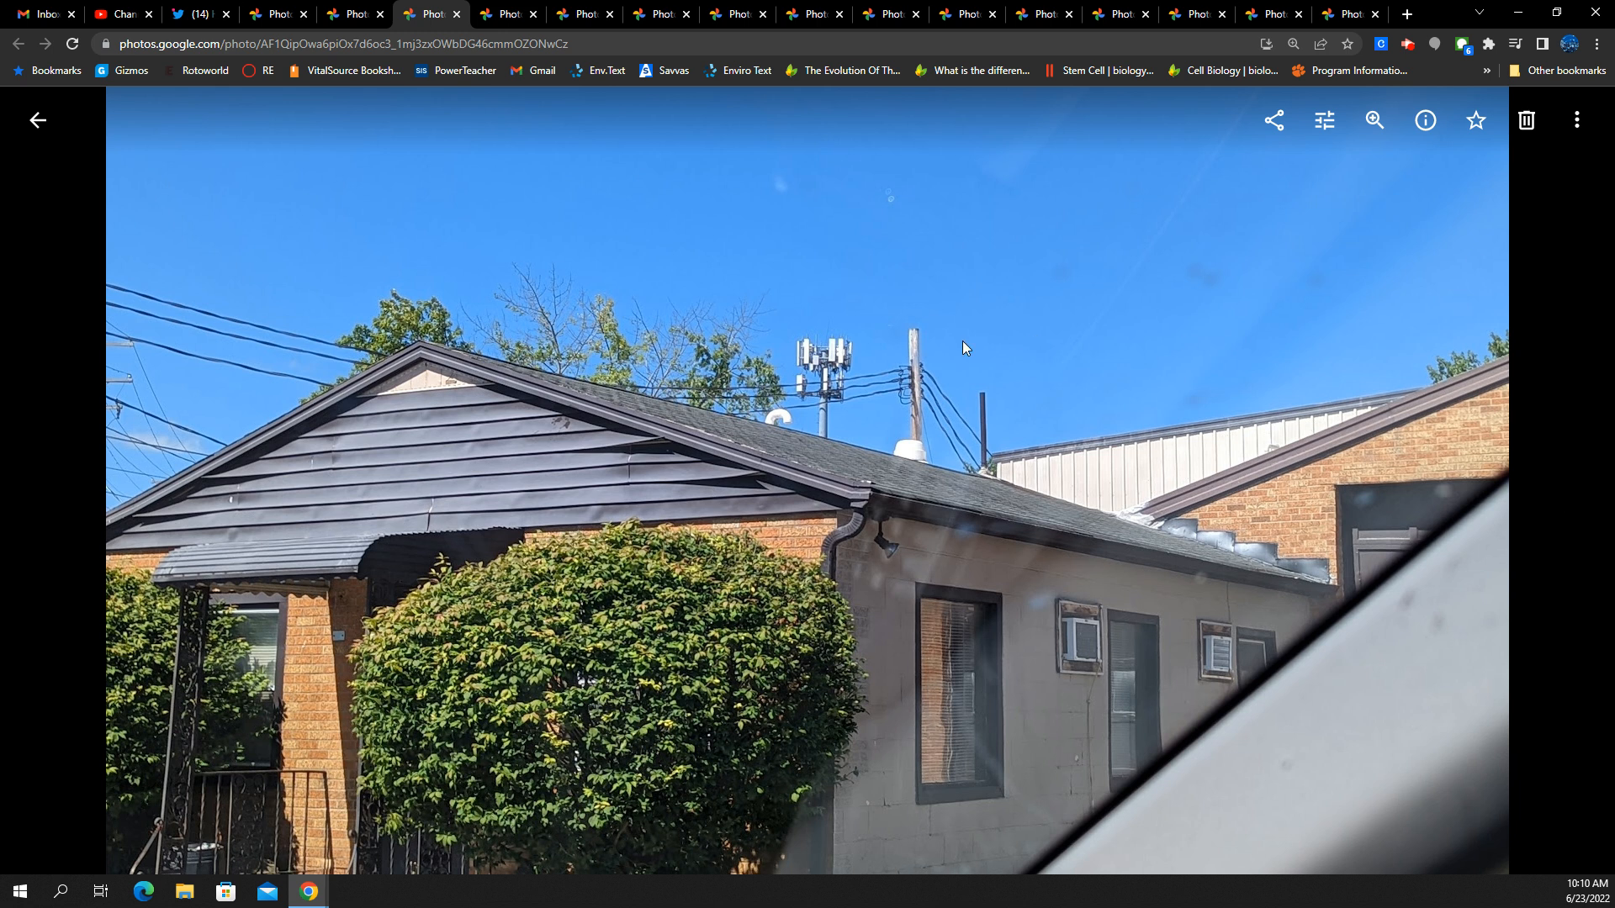
mouse_move(847, 410)
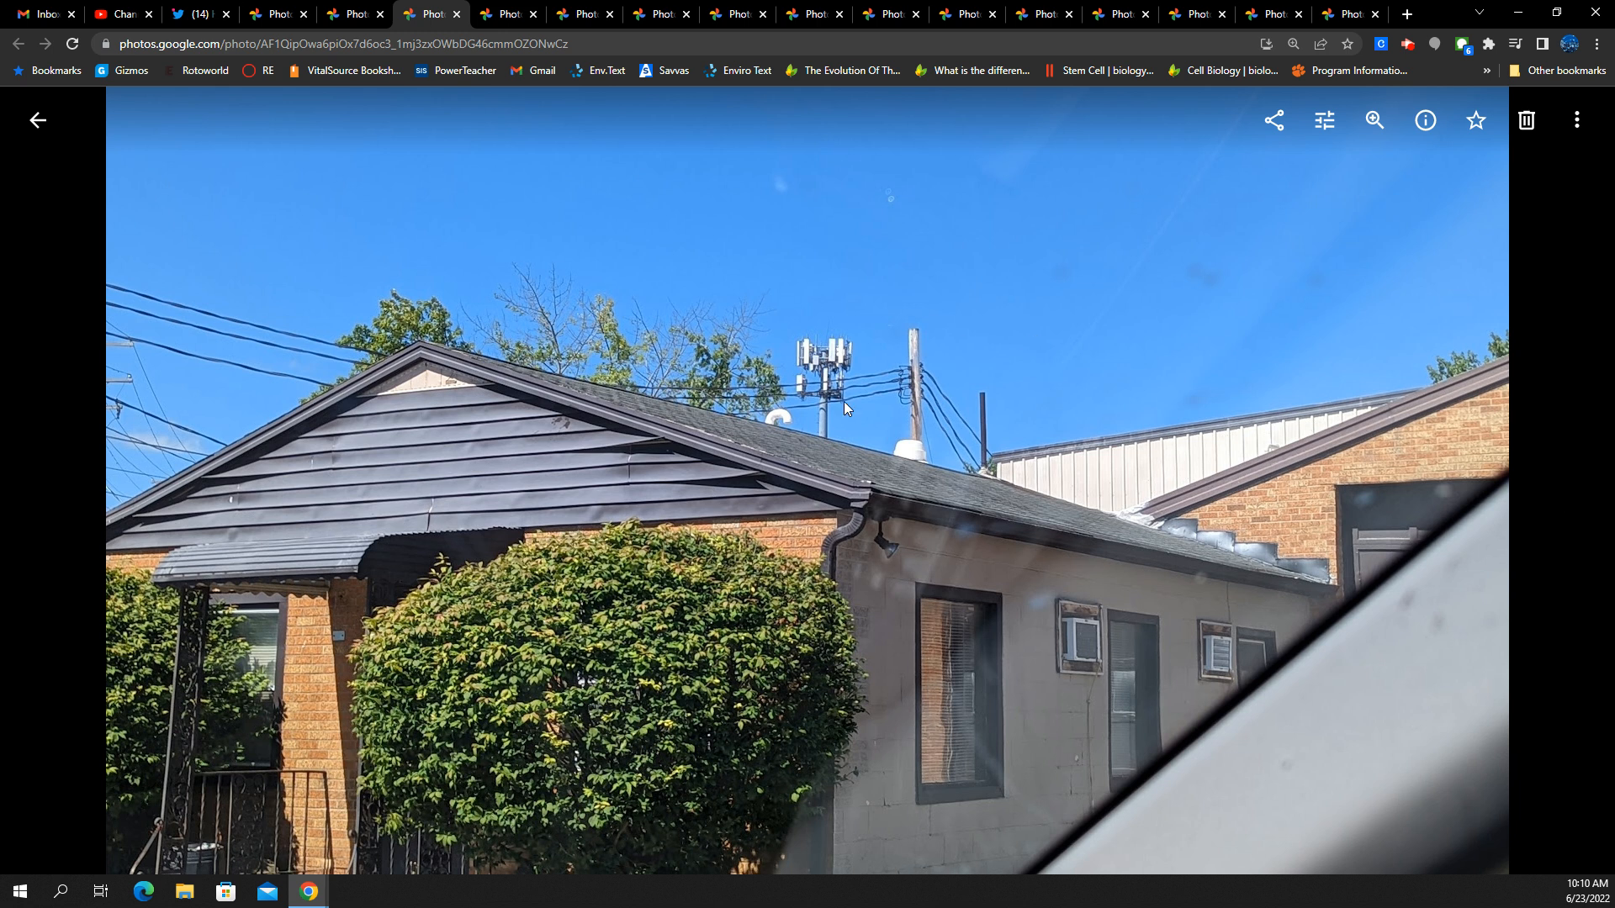
mouse_move(787, 538)
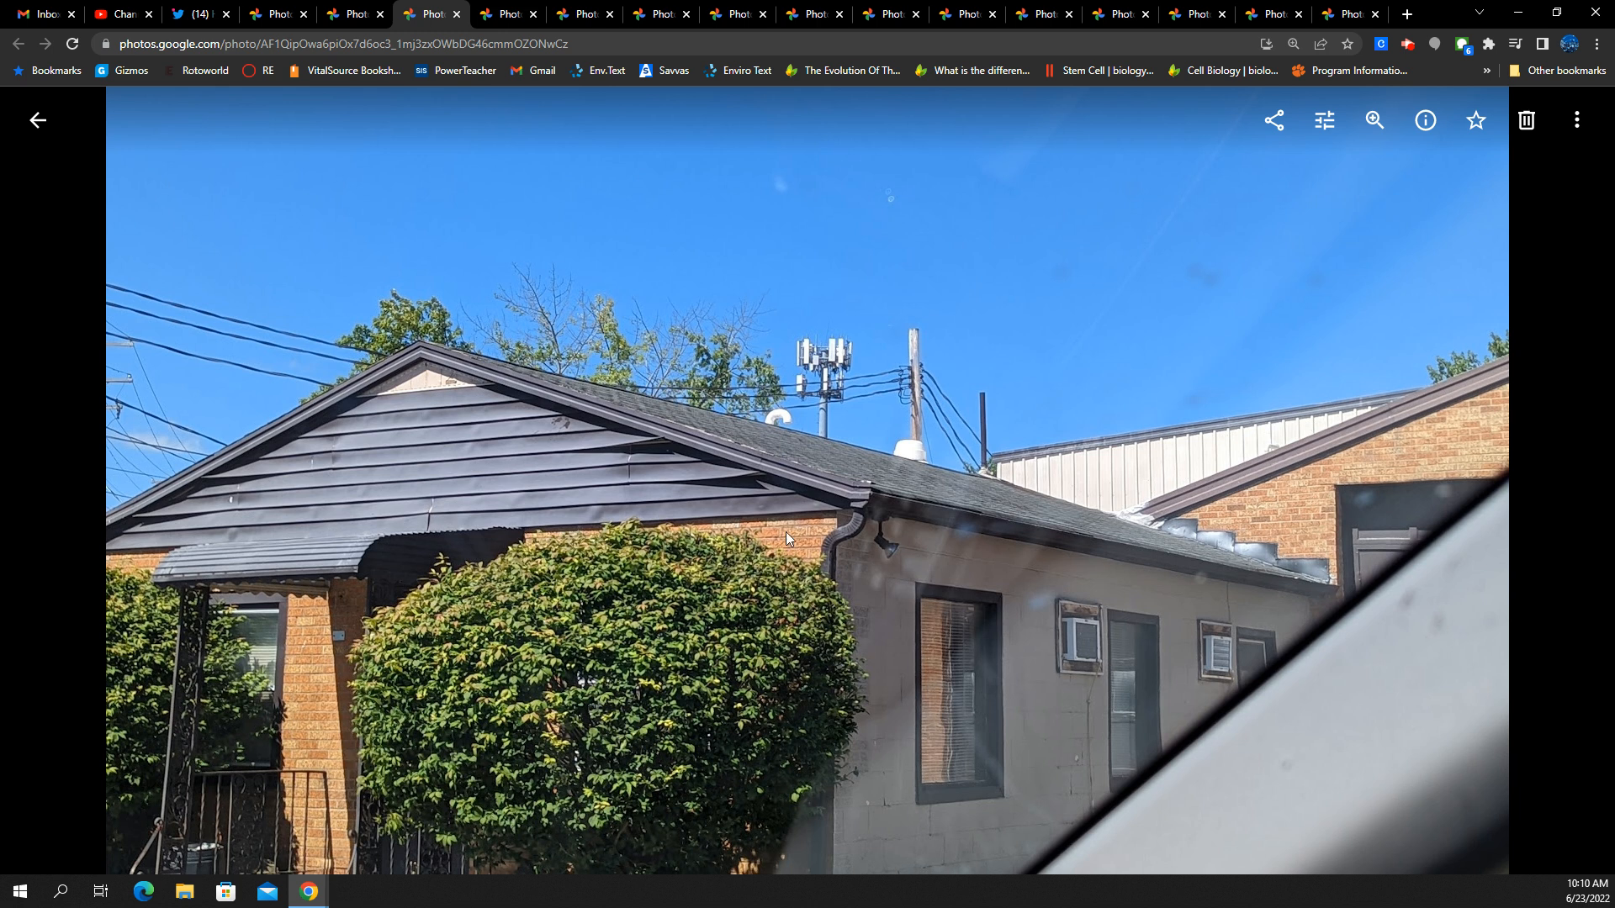
mouse_move(865, 369)
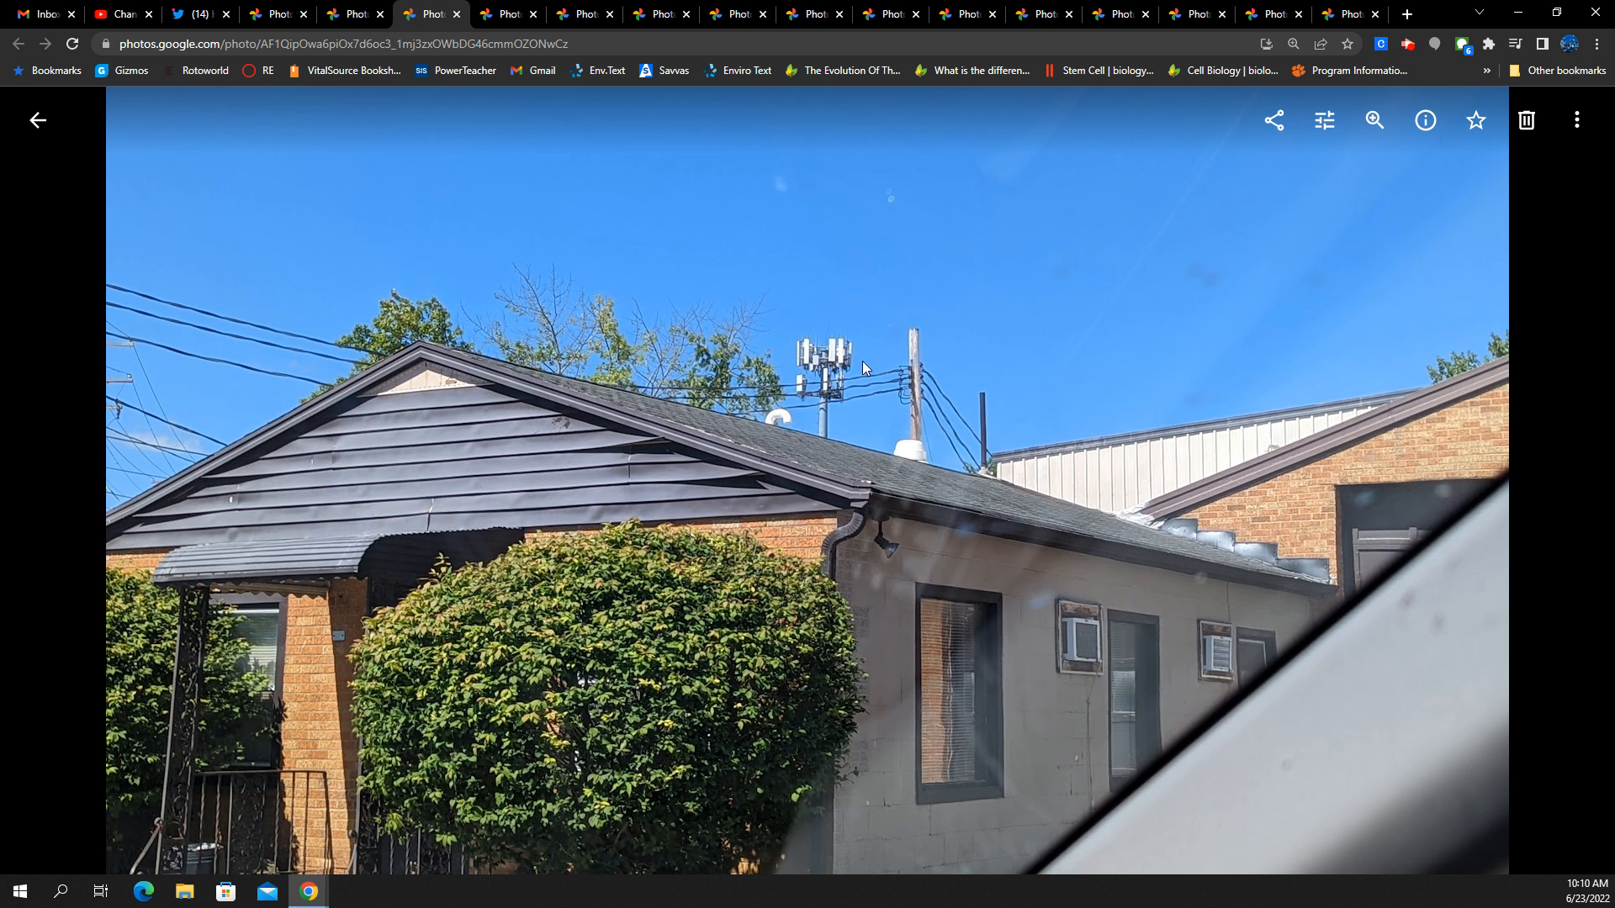
mouse_move(555, 367)
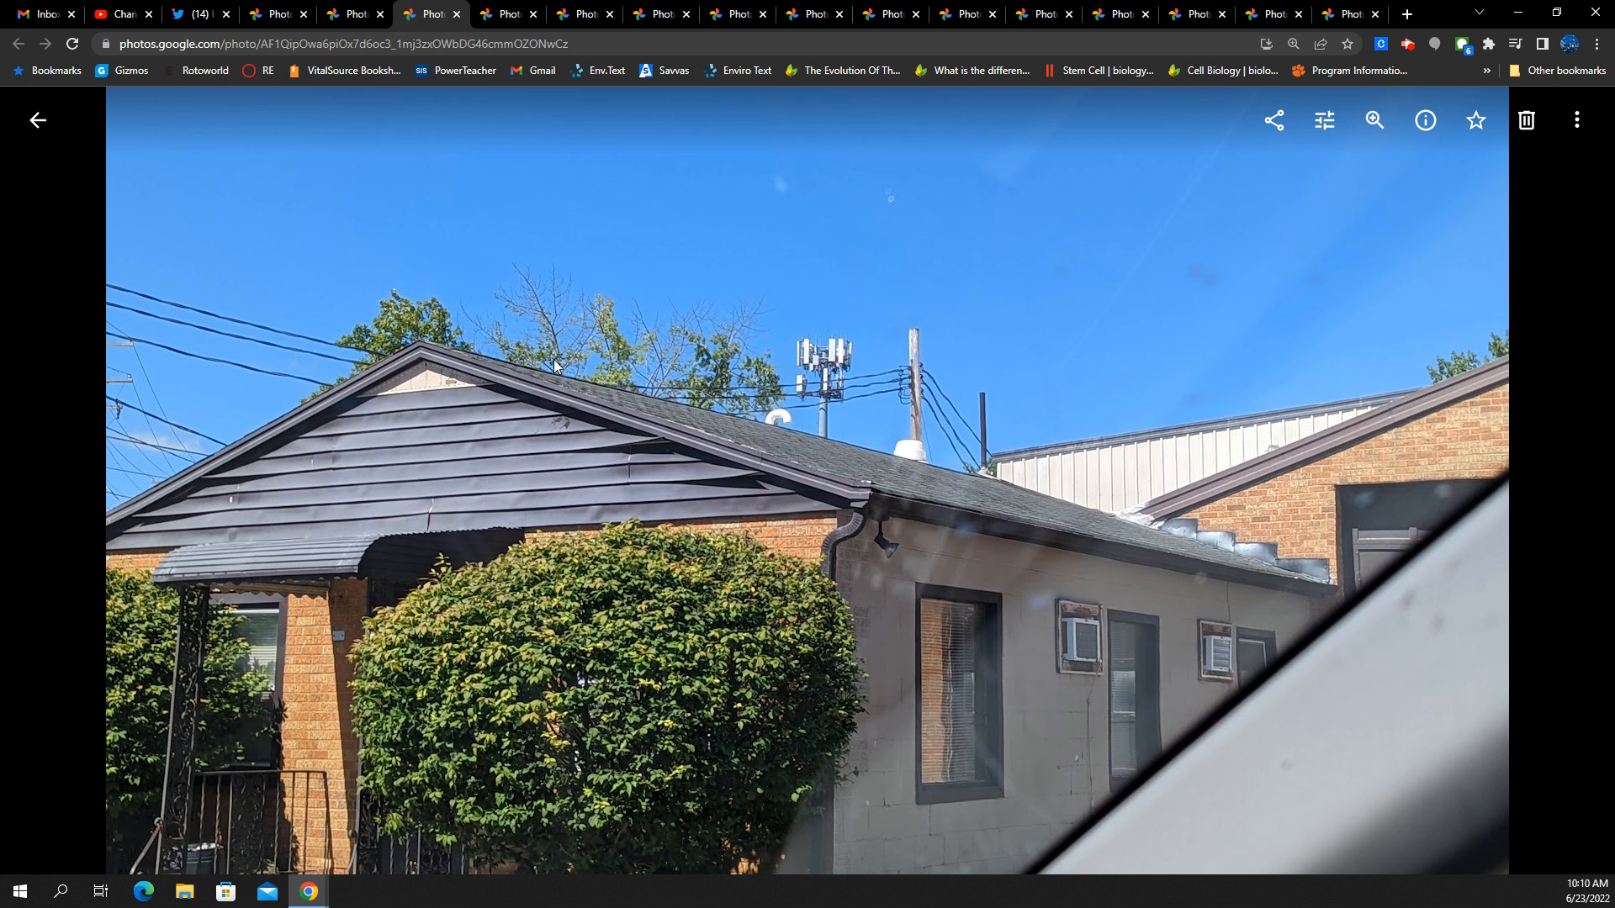
mouse_move(562, 359)
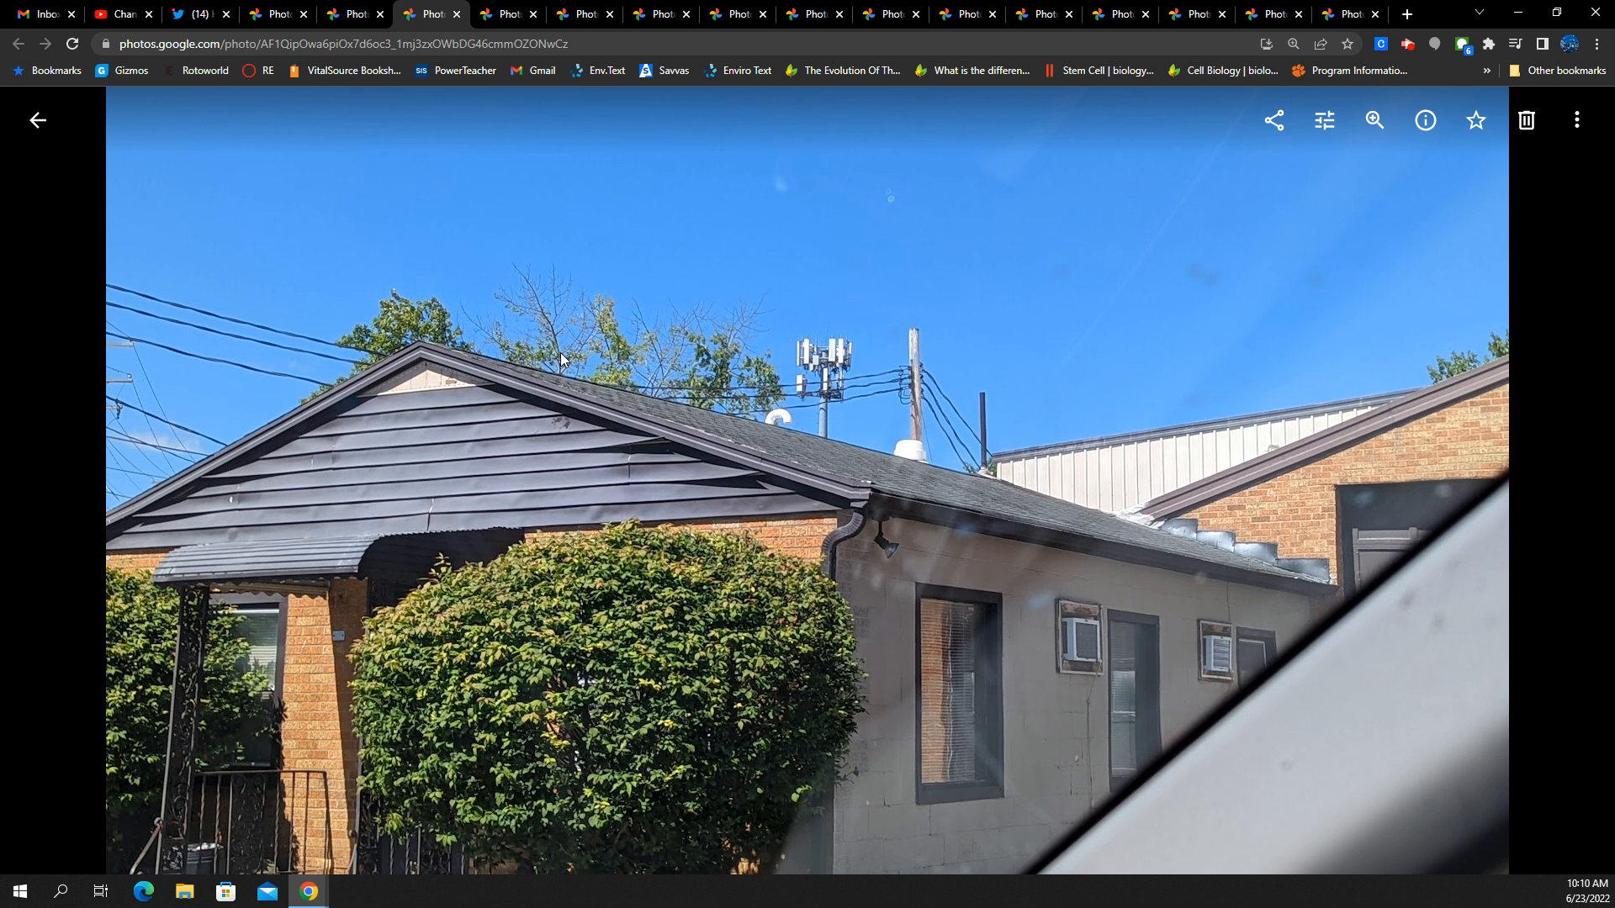
mouse_move(215, 333)
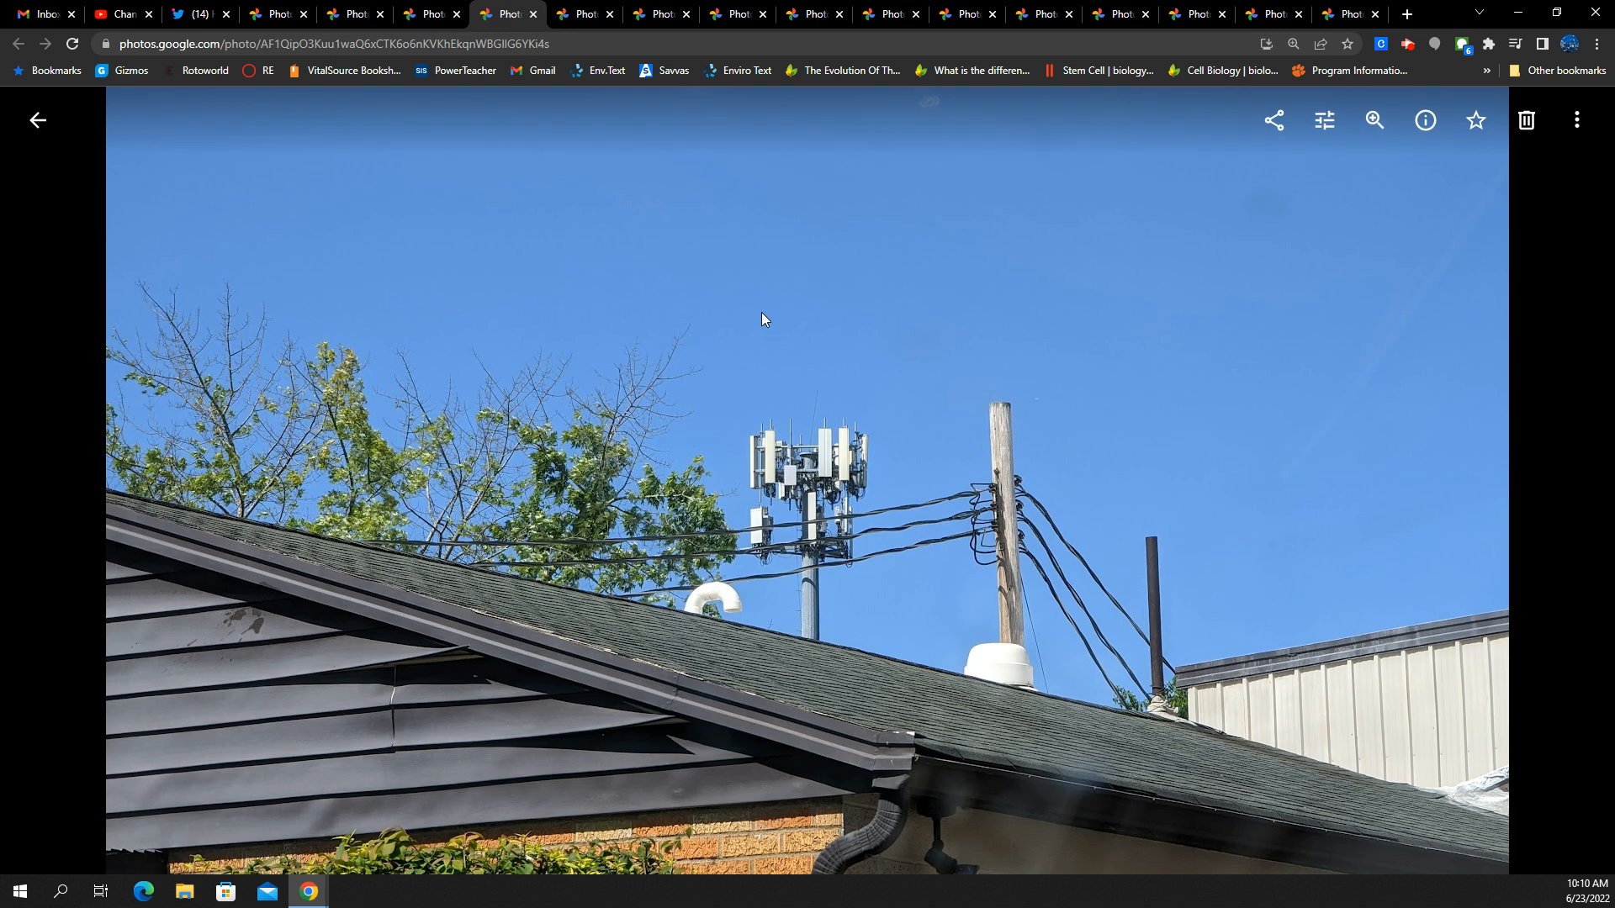
mouse_move(958, 591)
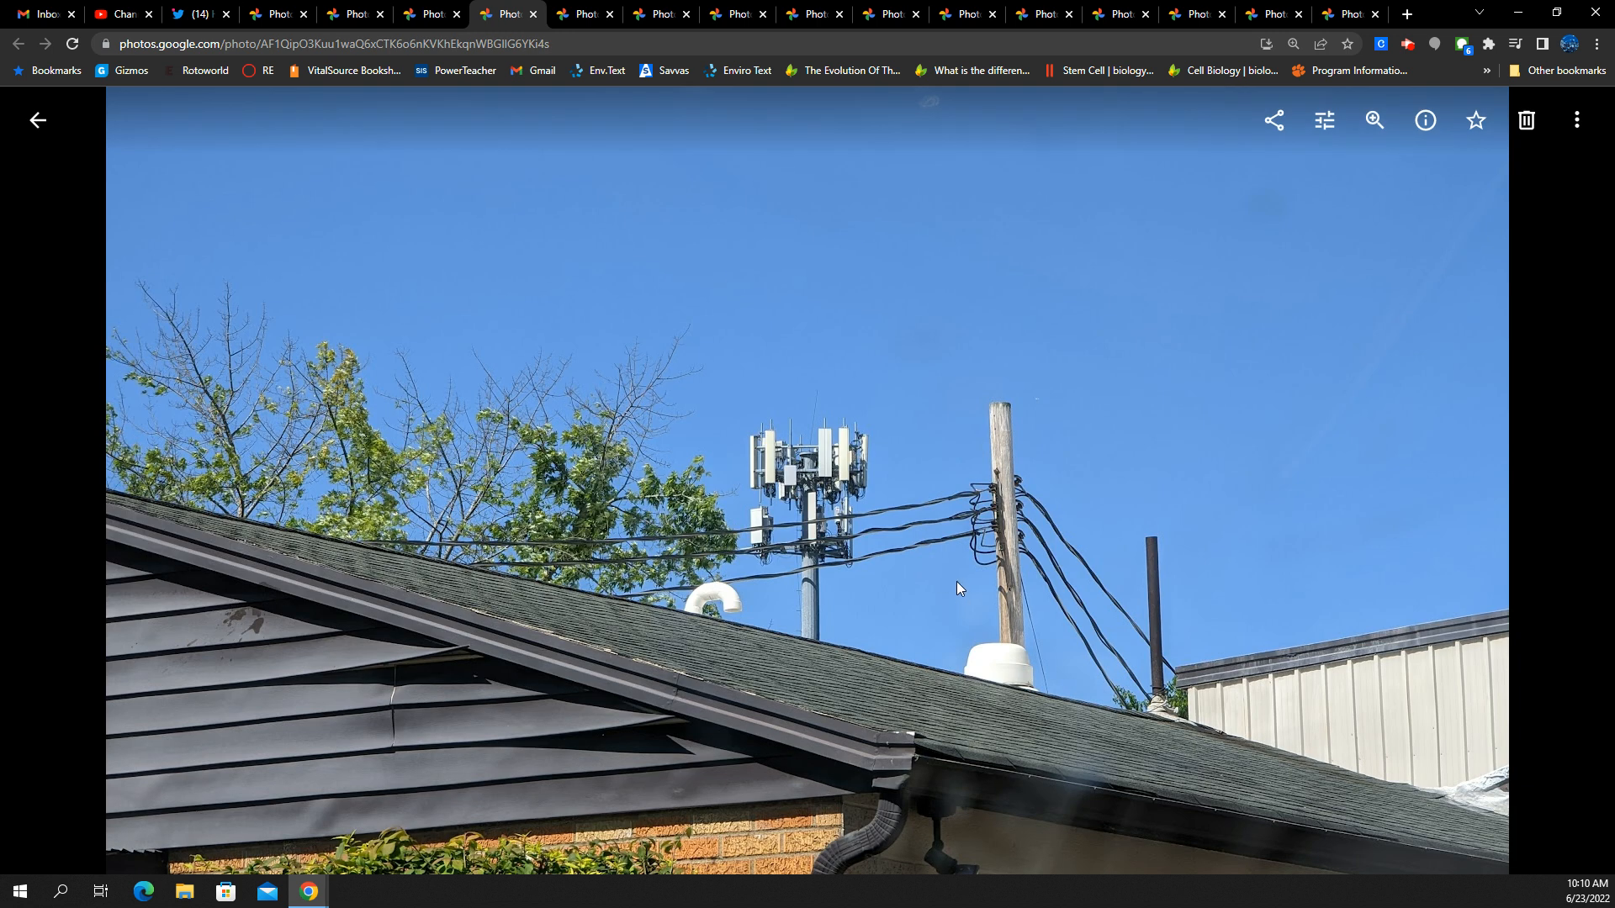
mouse_move(1066, 536)
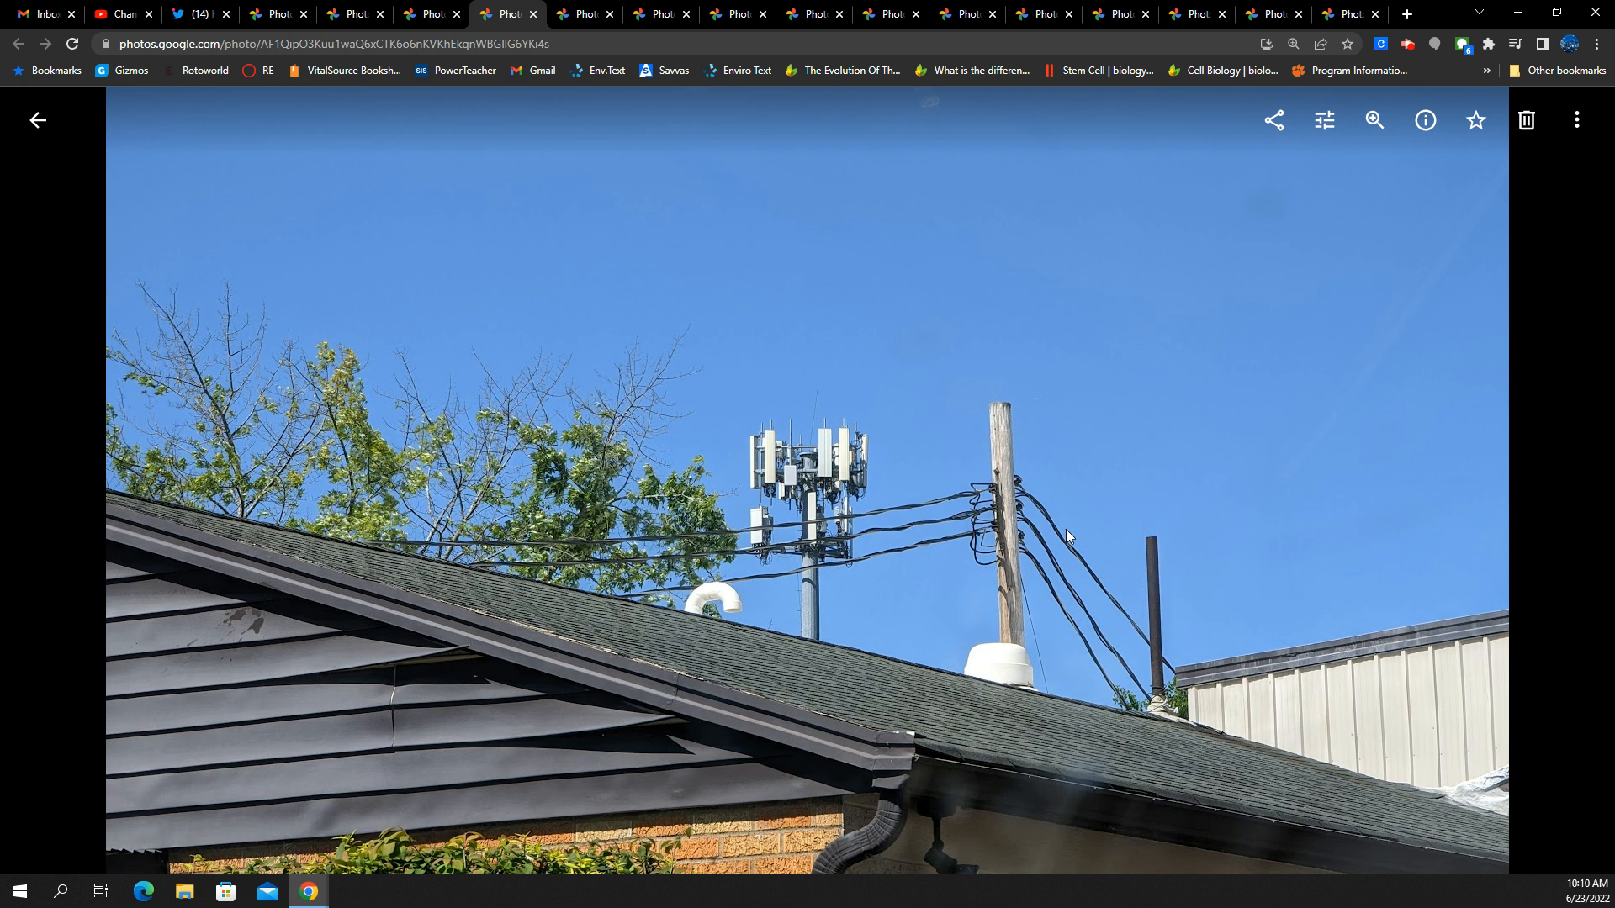
mouse_move(1073, 459)
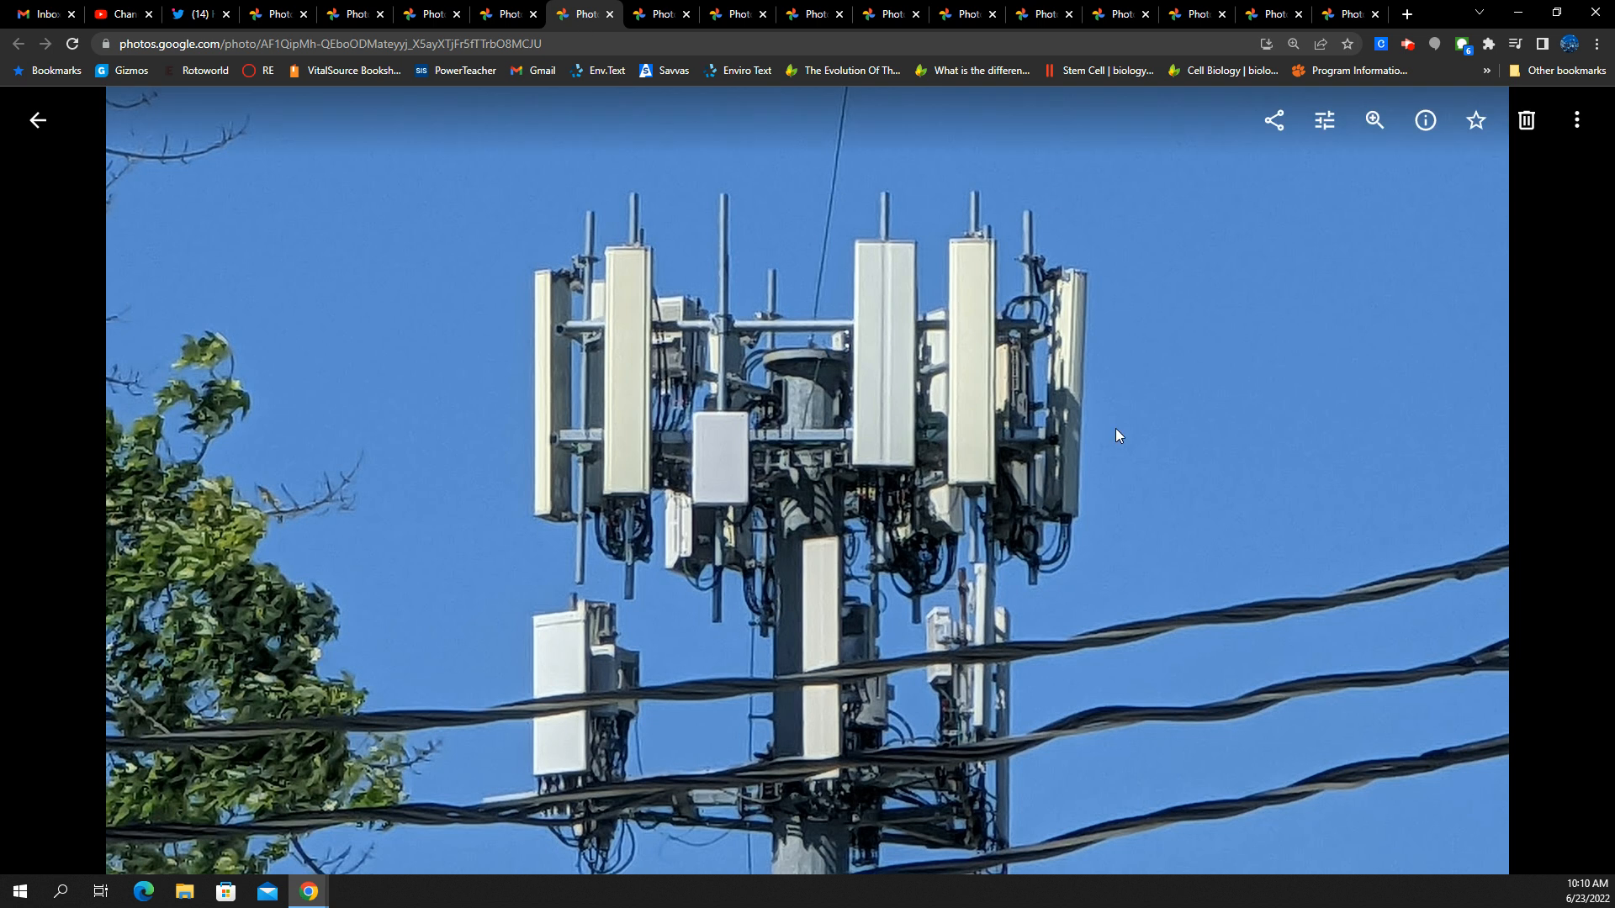
mouse_move(1016, 532)
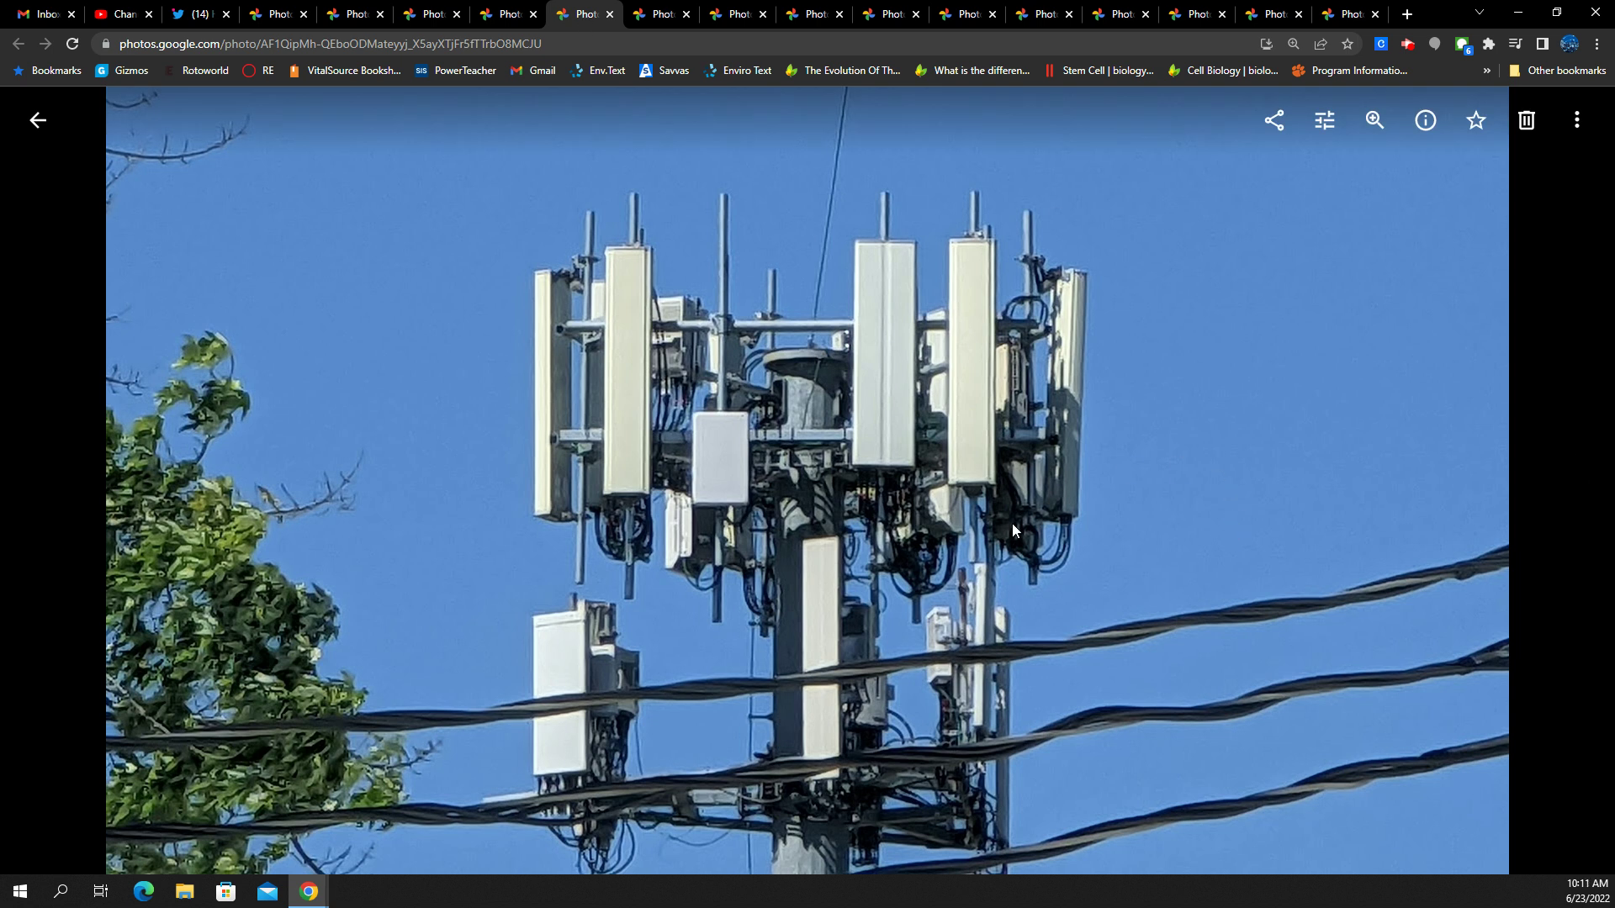
mouse_move(935, 214)
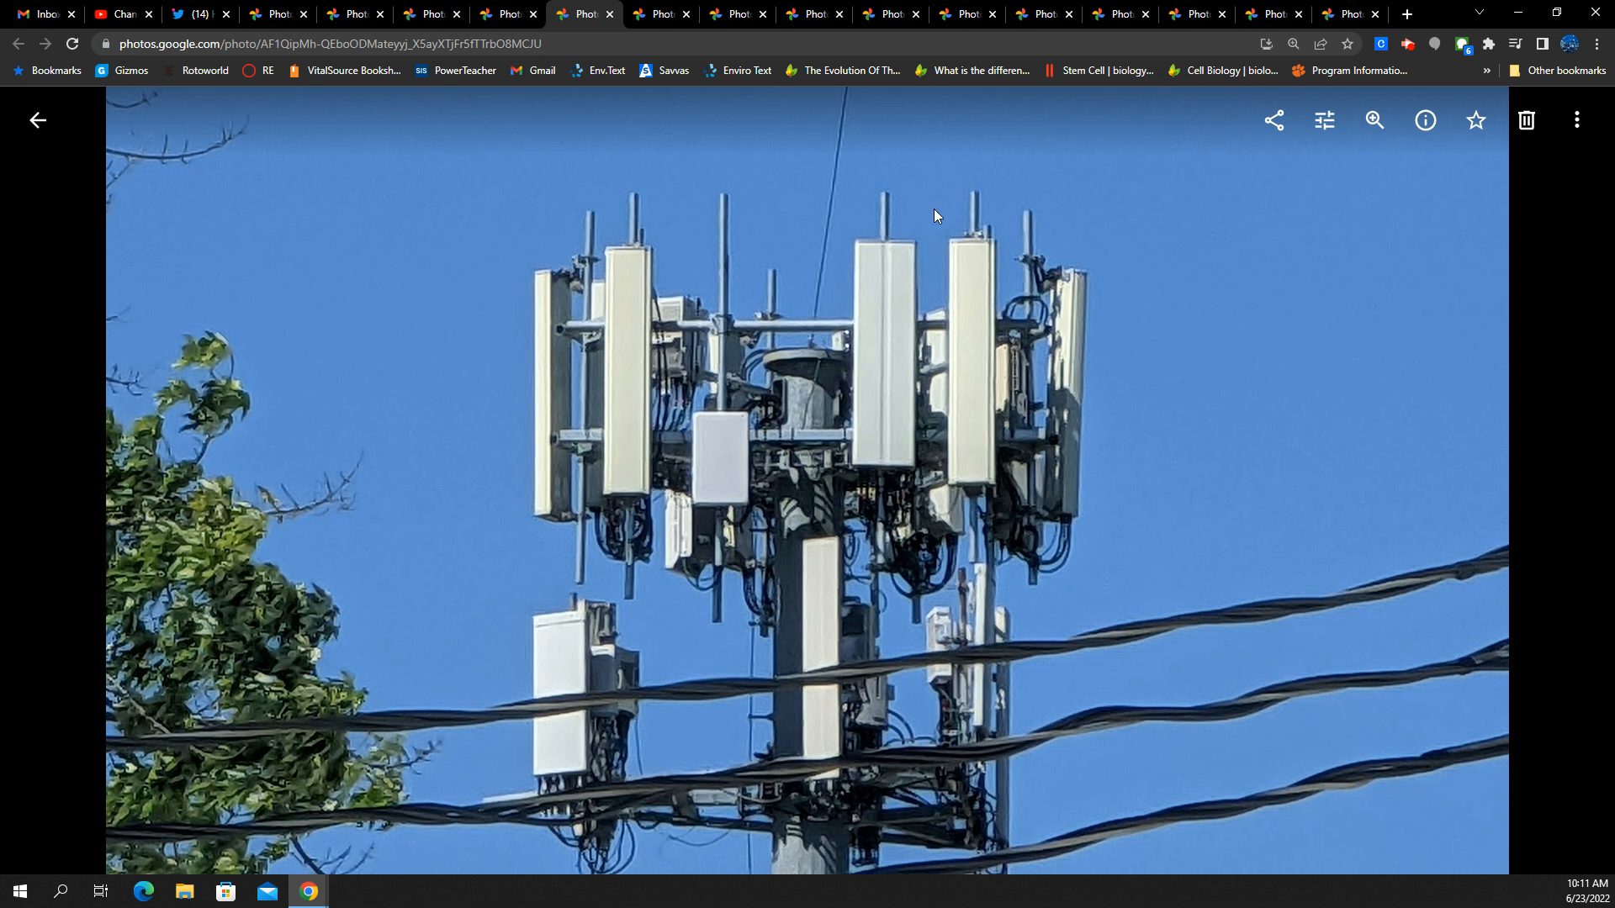
mouse_move(863, 414)
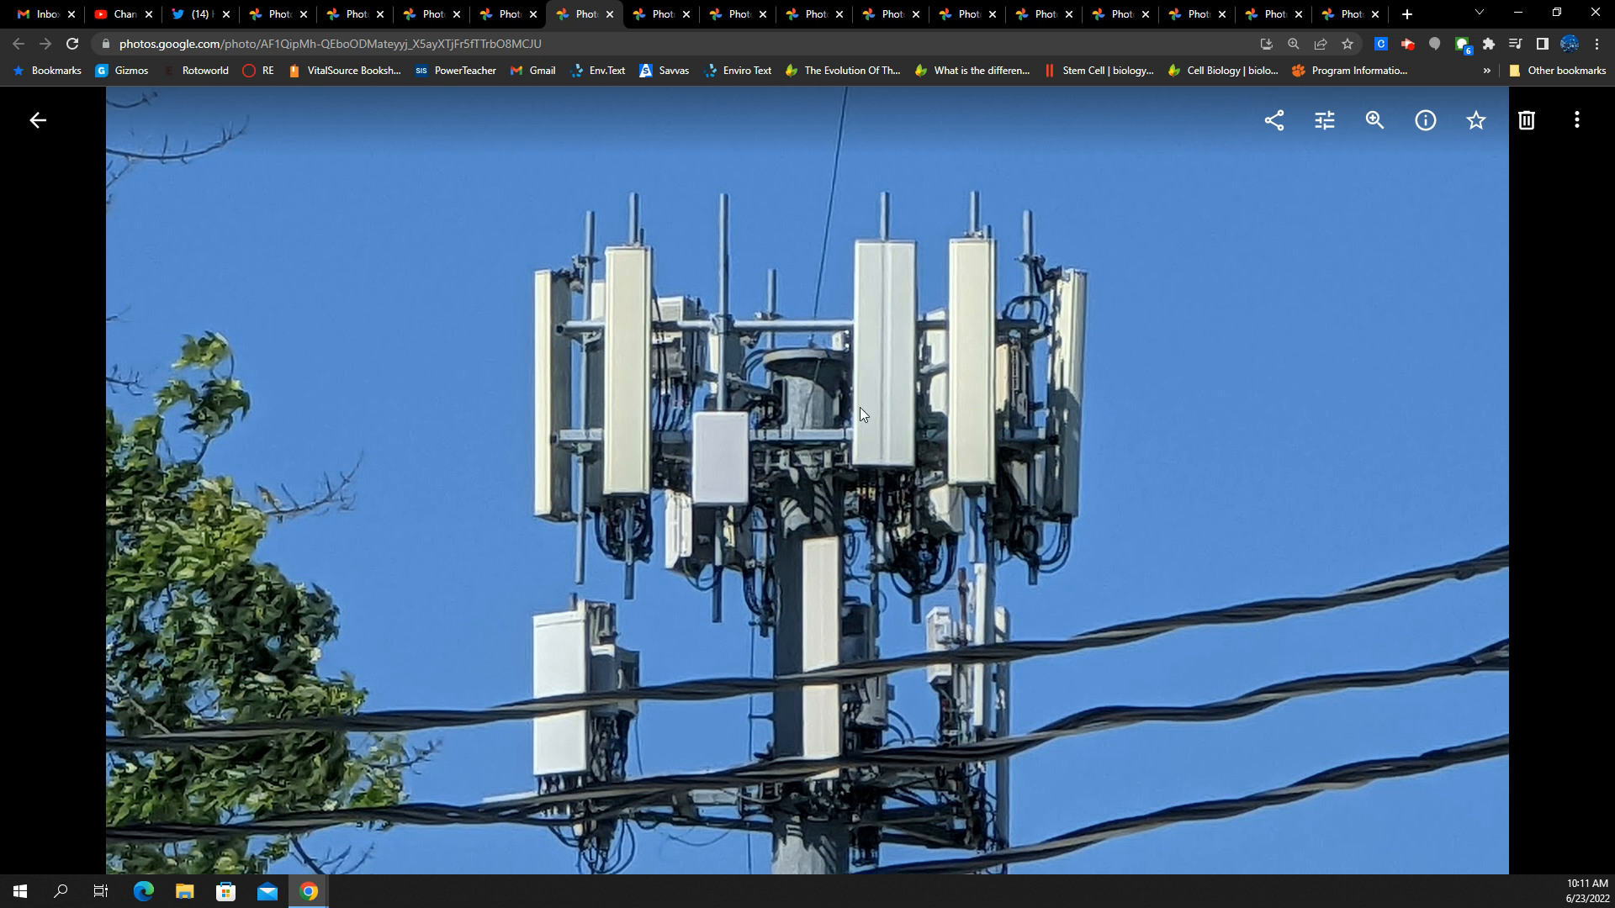
mouse_move(967, 384)
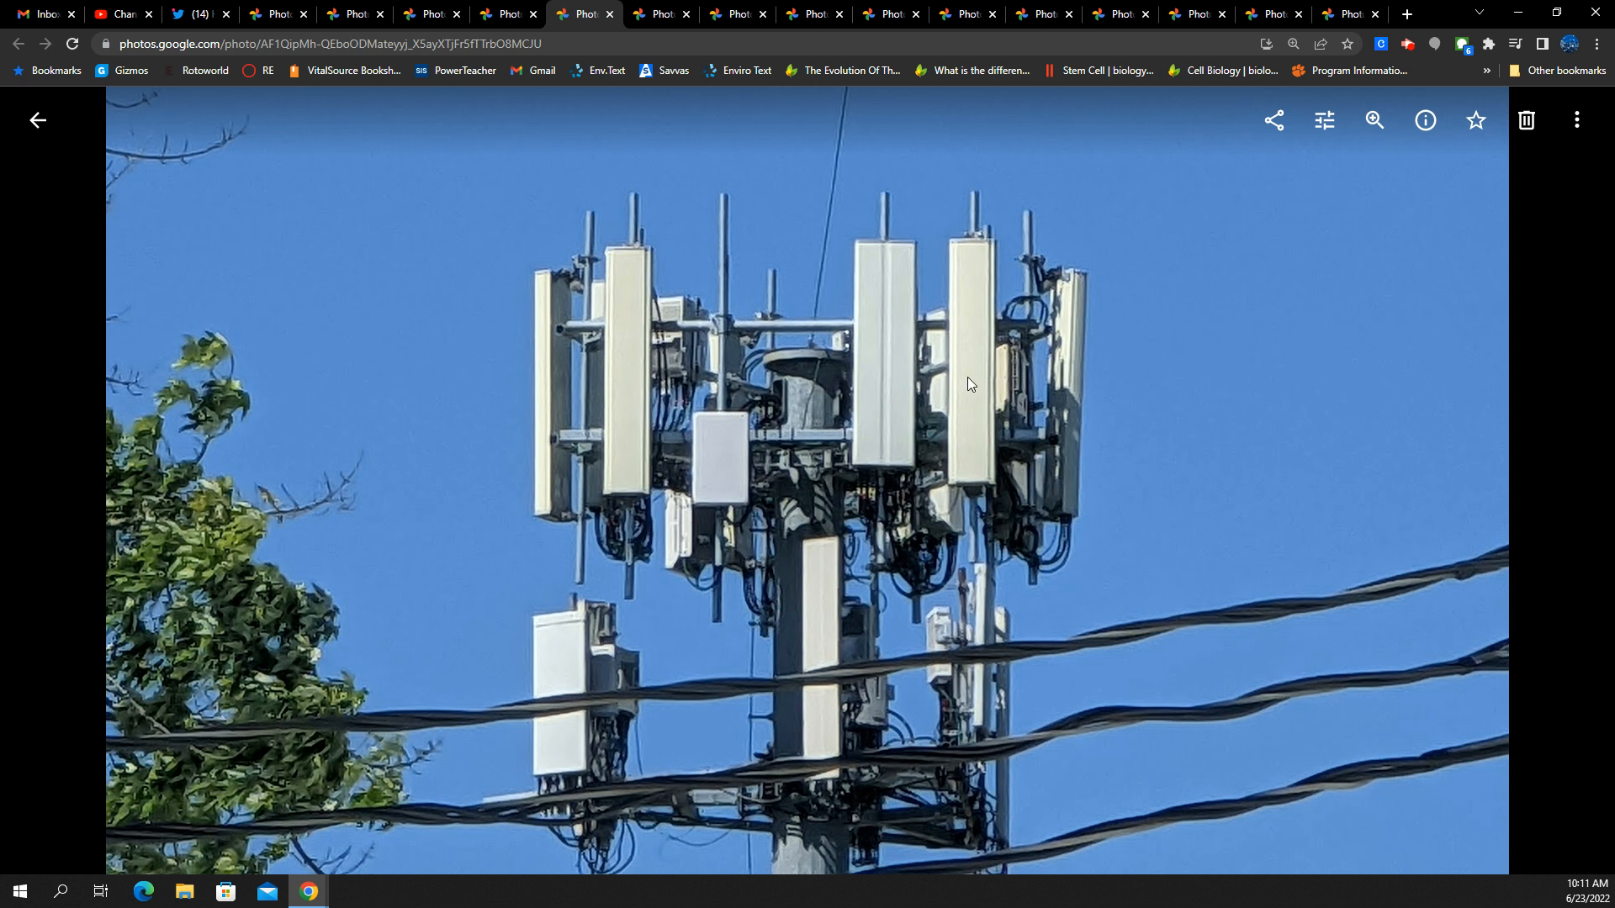
mouse_move(598, 386)
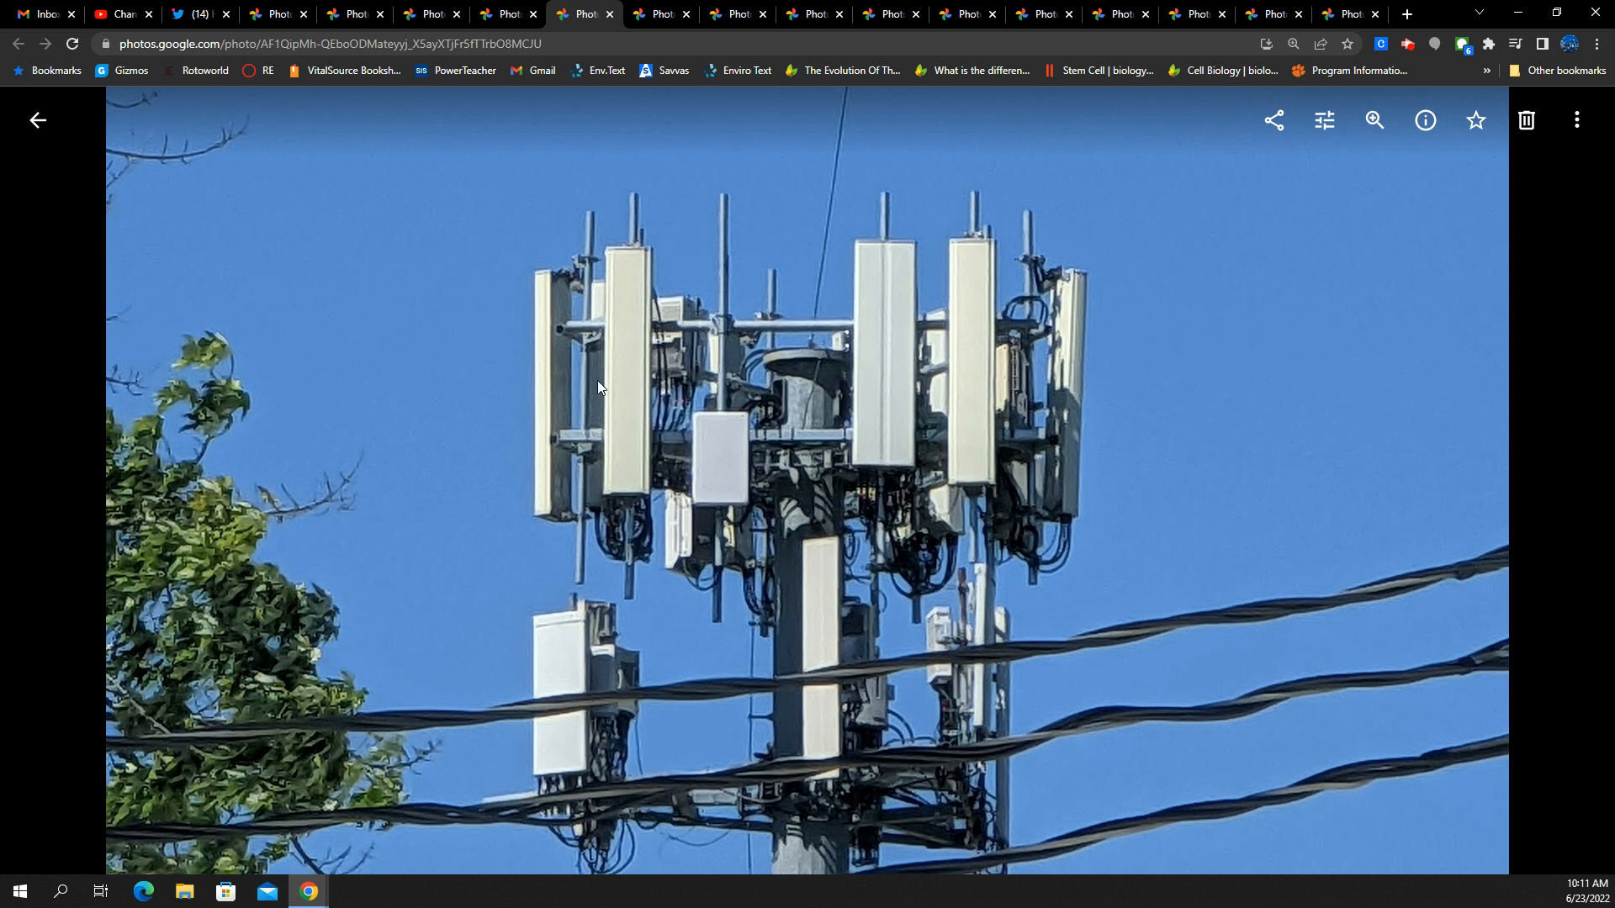
mouse_move(874, 331)
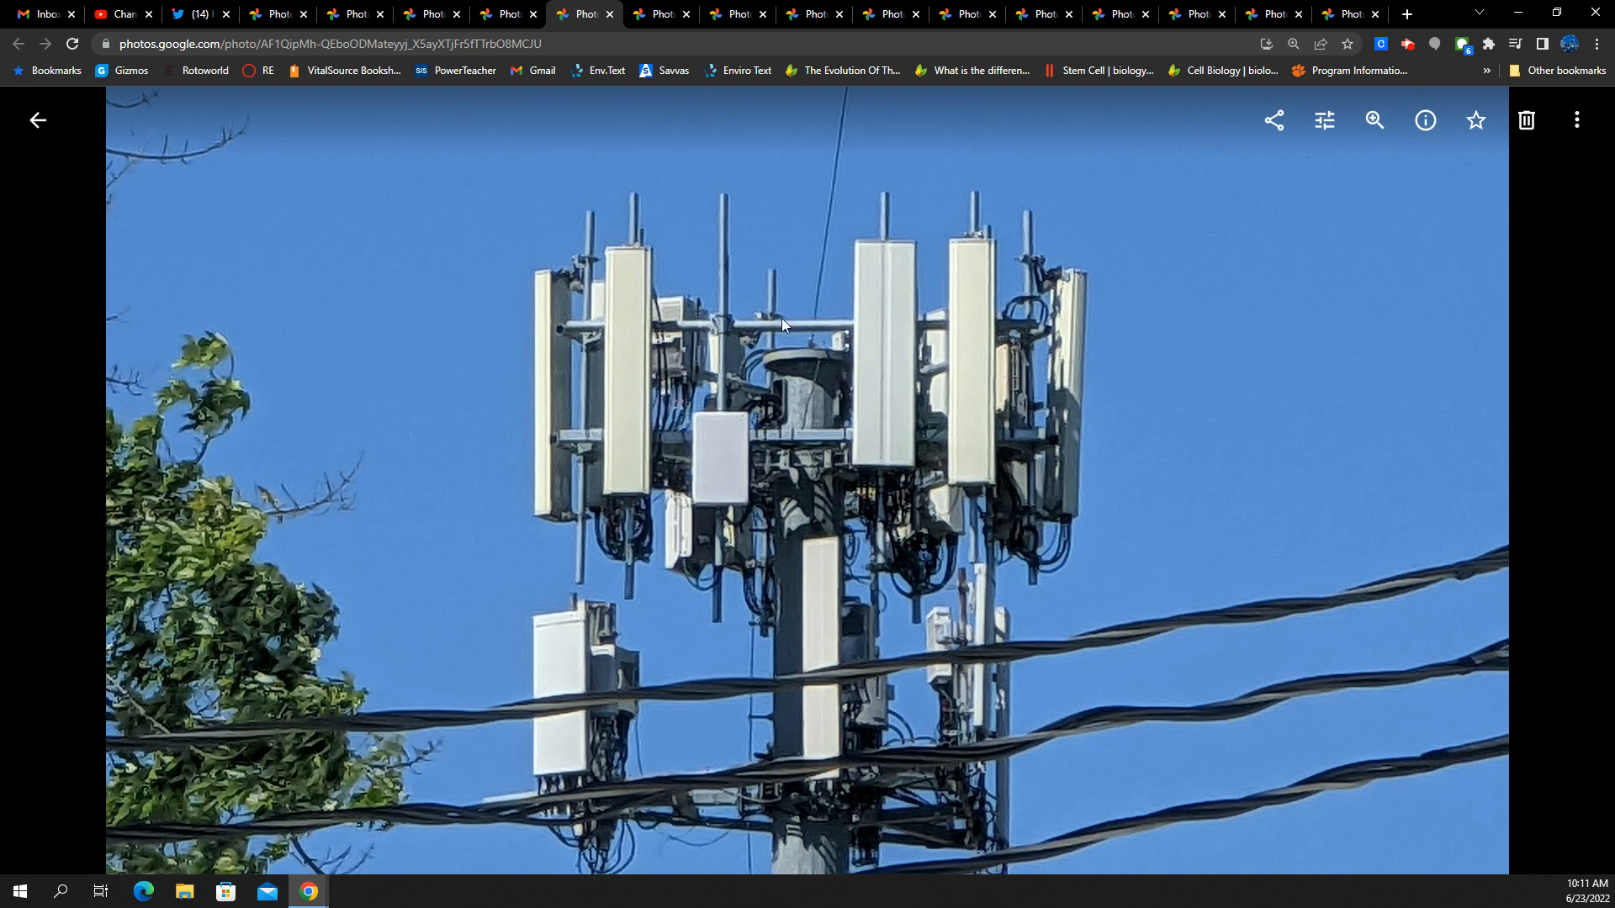
mouse_move(767, 506)
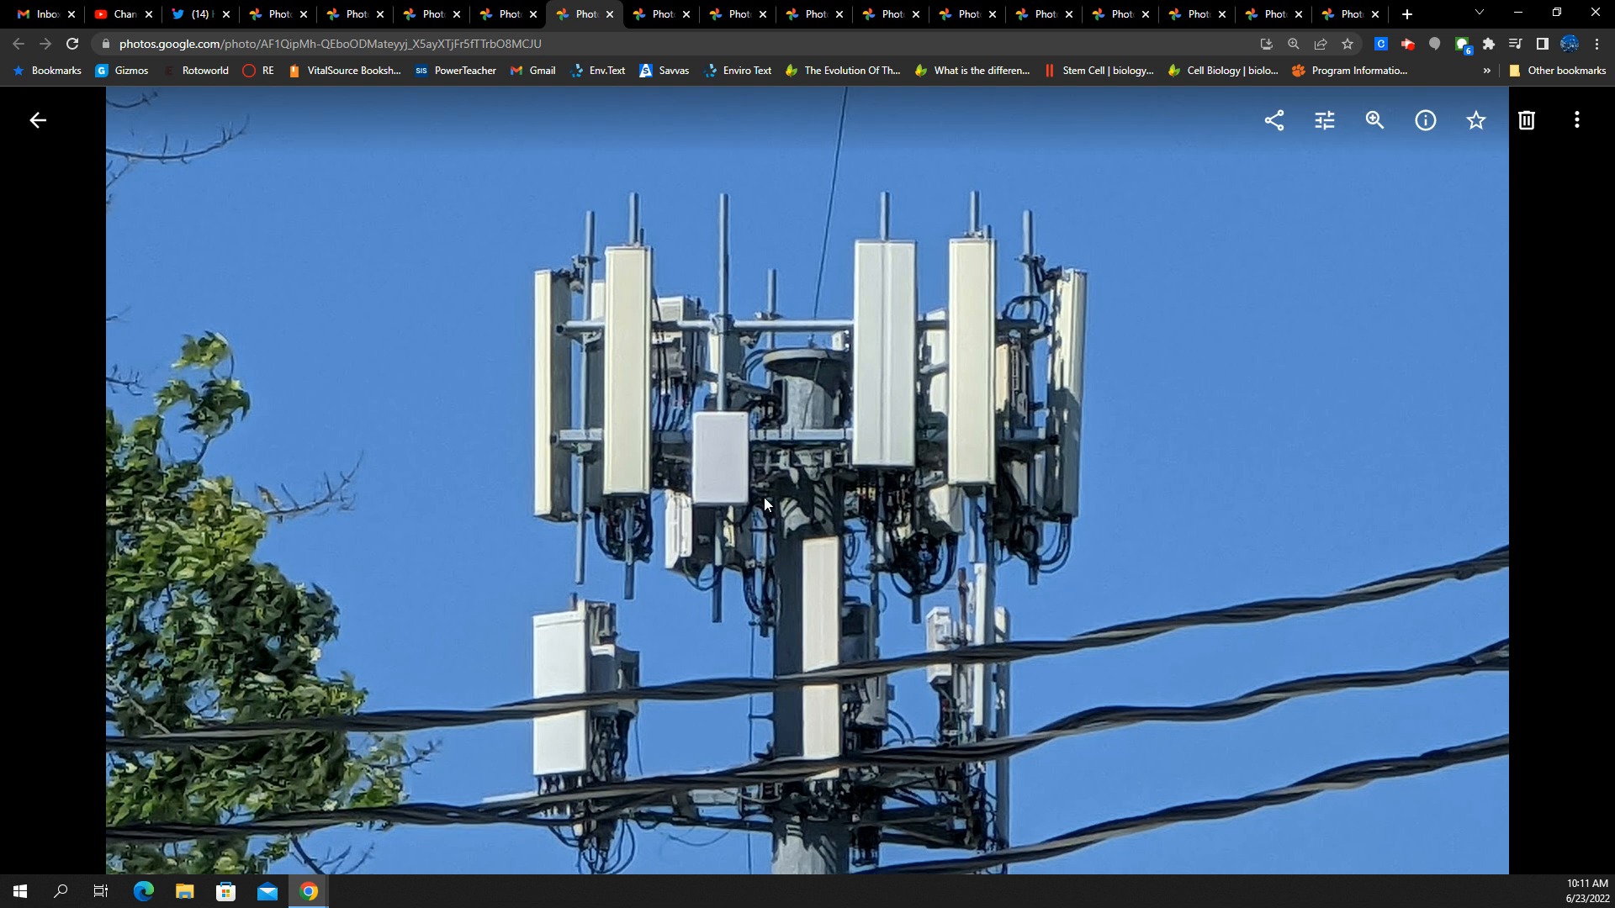
mouse_move(1087, 339)
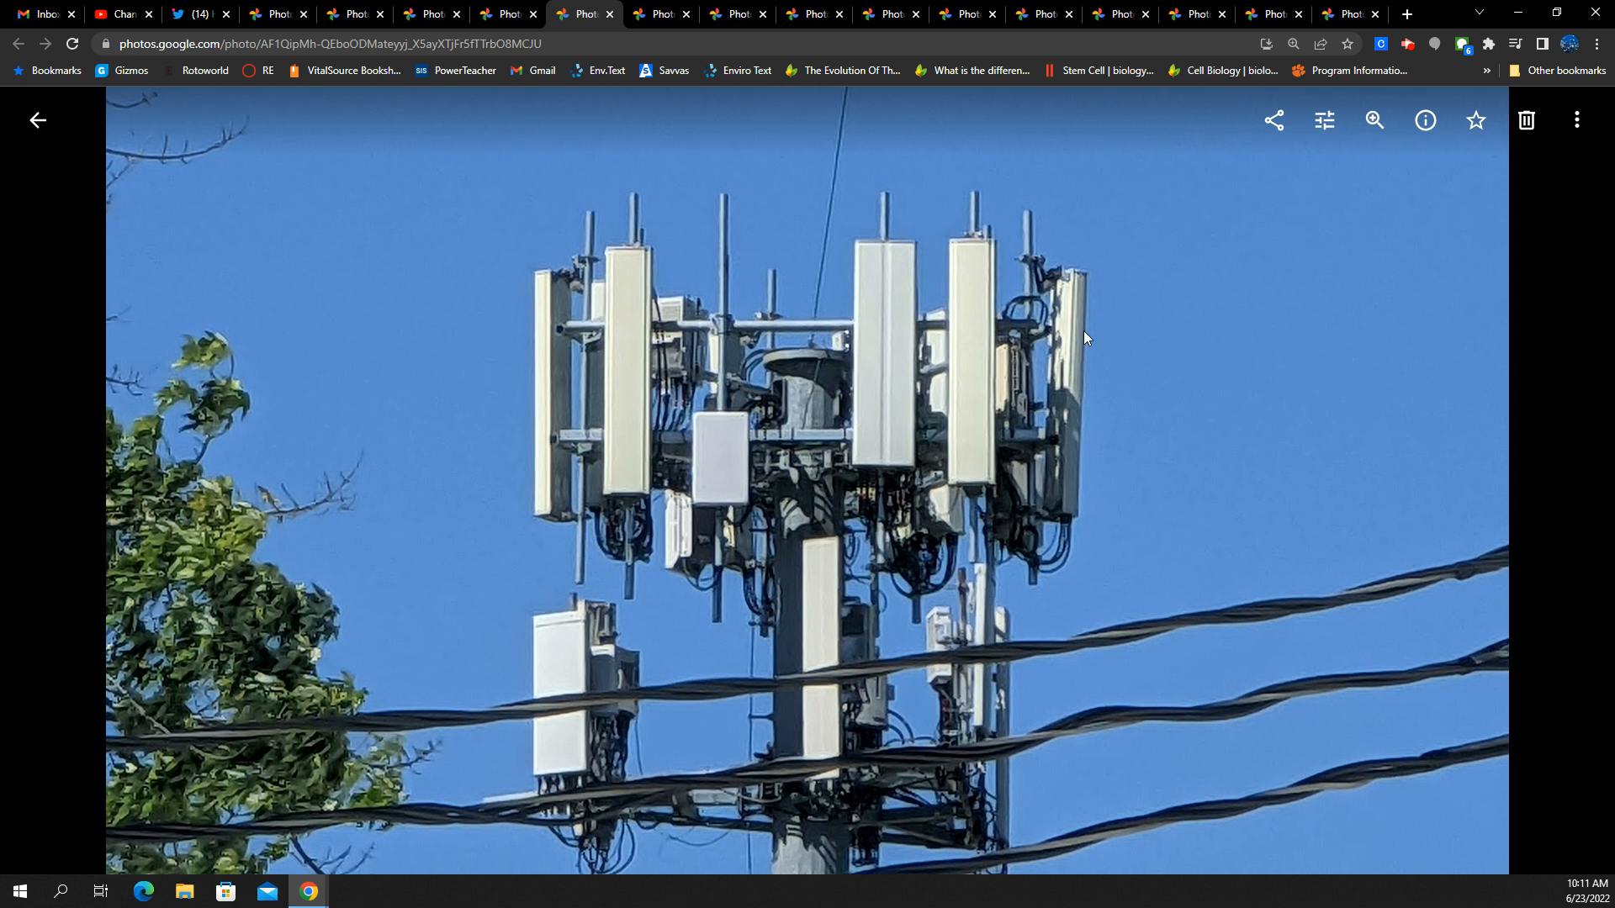
mouse_move(1292, 256)
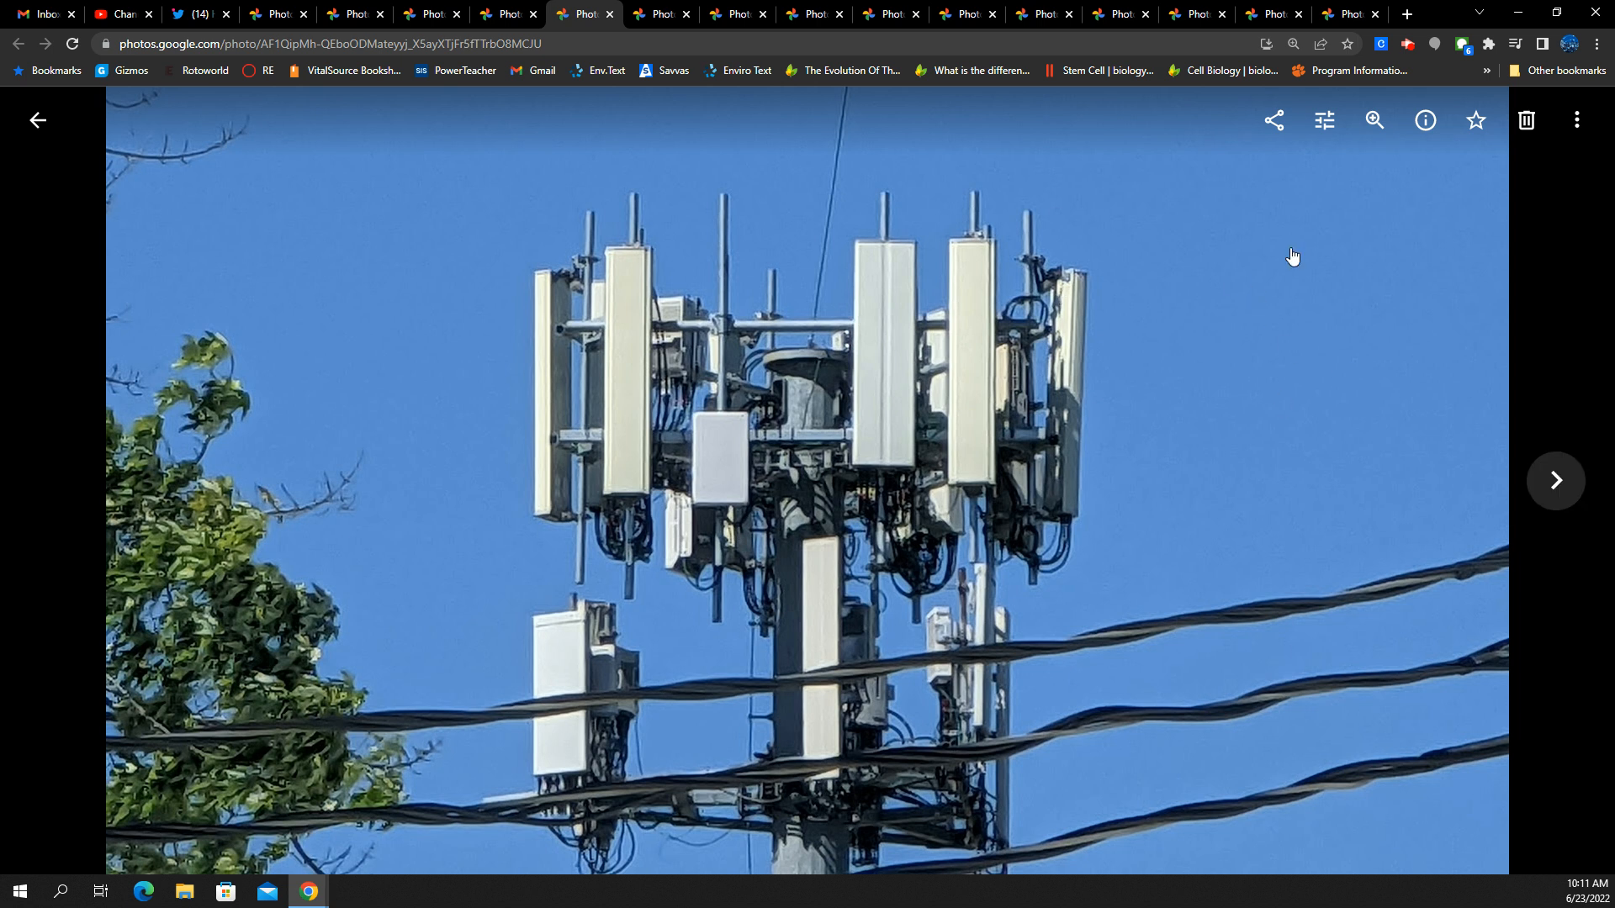
mouse_move(746, 225)
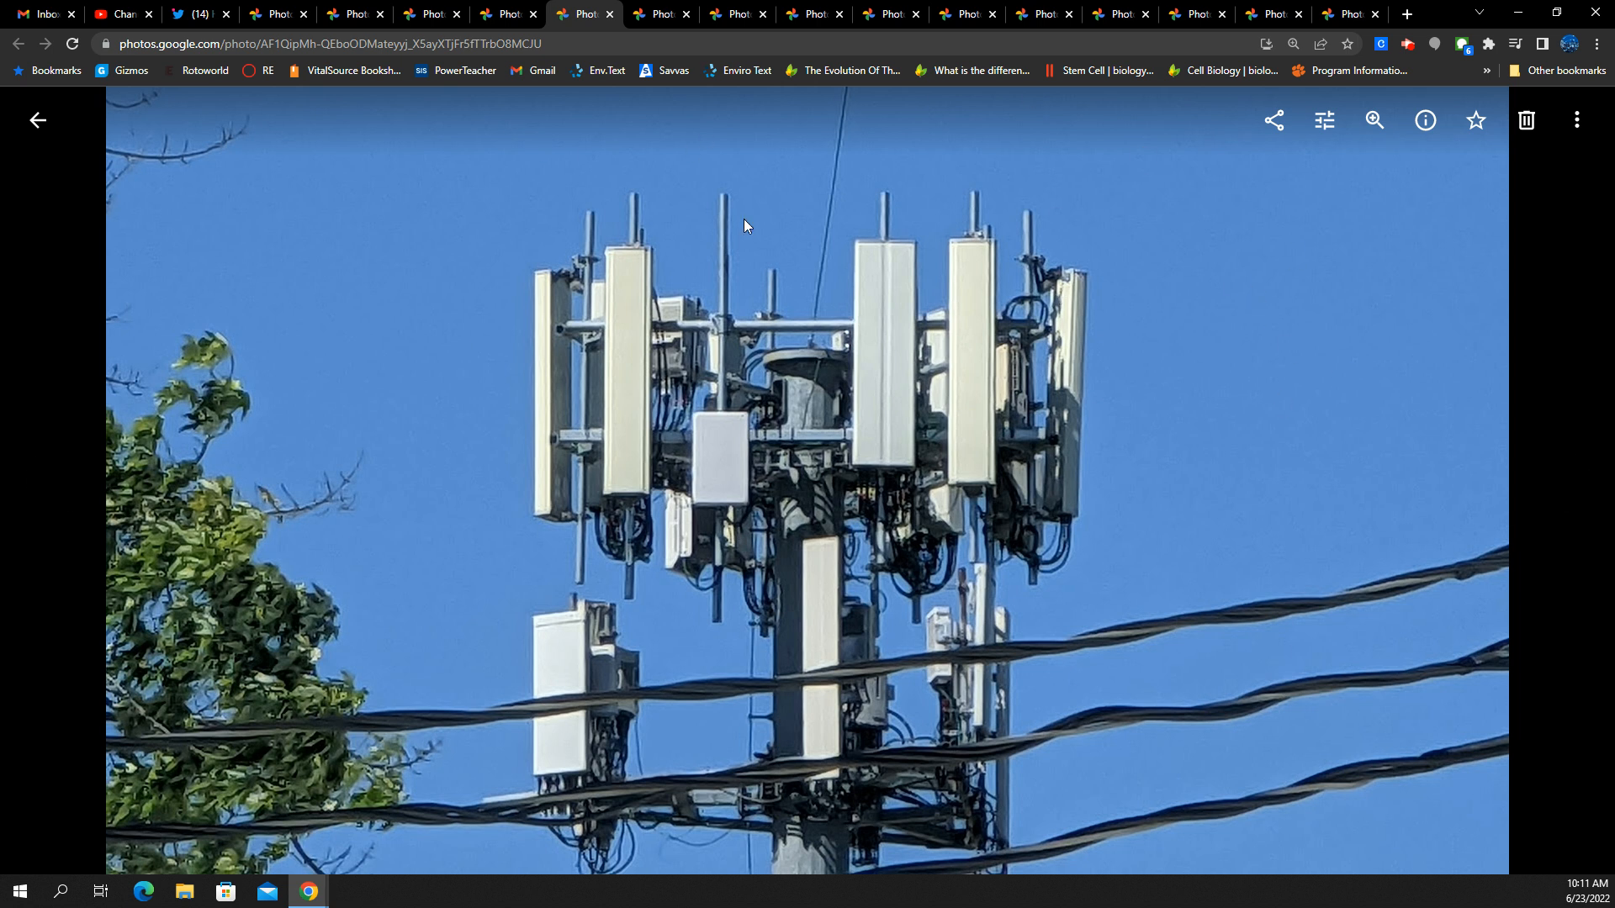
mouse_move(700, 350)
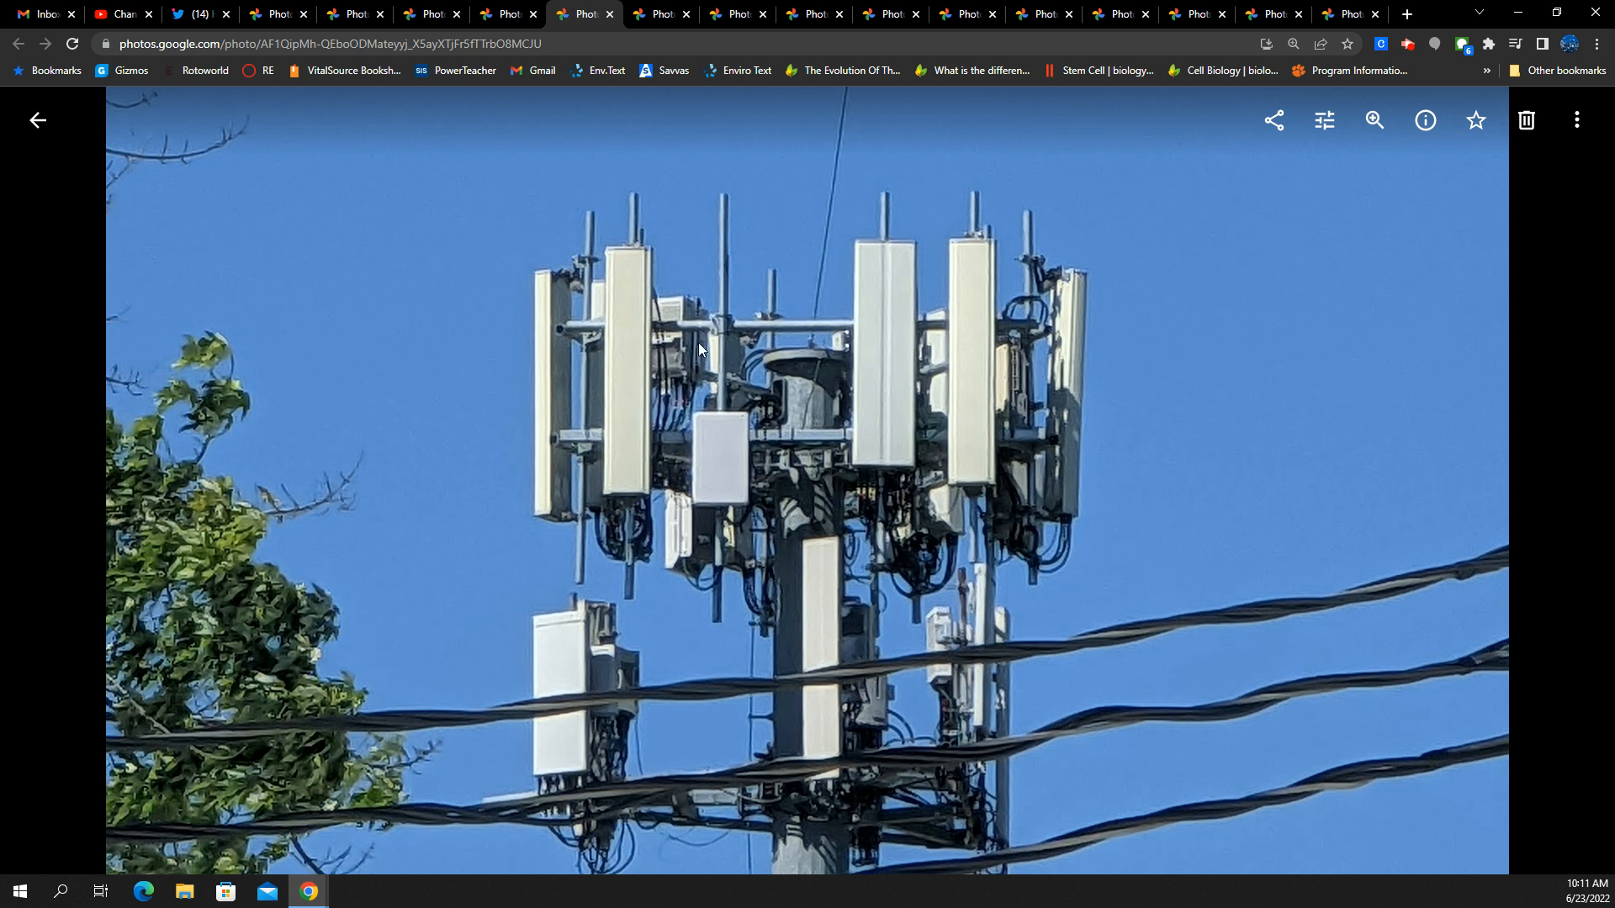
mouse_move(874, 395)
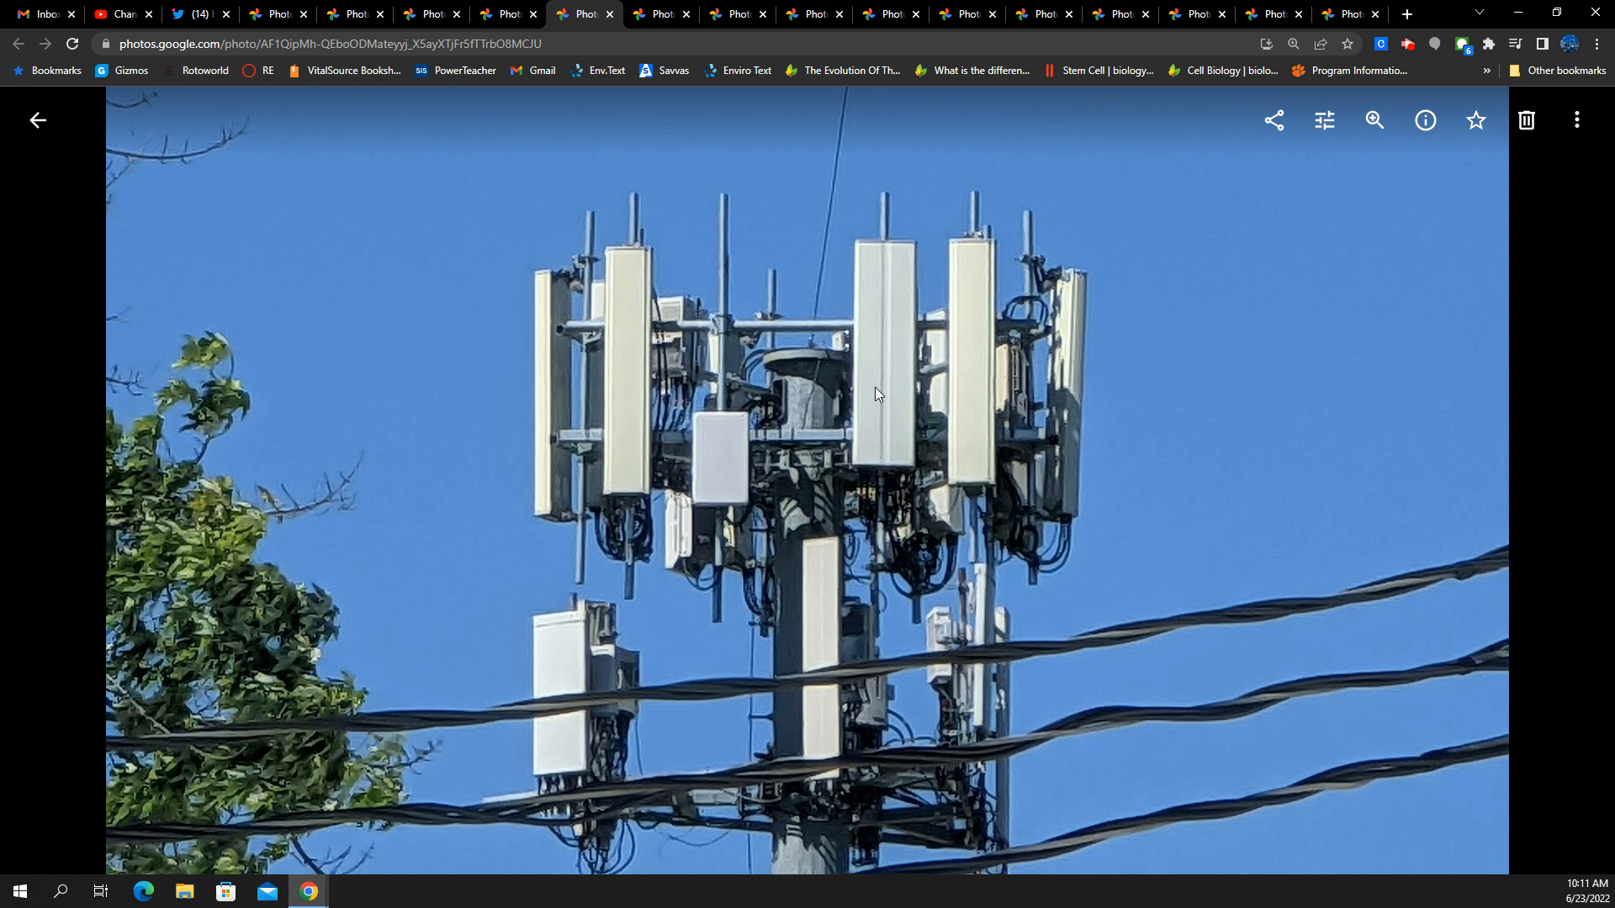
mouse_move(863, 404)
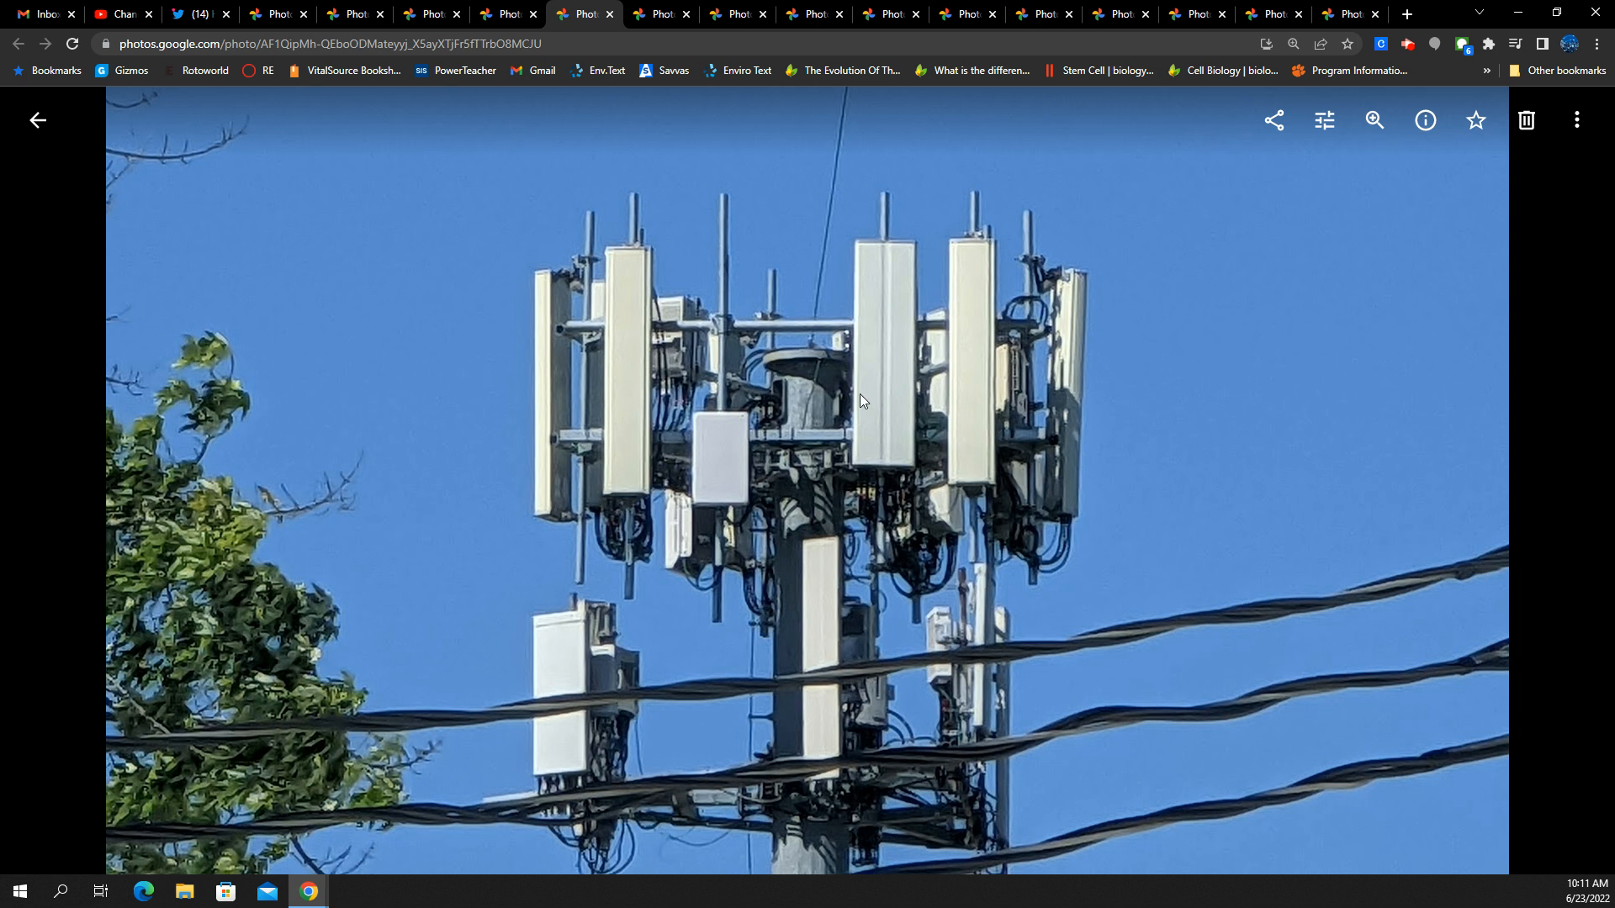
mouse_move(897, 335)
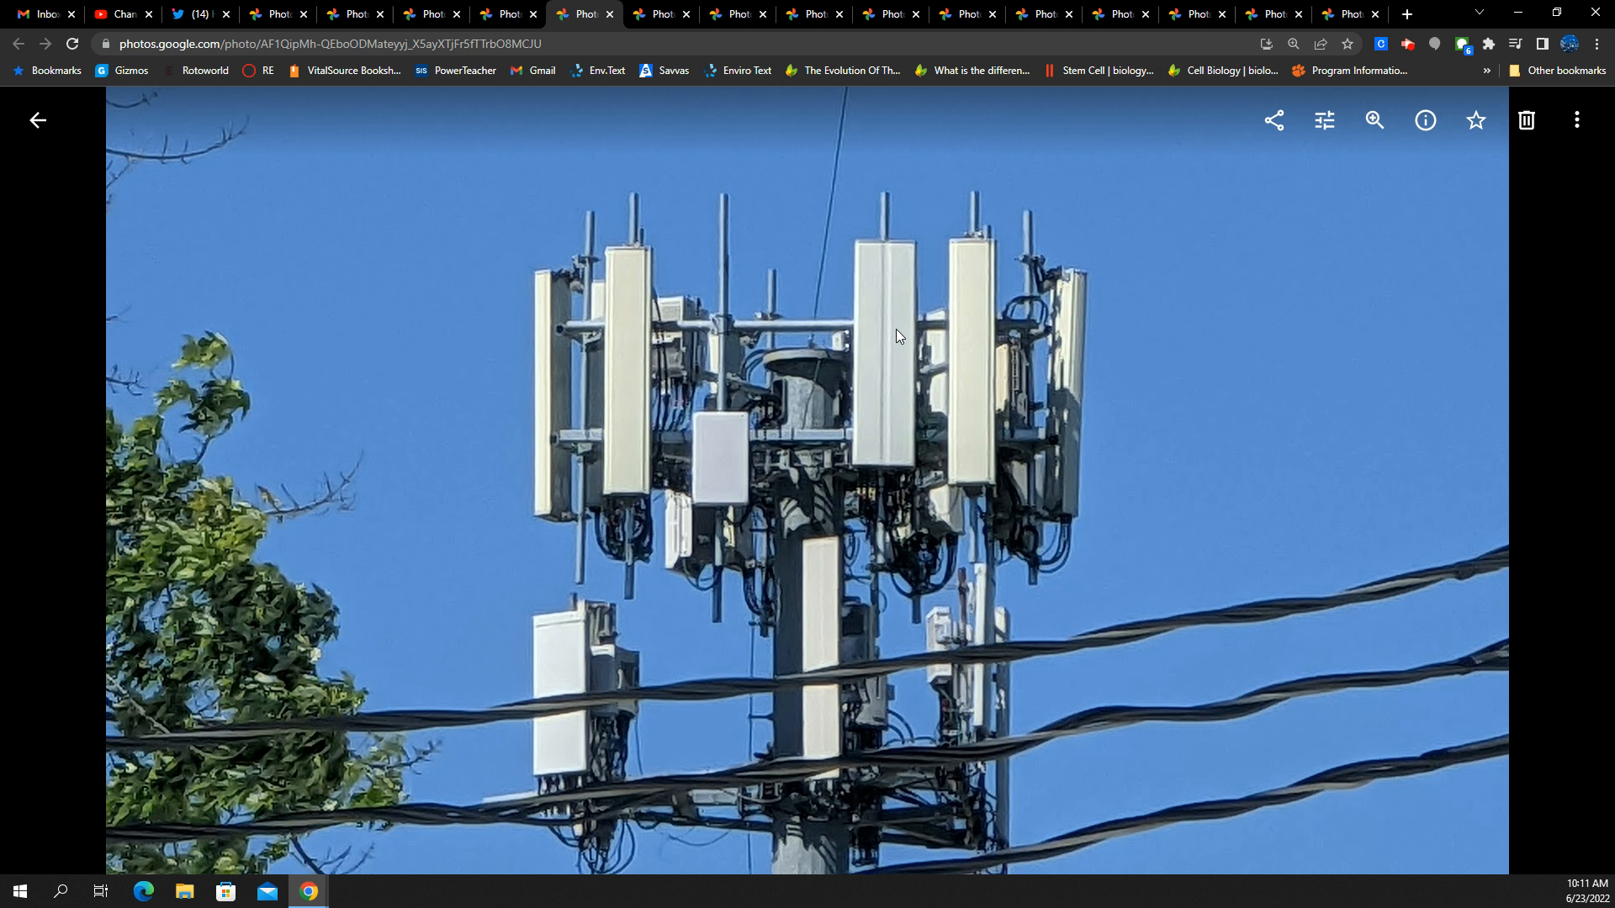
mouse_move(619, 524)
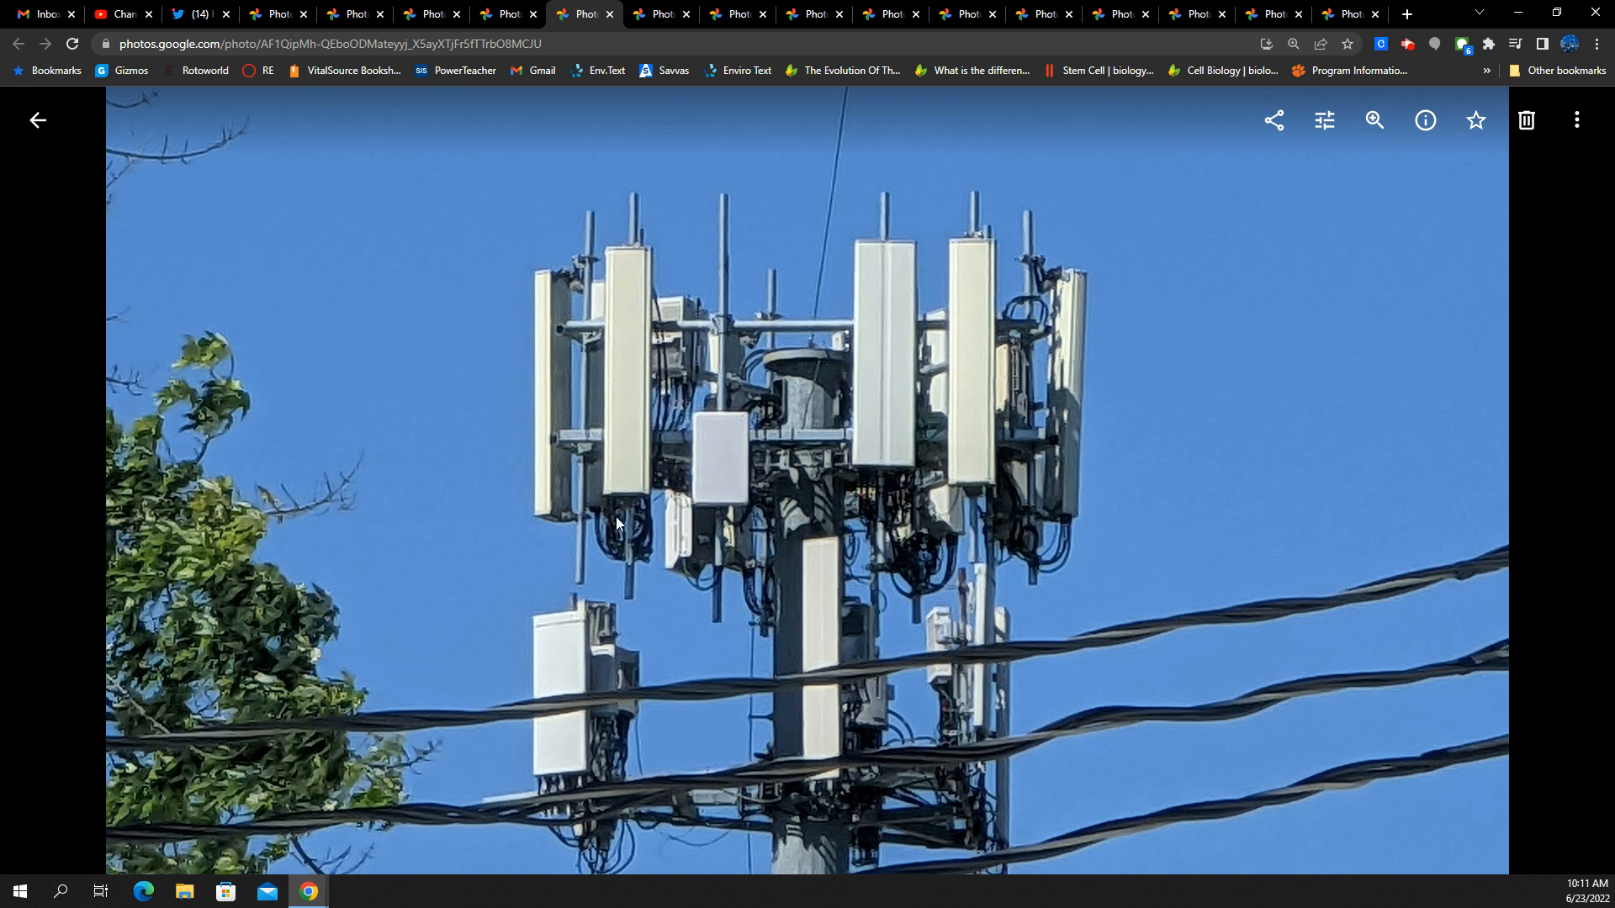
mouse_move(791, 525)
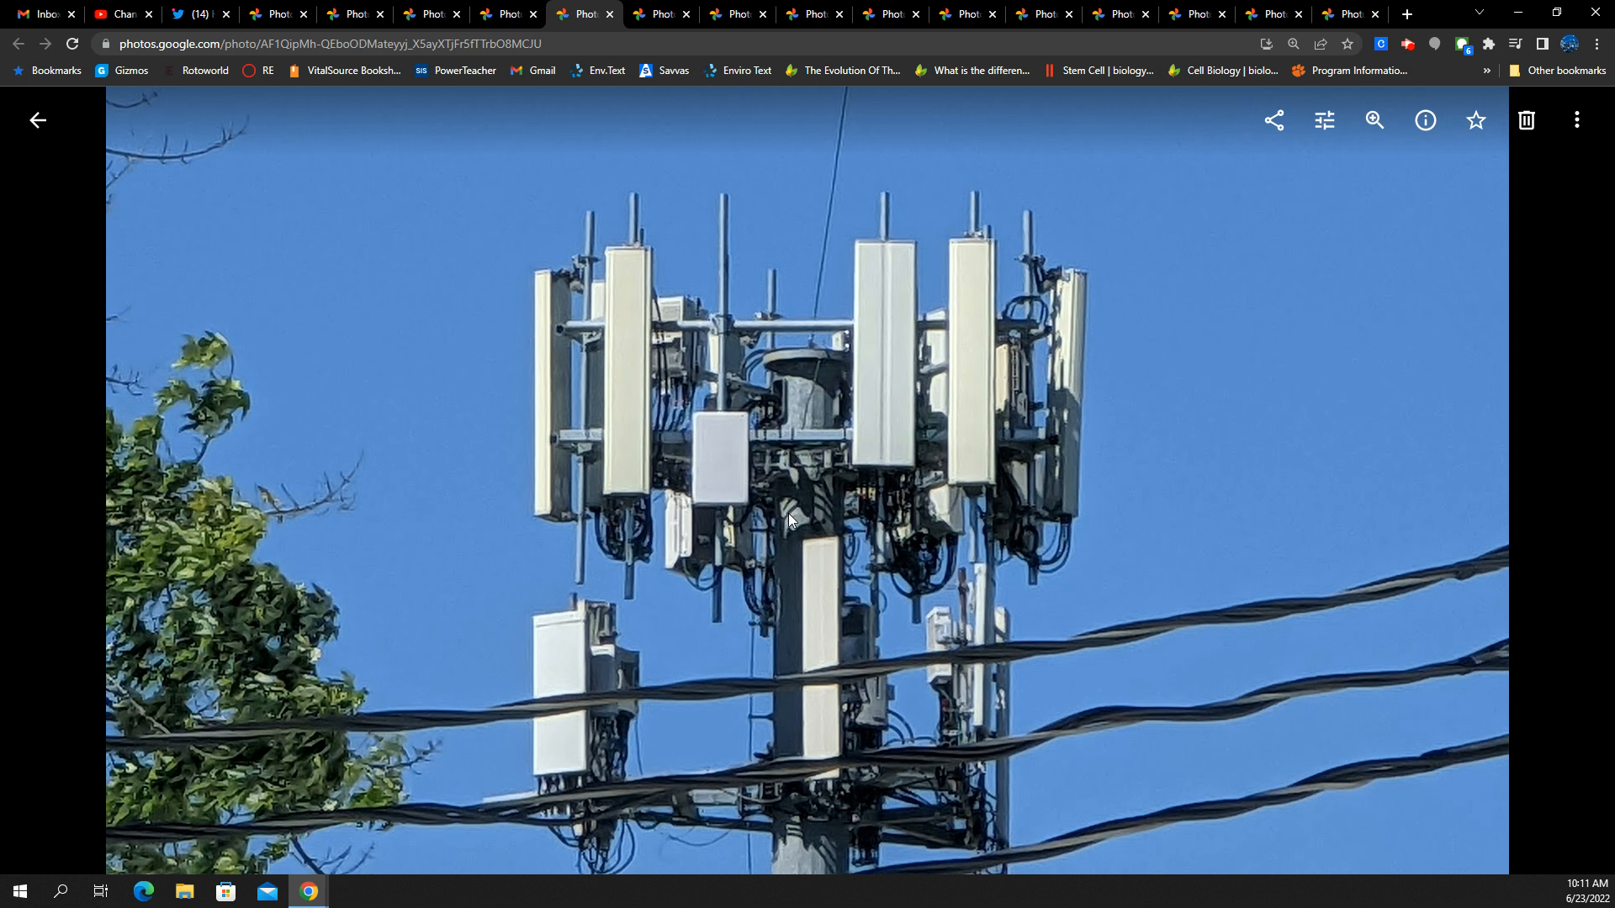
mouse_move(815, 445)
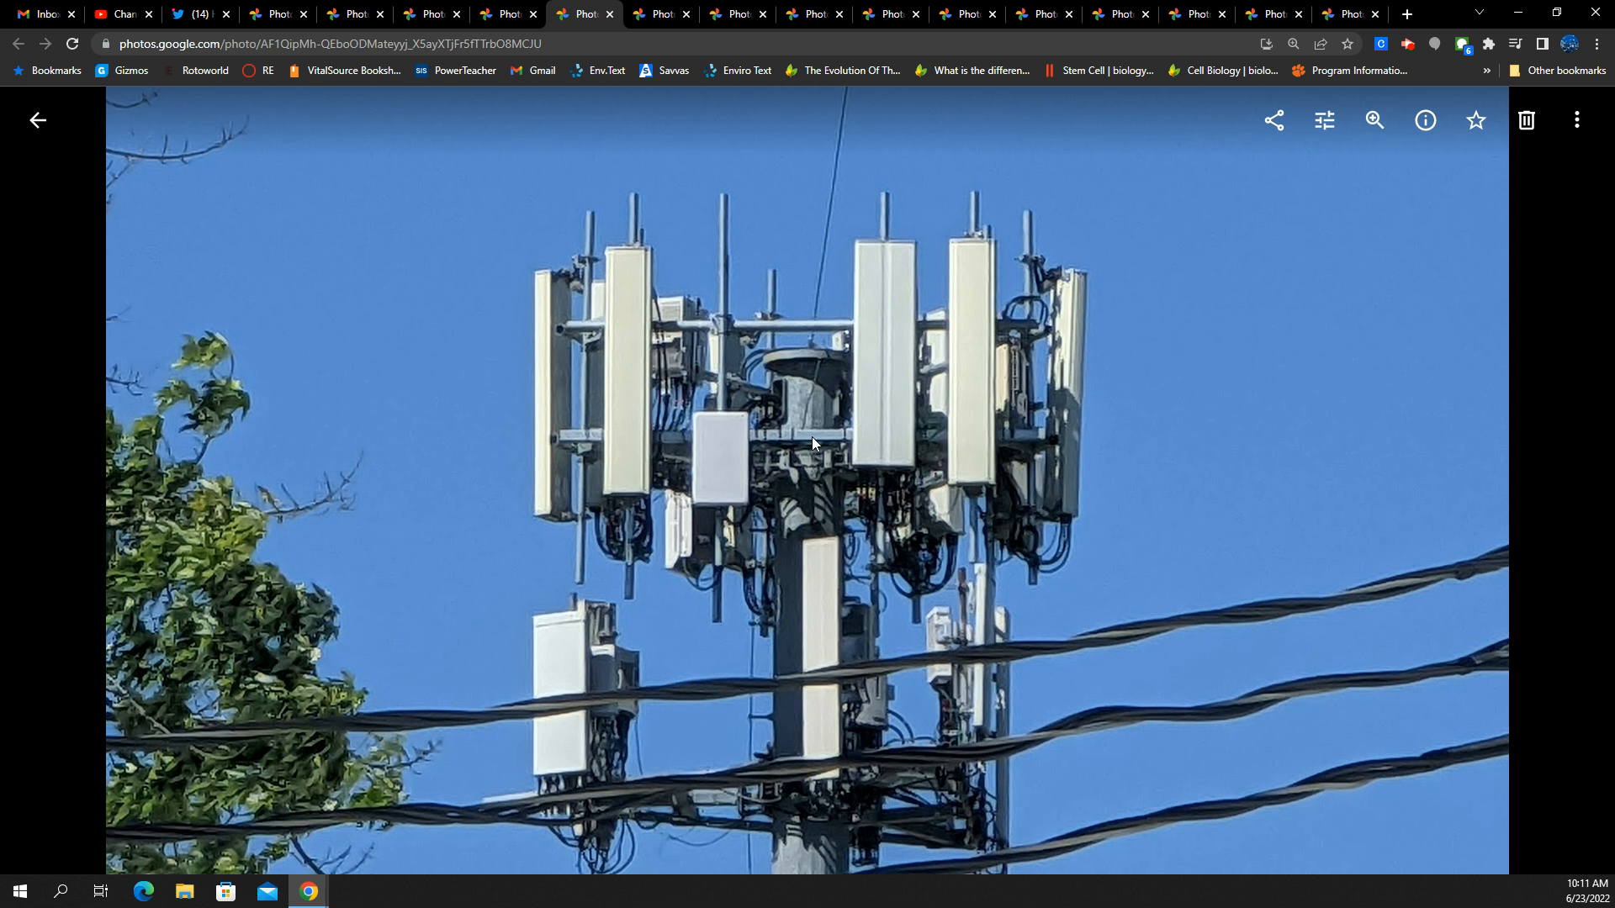
mouse_move(767, 497)
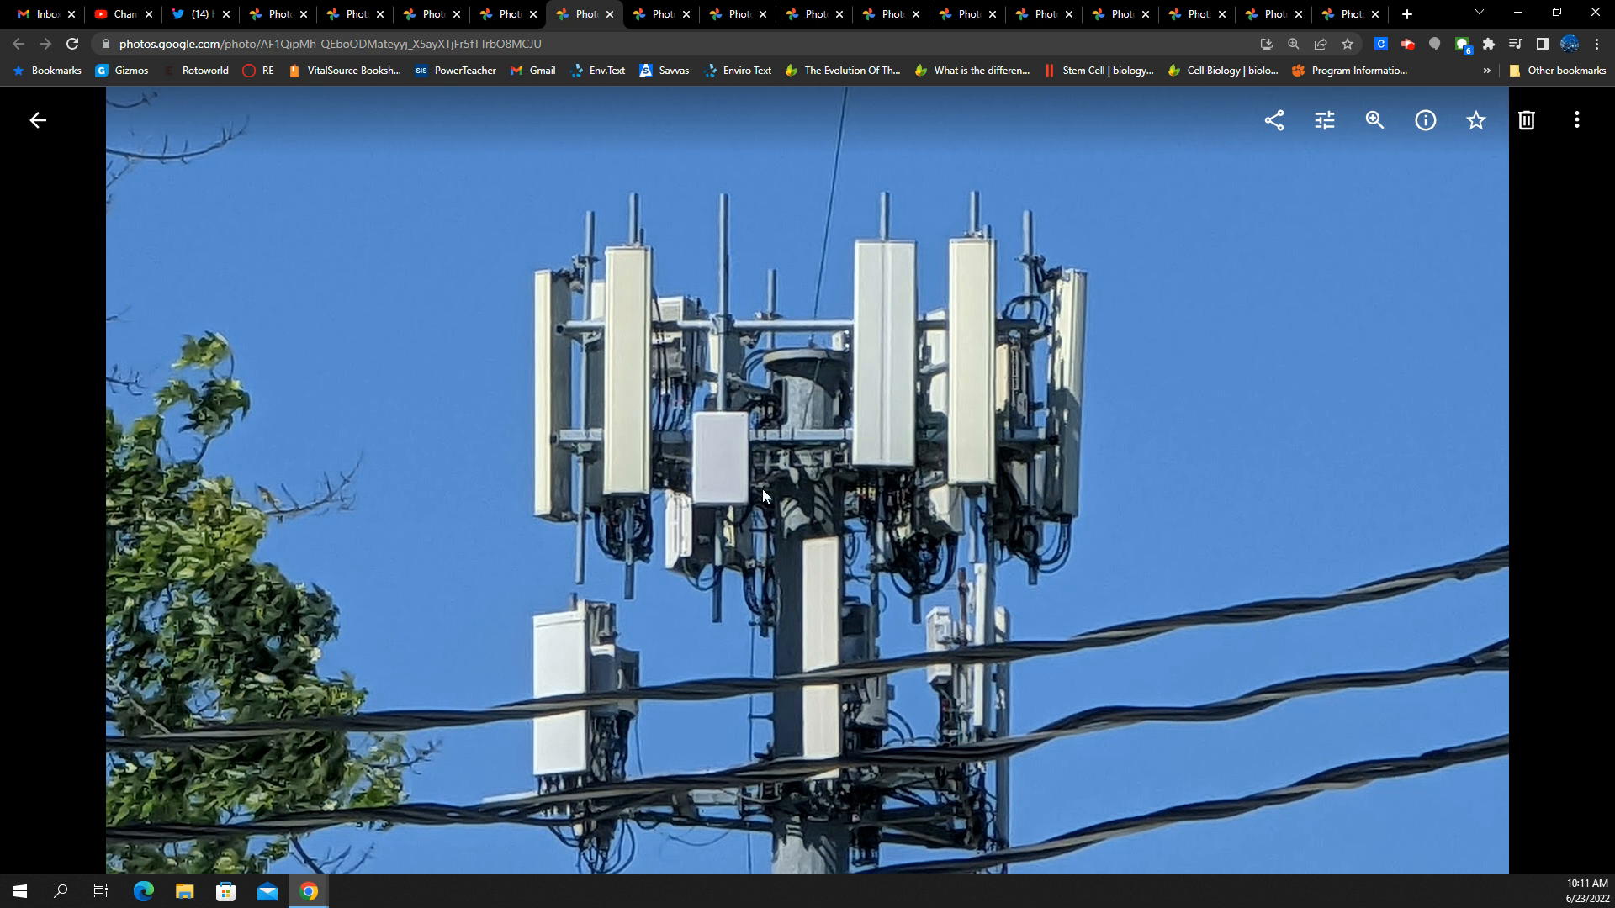
mouse_move(758, 397)
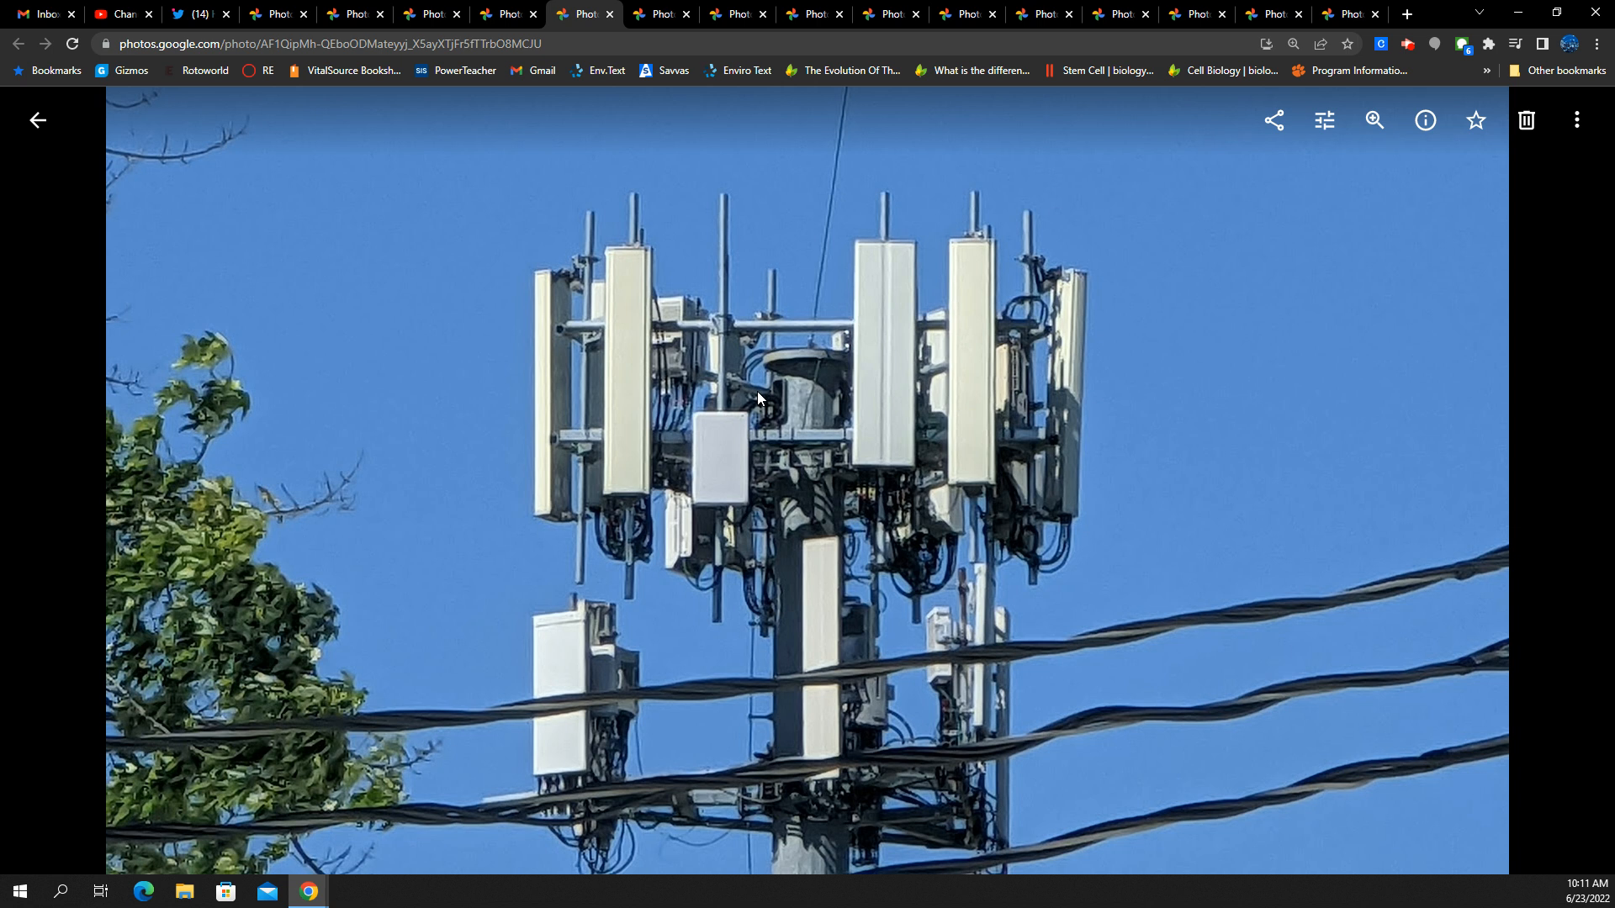
mouse_move(803, 438)
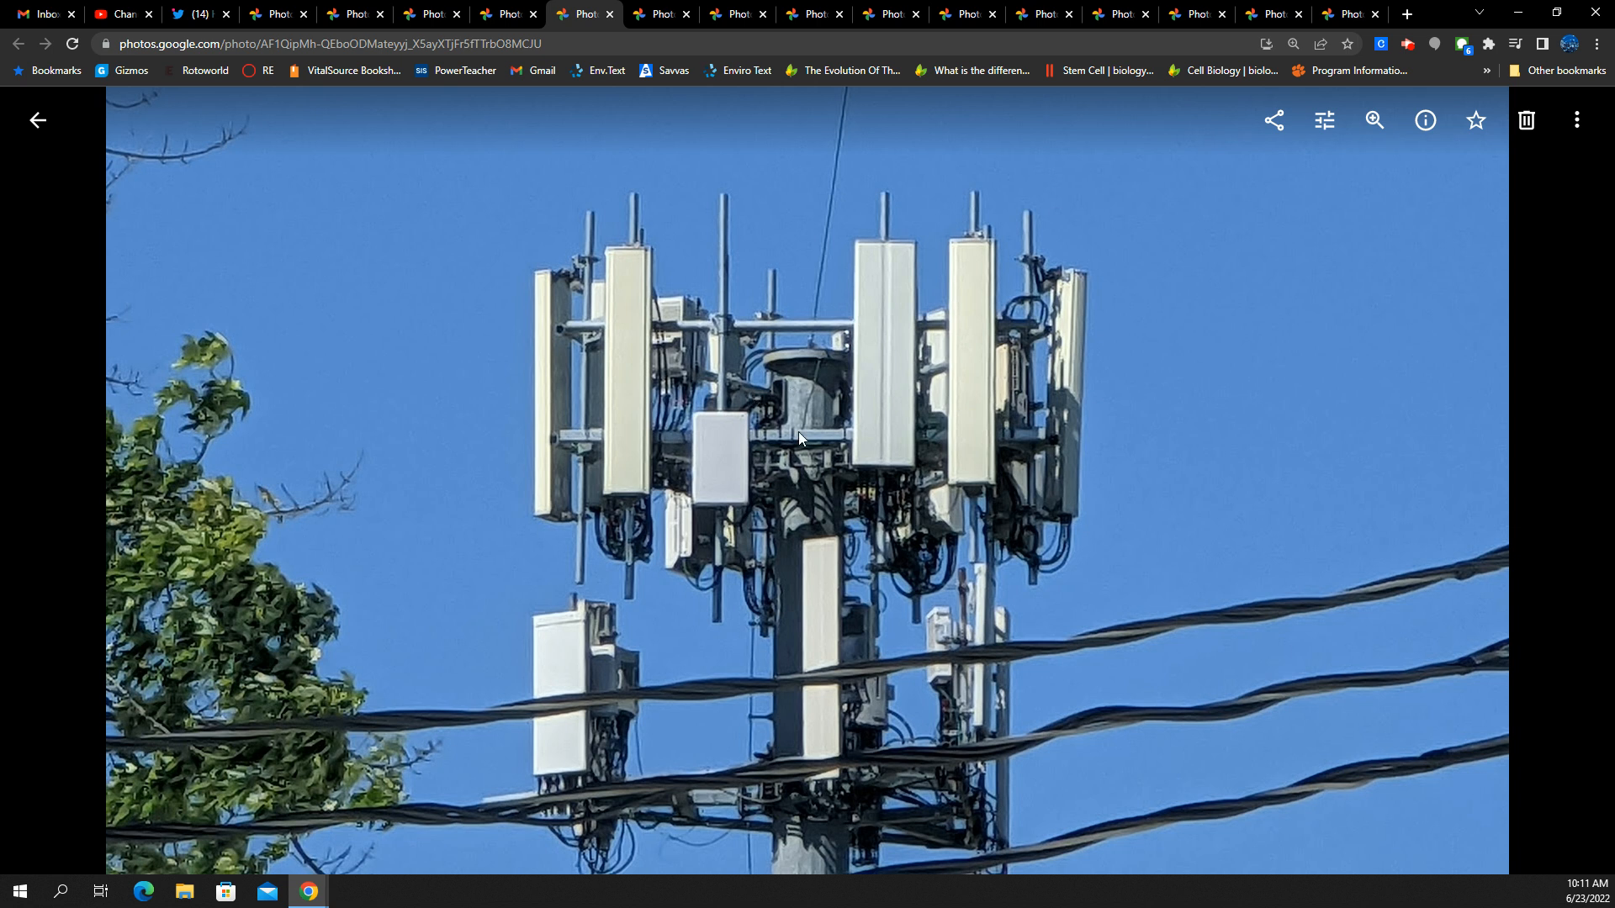
mouse_move(861, 417)
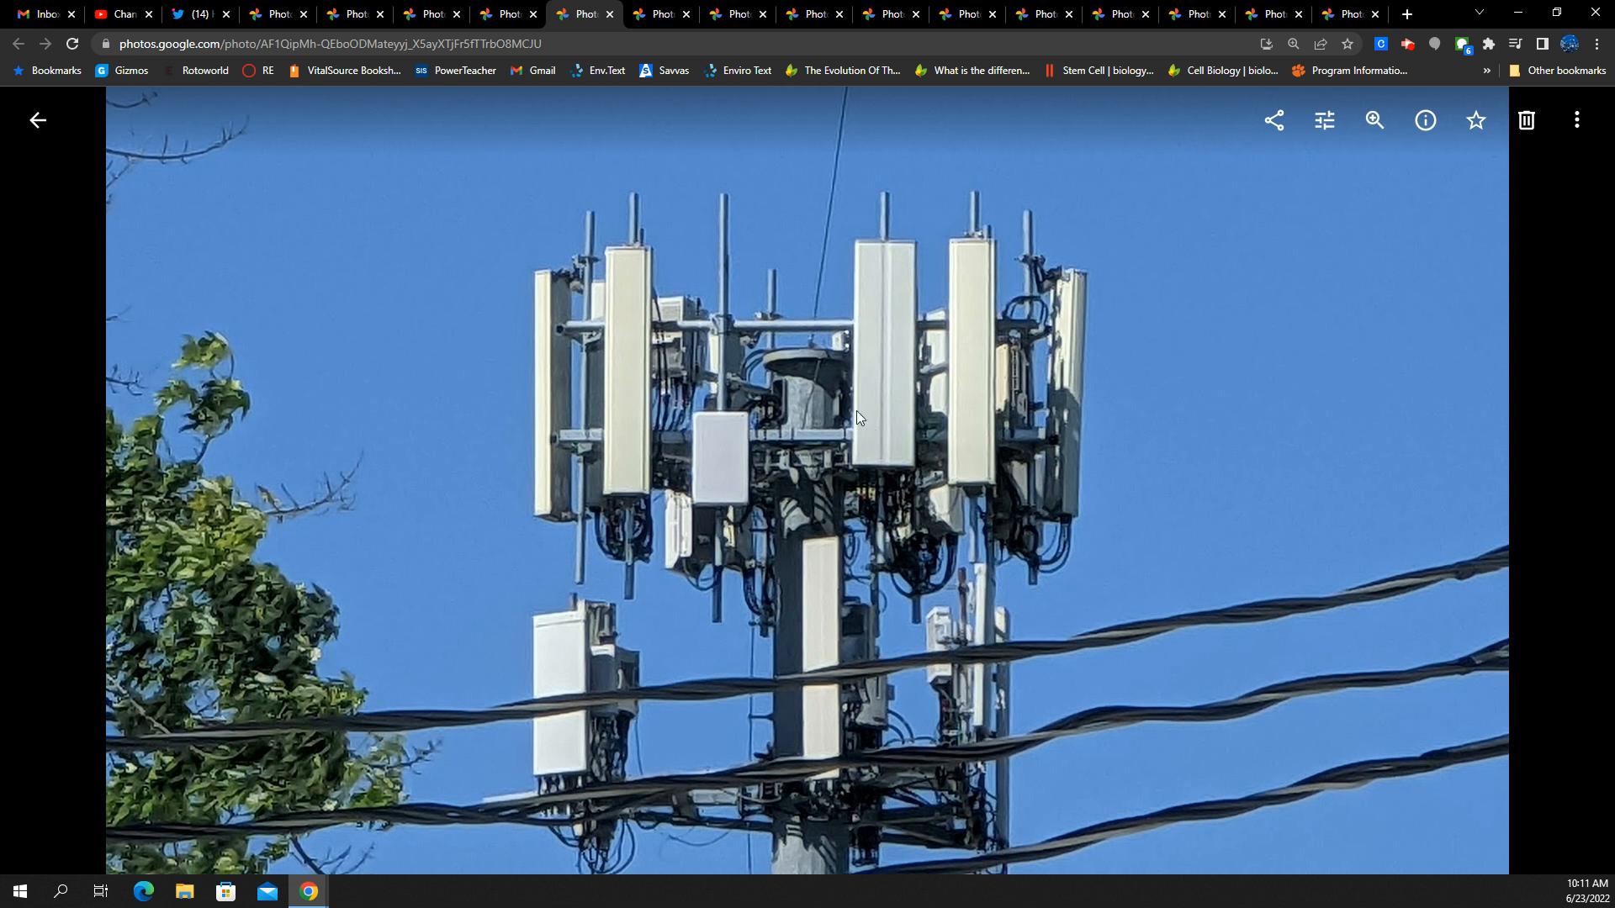
mouse_move(793, 461)
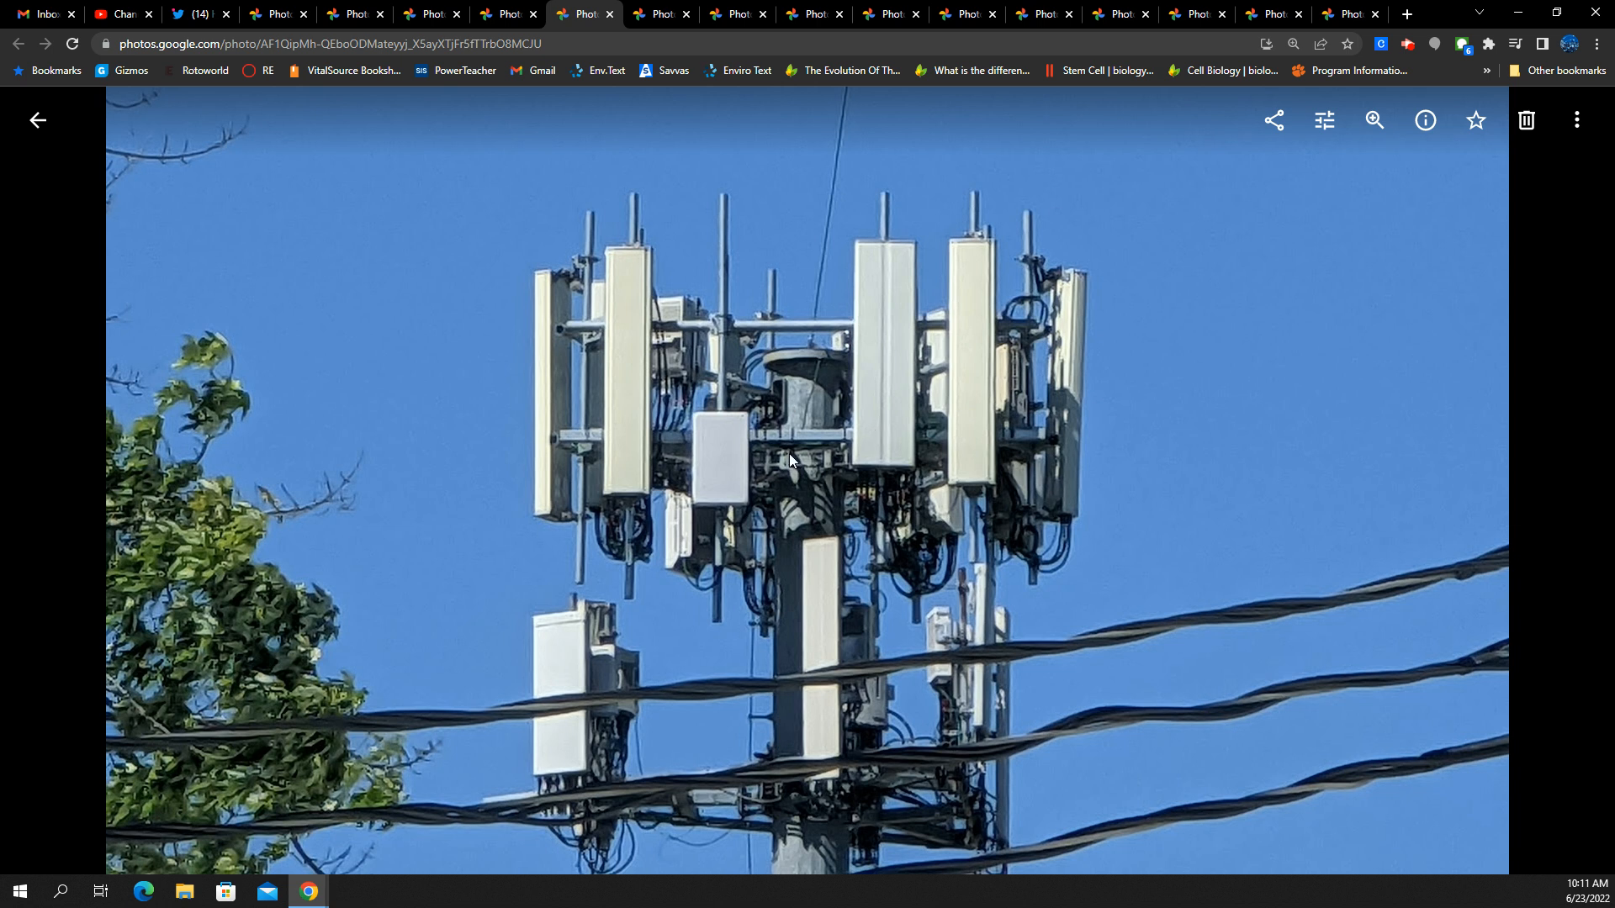
mouse_move(784, 468)
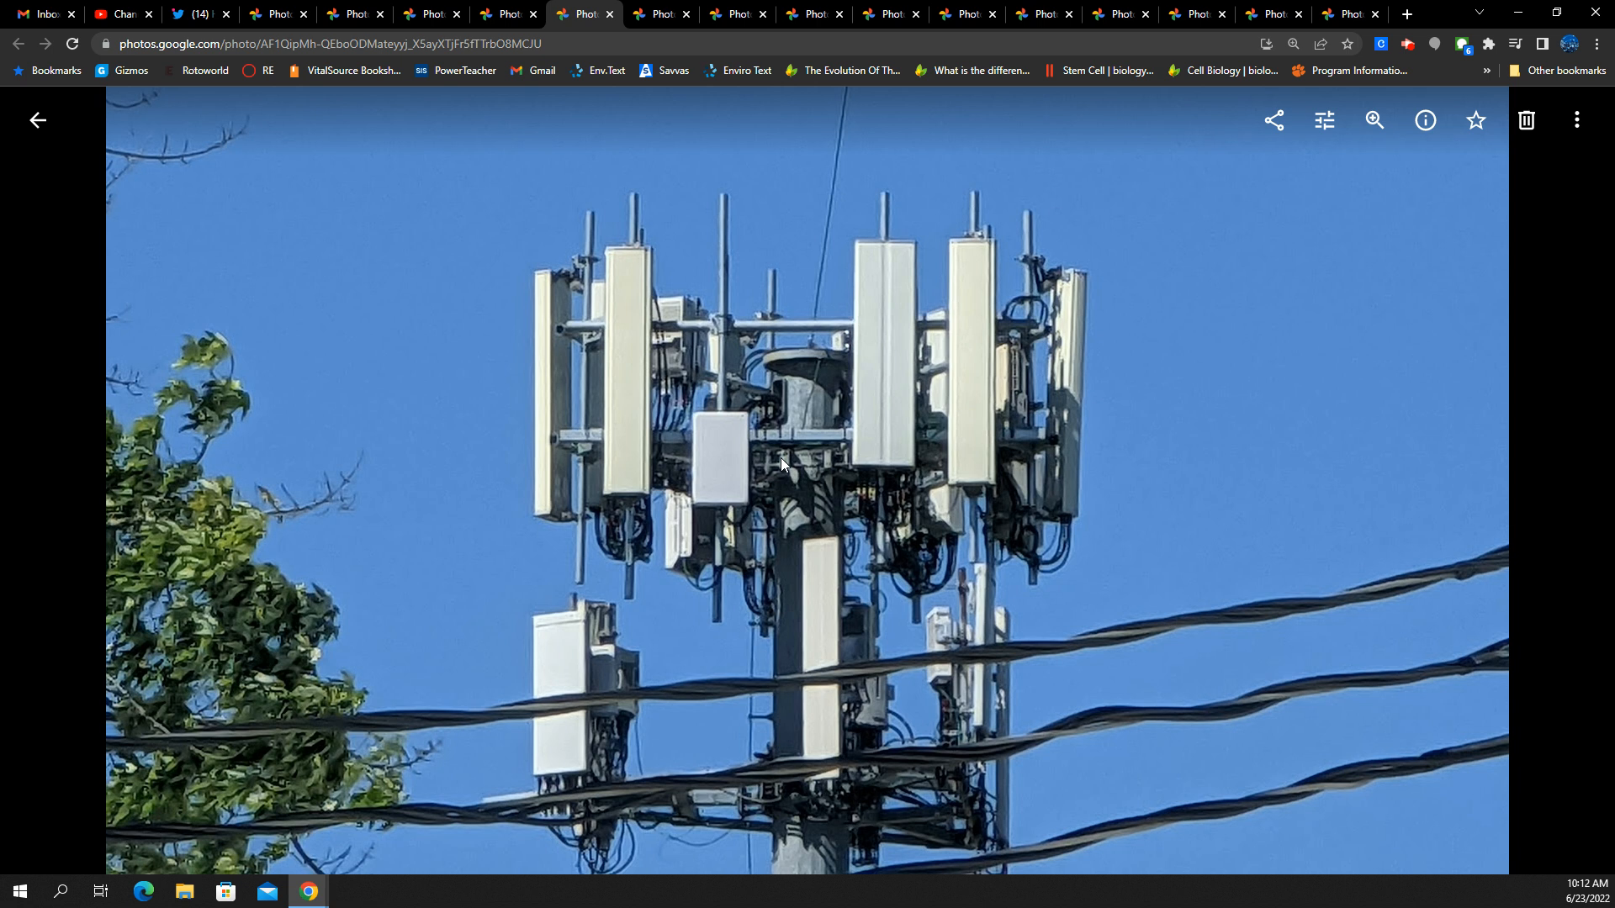
mouse_move(788, 394)
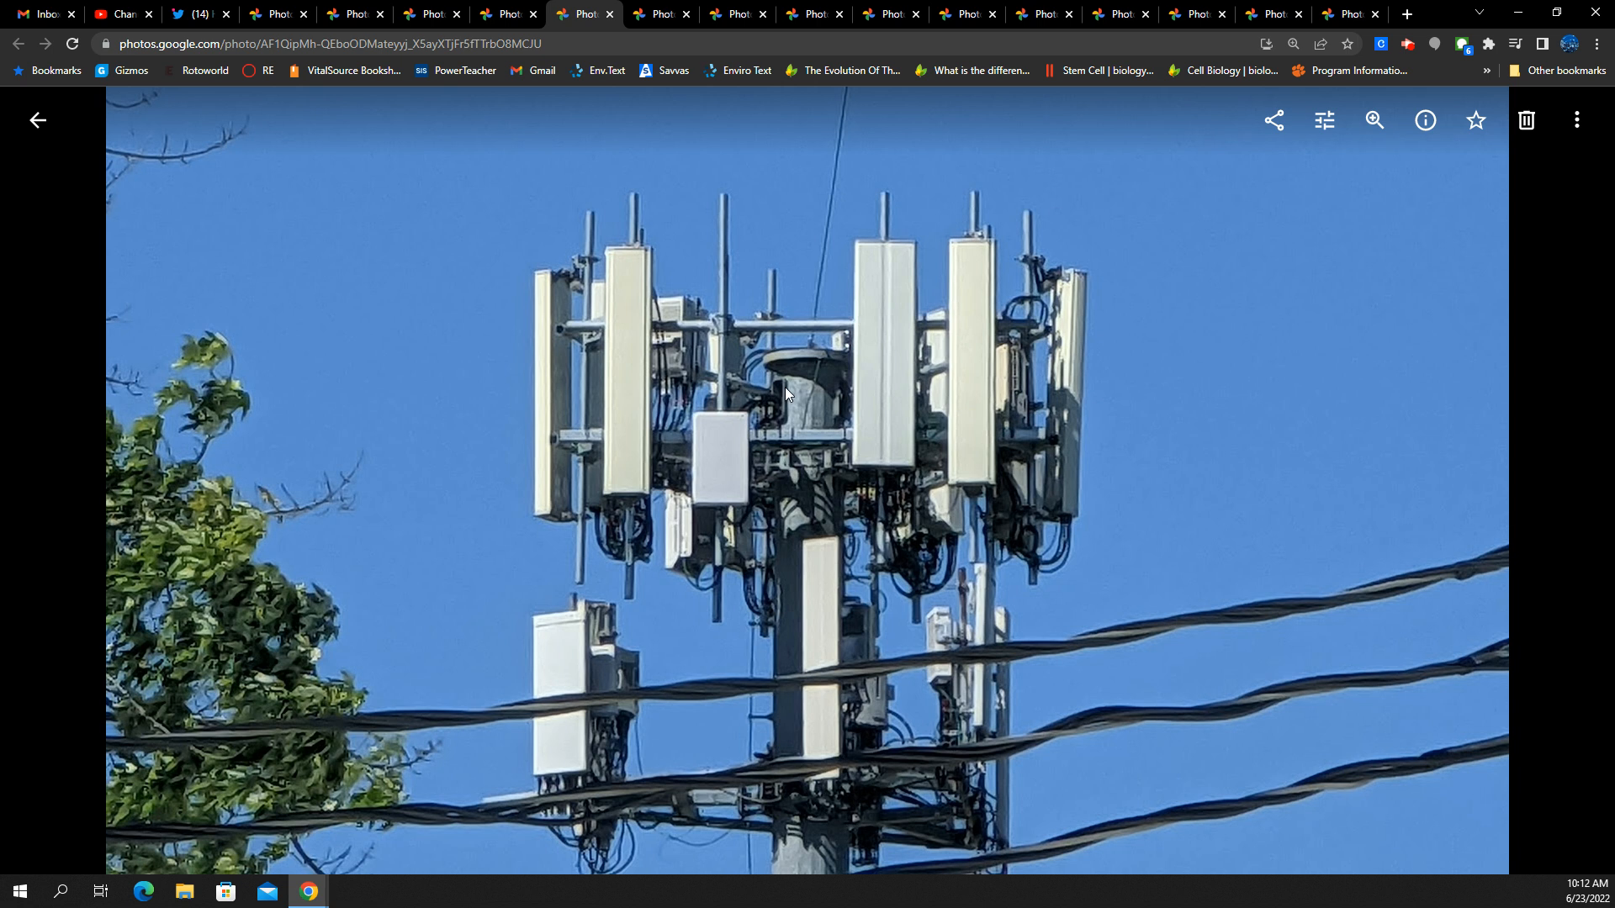
mouse_move(819, 463)
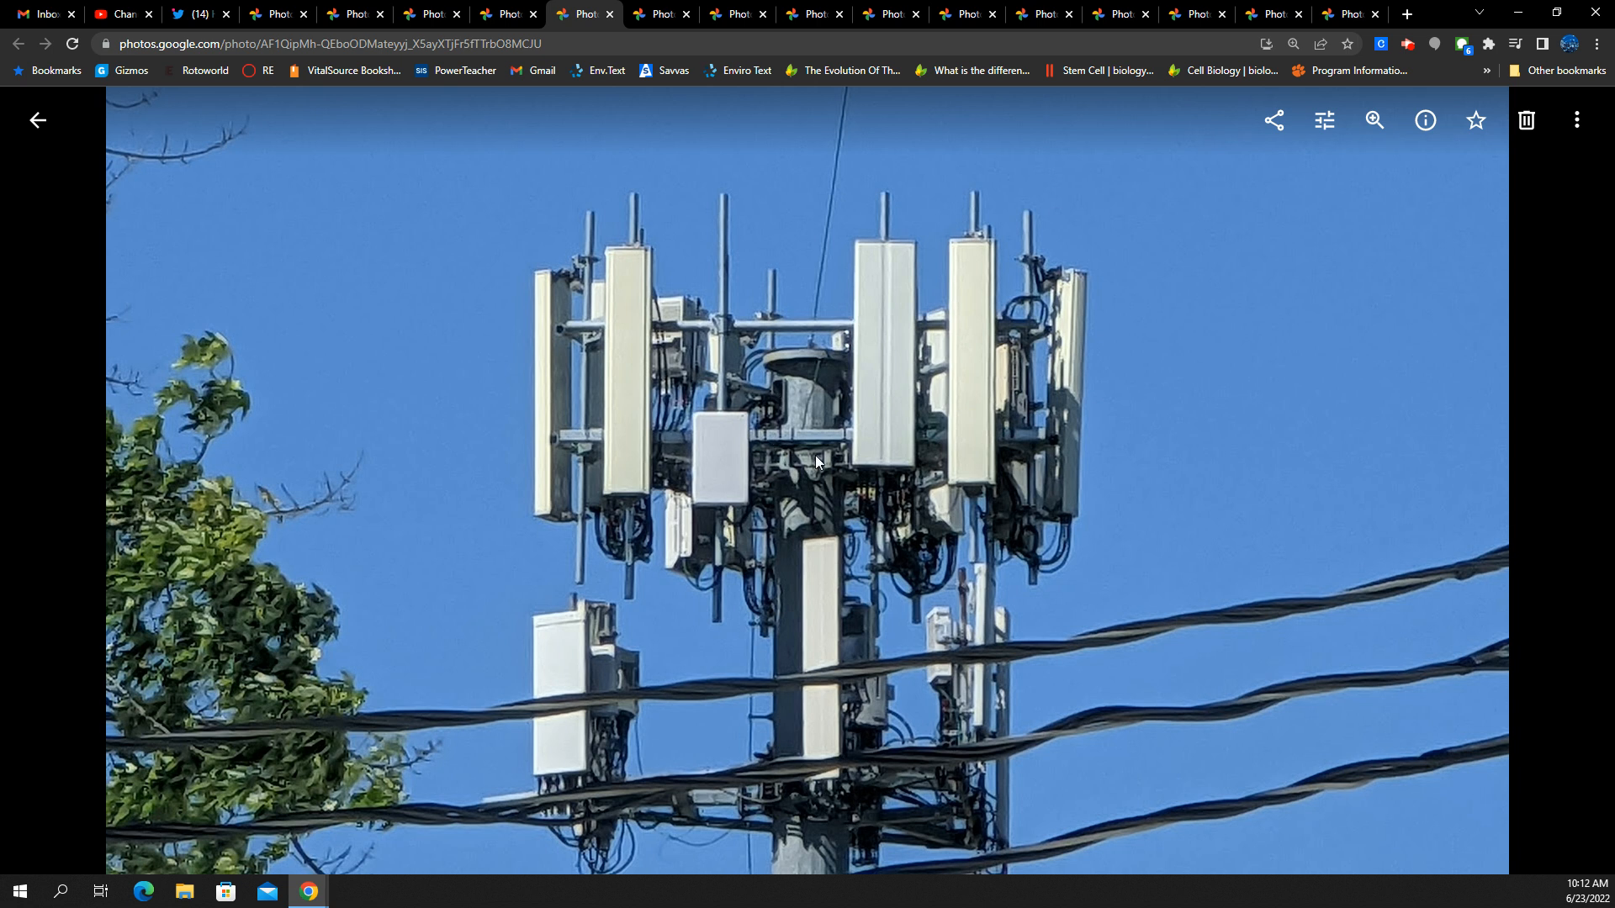
mouse_move(919, 550)
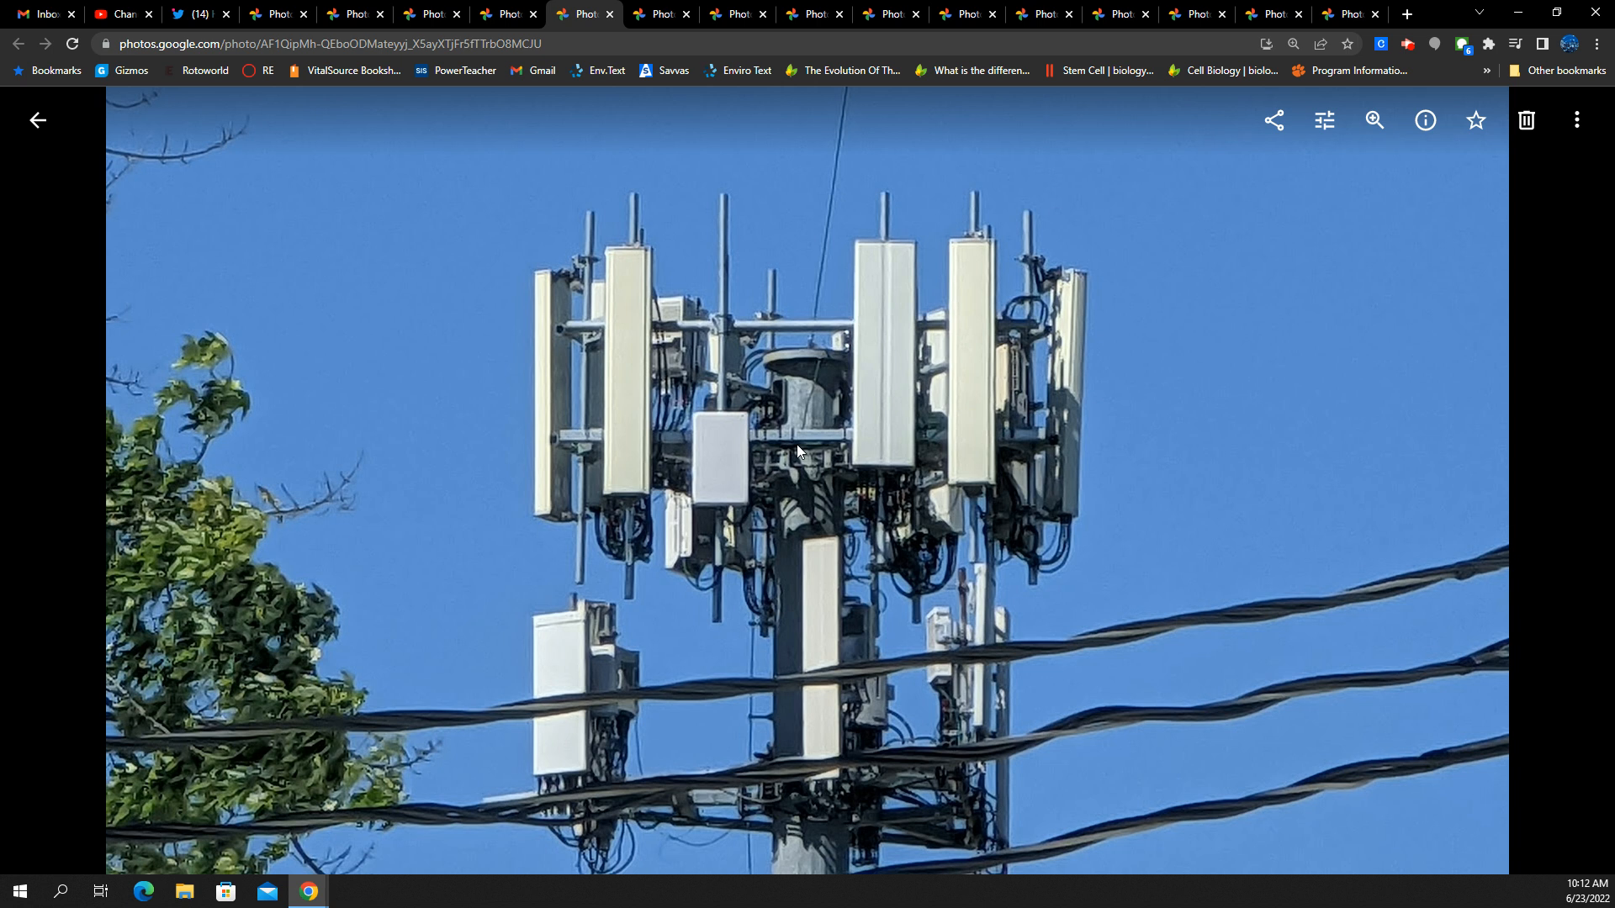
mouse_move(734, 288)
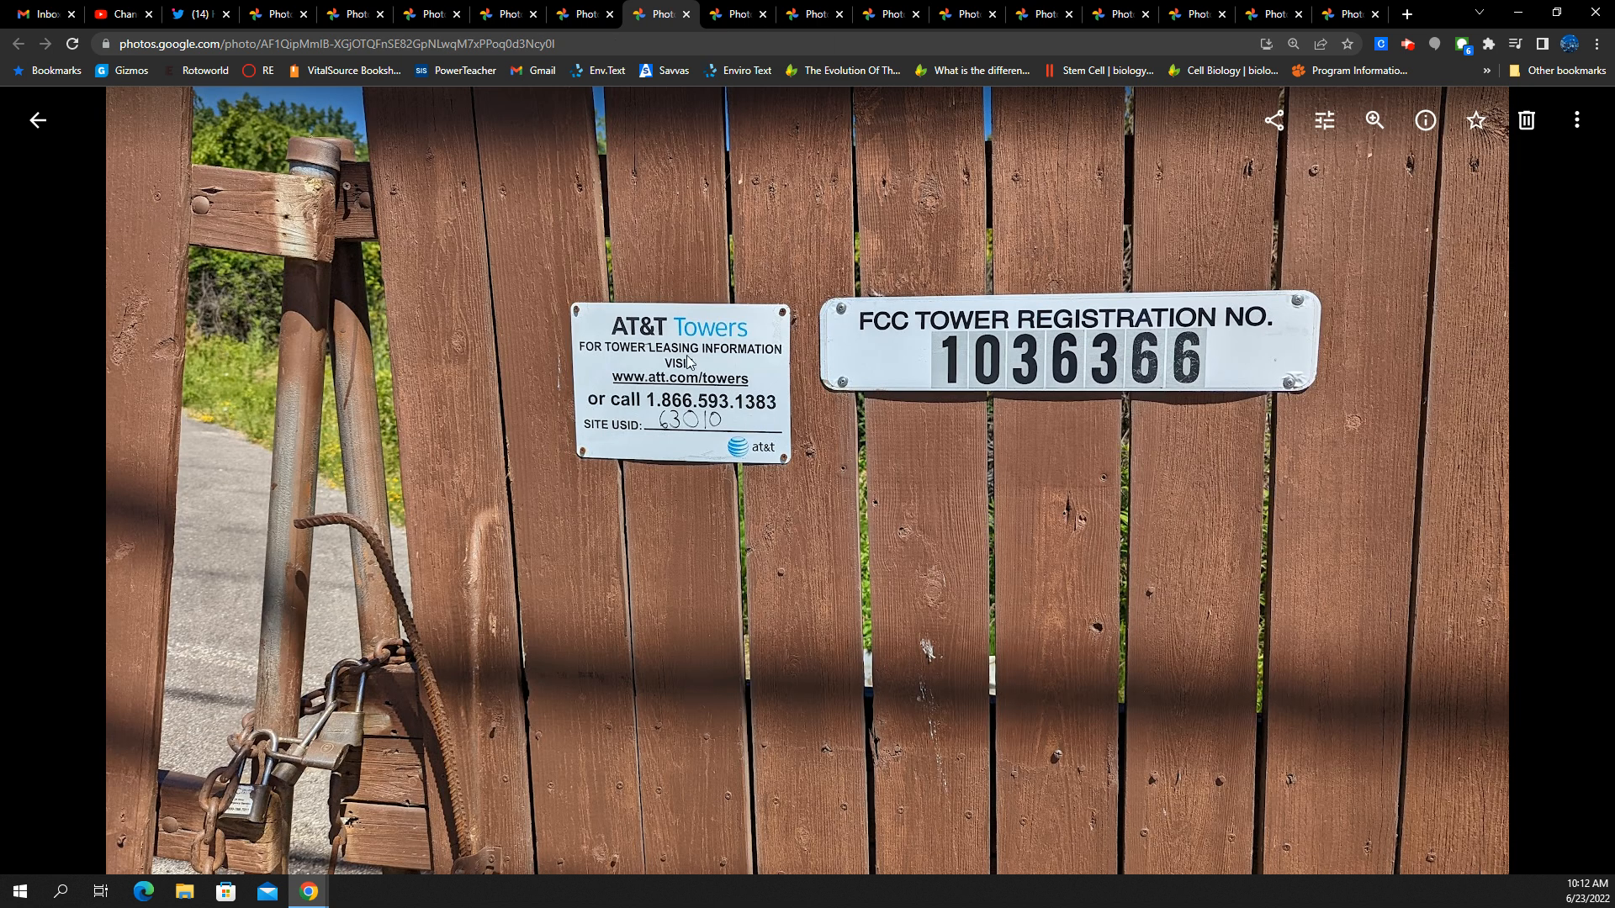
mouse_move(758, 644)
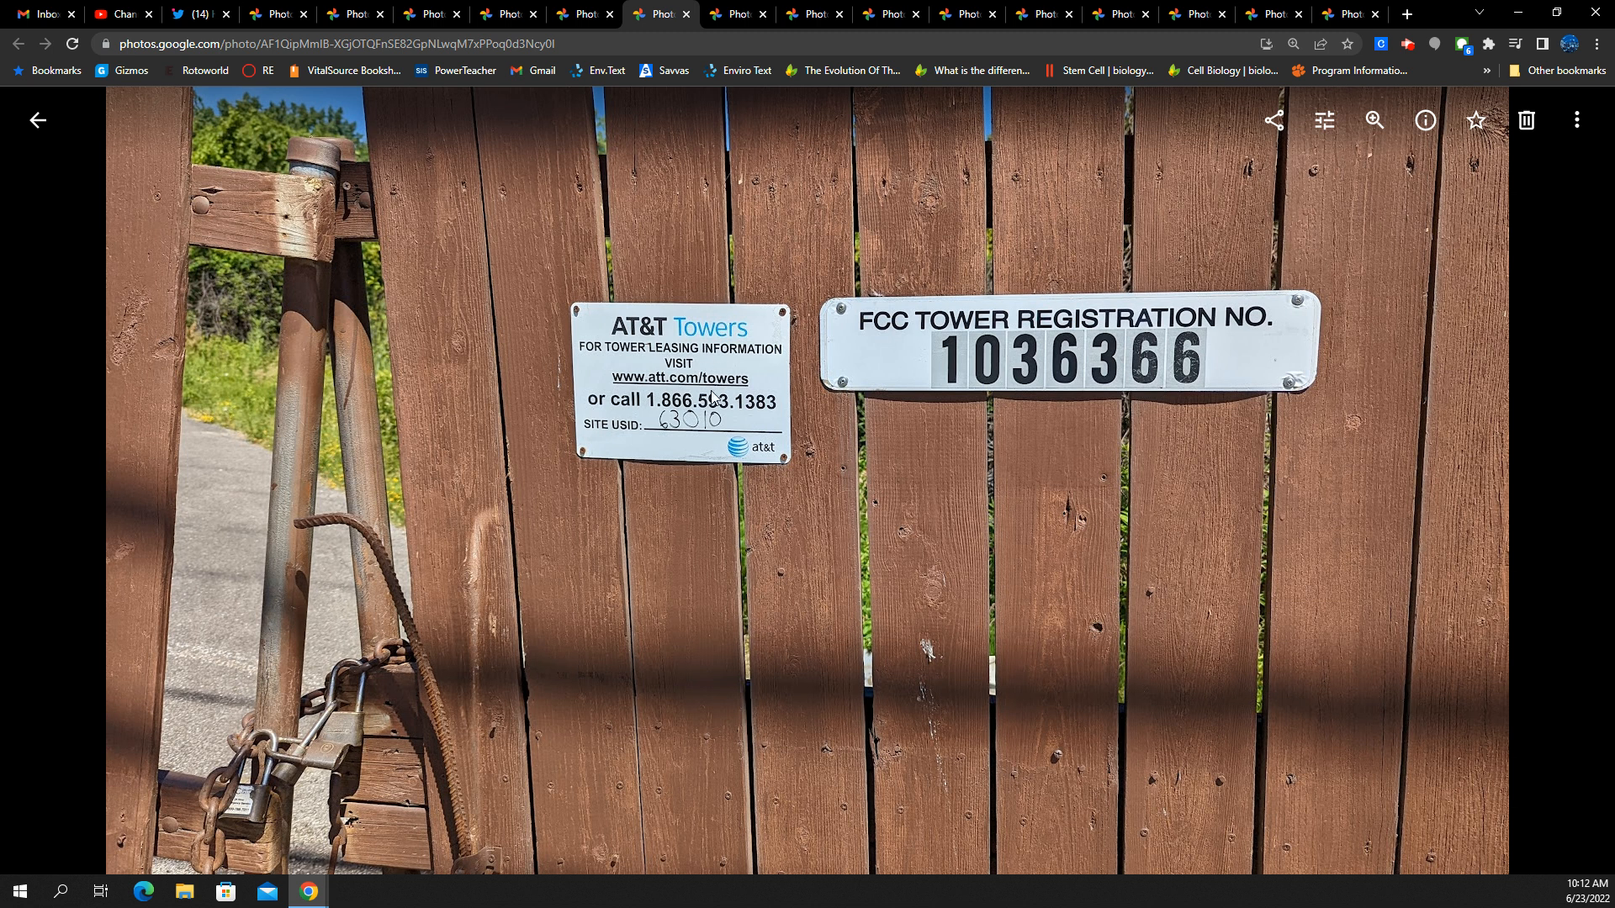
mouse_move(806, 207)
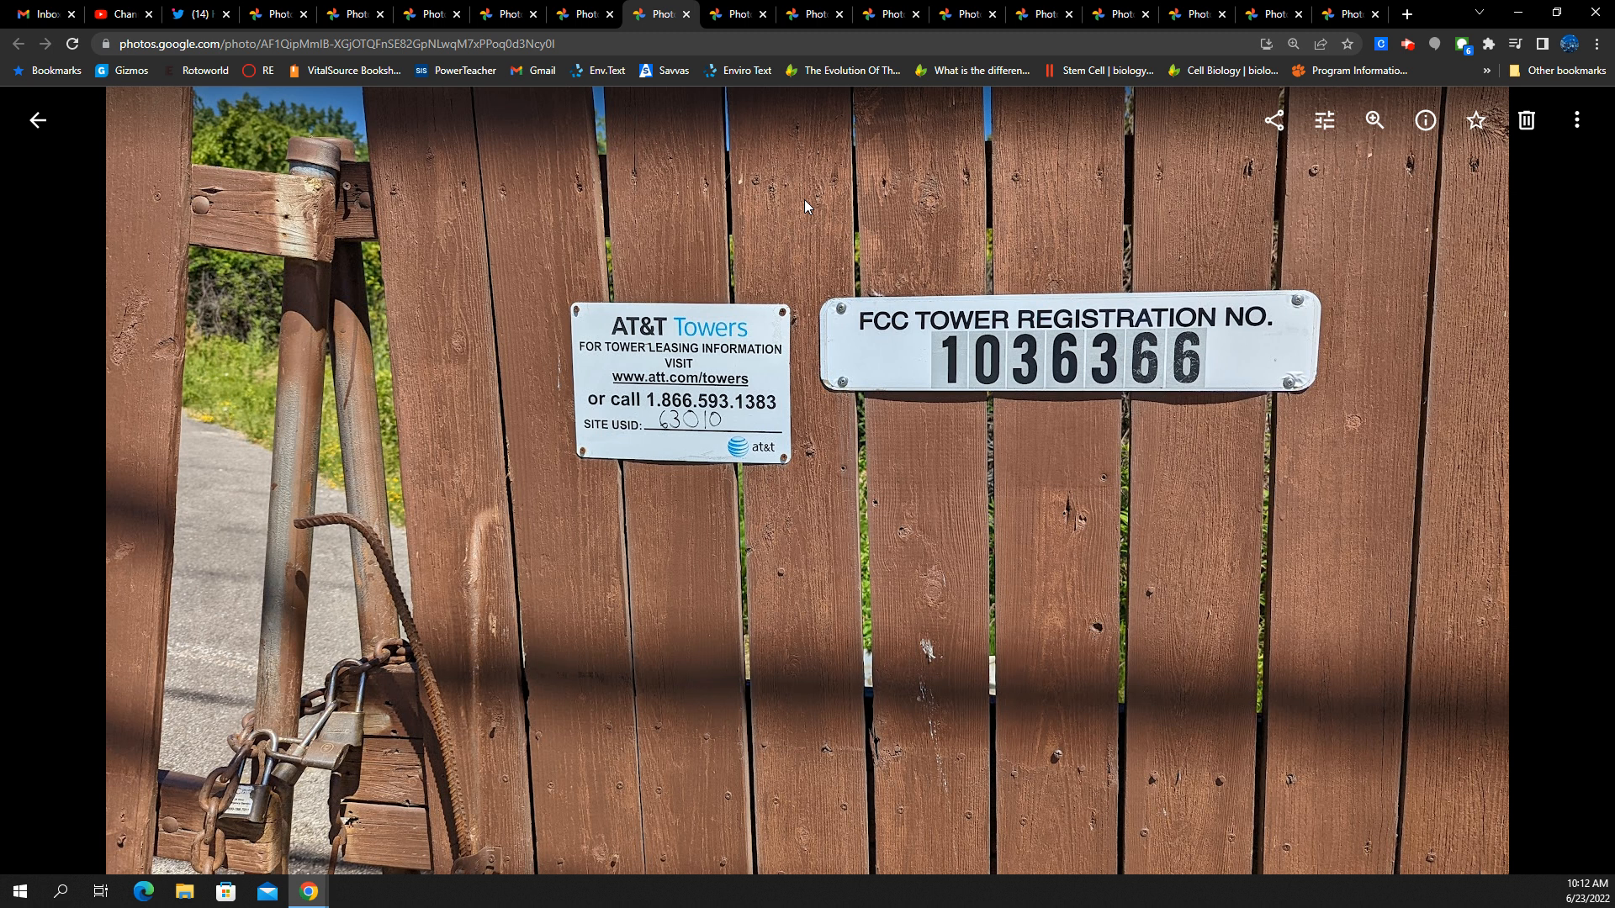
mouse_move(787, 76)
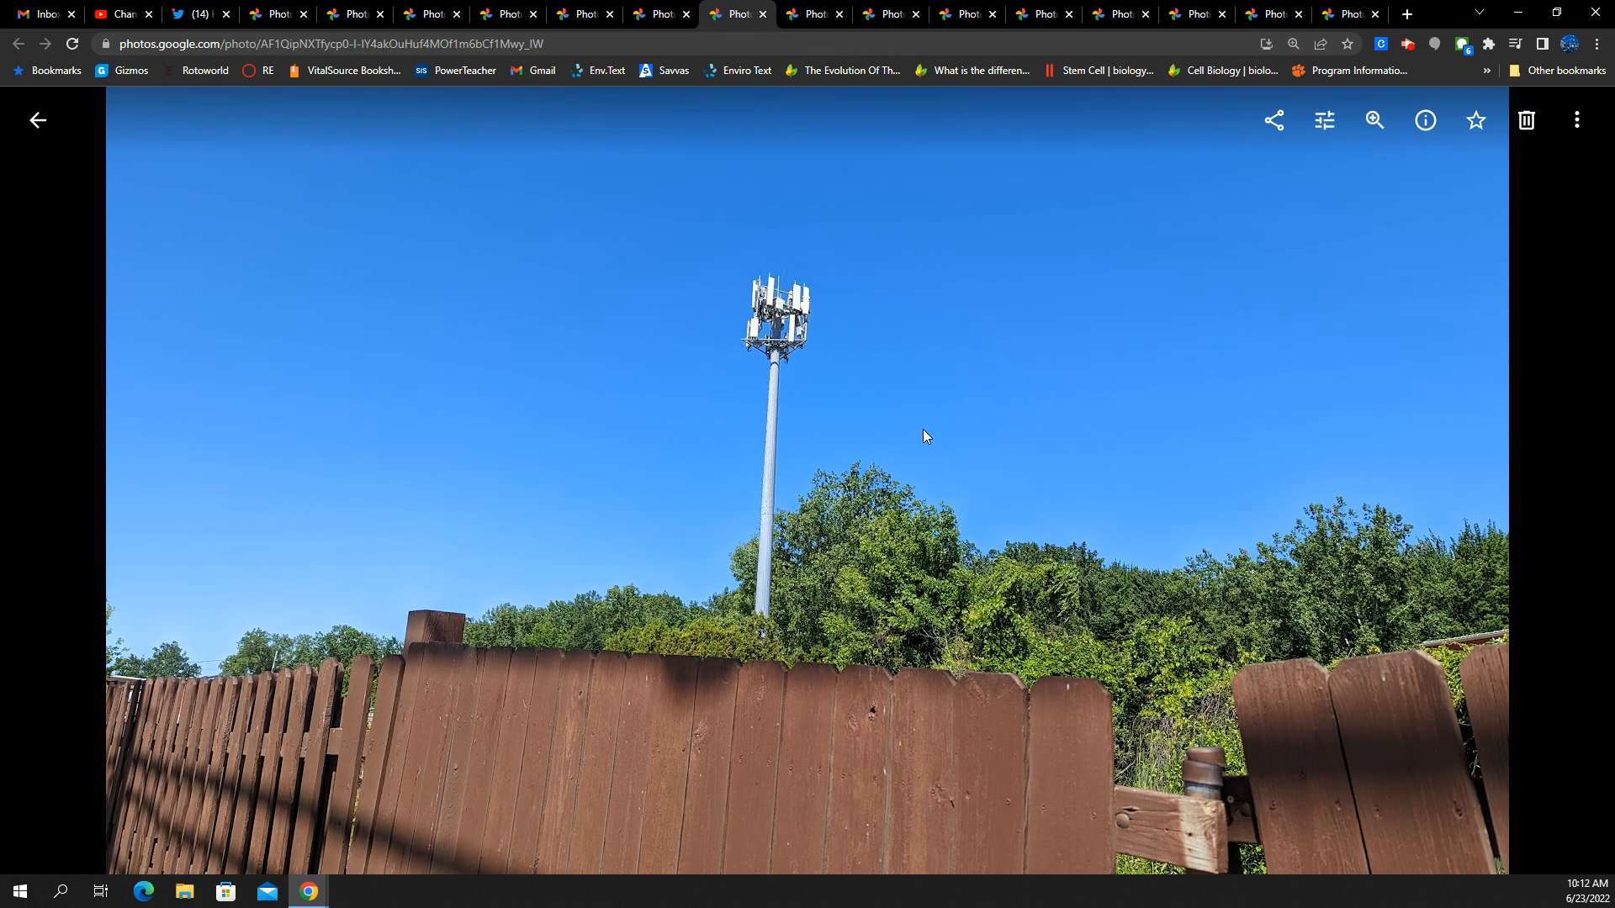
mouse_move(1268, 762)
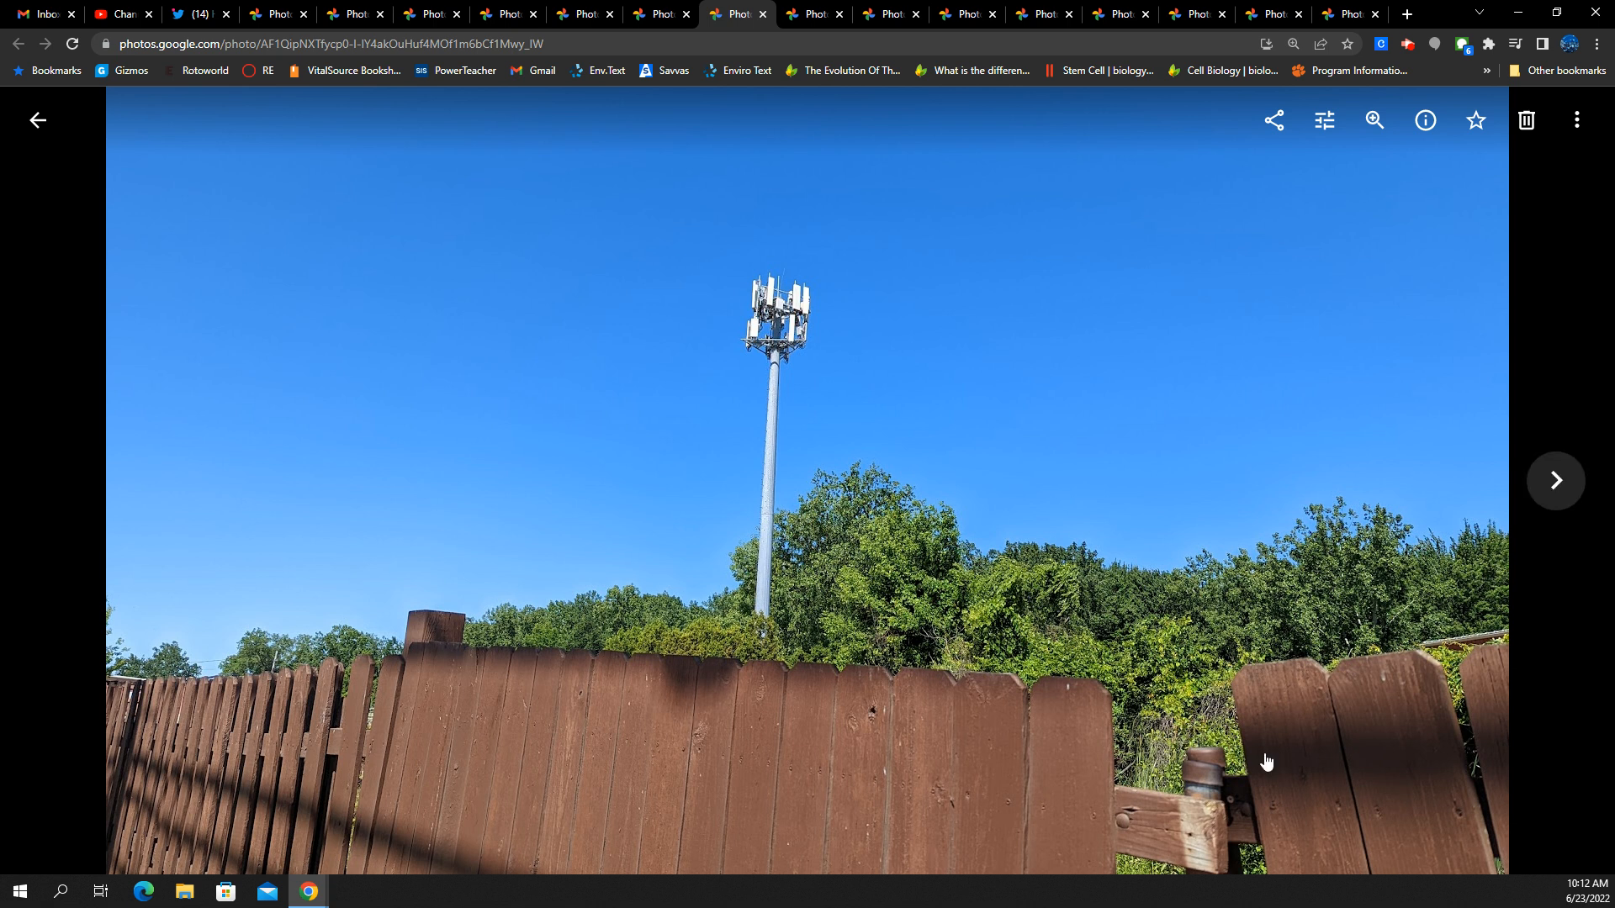
mouse_move(714, 545)
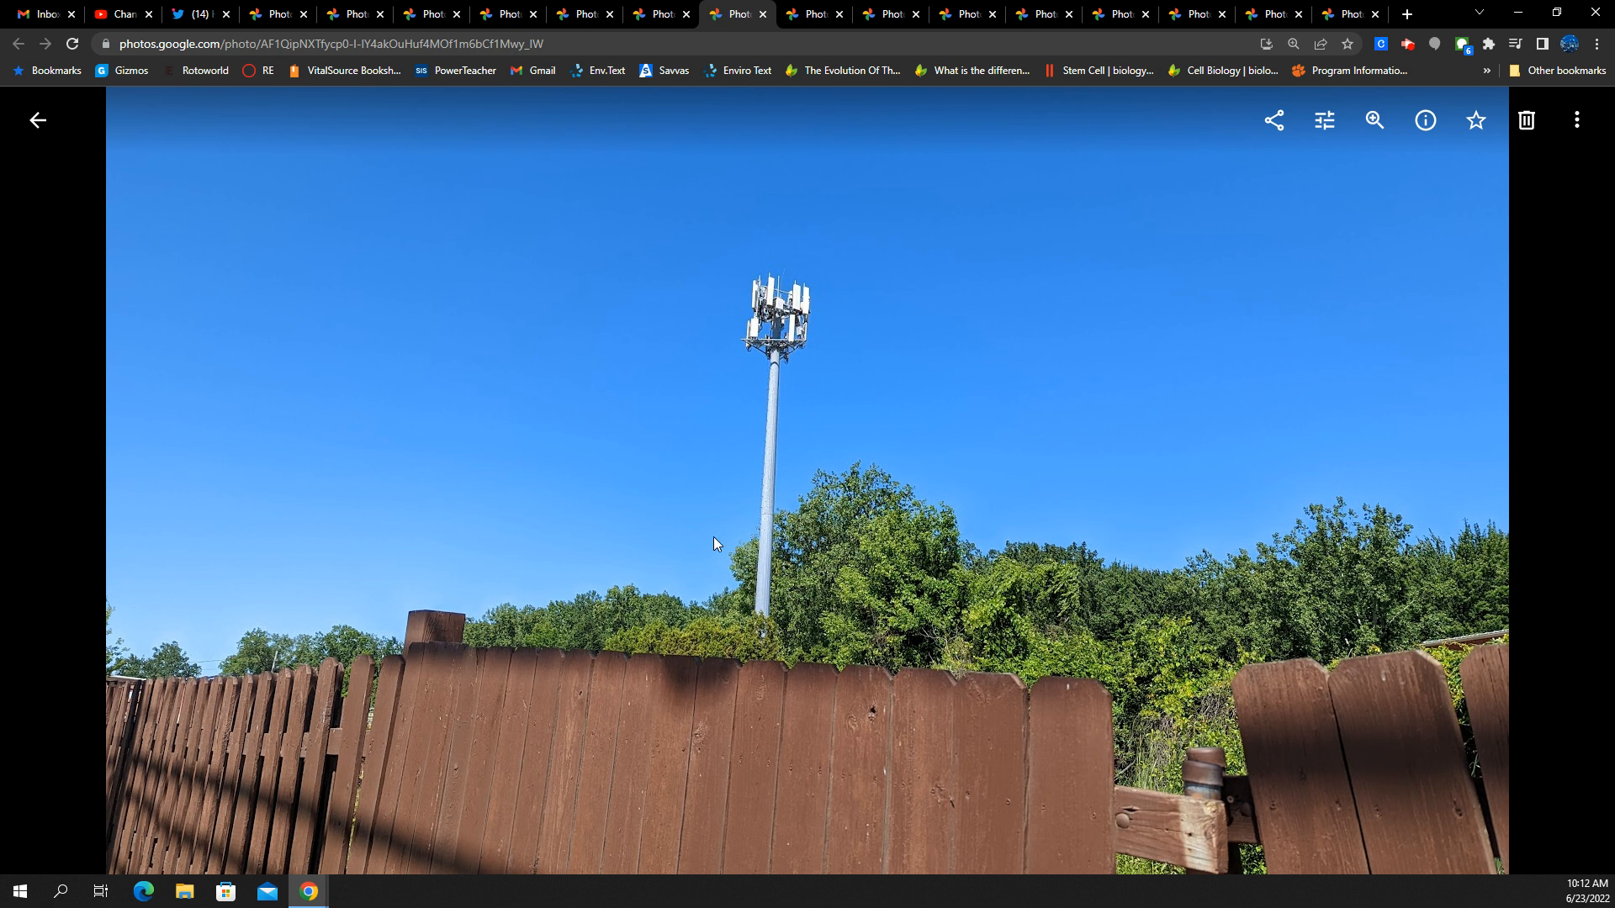
mouse_move(824, 310)
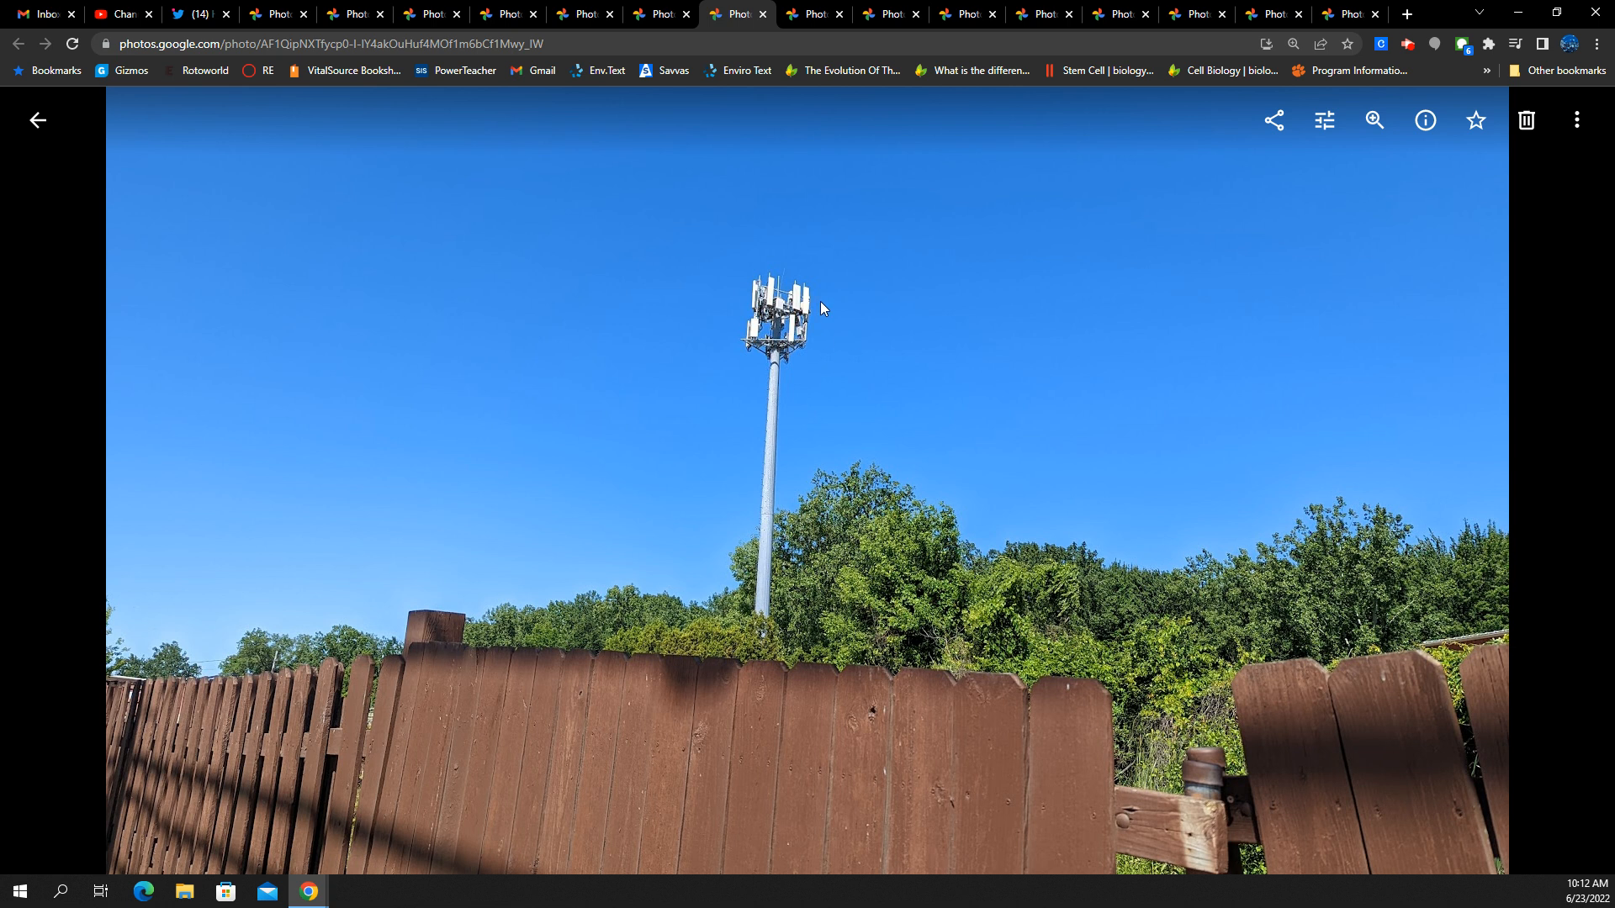
mouse_move(767, 151)
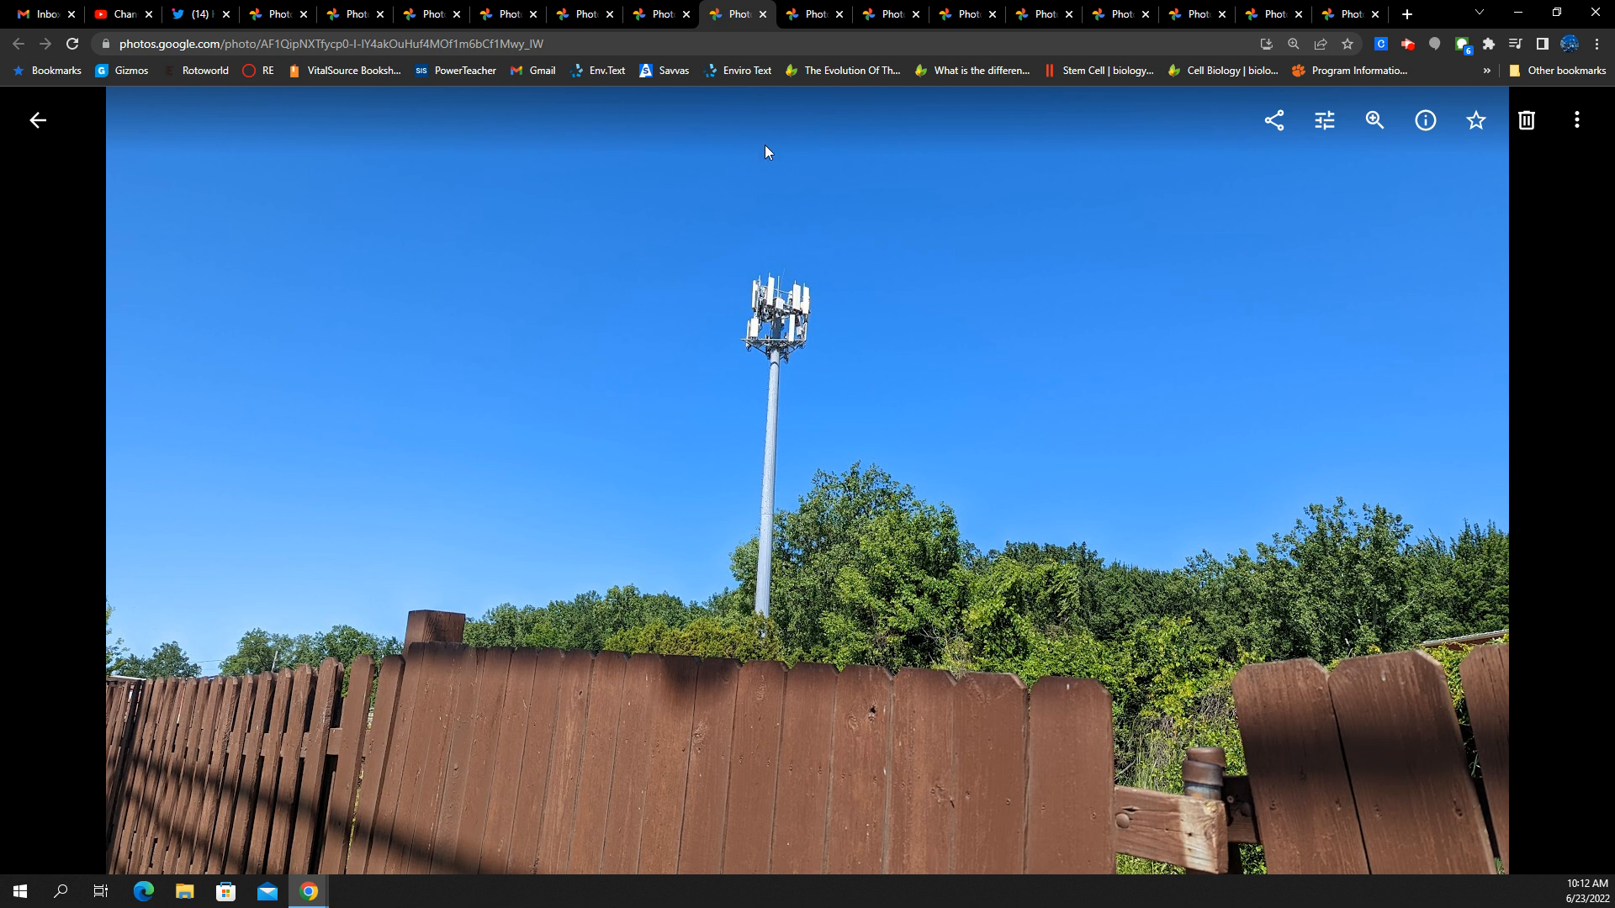
mouse_move(813, 10)
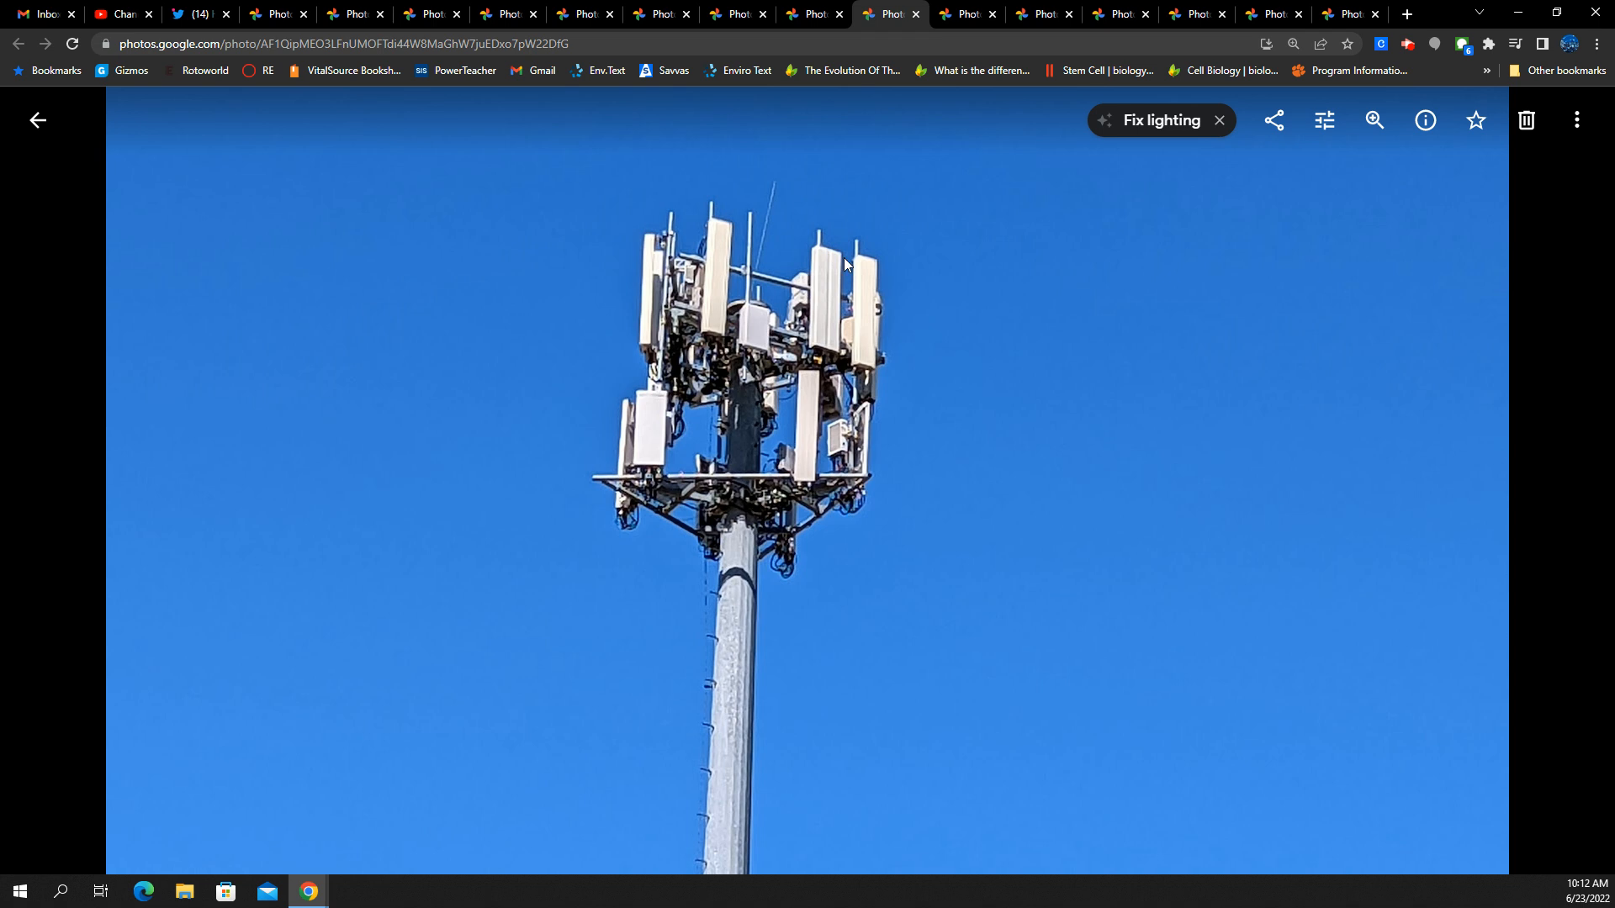
mouse_move(892, 454)
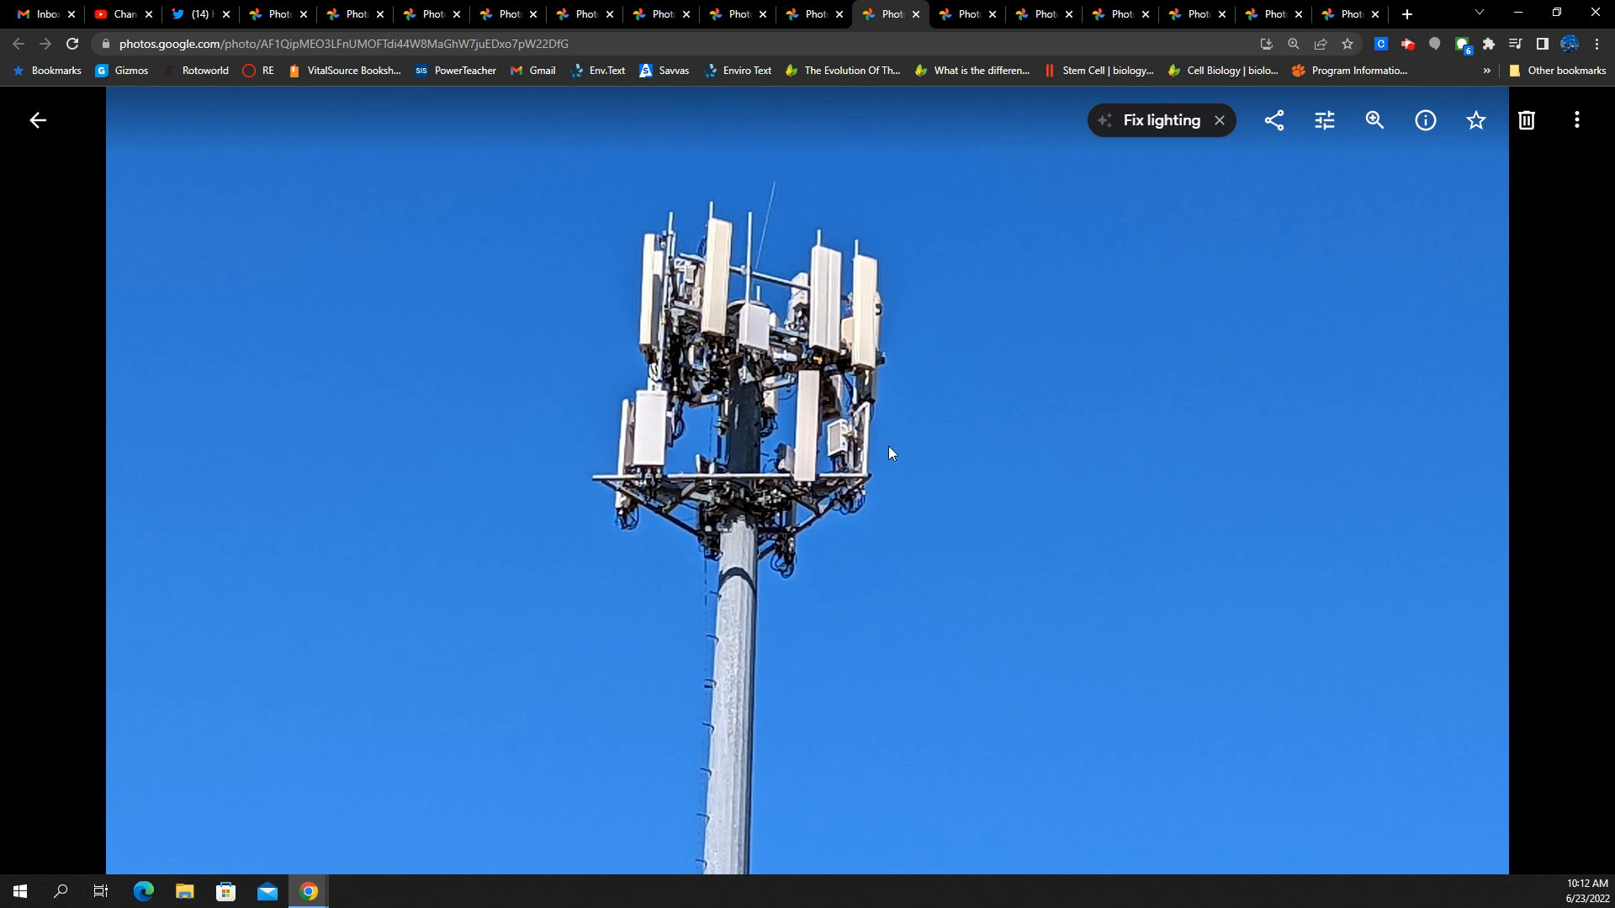
mouse_move(846, 477)
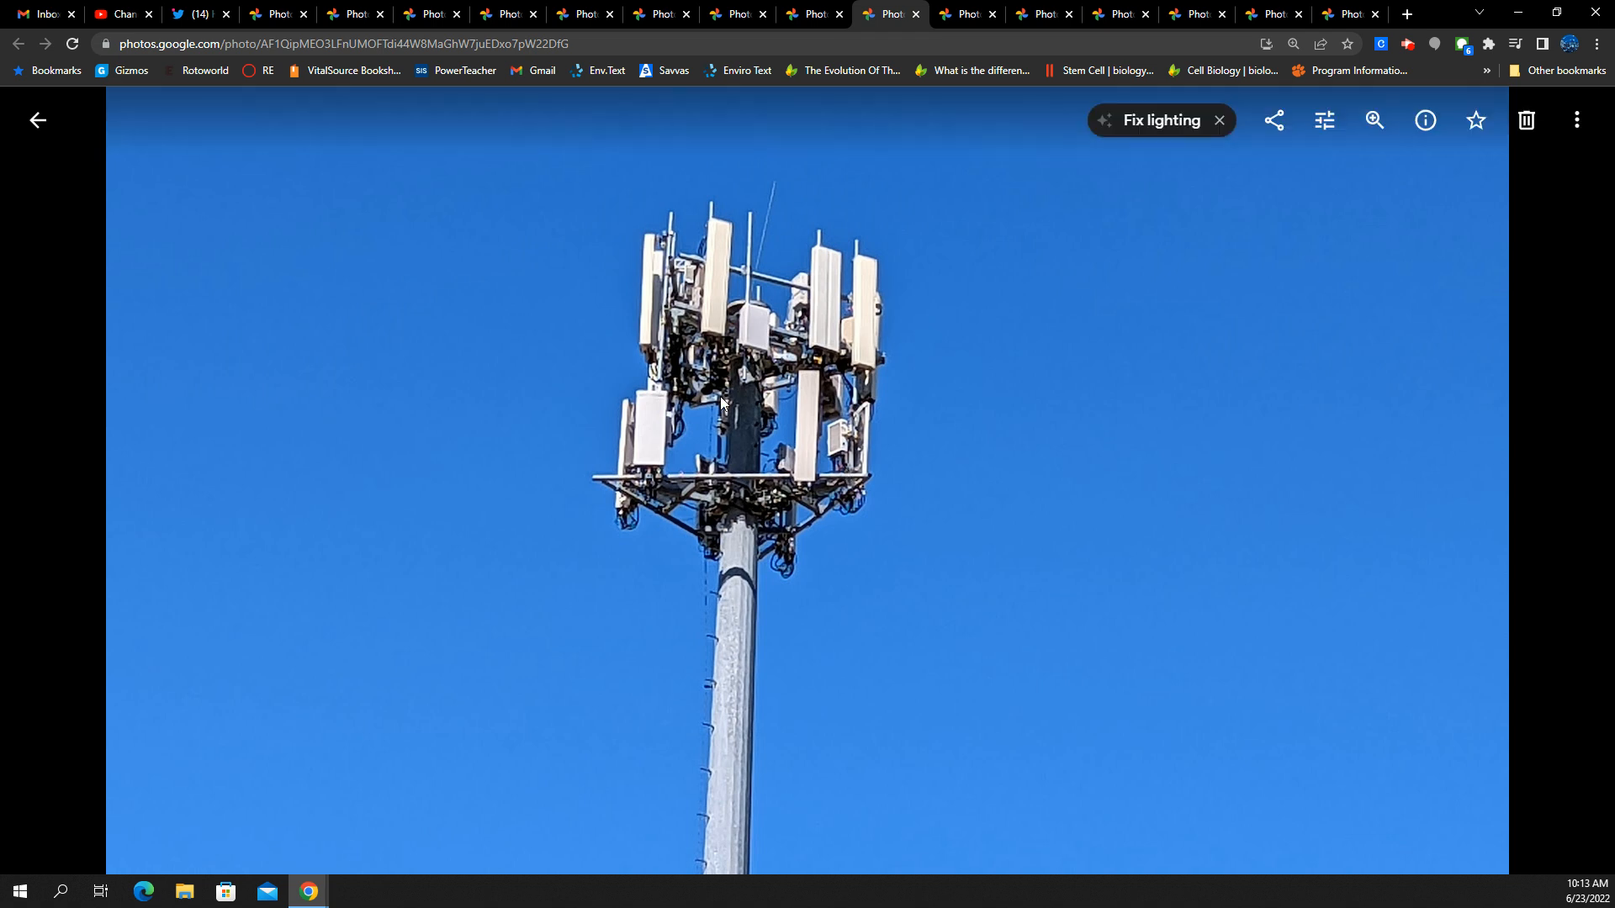
mouse_move(683, 383)
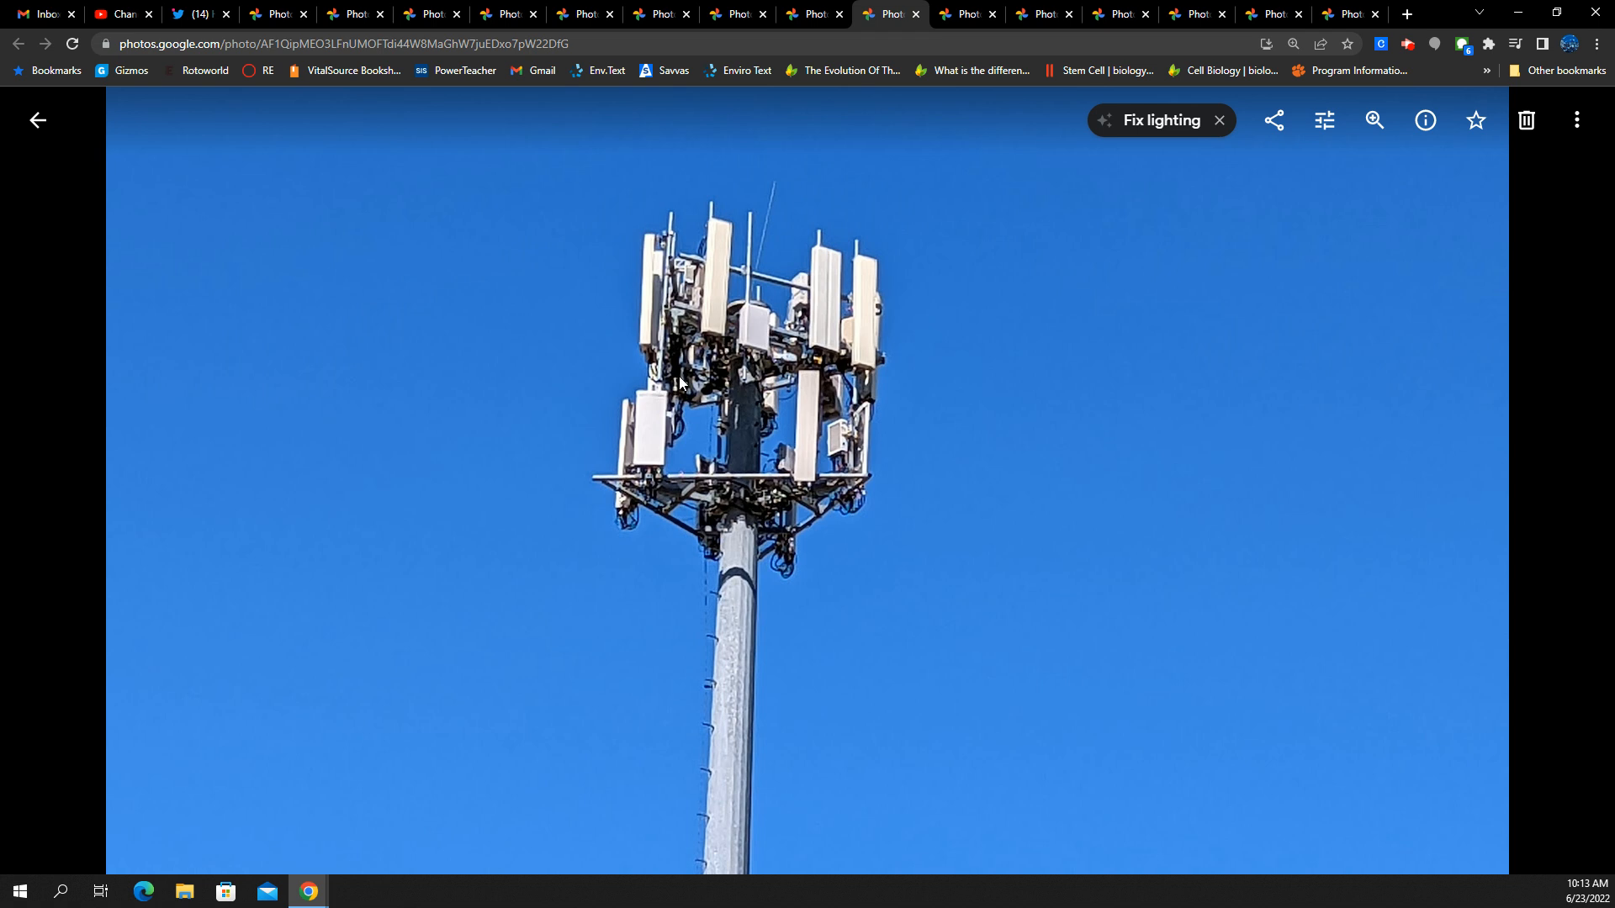
mouse_move(1003, 491)
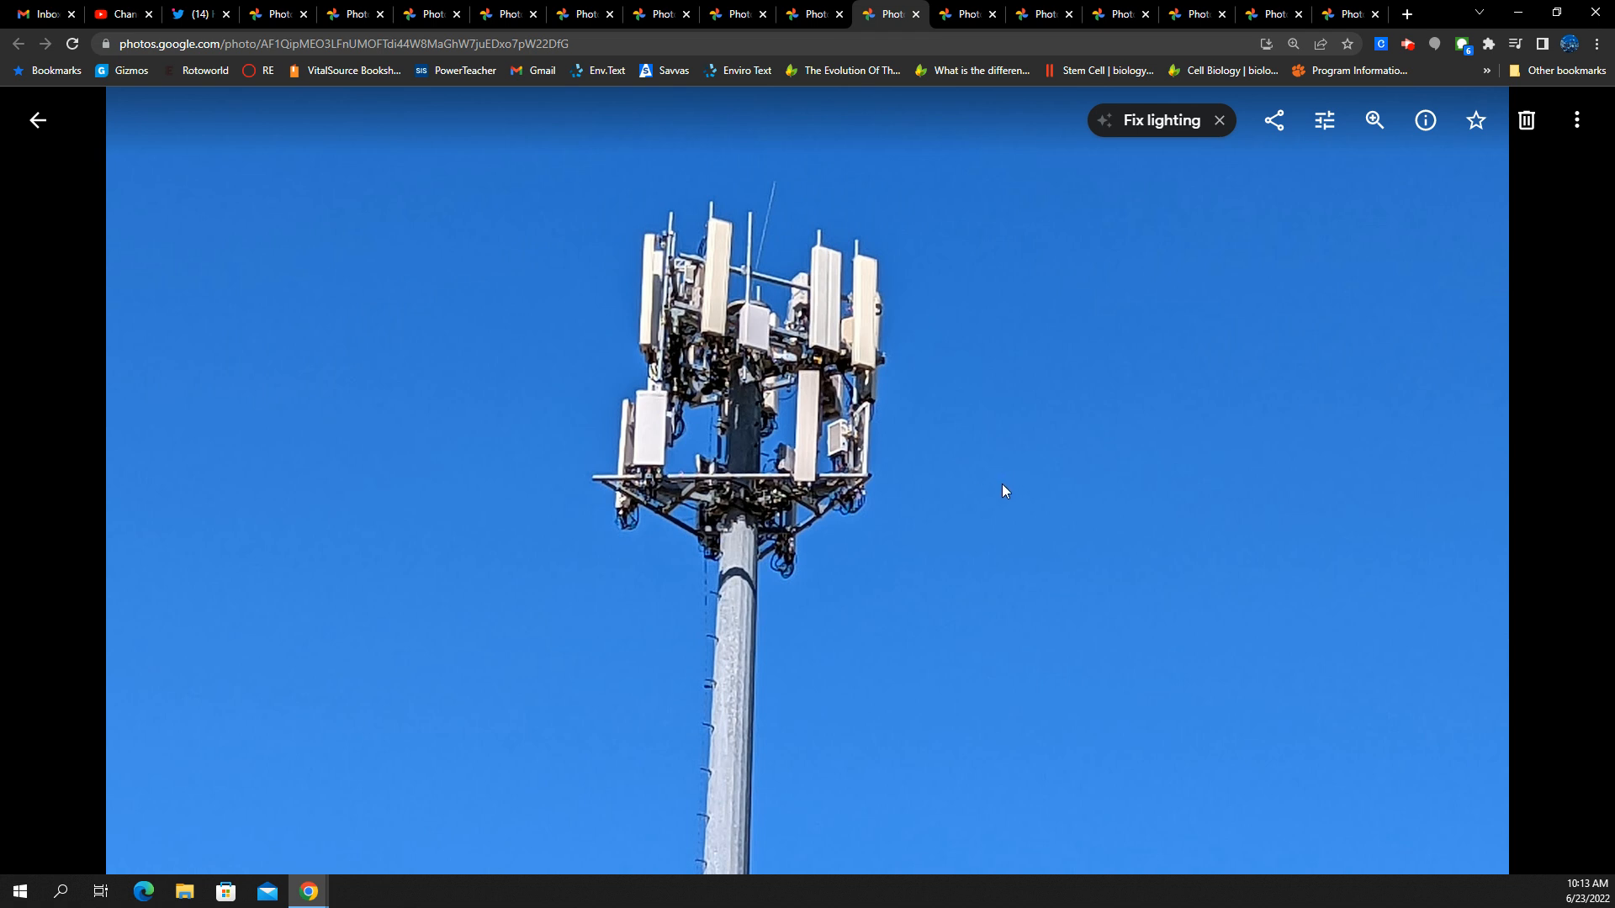
mouse_move(900, 471)
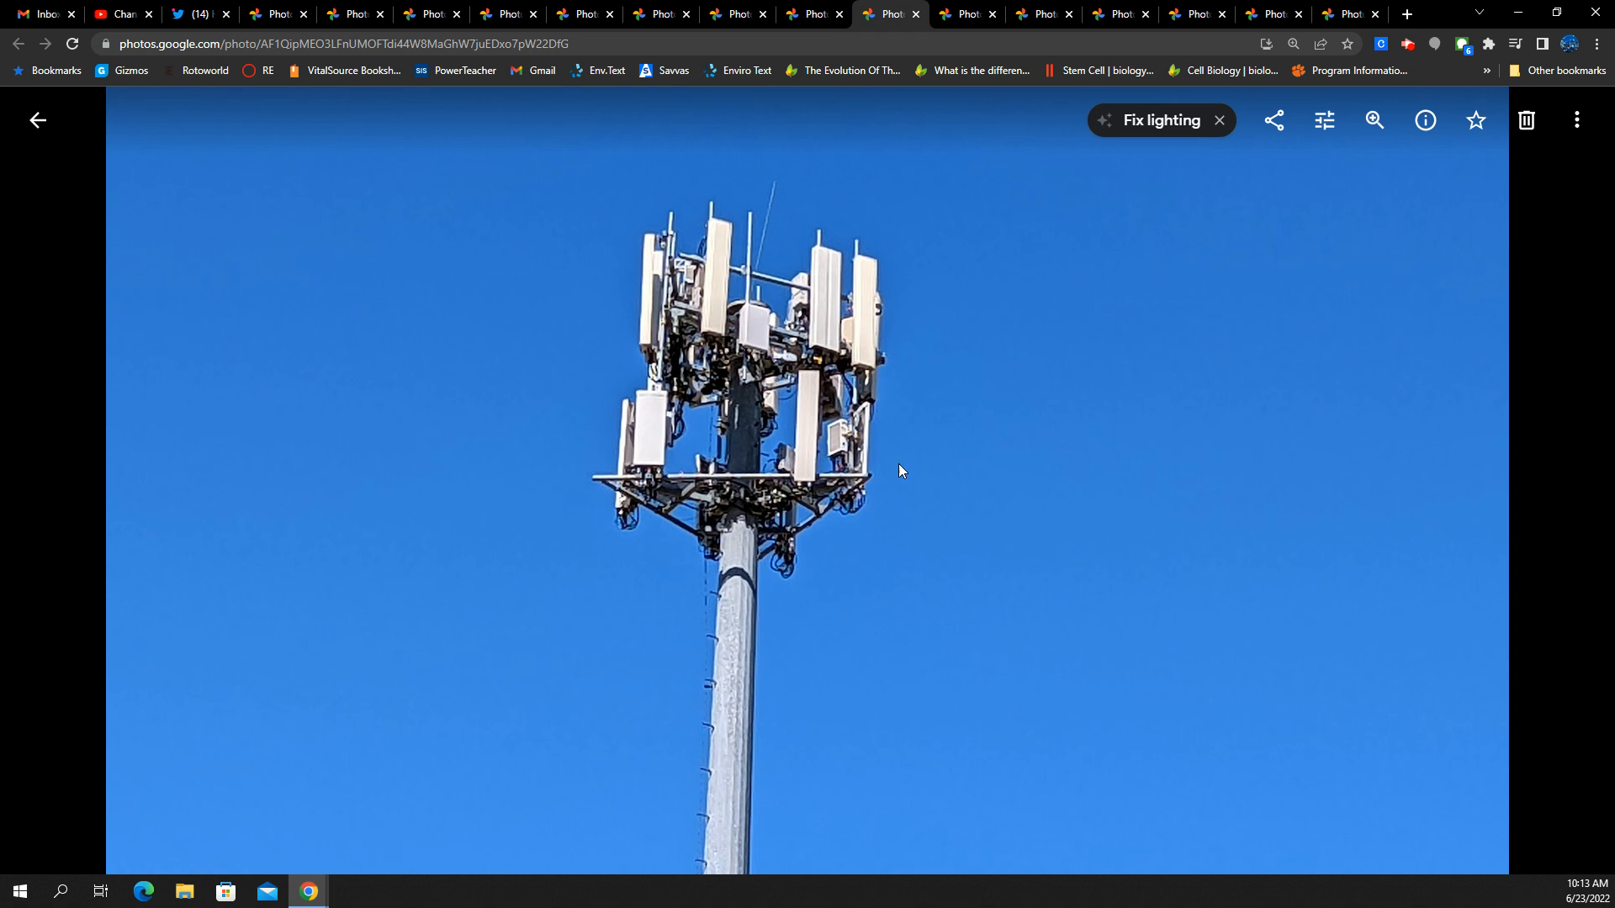
mouse_move(828, 443)
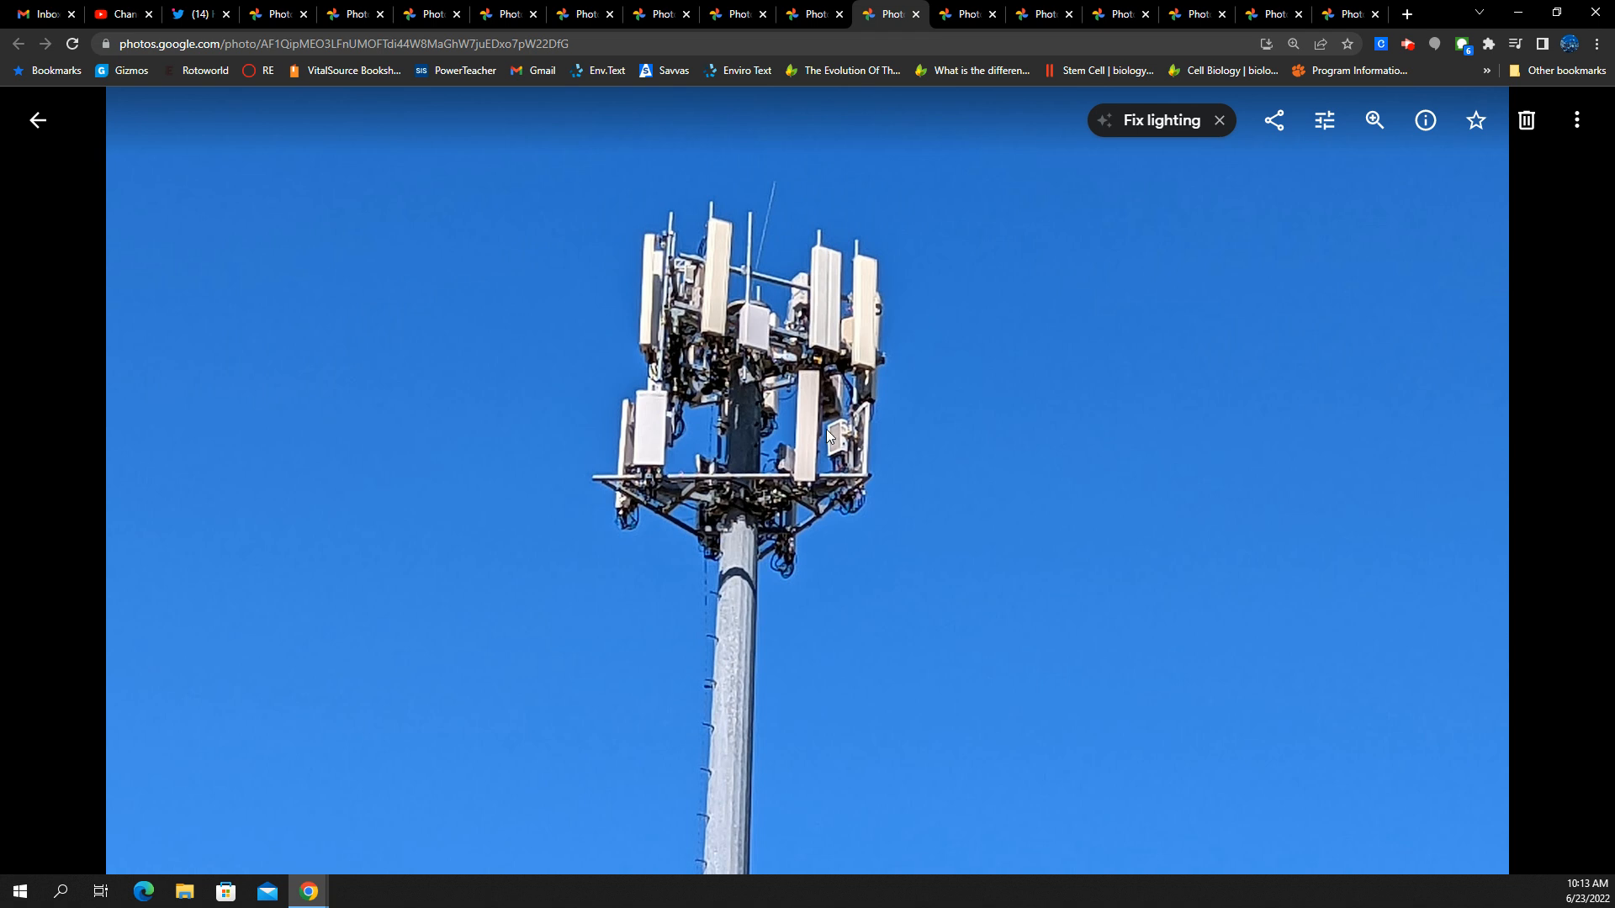
mouse_move(875, 450)
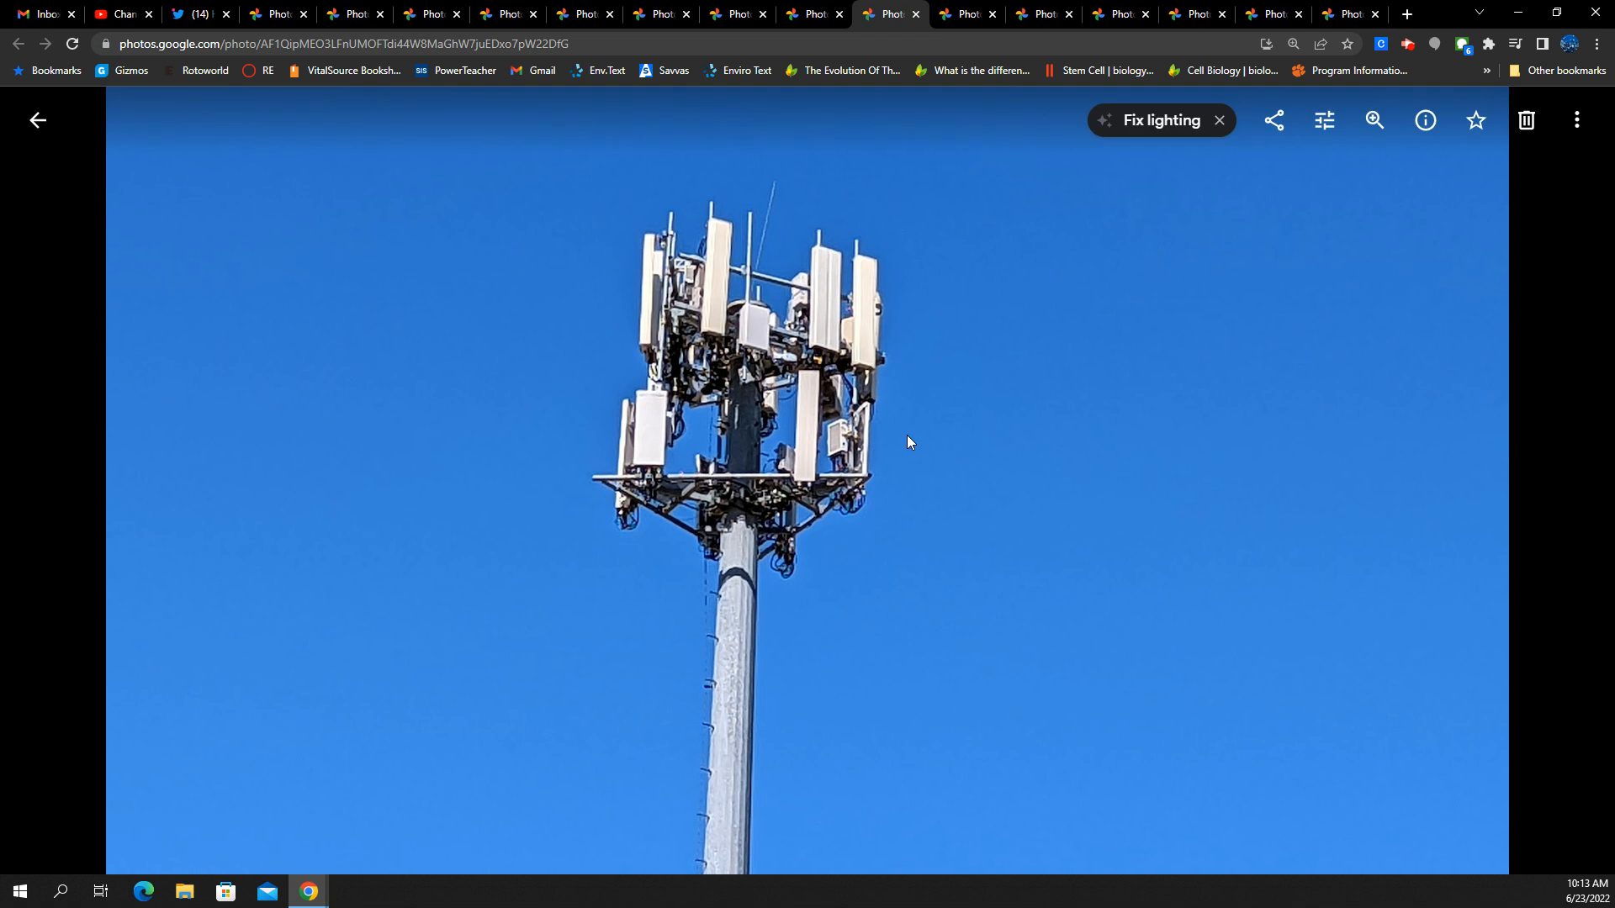
mouse_move(687, 516)
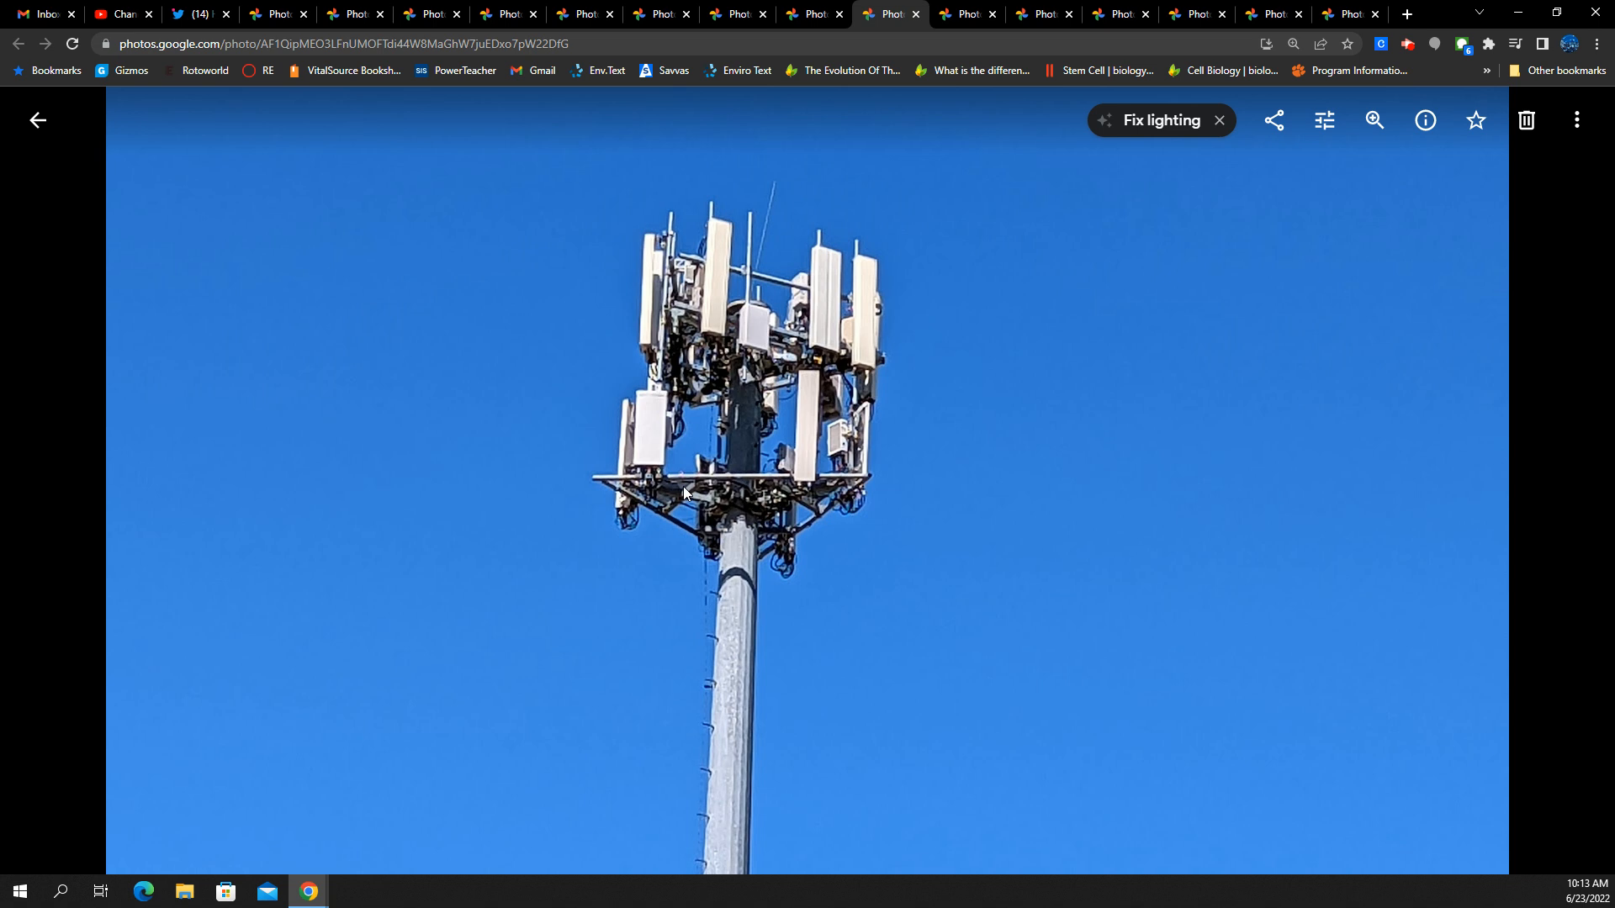
mouse_move(722, 566)
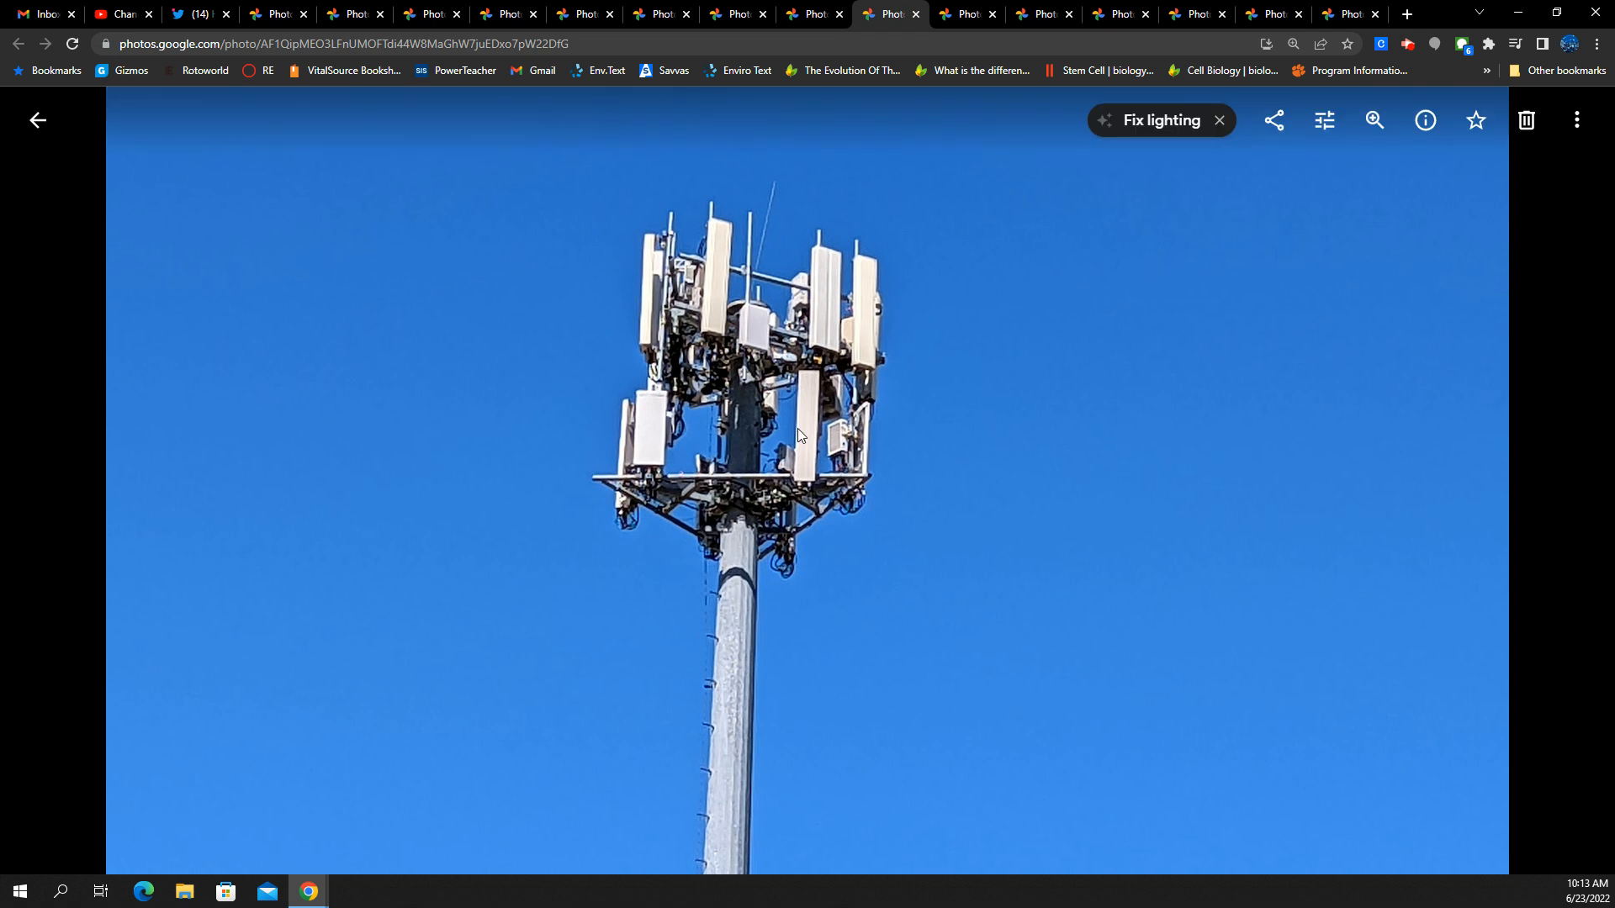
mouse_move(846, 468)
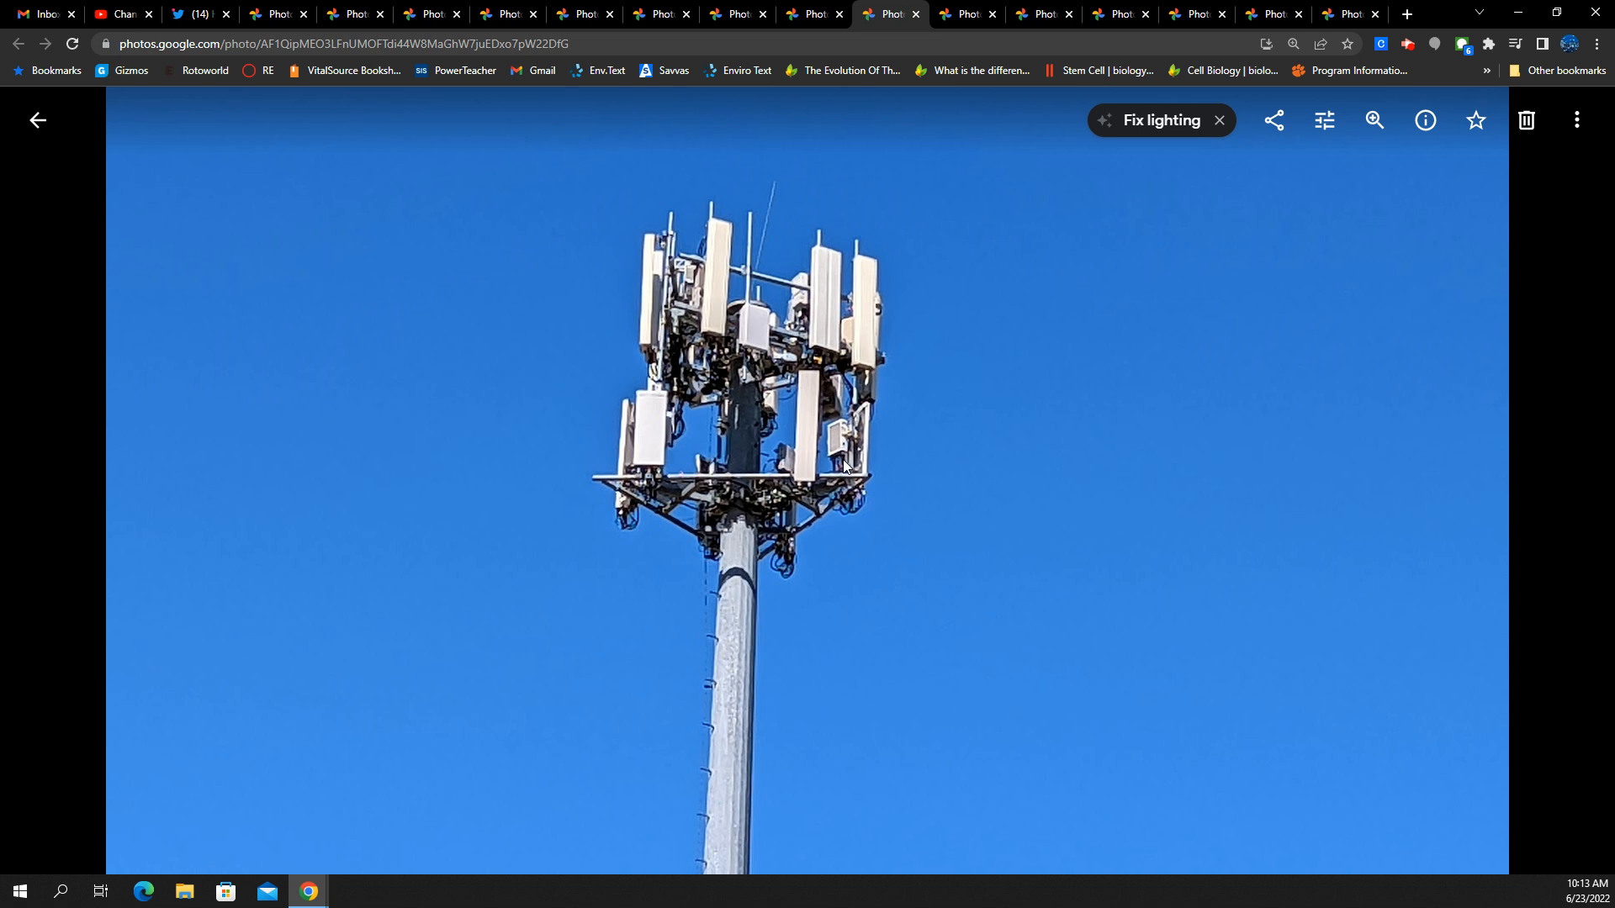
mouse_move(881, 452)
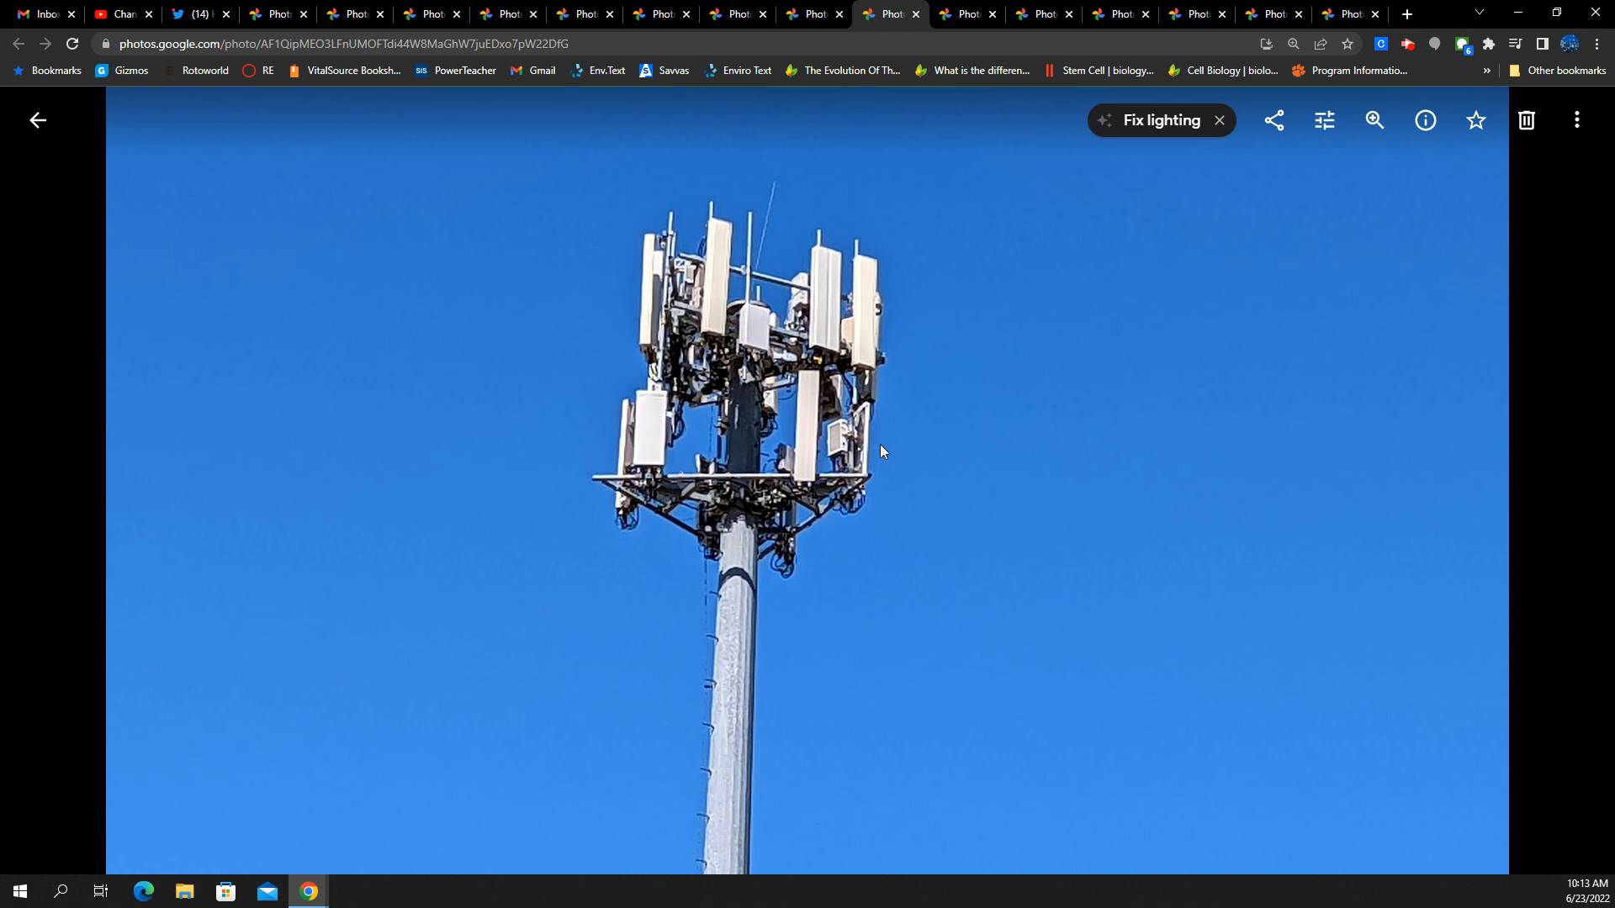
mouse_move(868, 434)
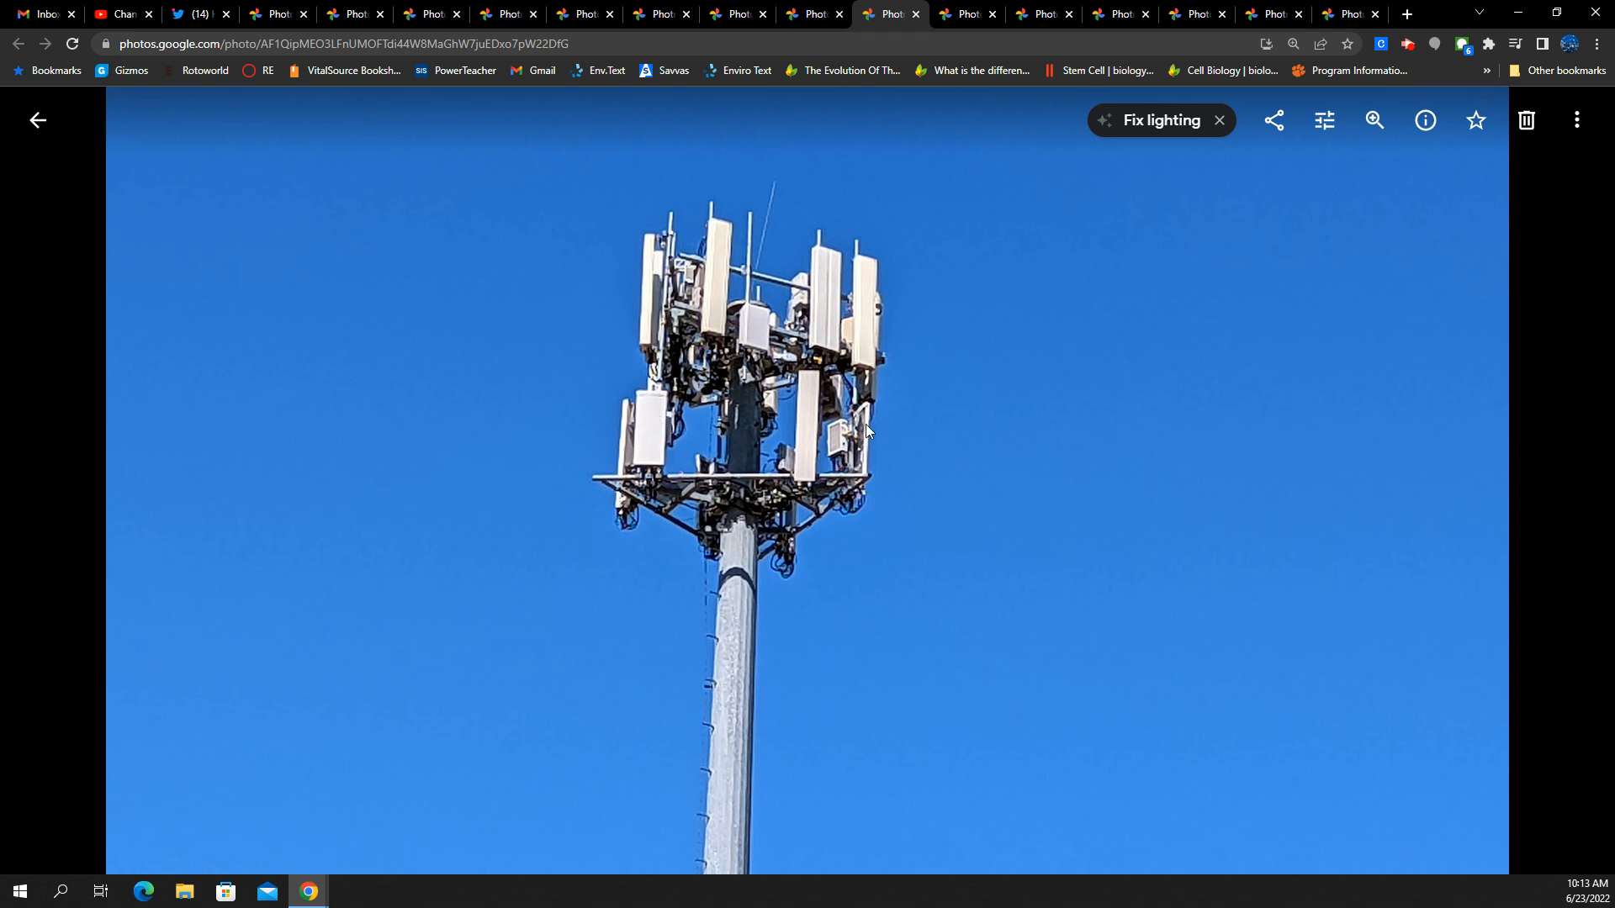
mouse_move(889, 422)
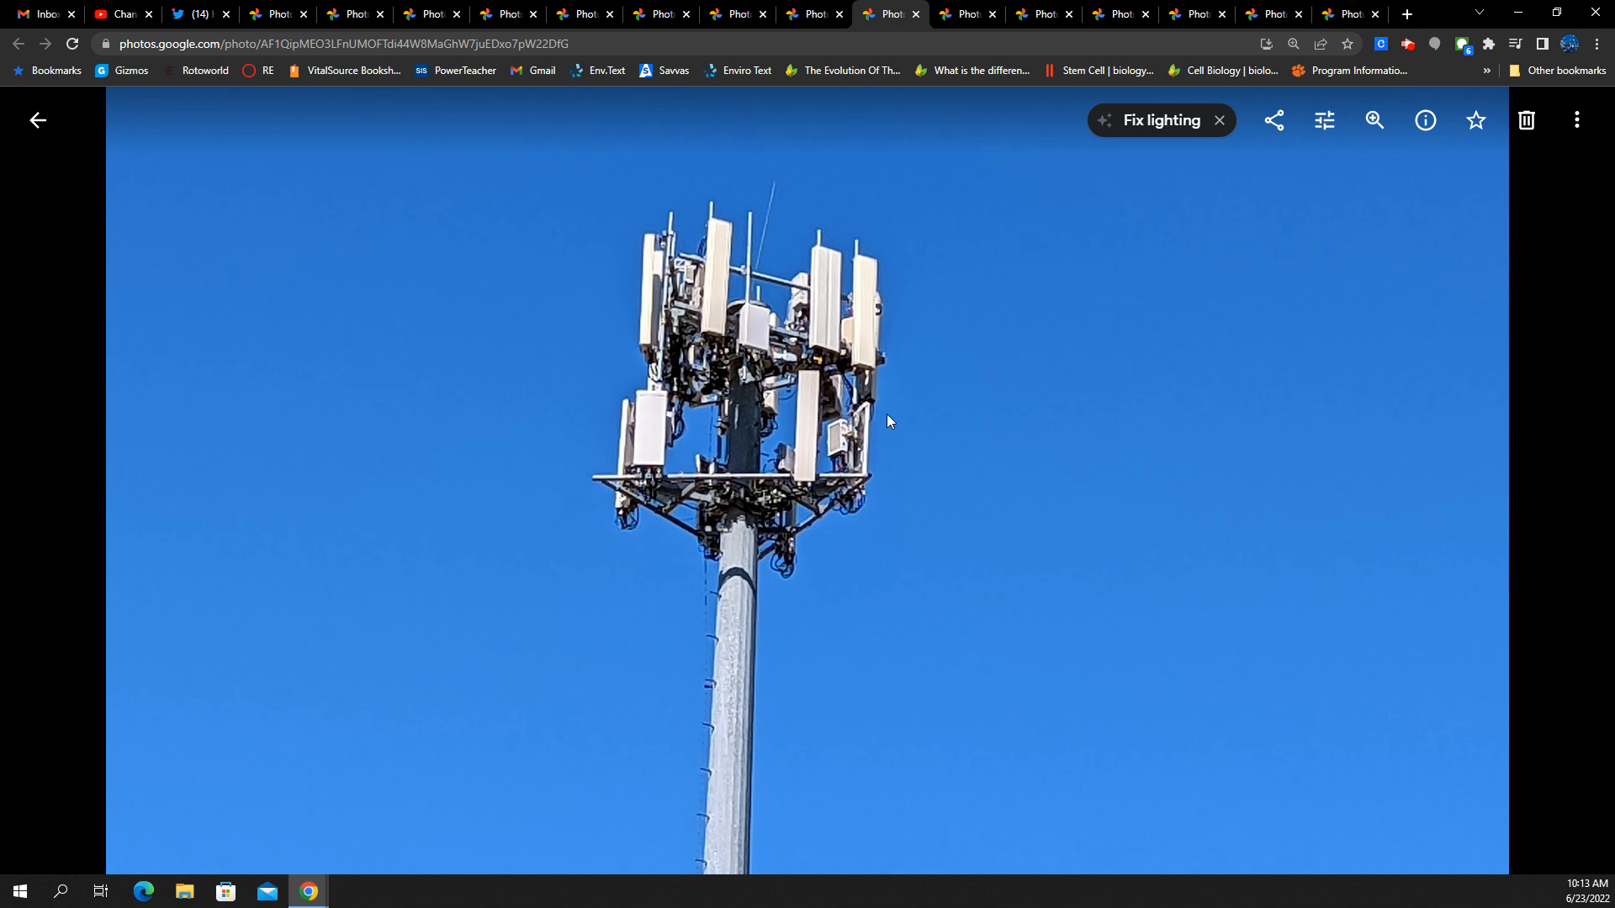
mouse_move(703, 492)
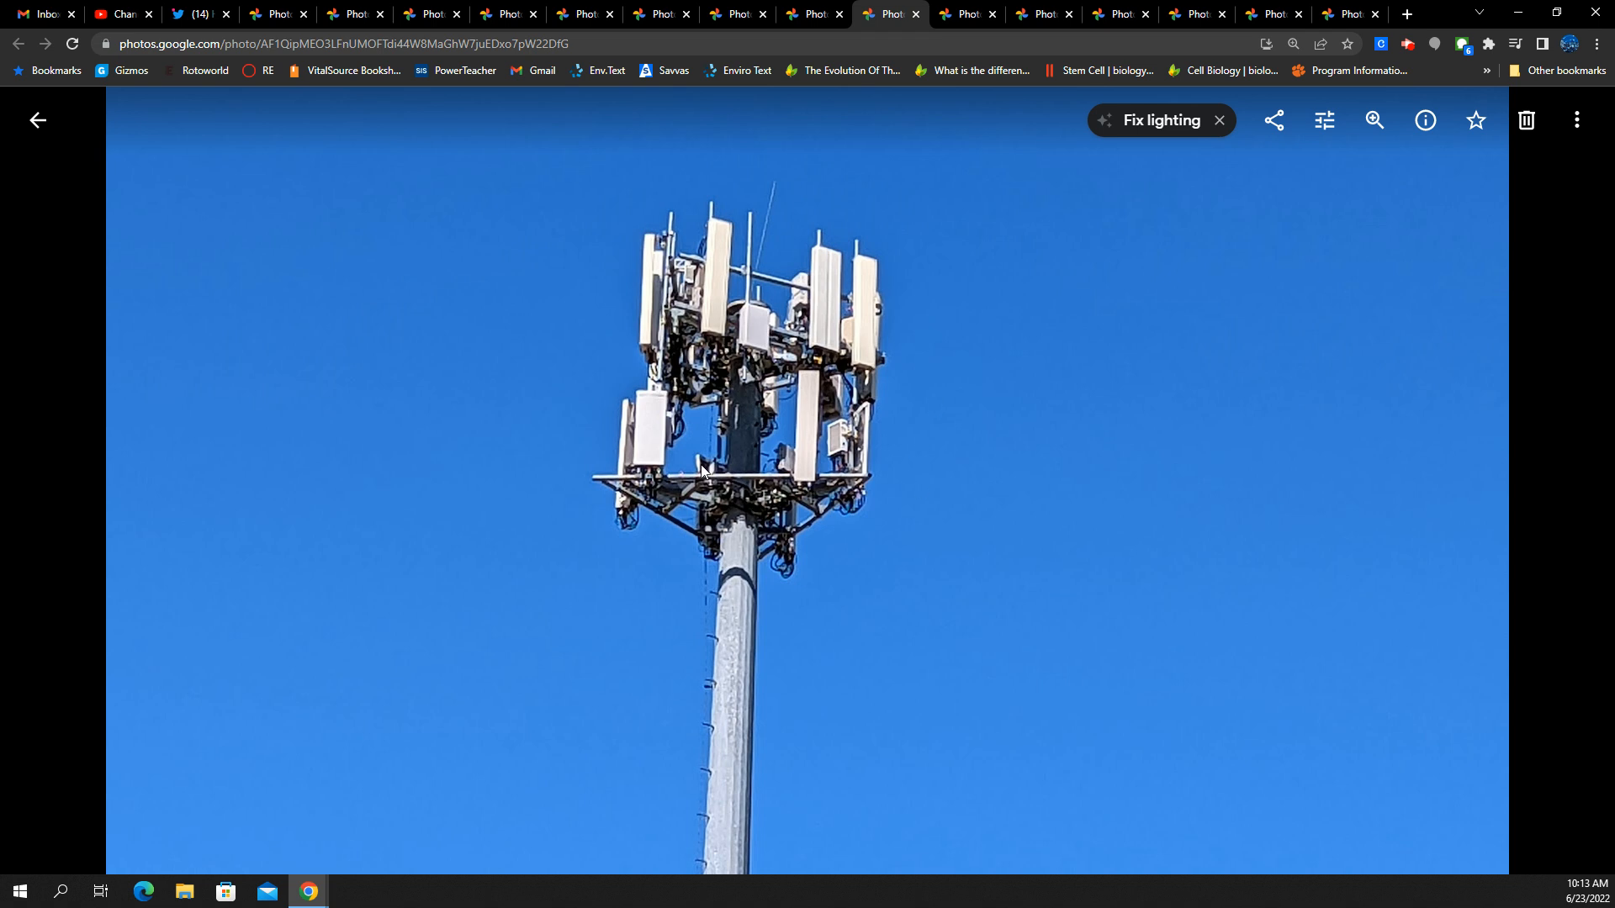
mouse_move(801, 542)
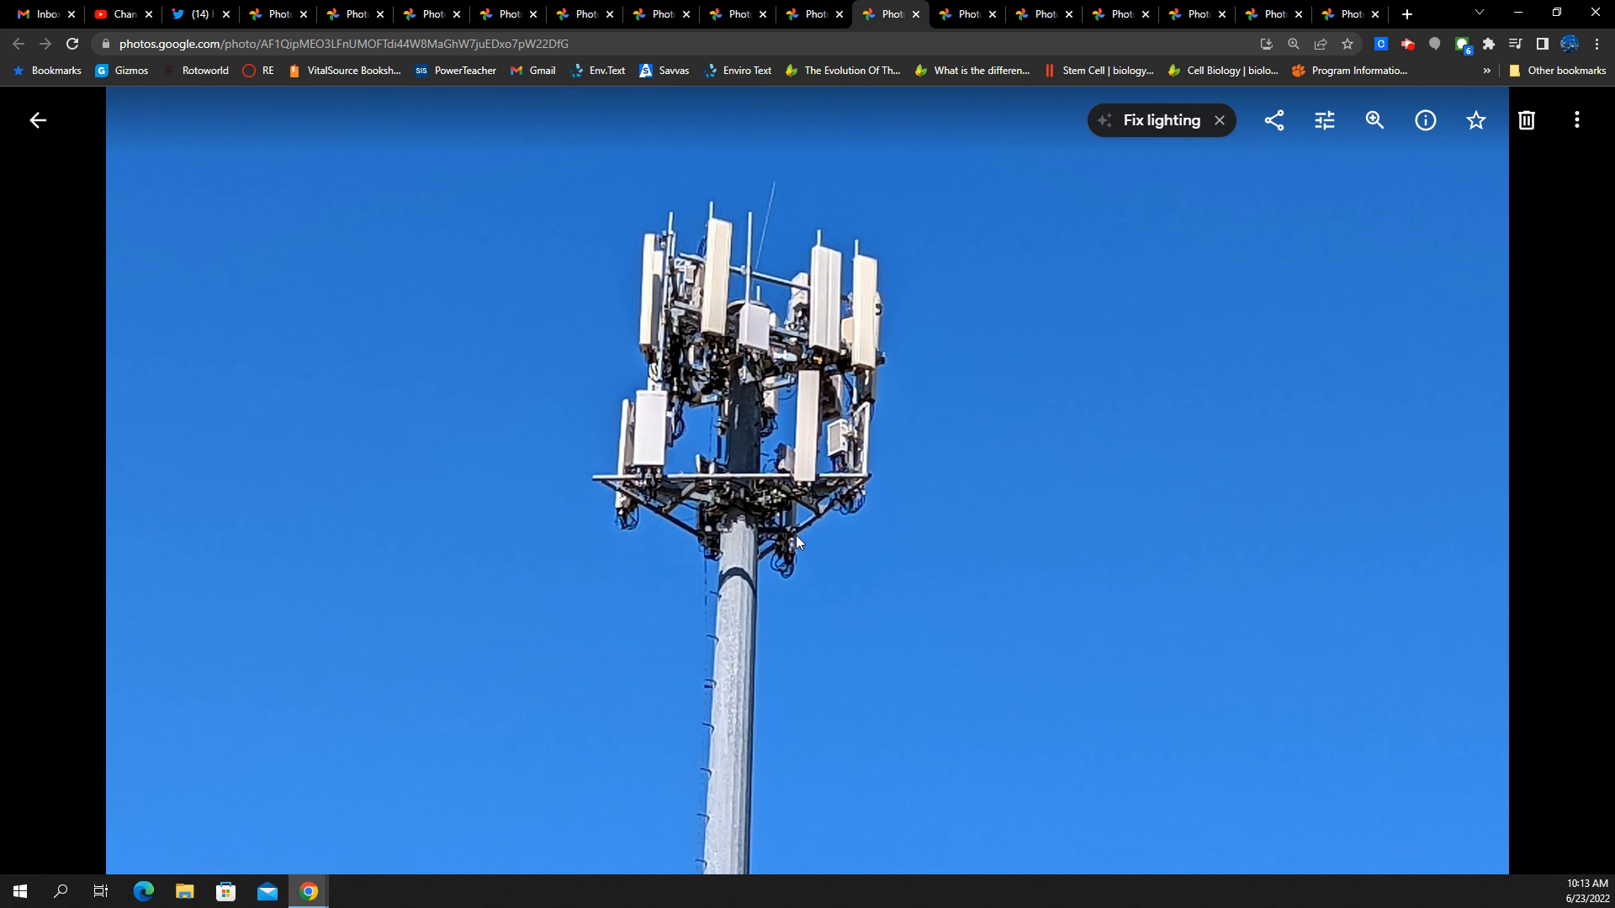
mouse_move(895, 500)
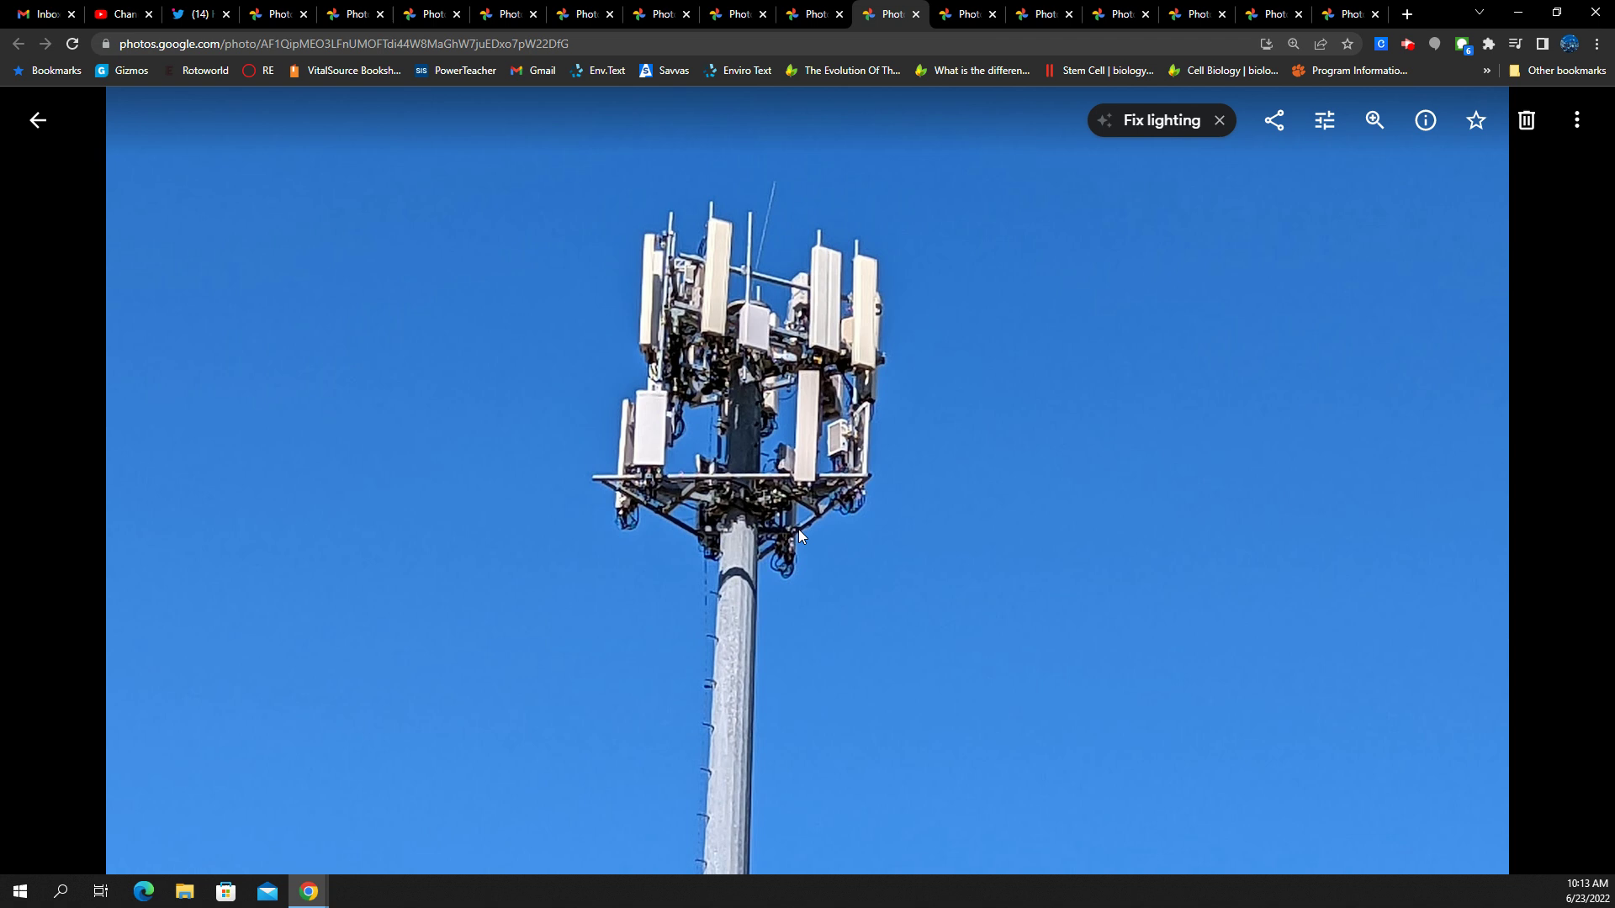
mouse_move(717, 452)
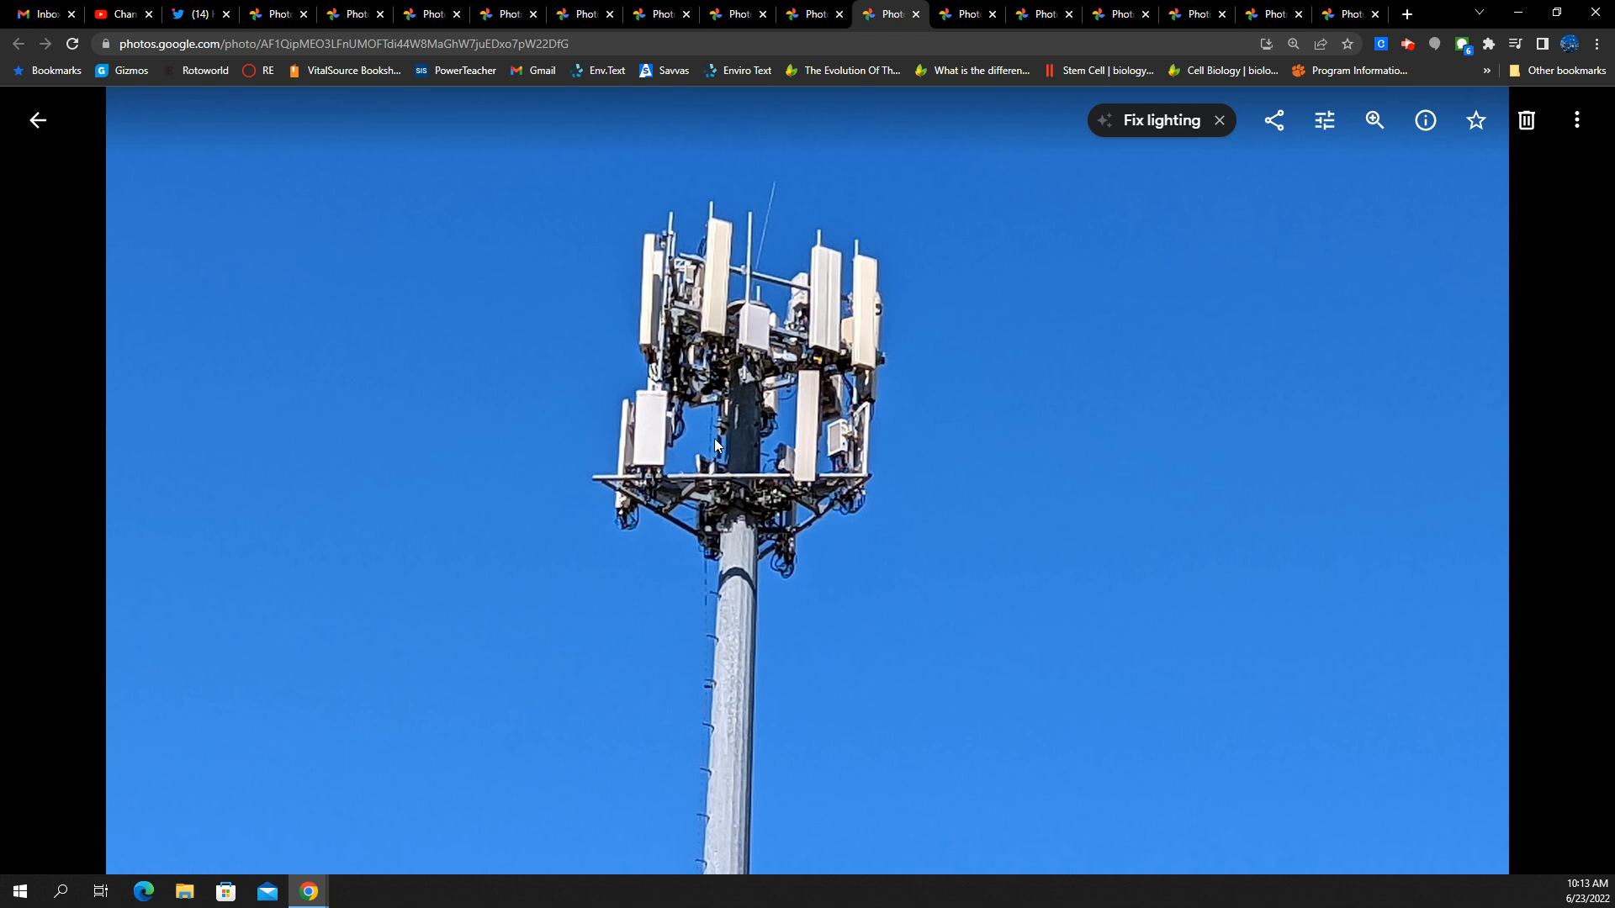
mouse_move(656, 412)
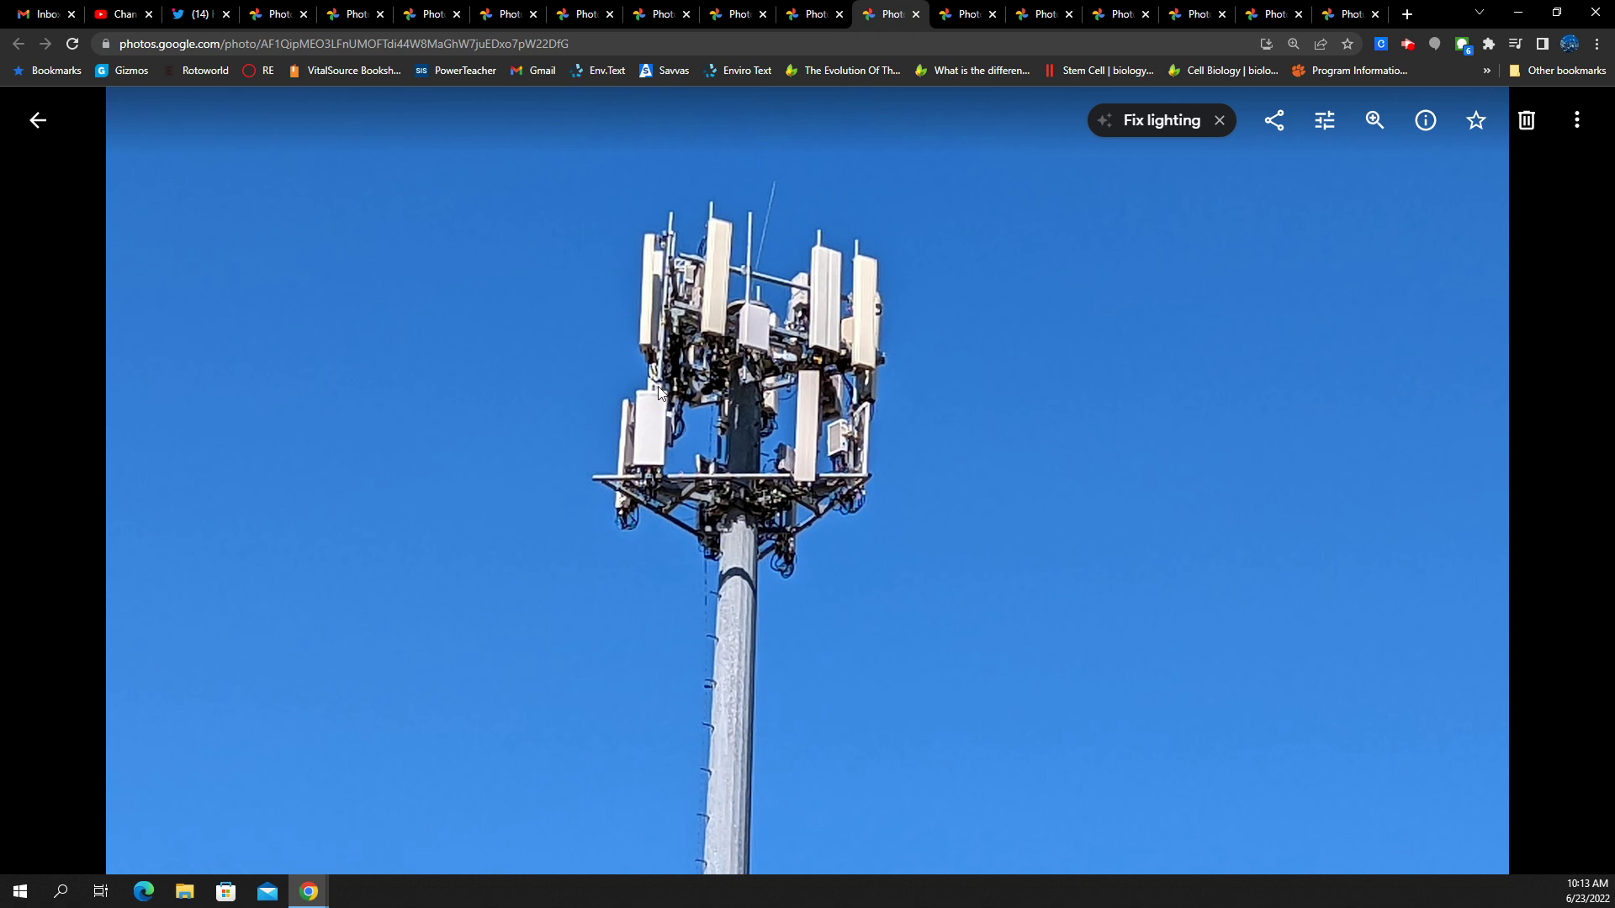
mouse_move(685, 414)
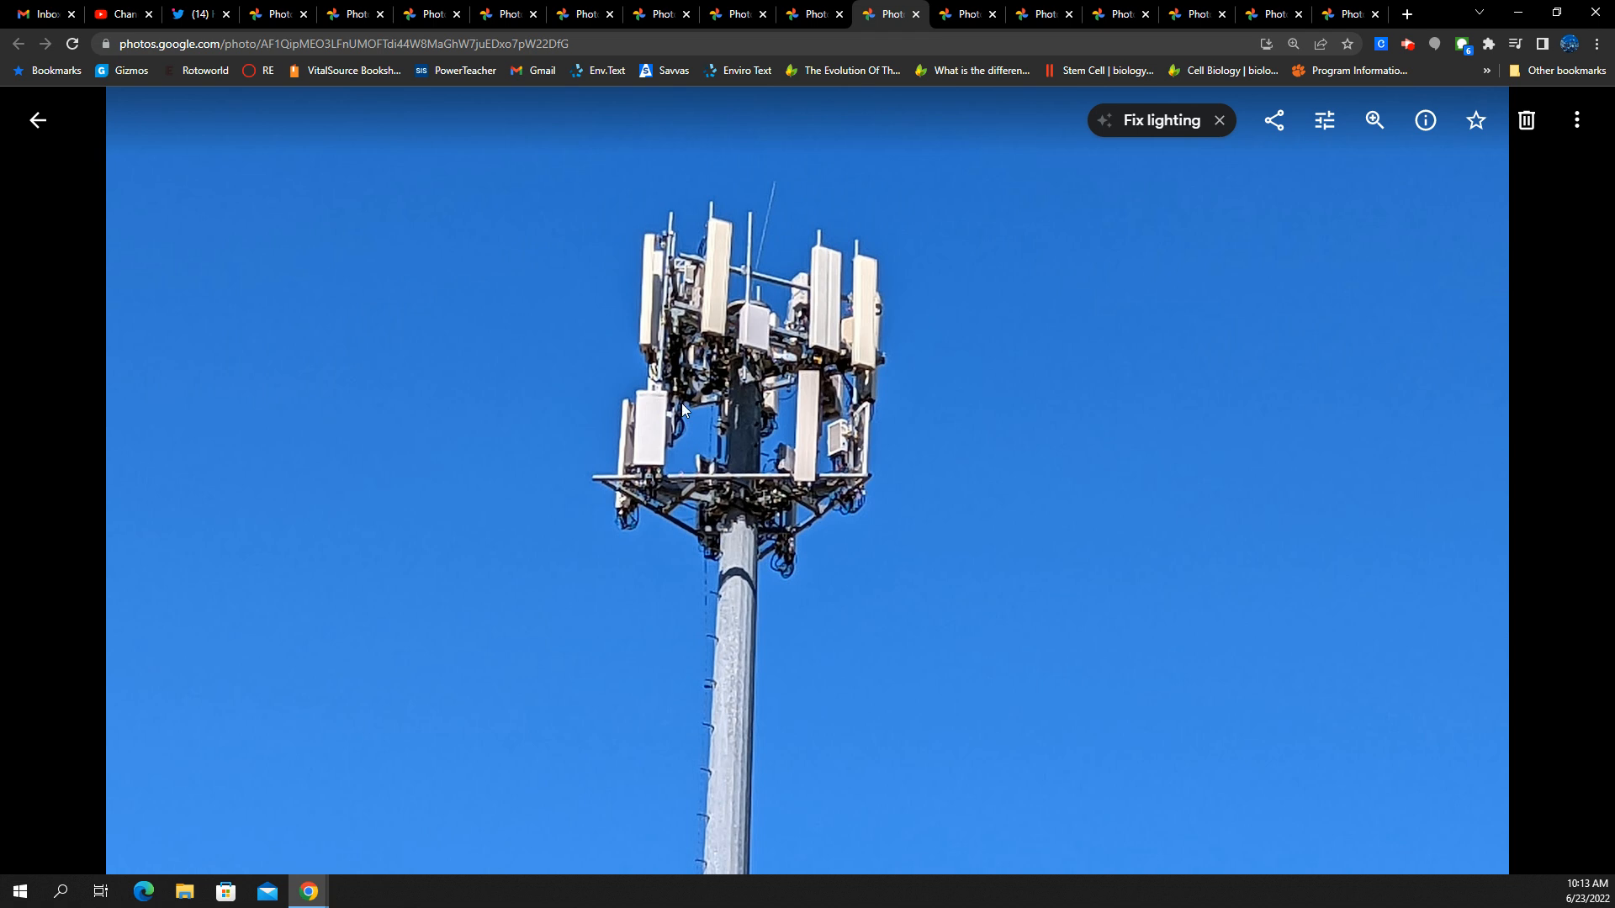
mouse_move(642, 474)
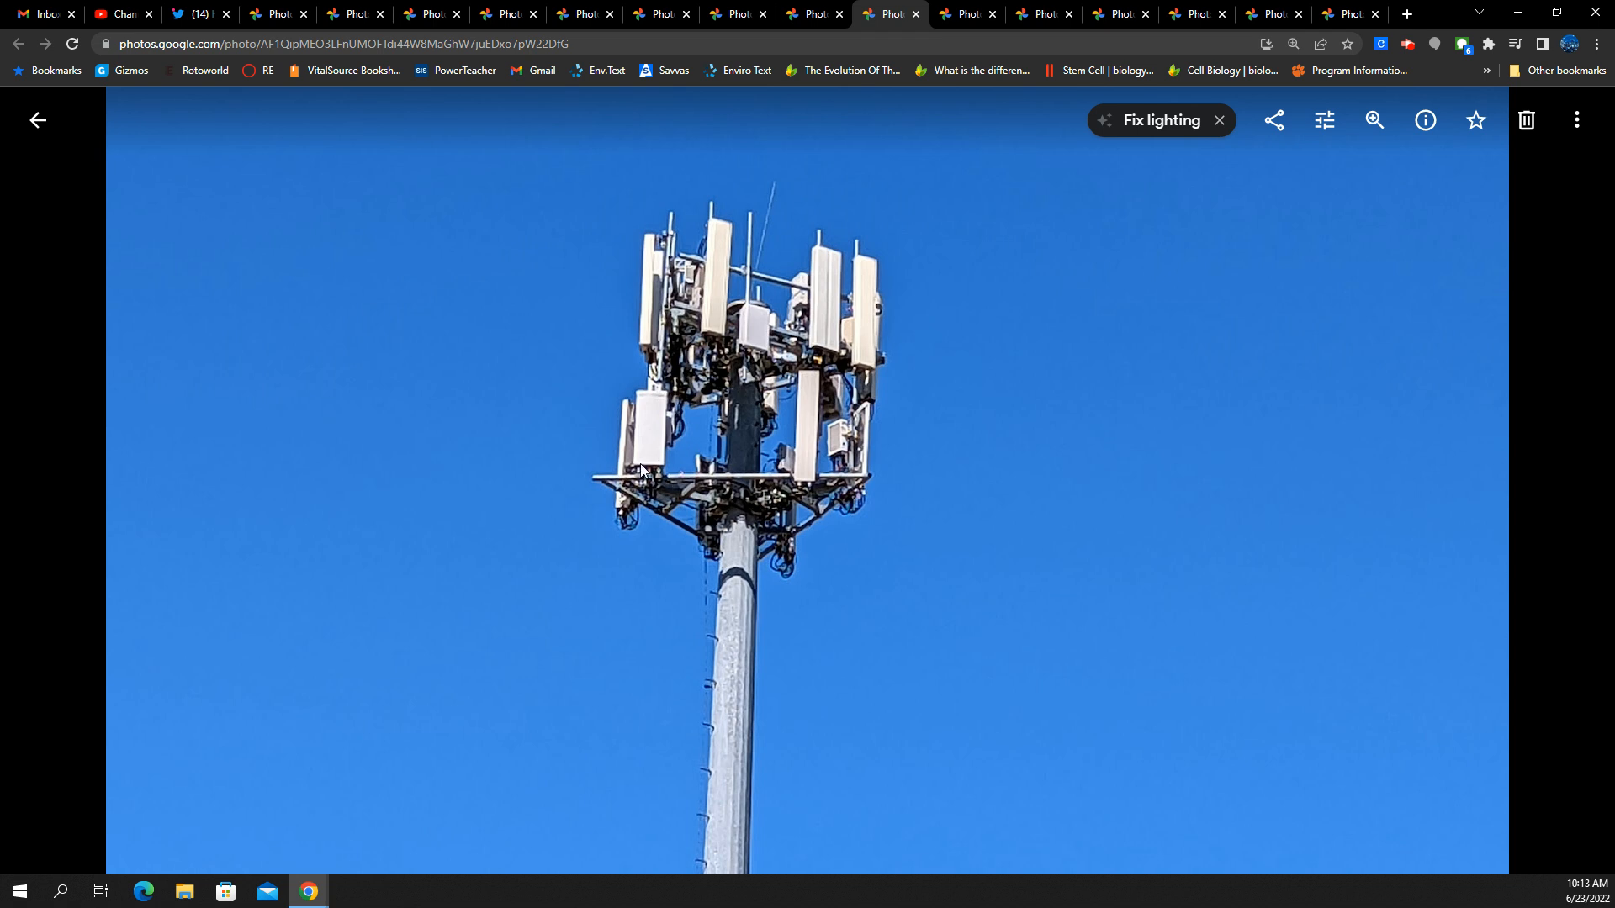
mouse_move(675, 442)
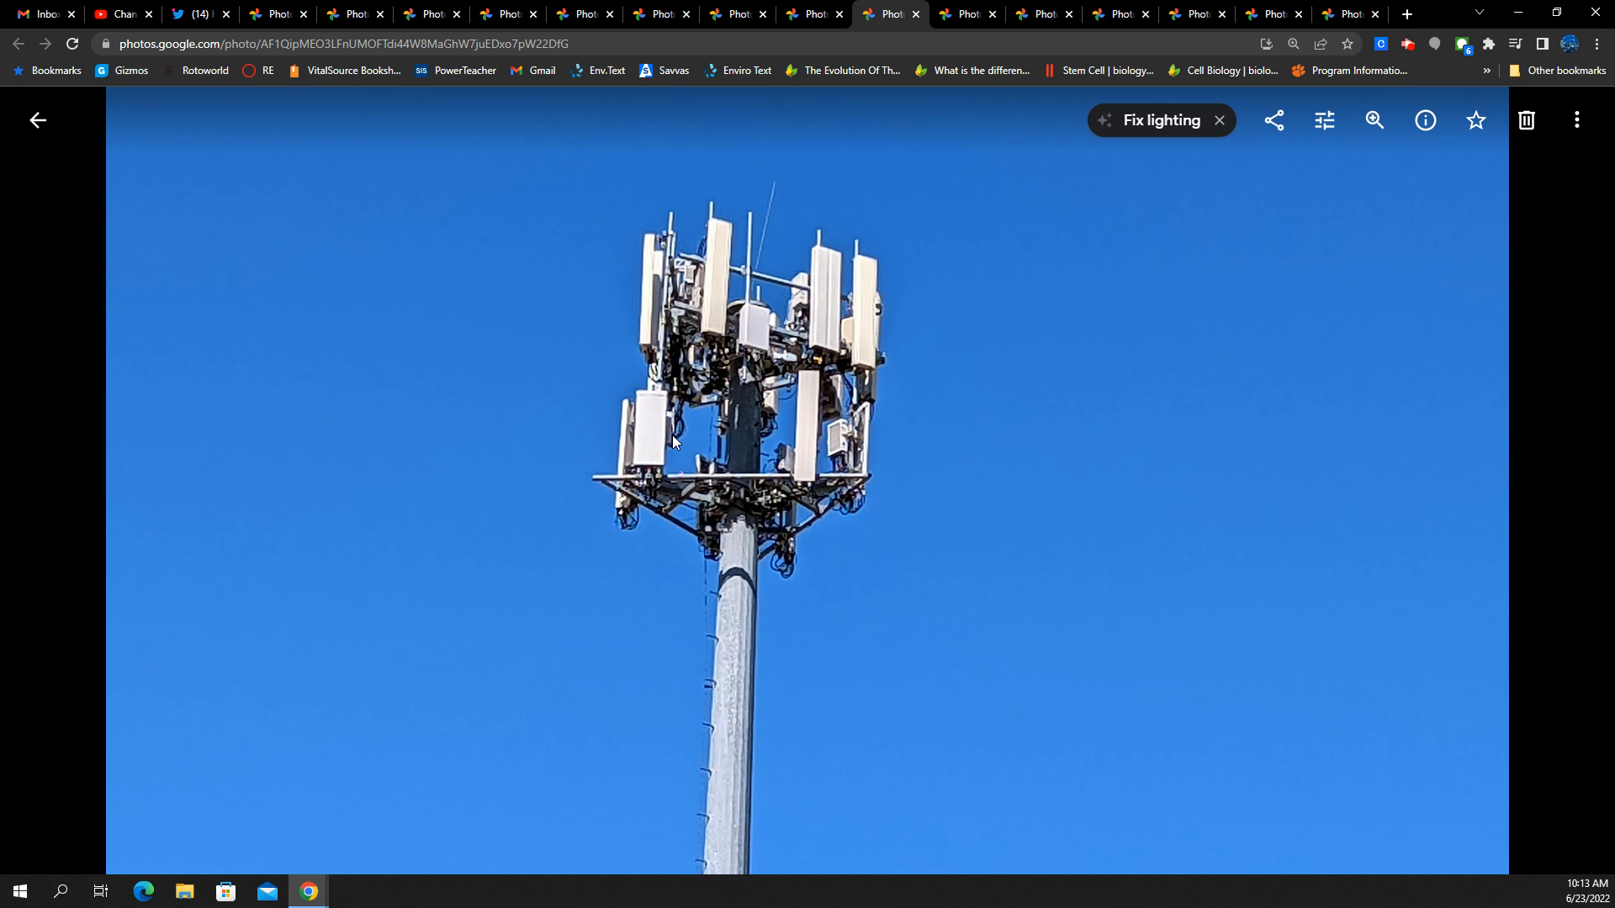
mouse_move(683, 454)
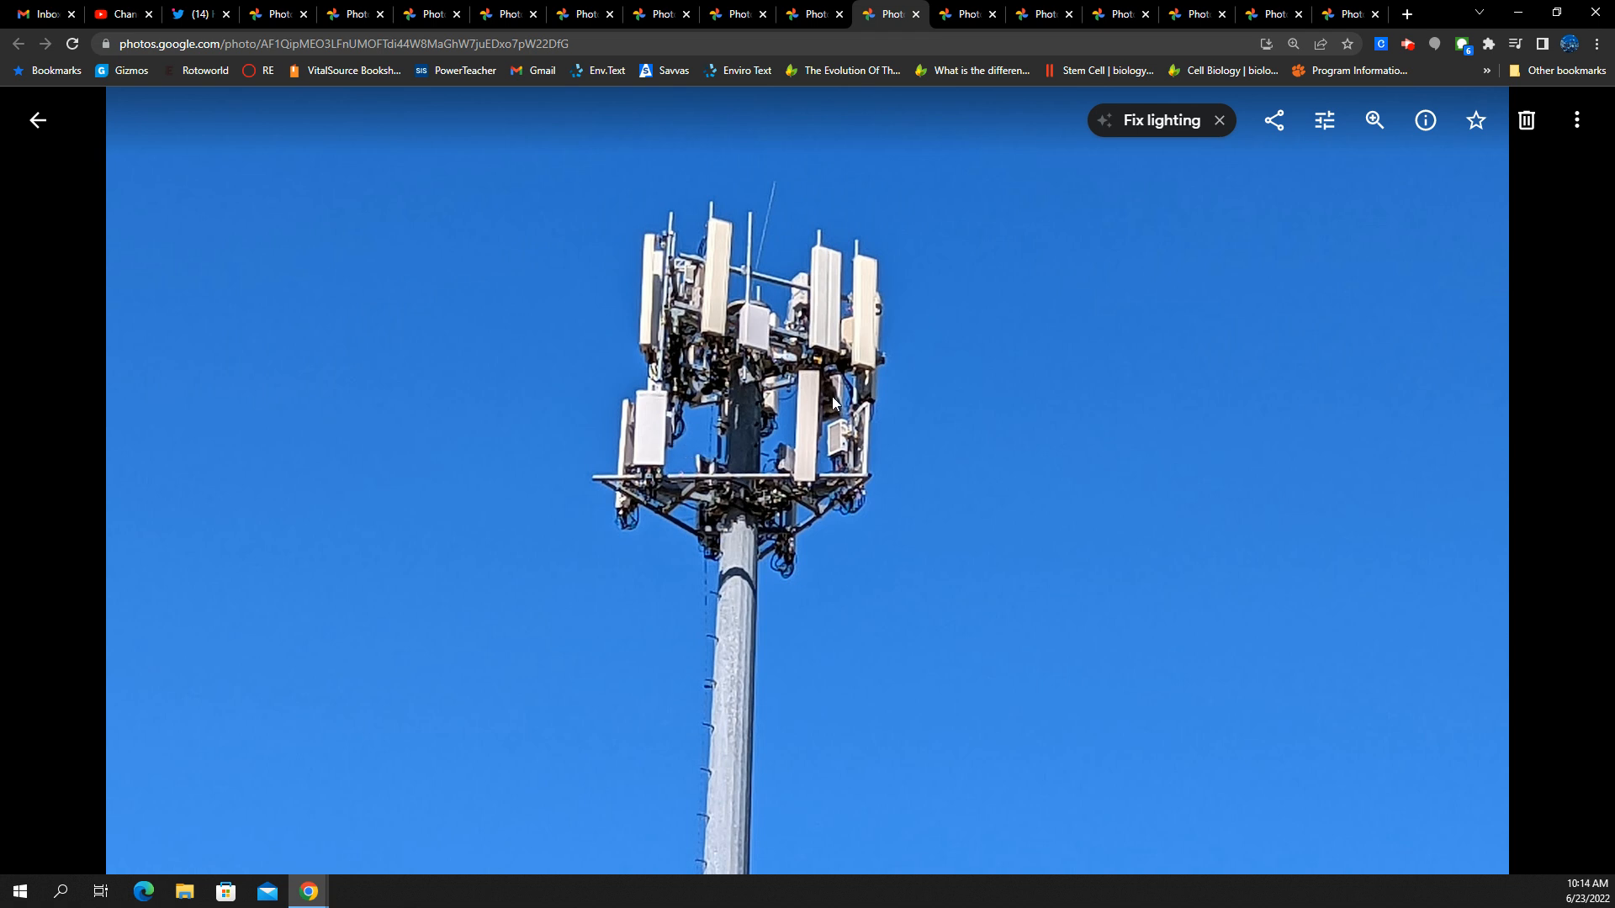
mouse_move(808, 397)
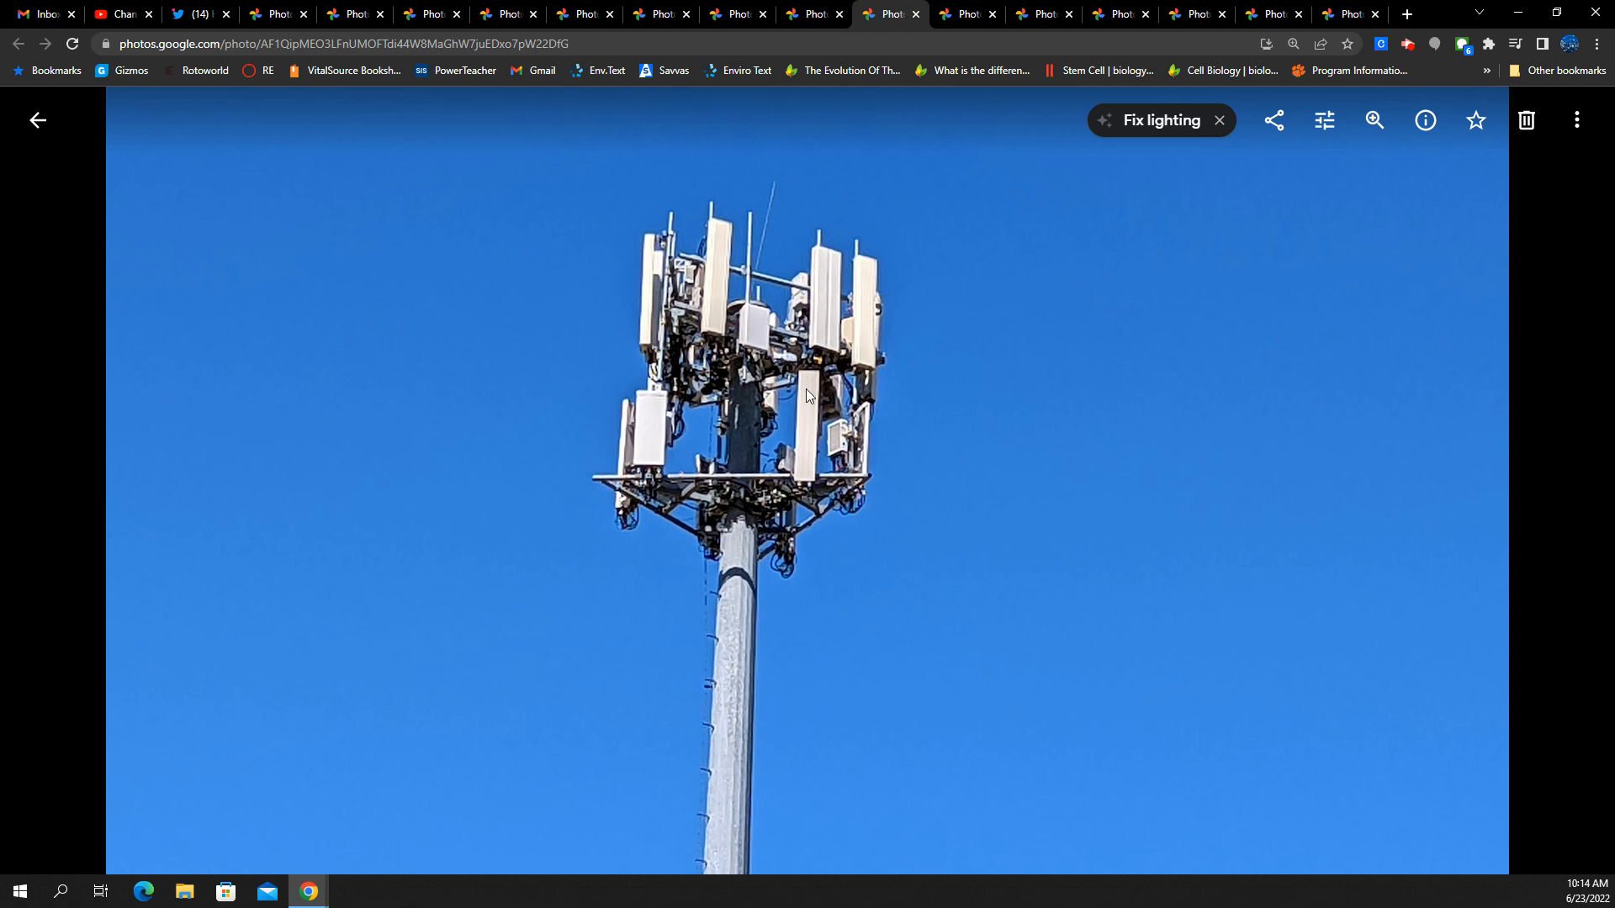
mouse_move(874, 375)
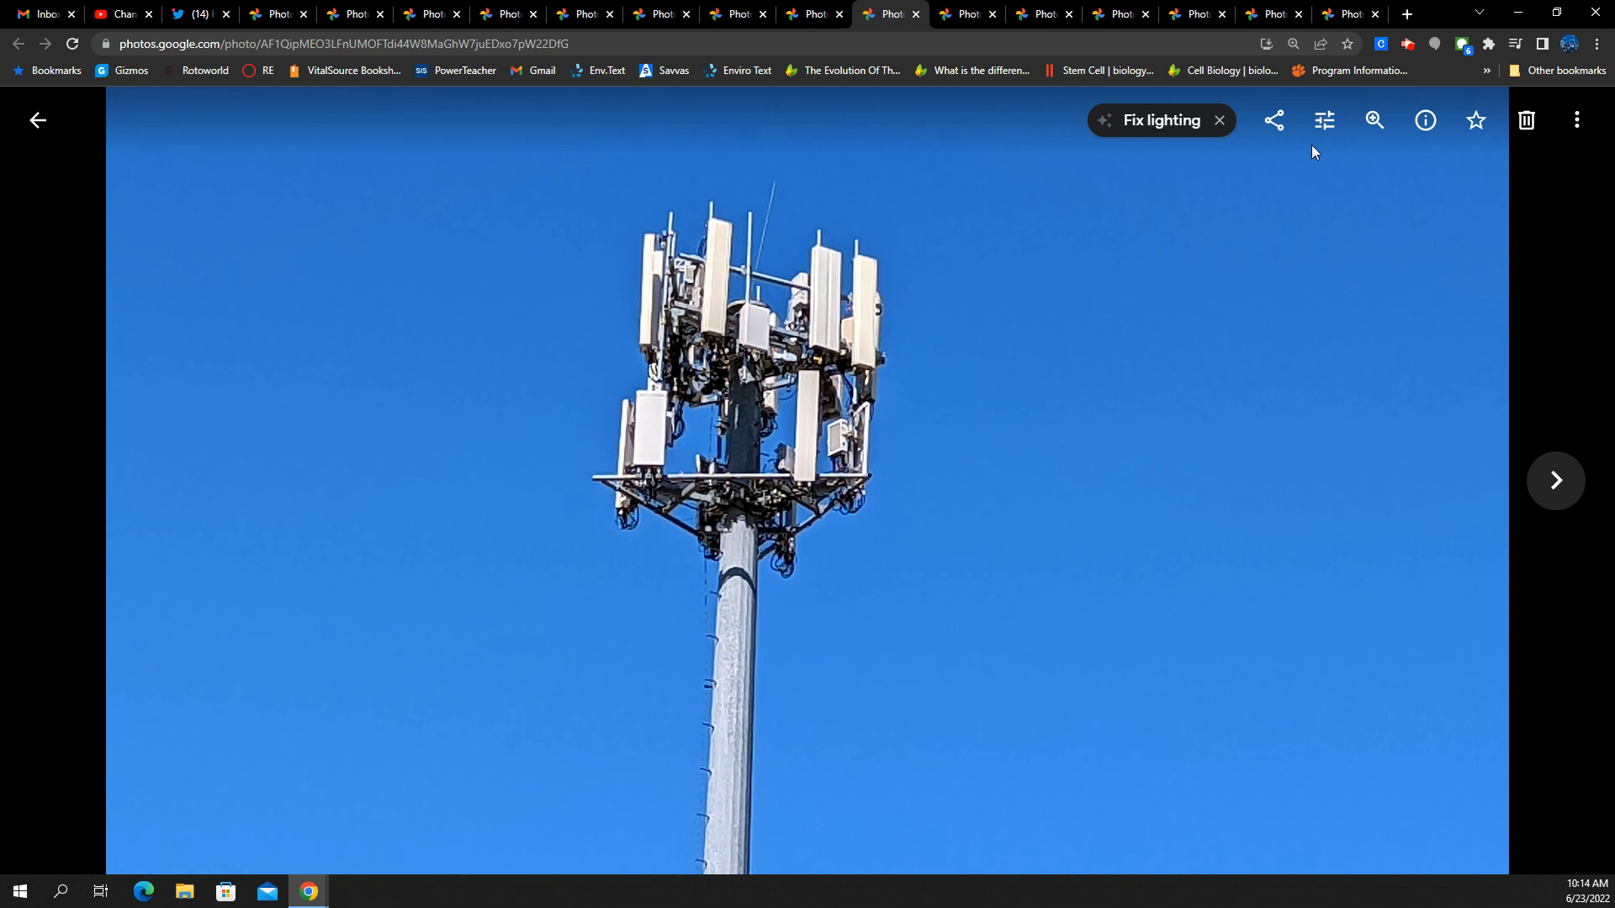
mouse_move(744, 458)
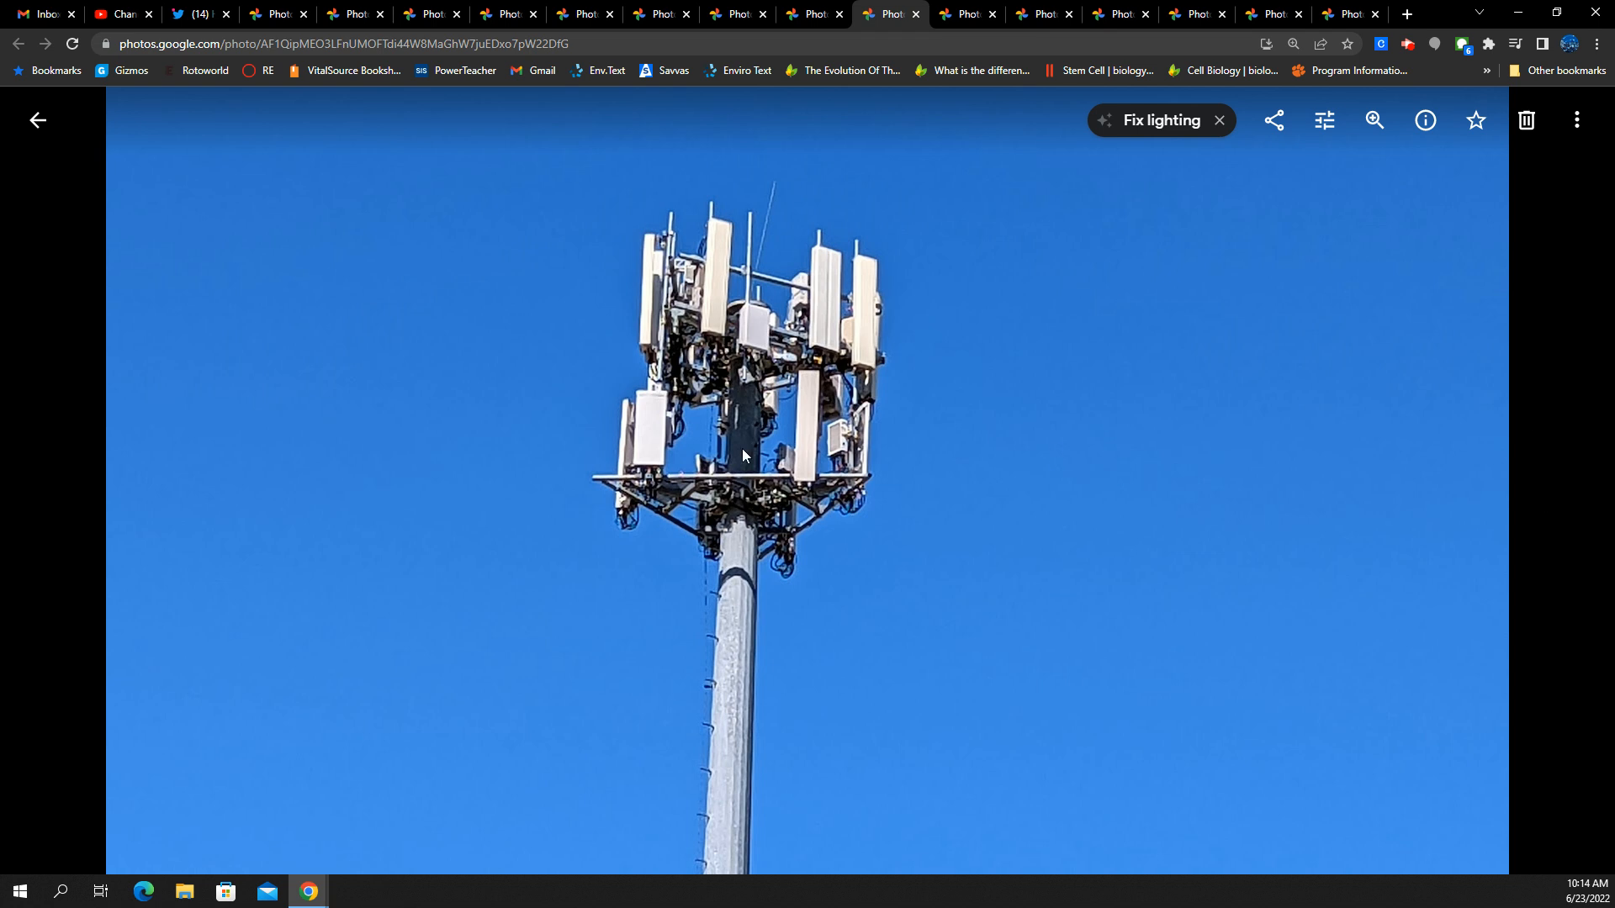
Zoom in on the antenna array, then switch to the photo of the tower above the treetops
left_click(1374, 119)
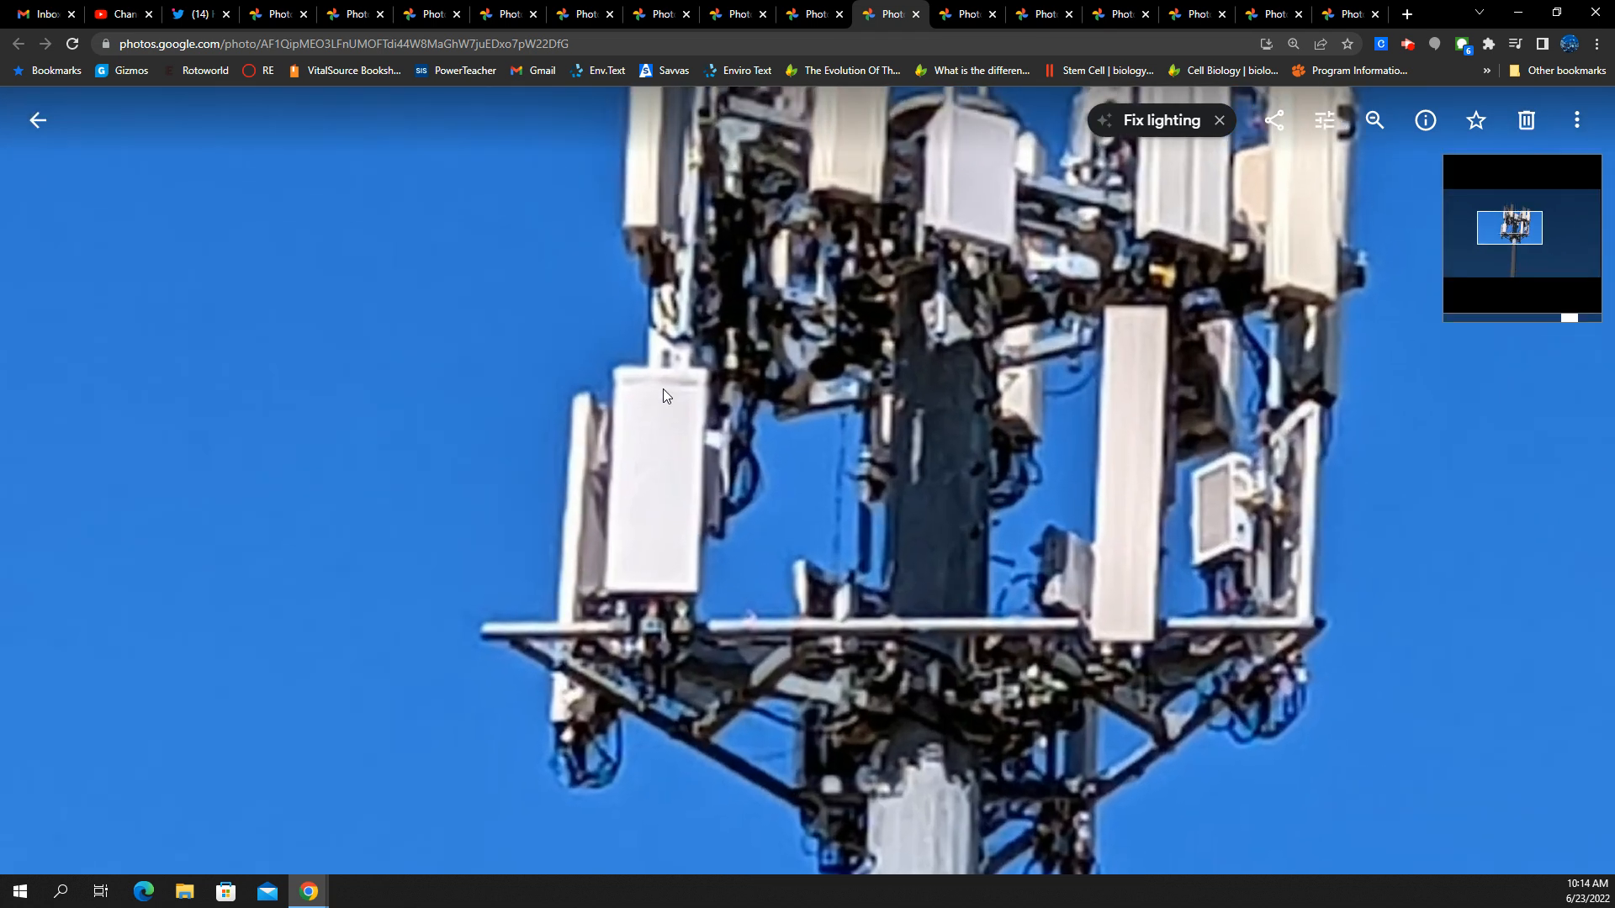
mouse_move(686, 387)
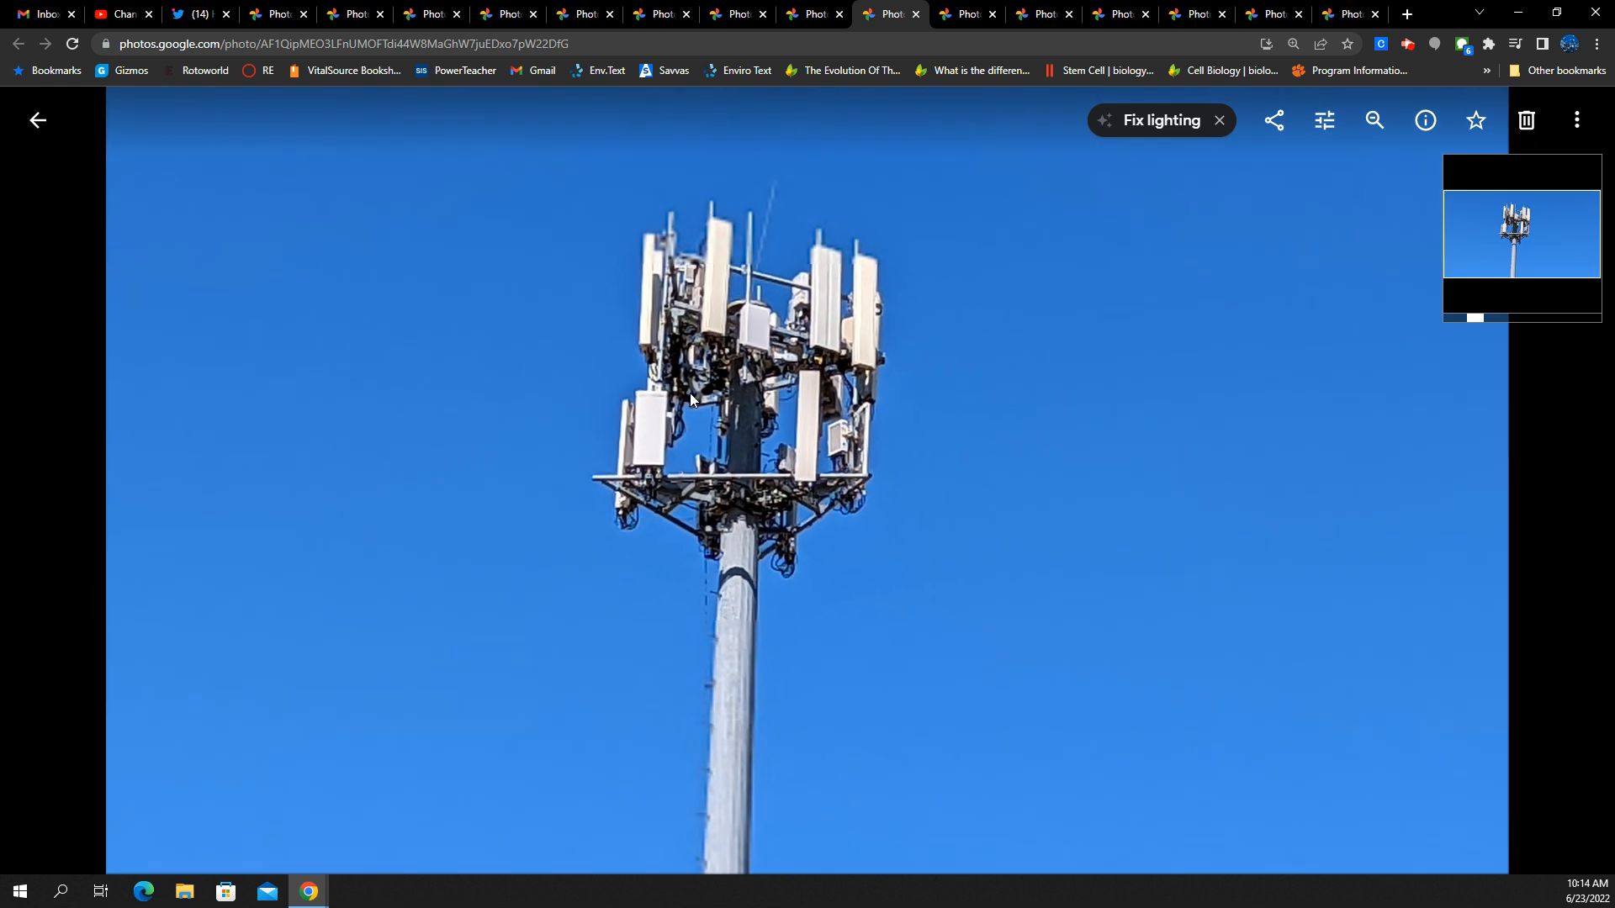
mouse_move(1273, 308)
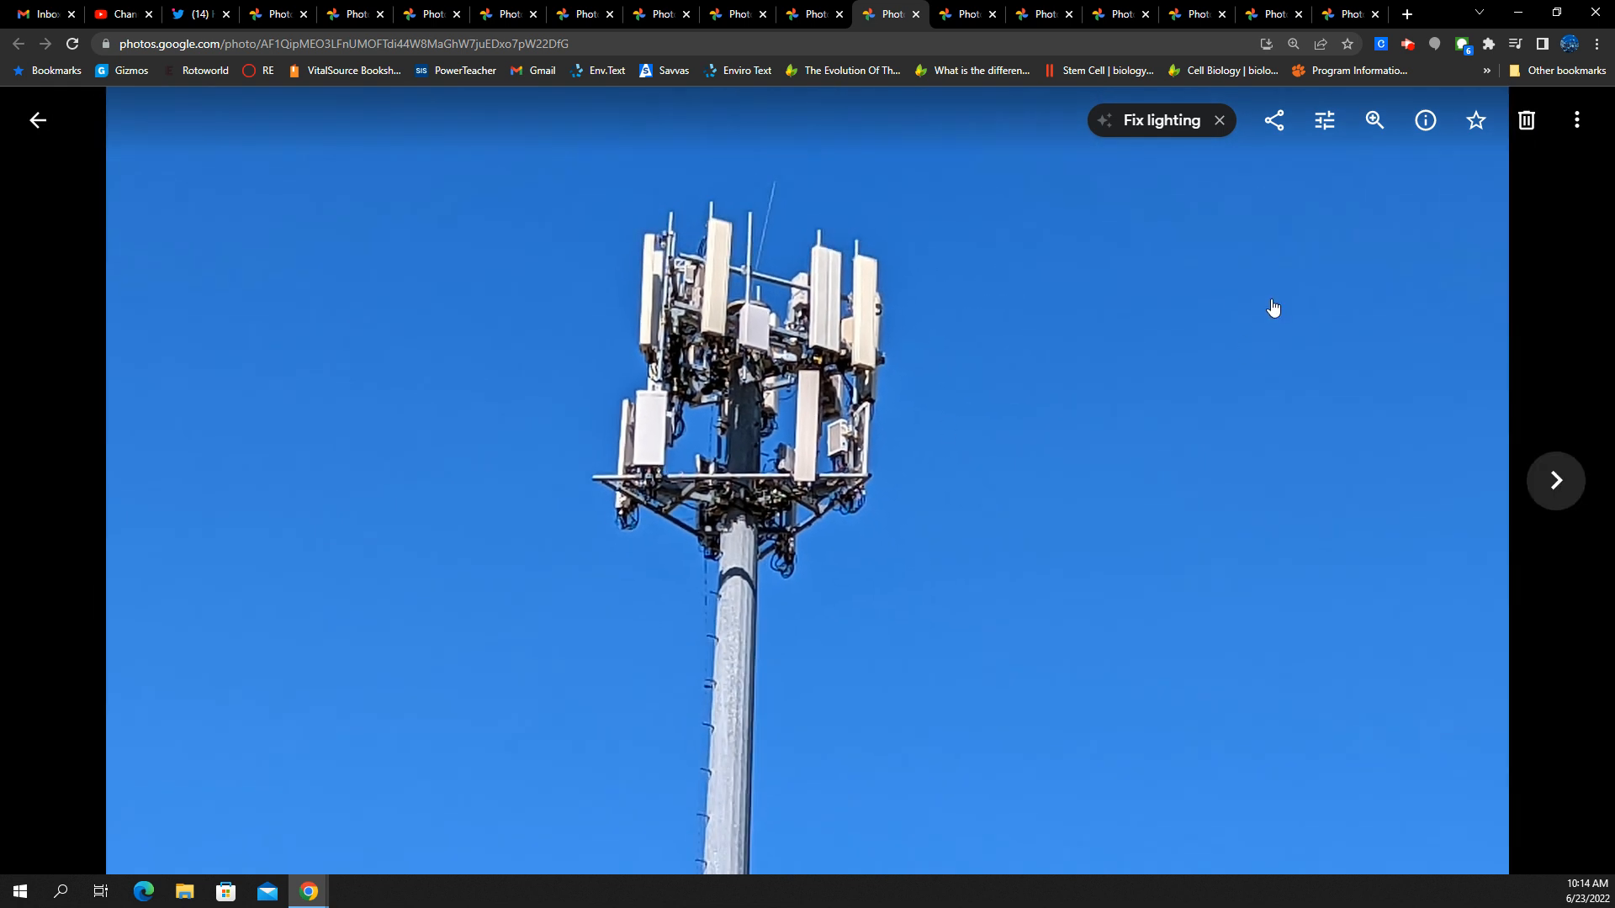
left_click(1554, 481)
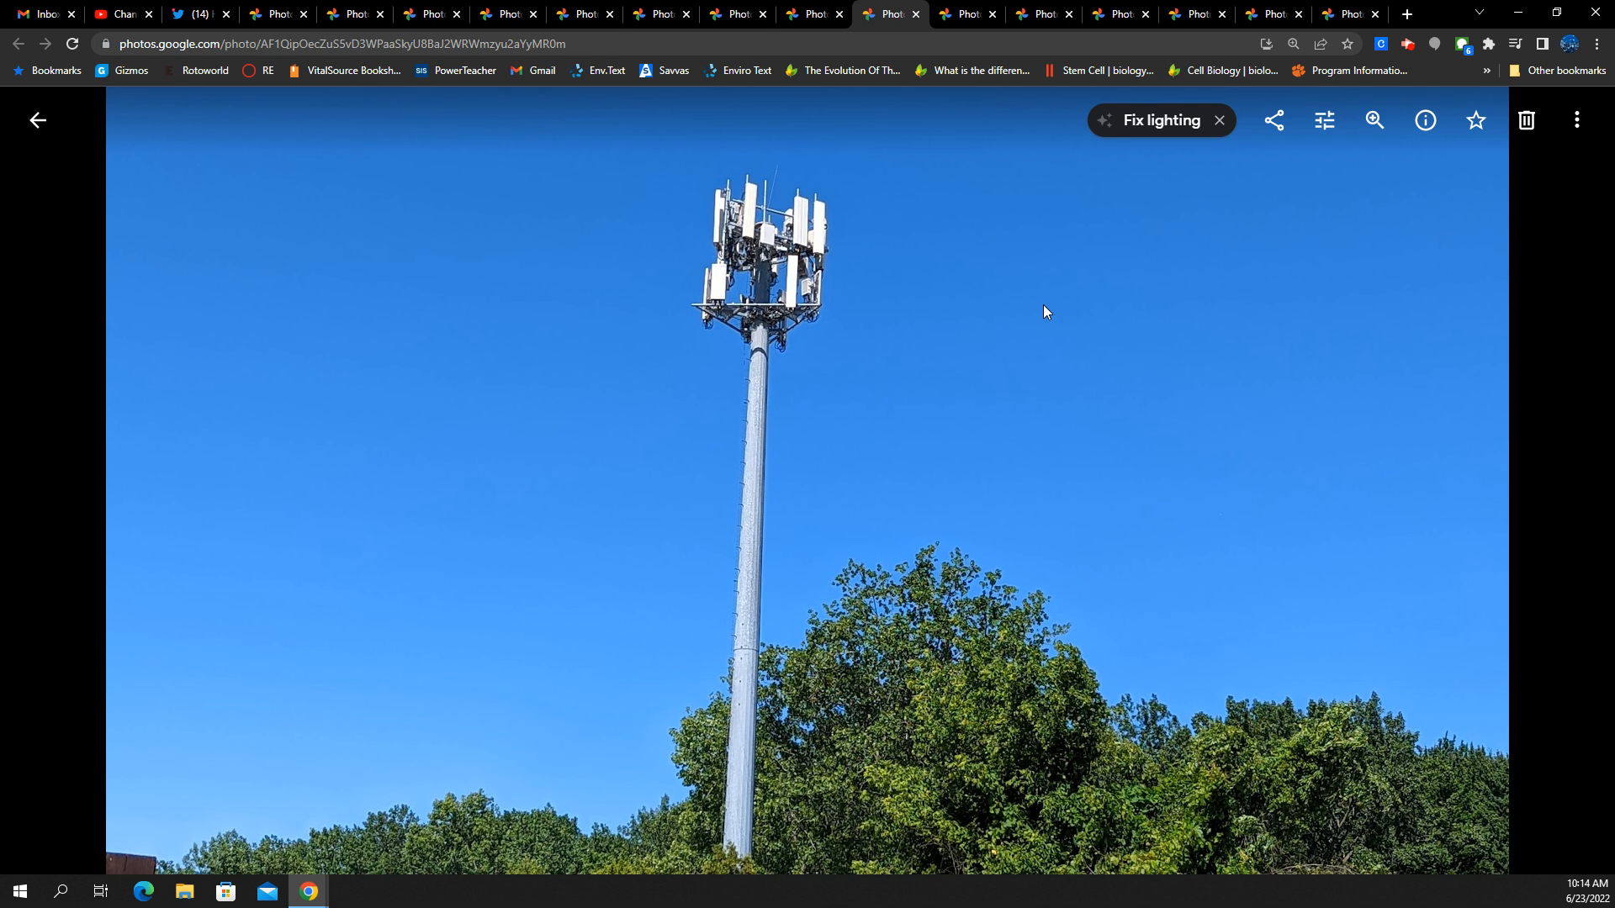
Step through the over-the-fence tower photo to the close-ups of antenna panels, radios and cabling
left_click(1554, 481)
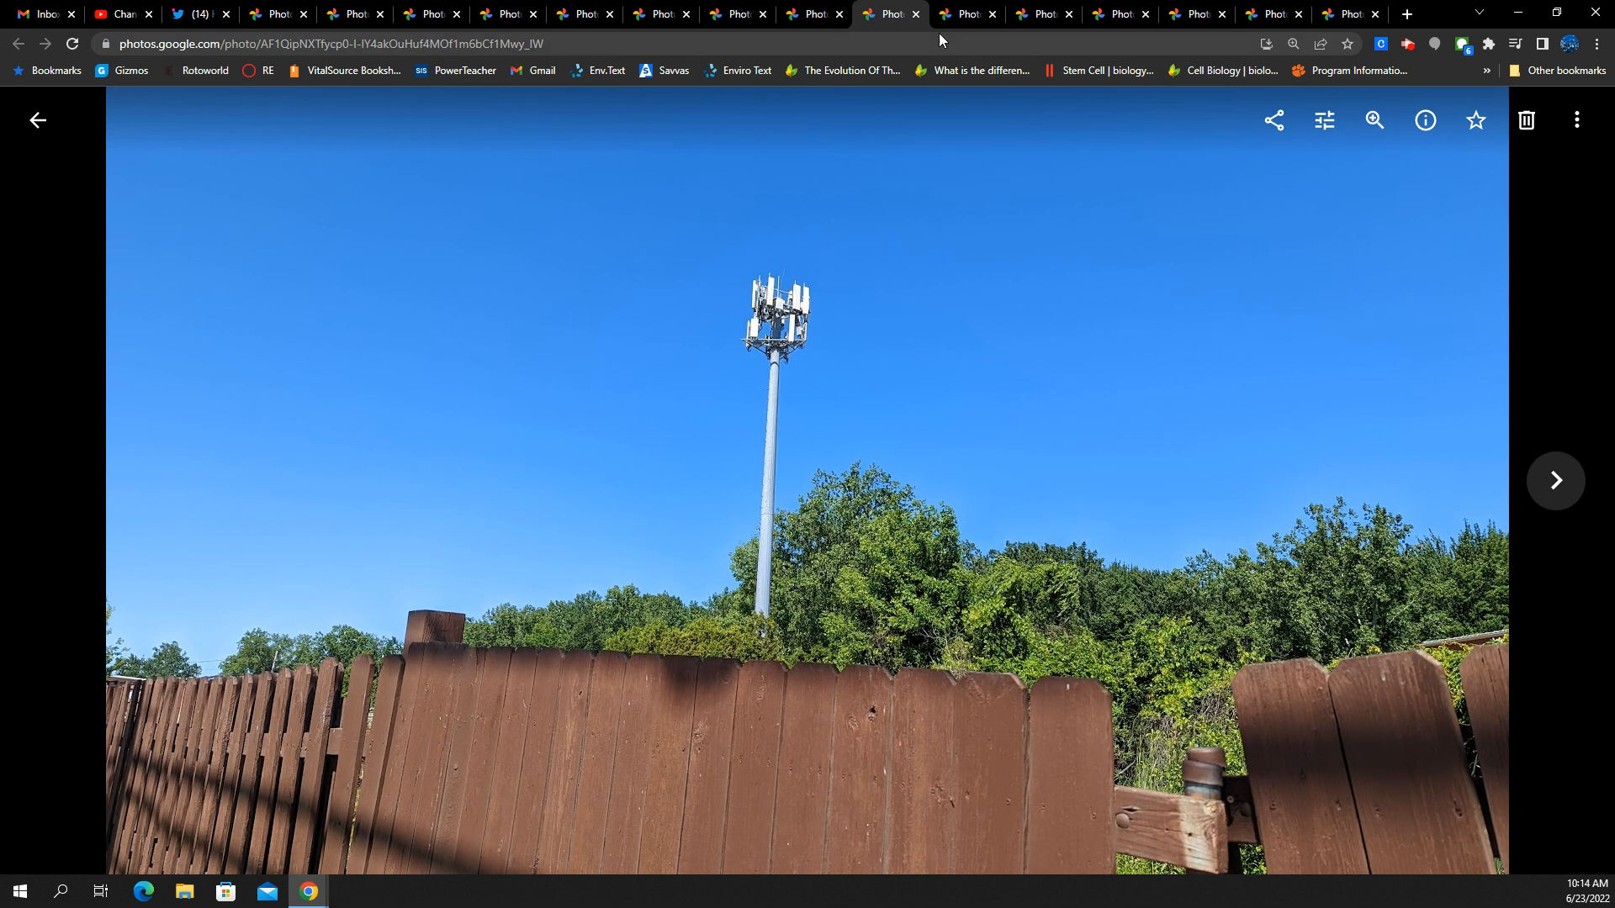
left_click(1556, 481)
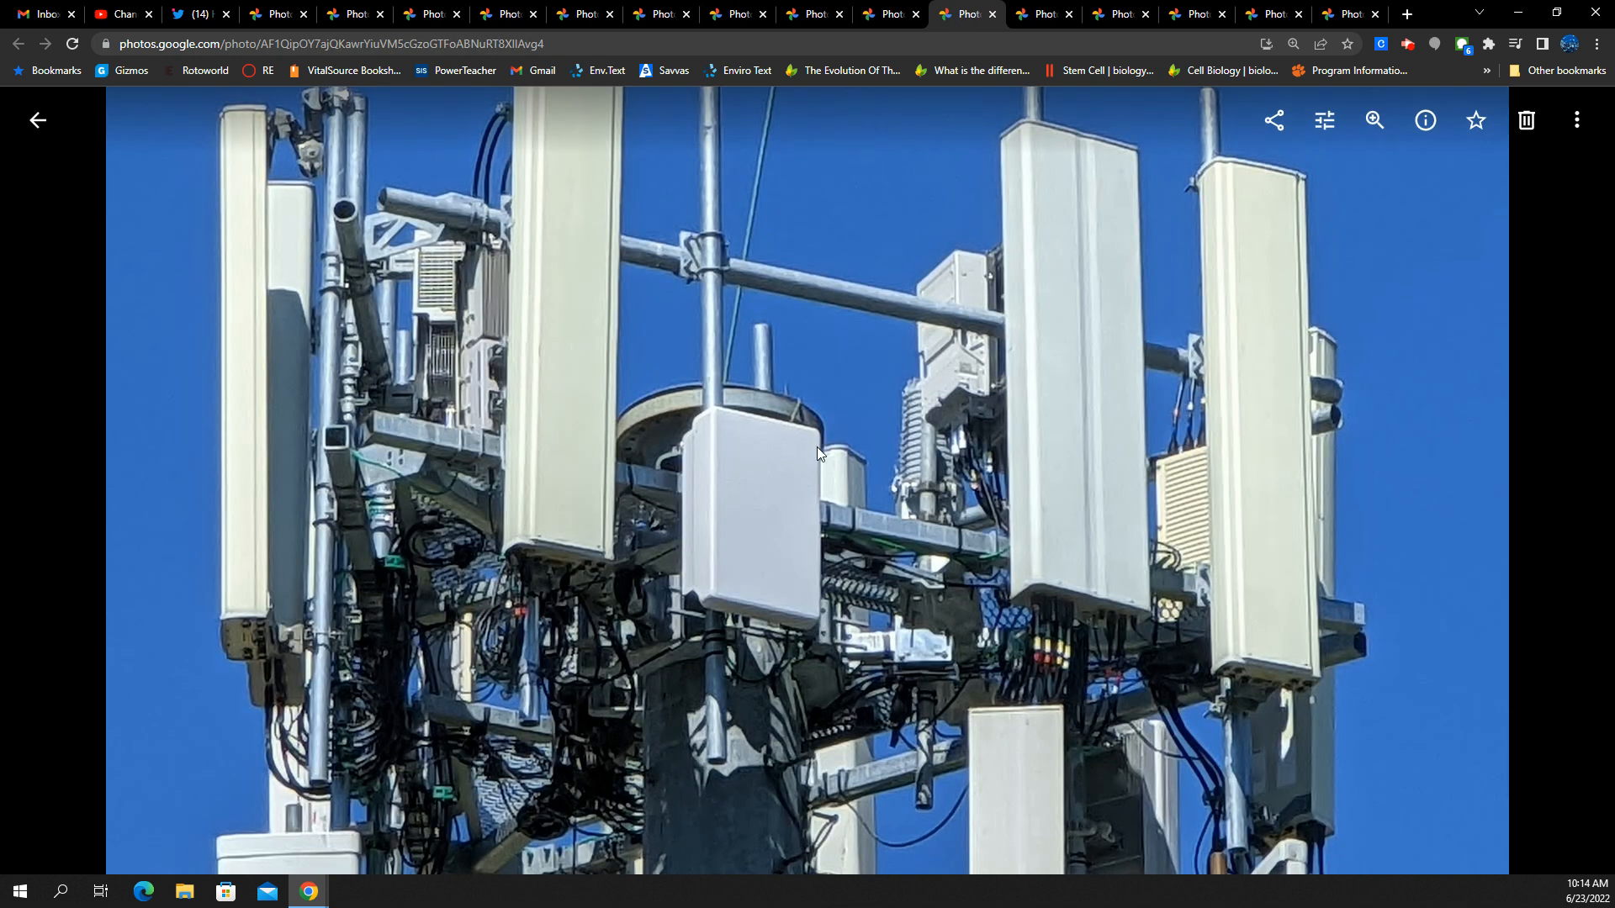
mouse_move(619, 516)
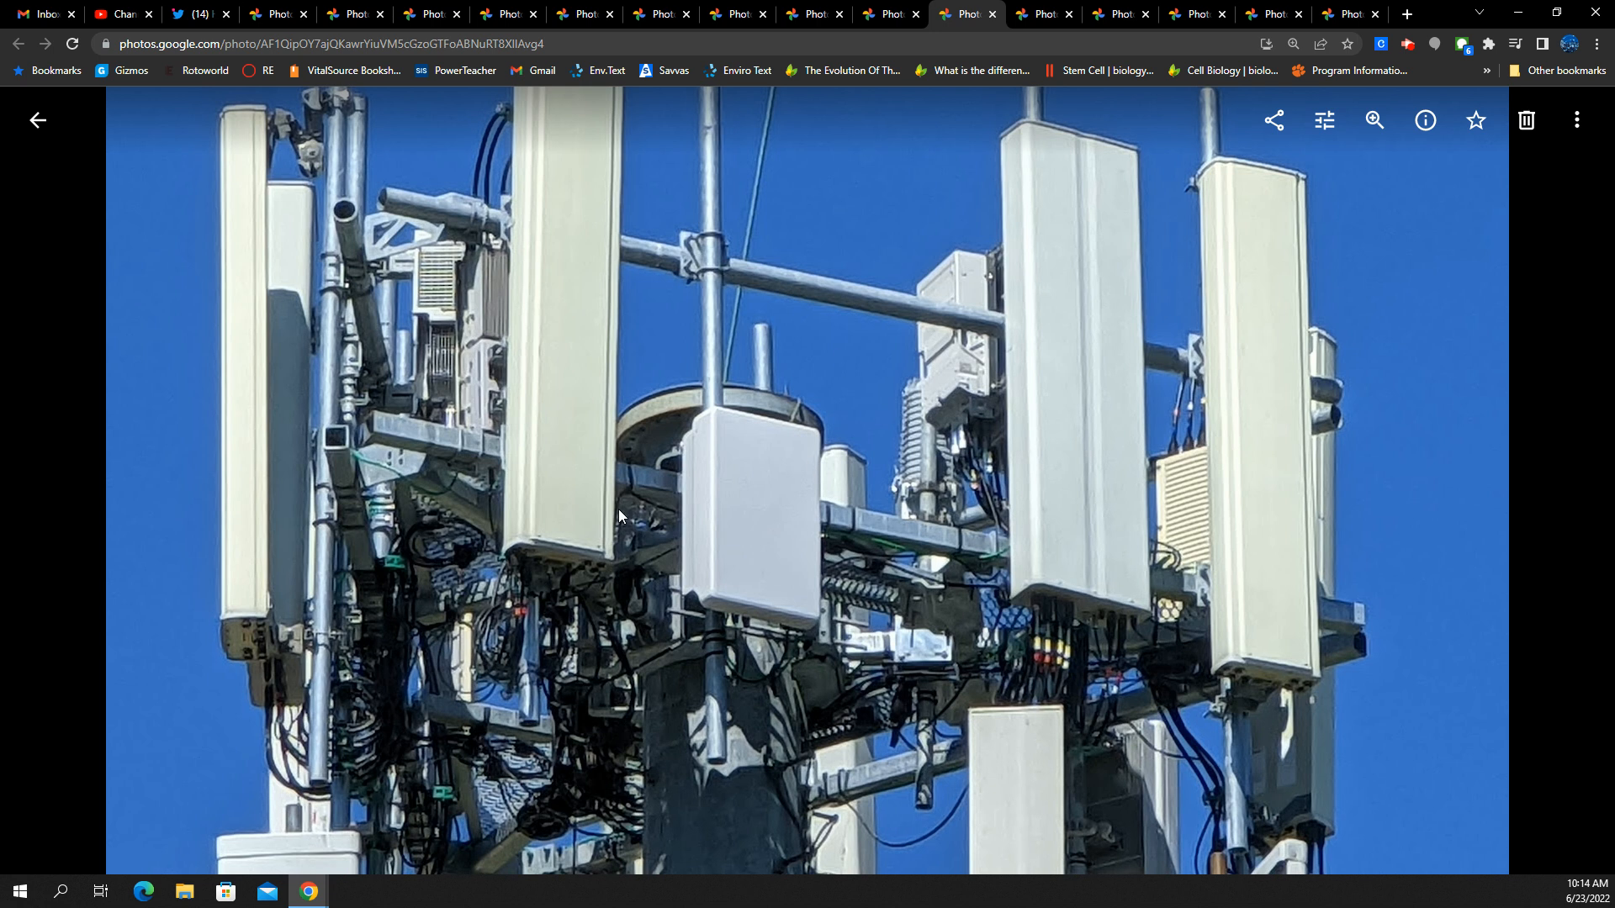
mouse_move(911, 508)
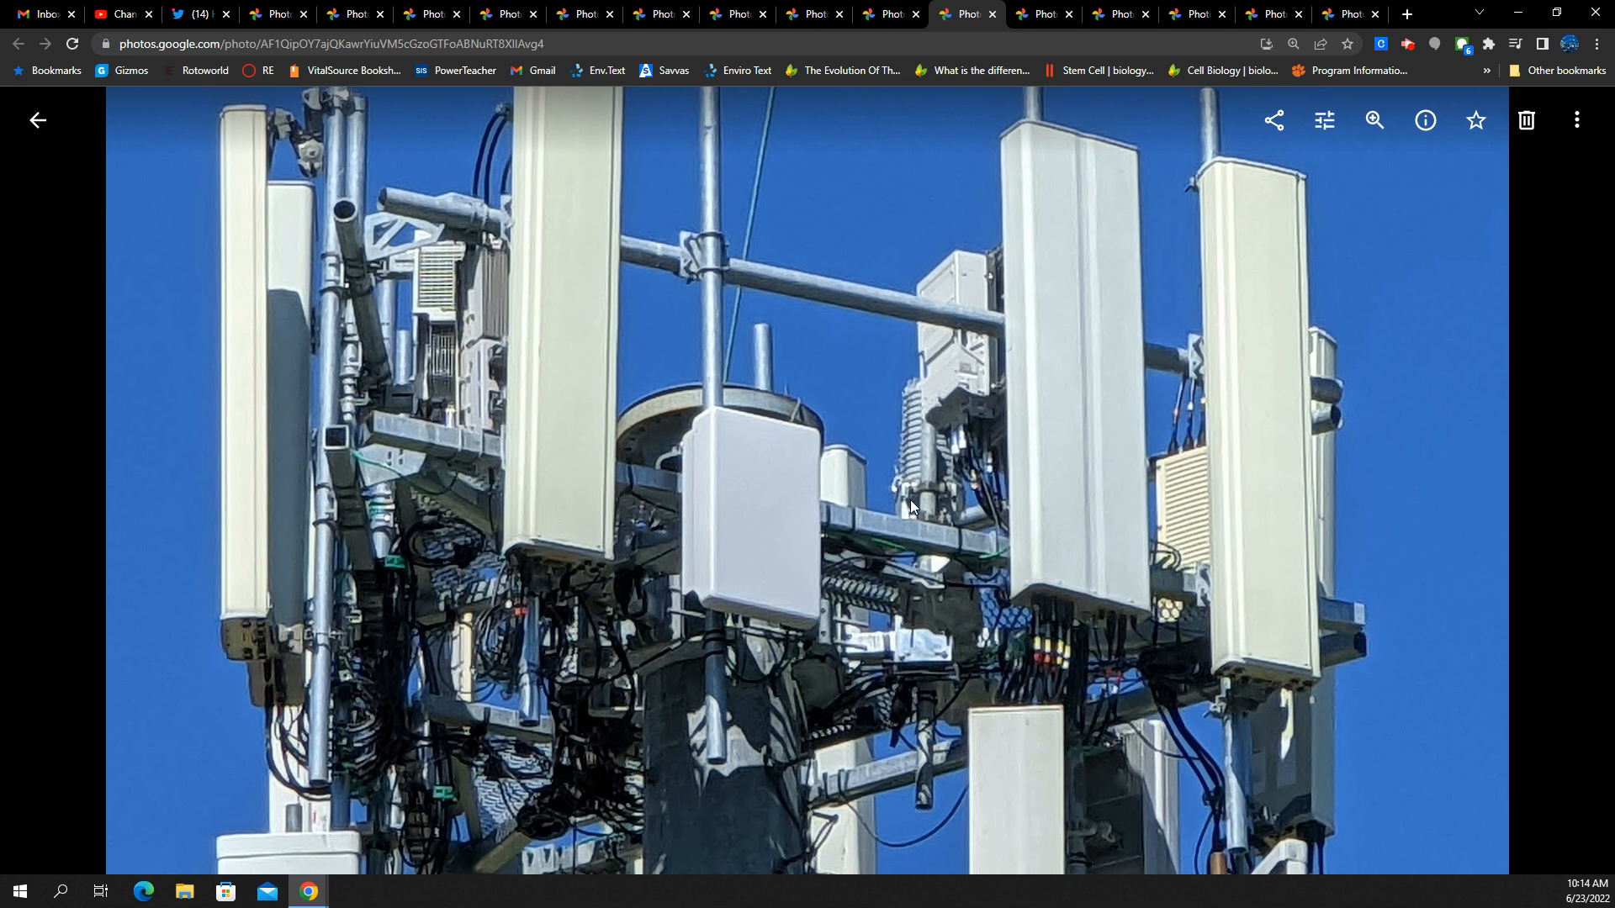
mouse_move(1309, 392)
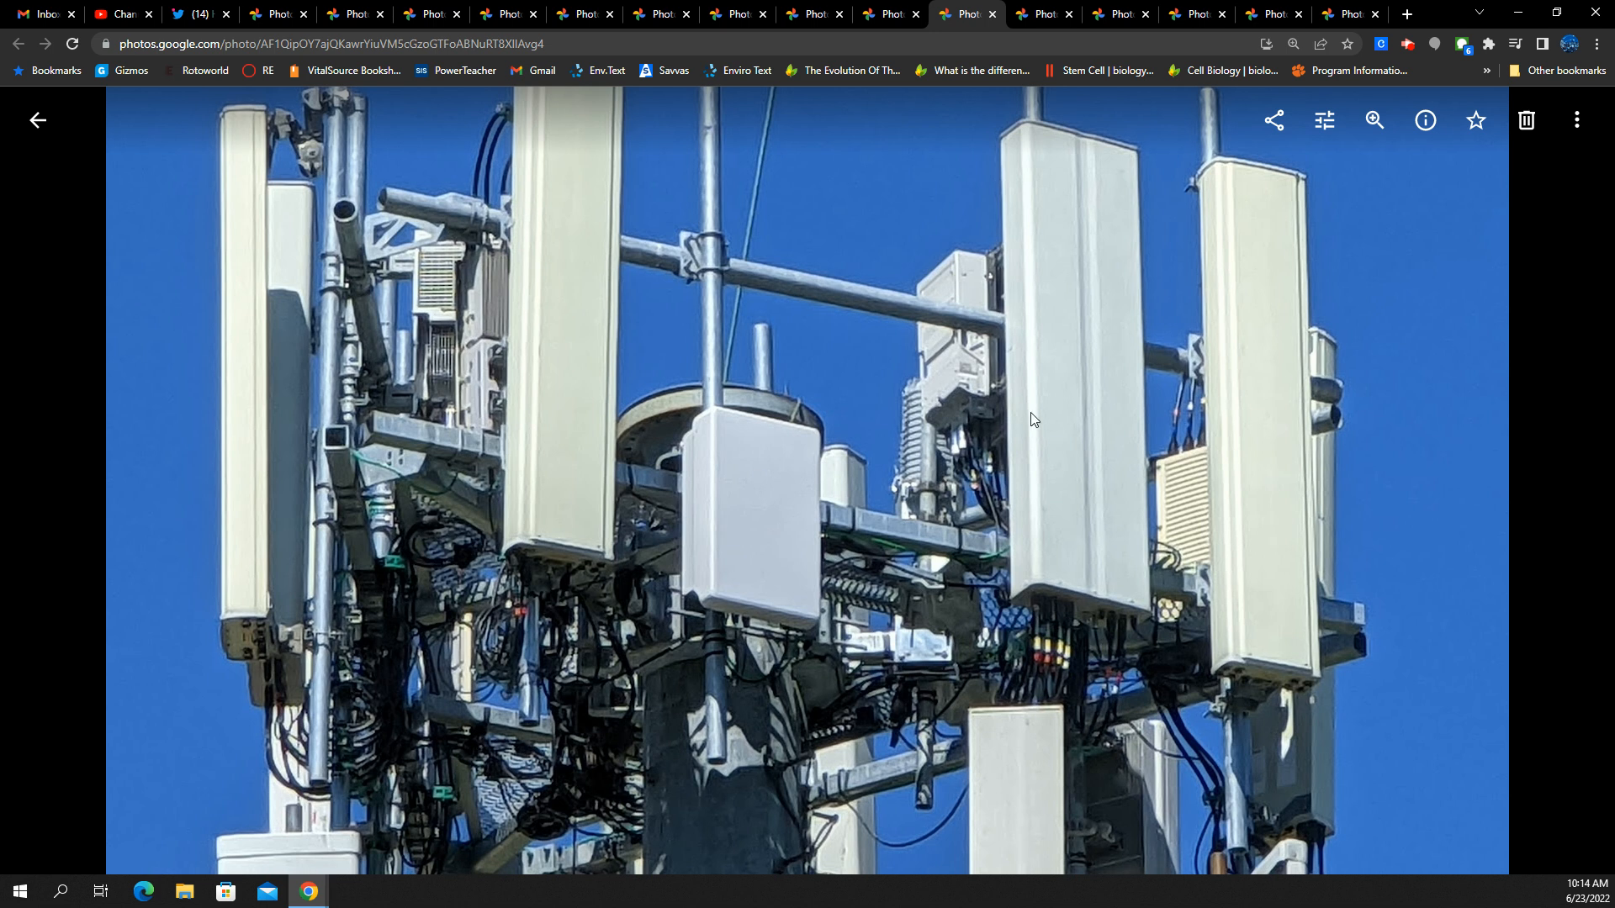
mouse_move(1115, 431)
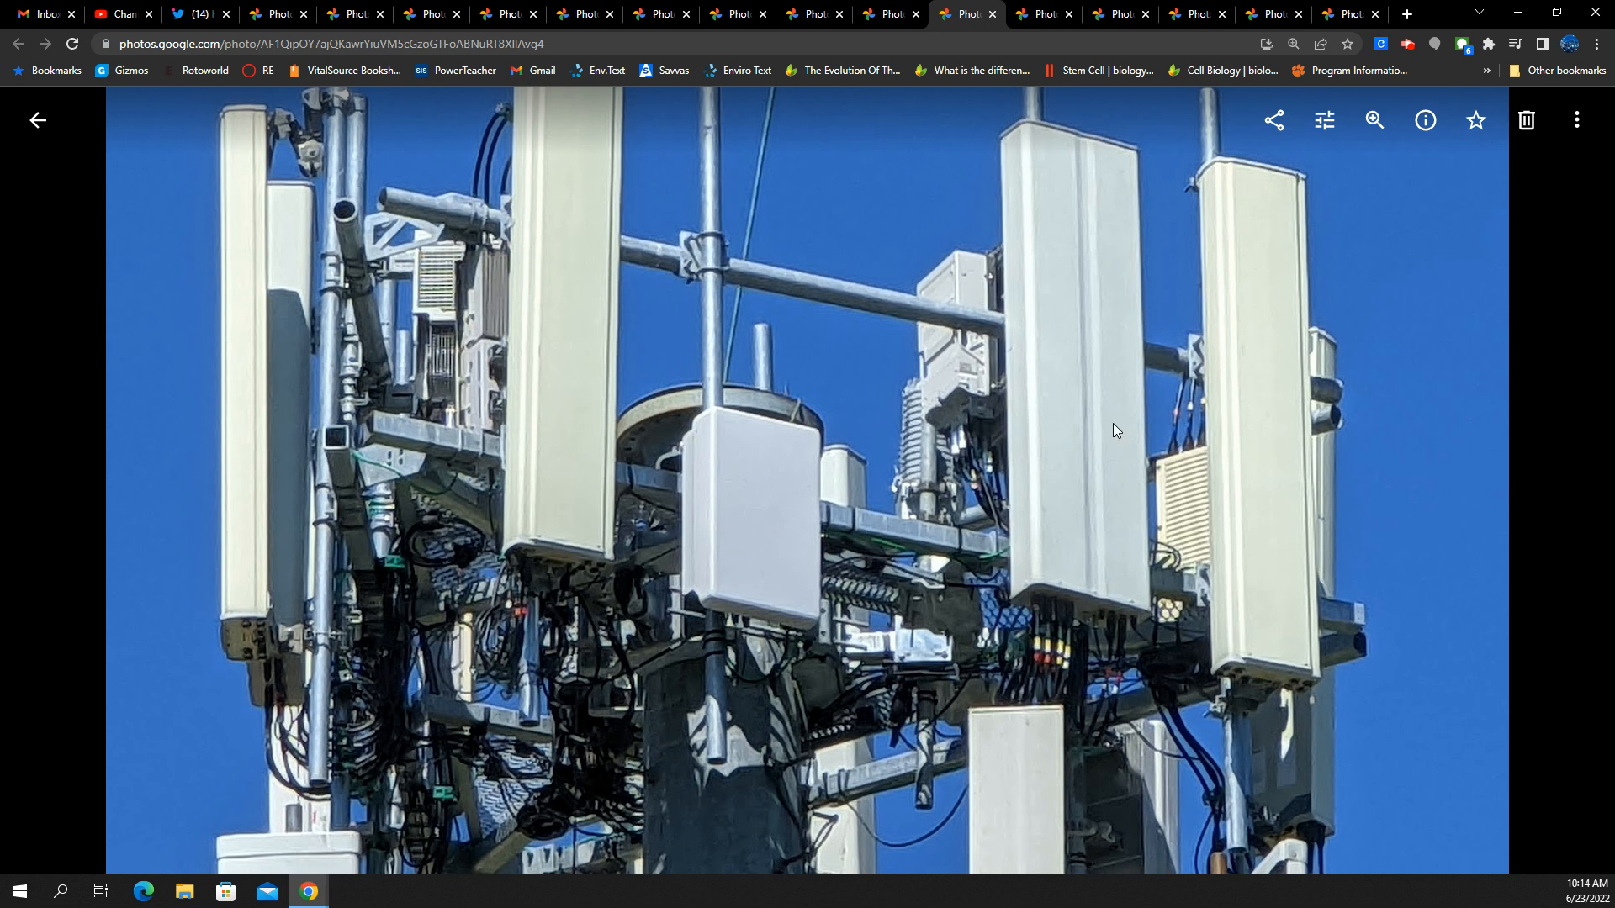
mouse_move(1114, 261)
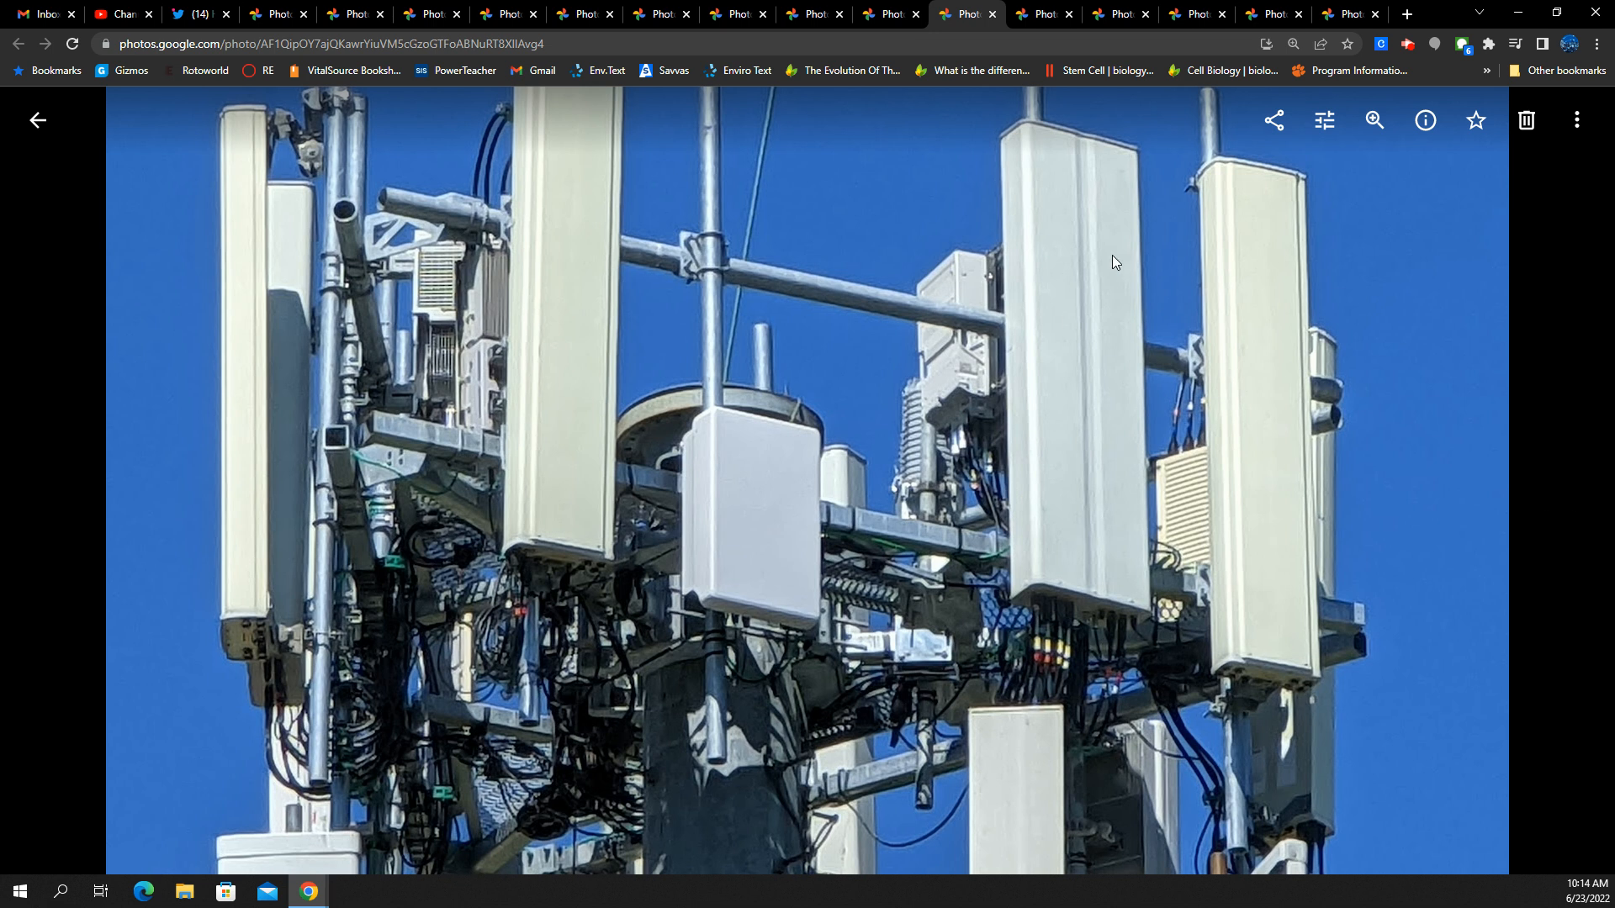
mouse_move(1127, 356)
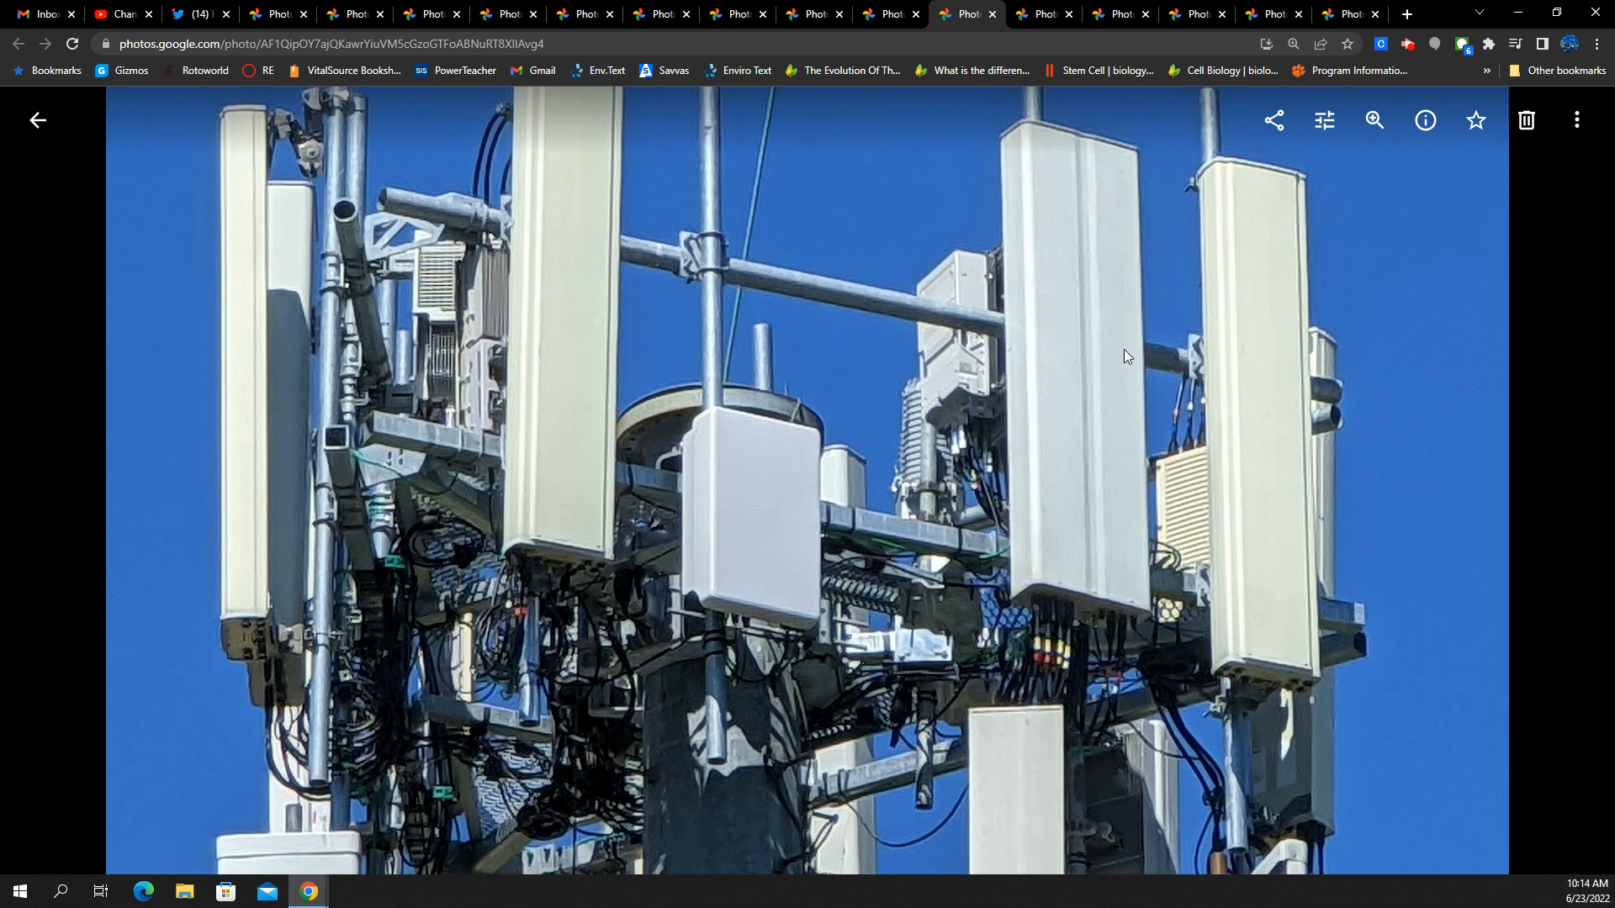
mouse_move(1065, 580)
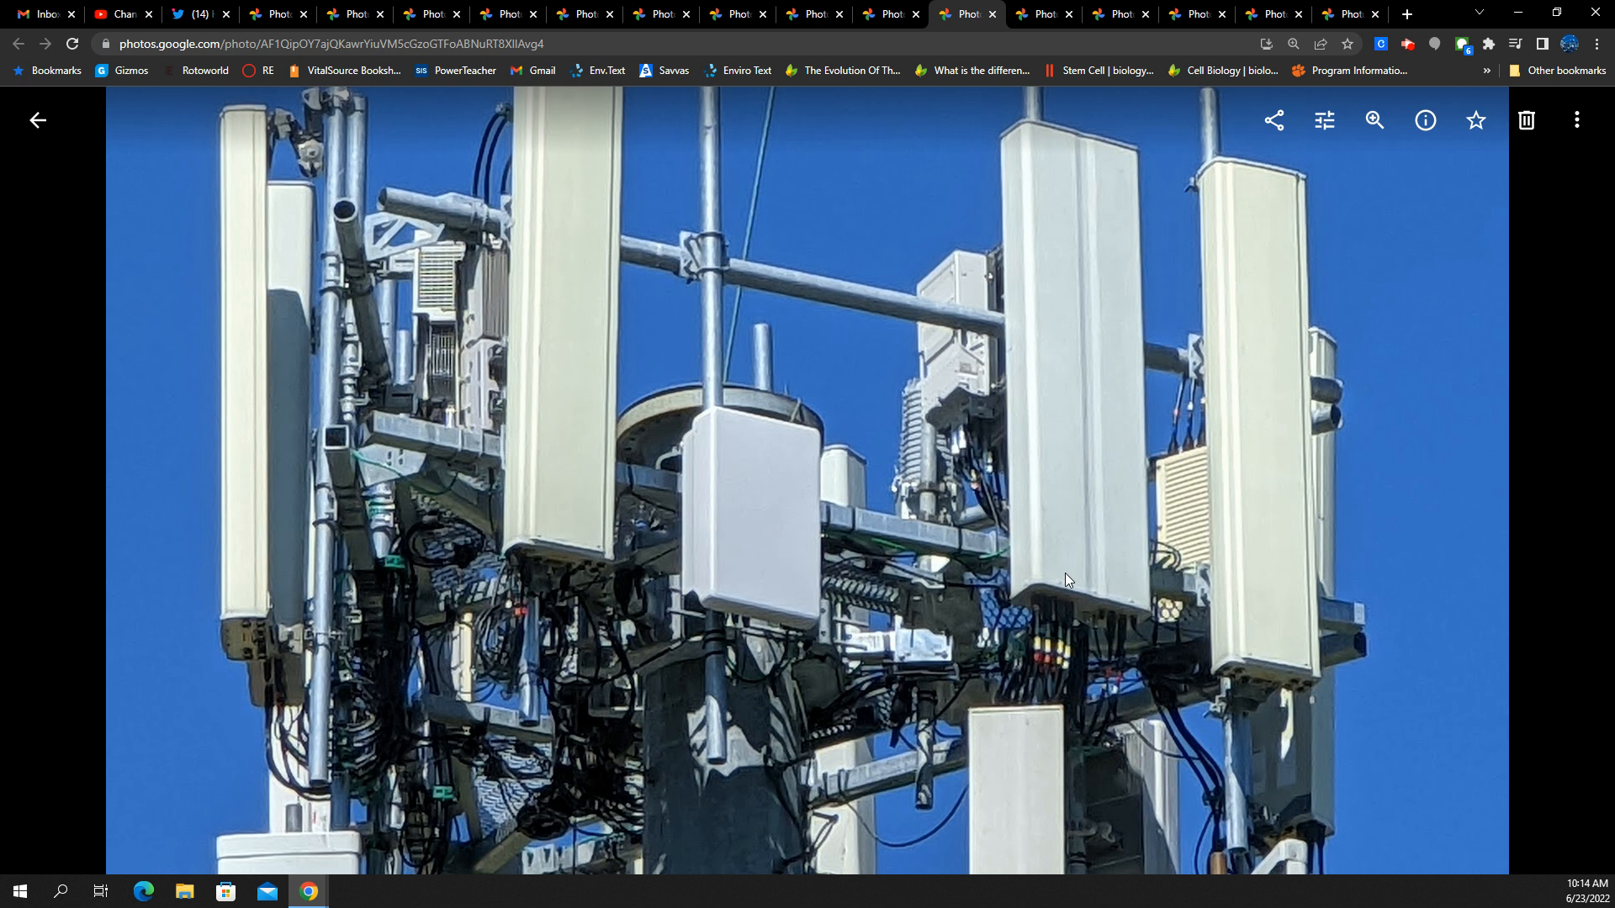
mouse_move(1076, 606)
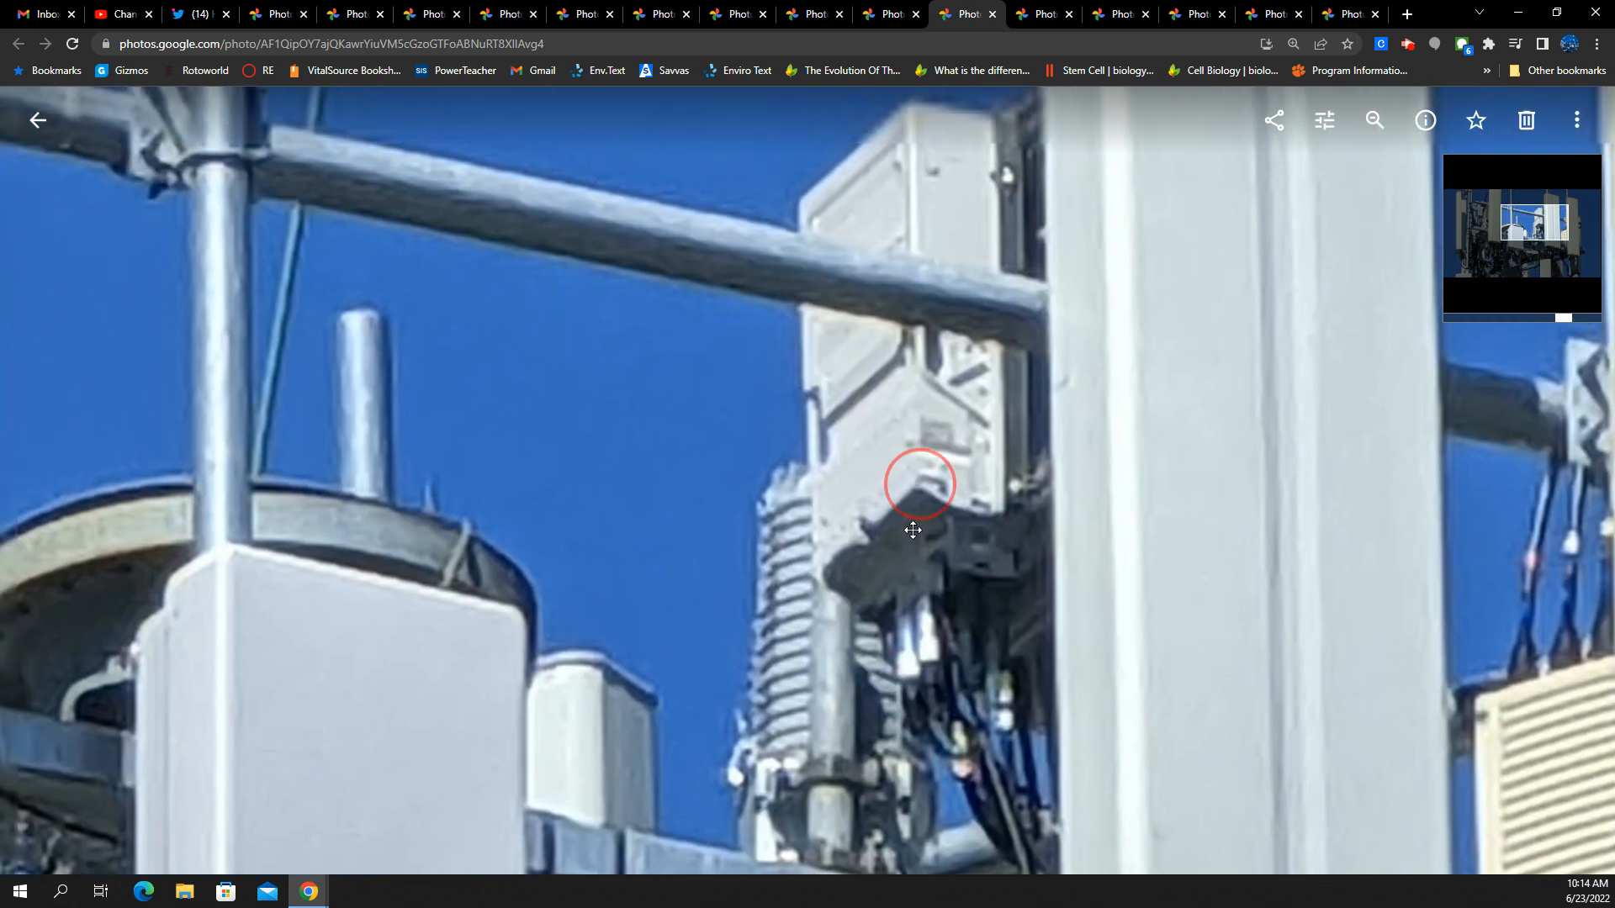
scroll("down", 3)
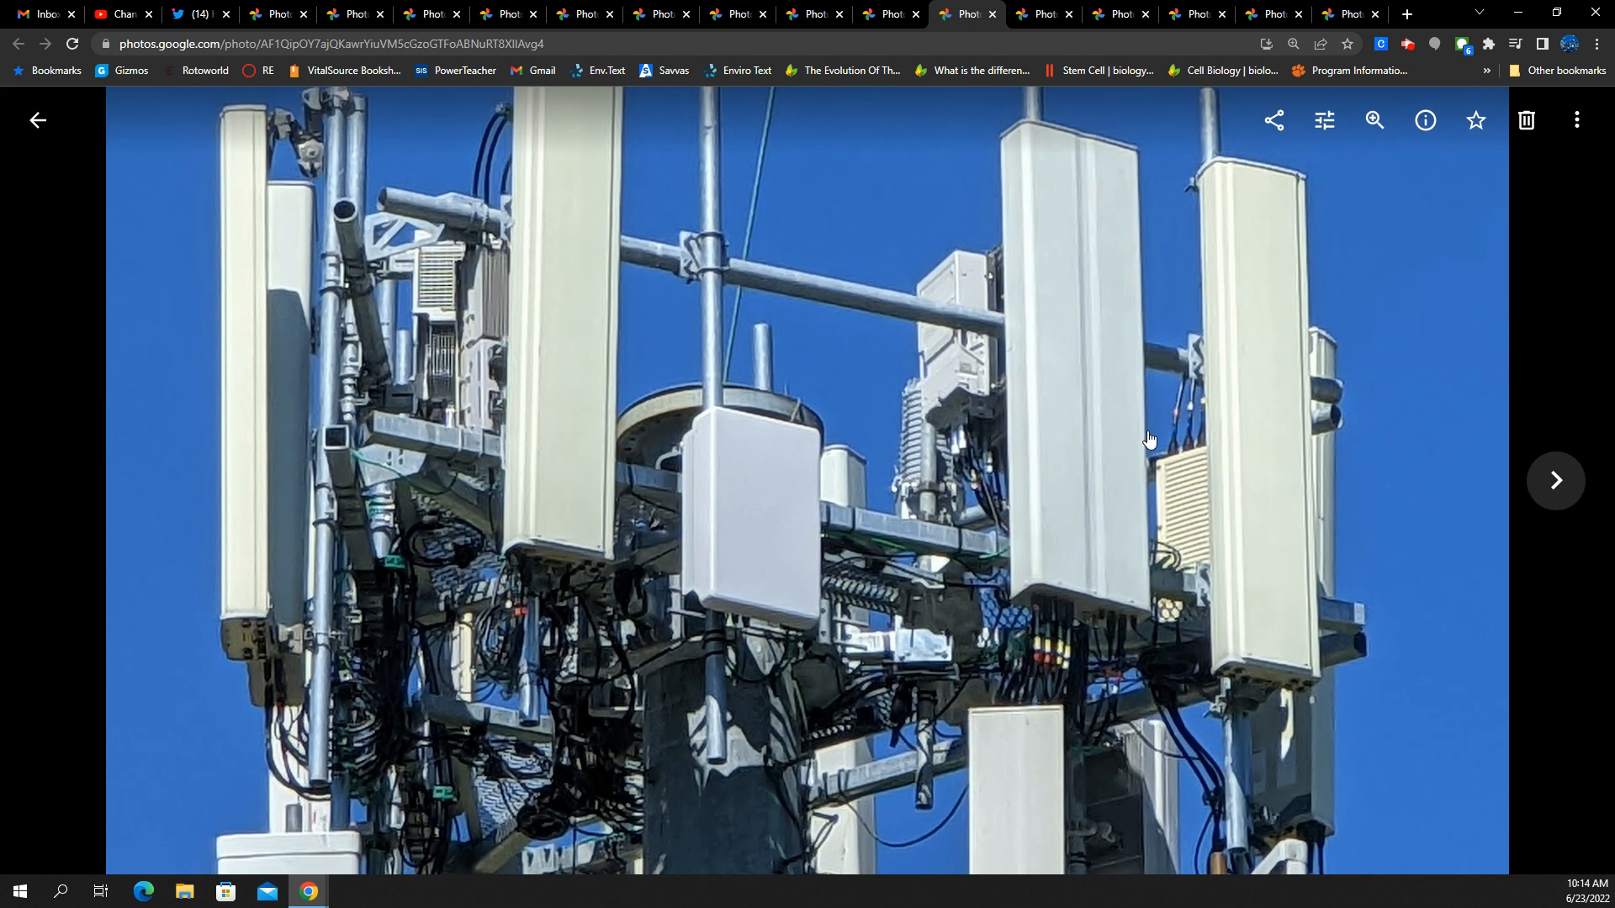
left_click(1556, 481)
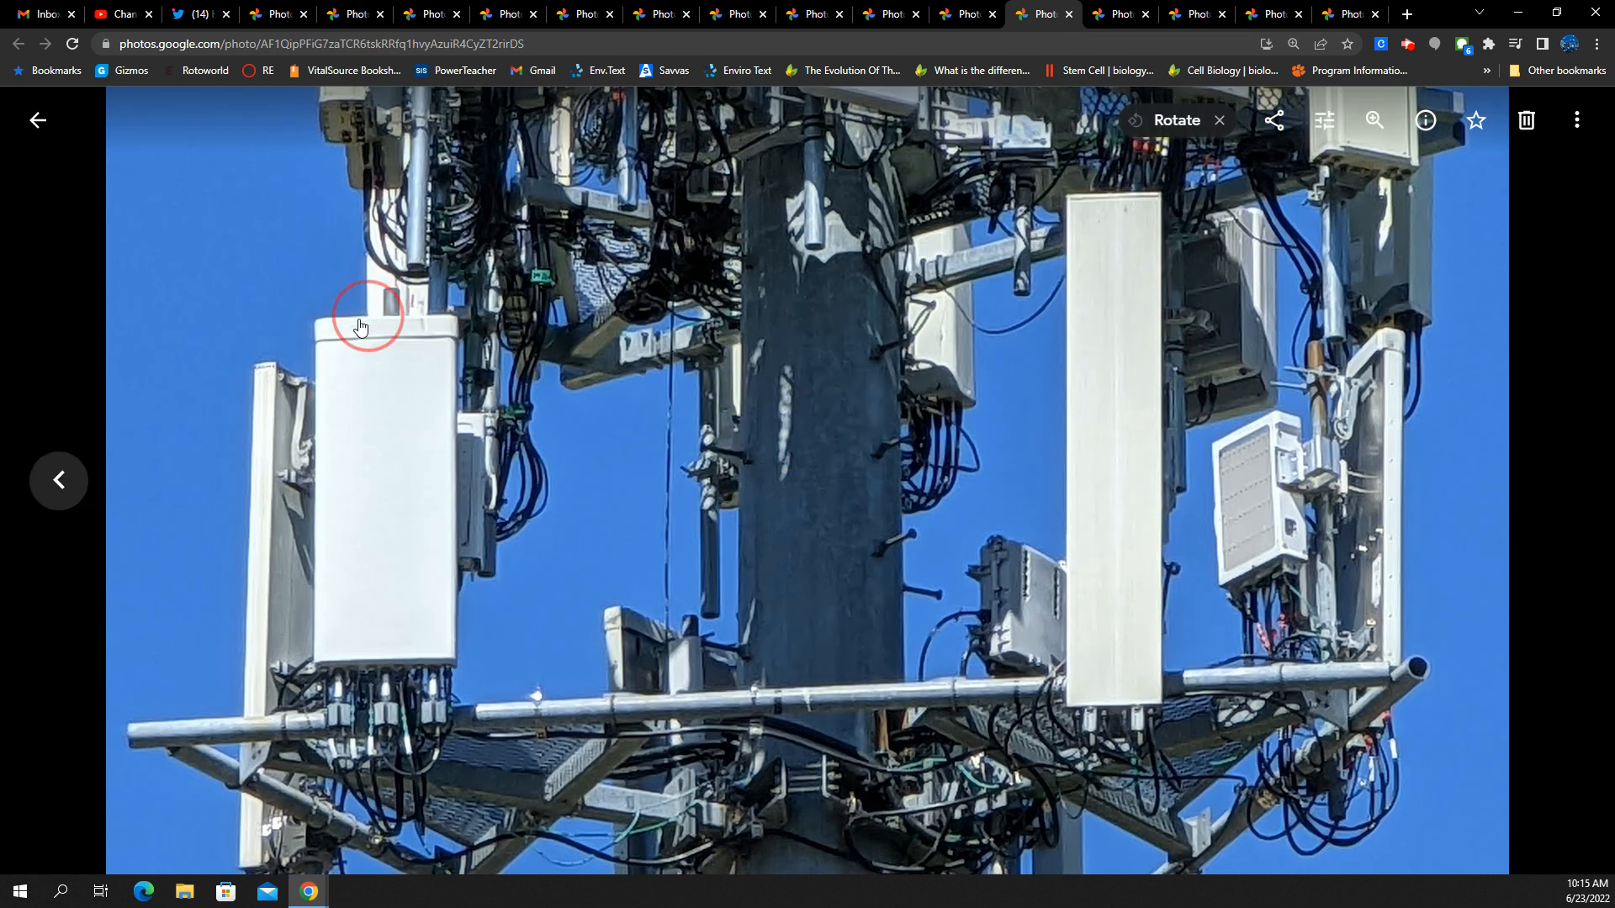
mouse_move(440, 700)
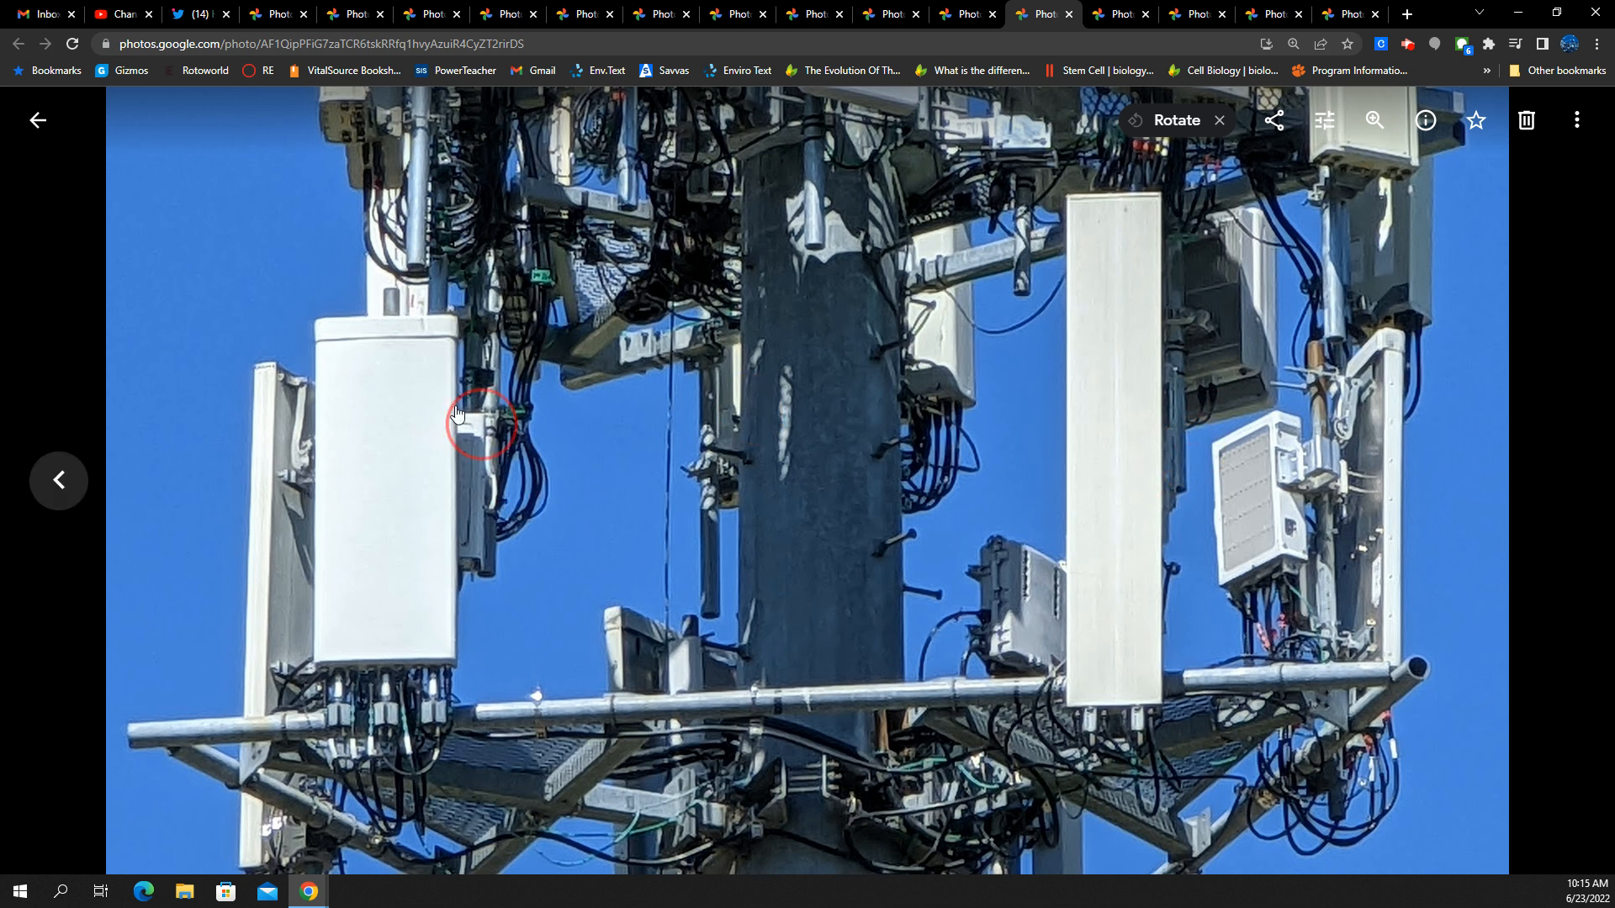
mouse_move(420, 602)
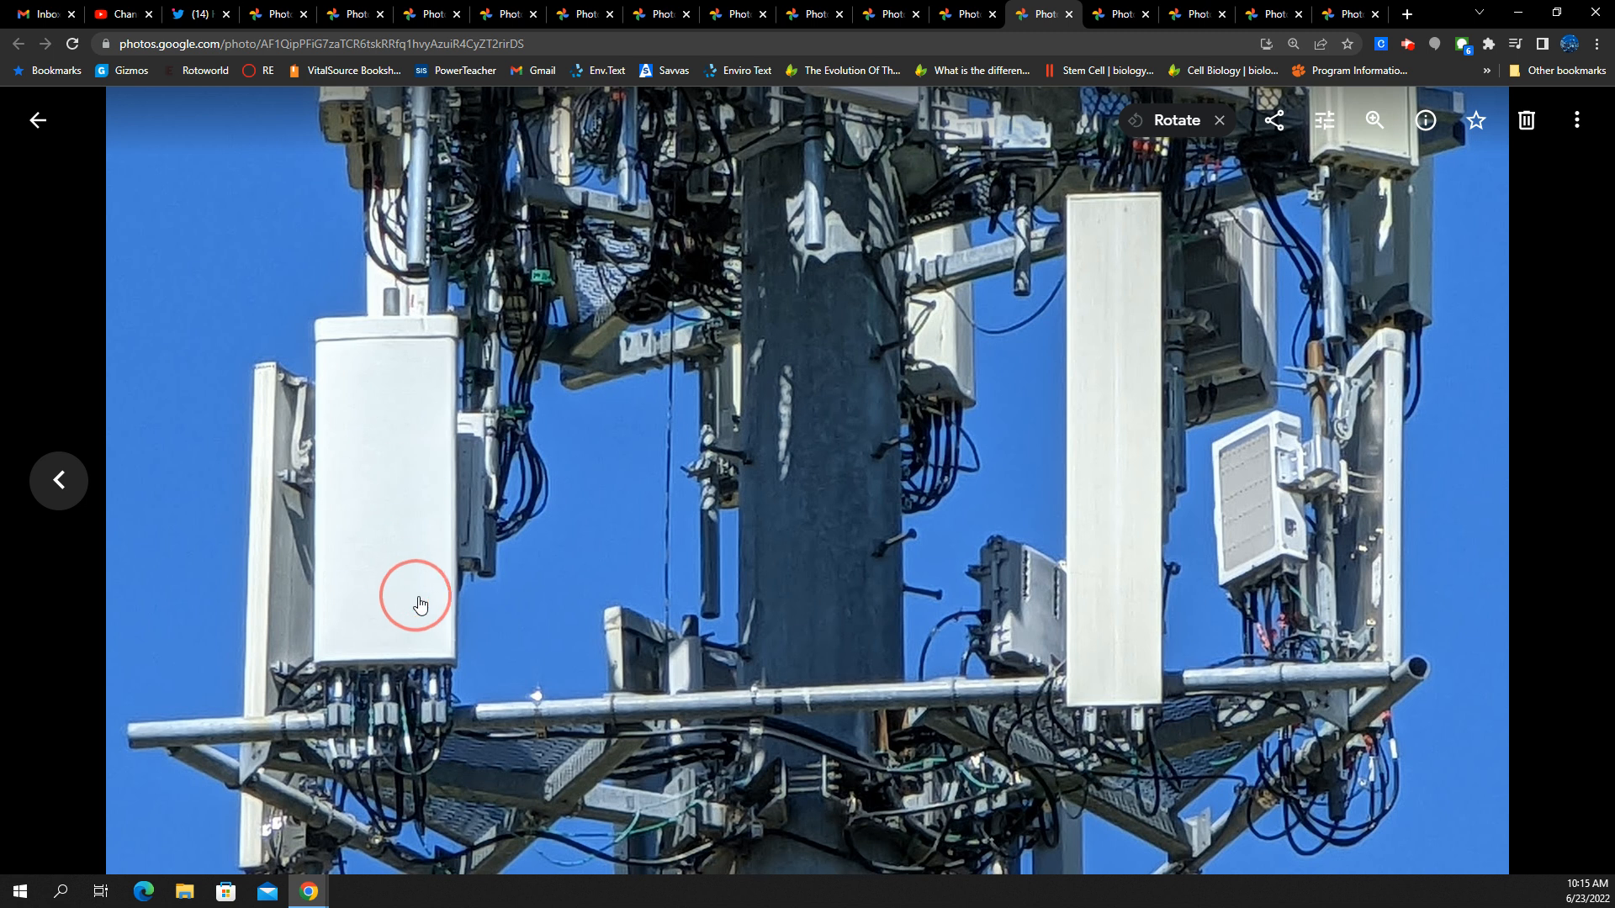
mouse_move(422, 666)
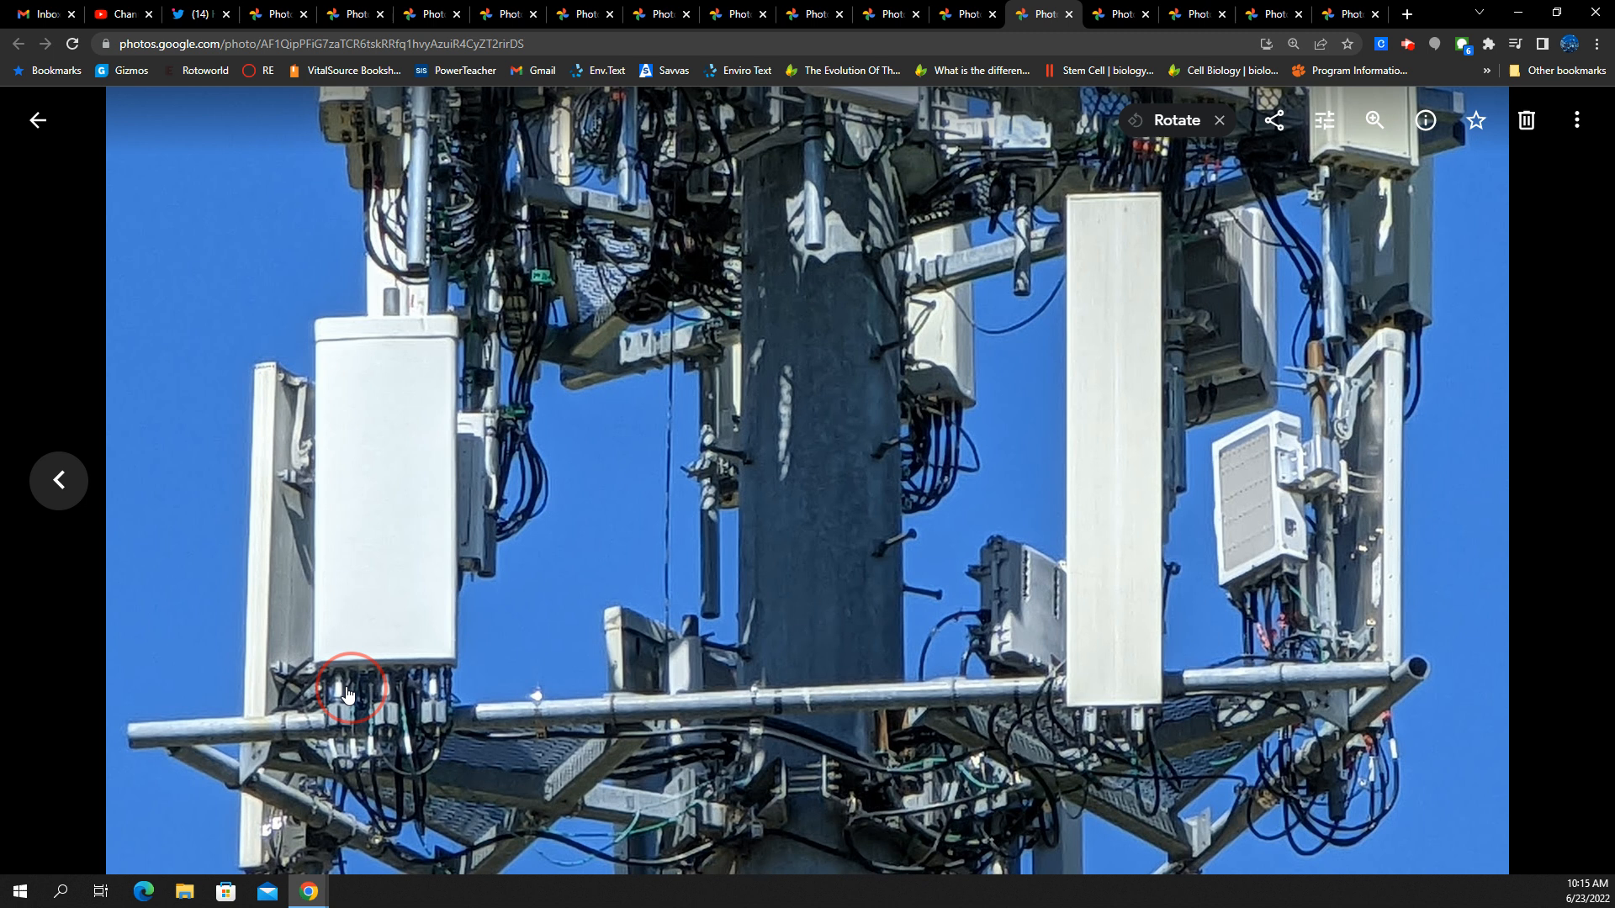
mouse_move(520, 681)
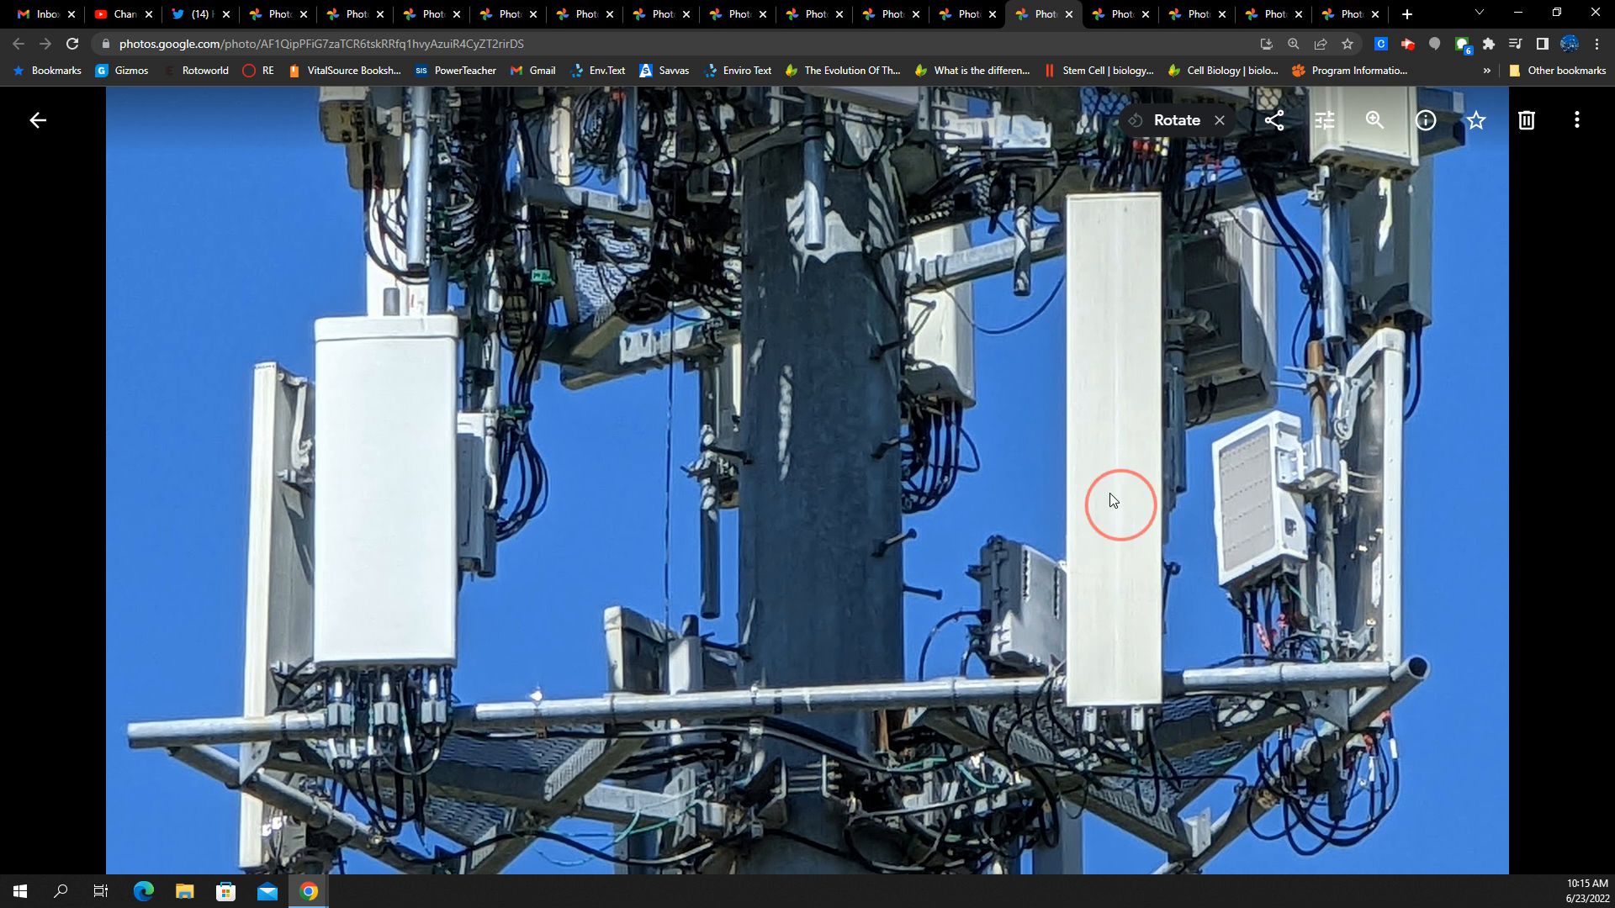
mouse_move(1114, 448)
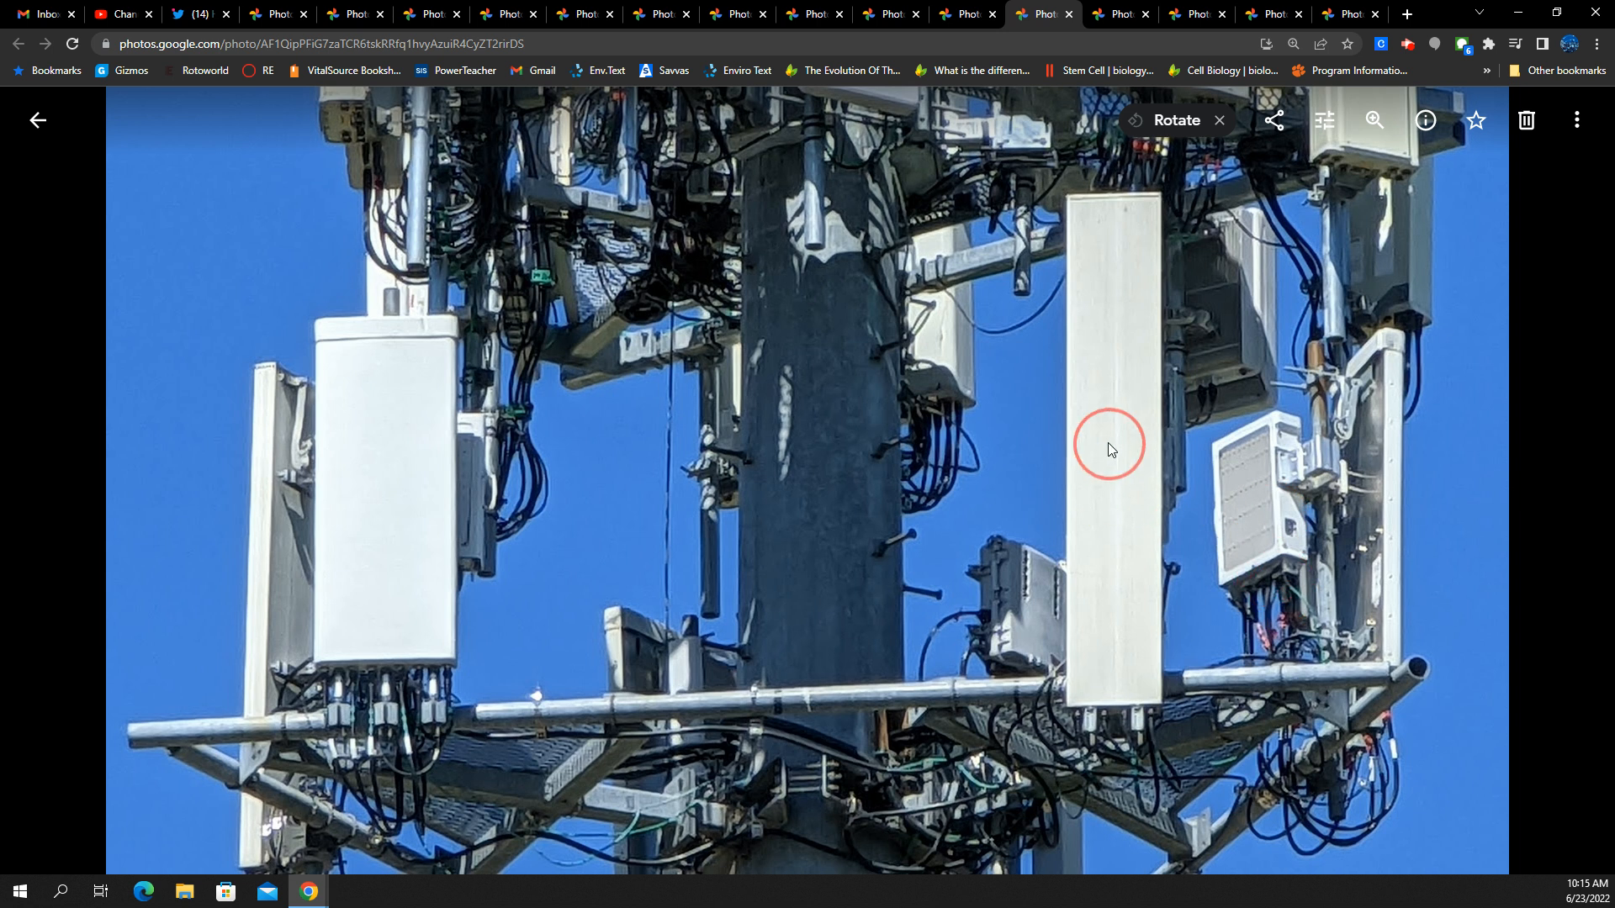
mouse_move(1122, 459)
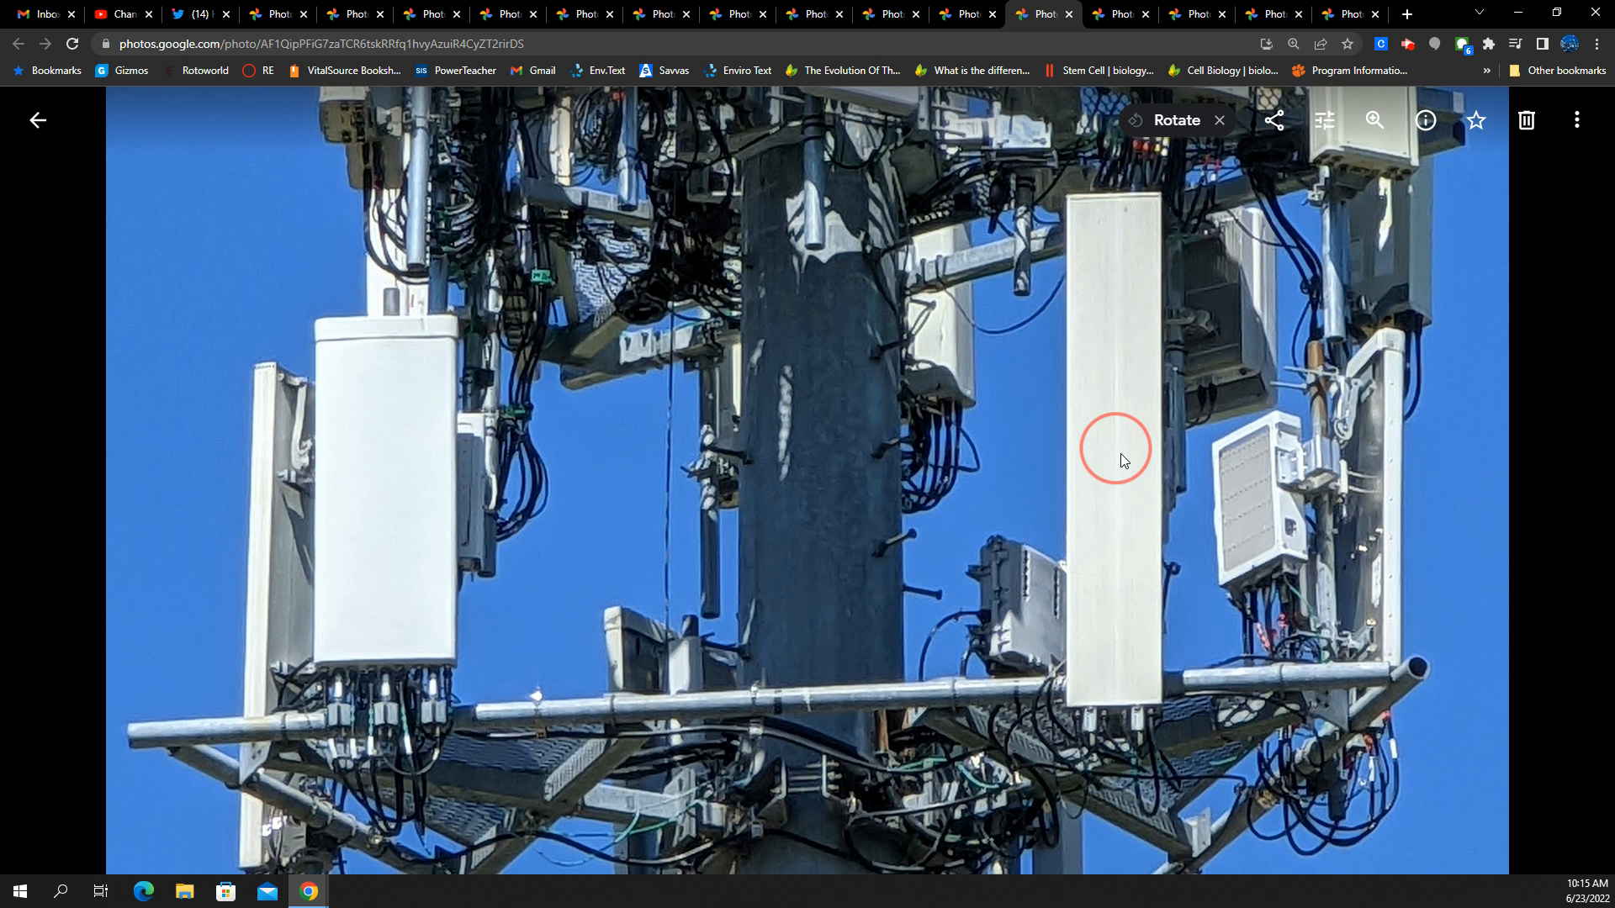
mouse_move(973, 337)
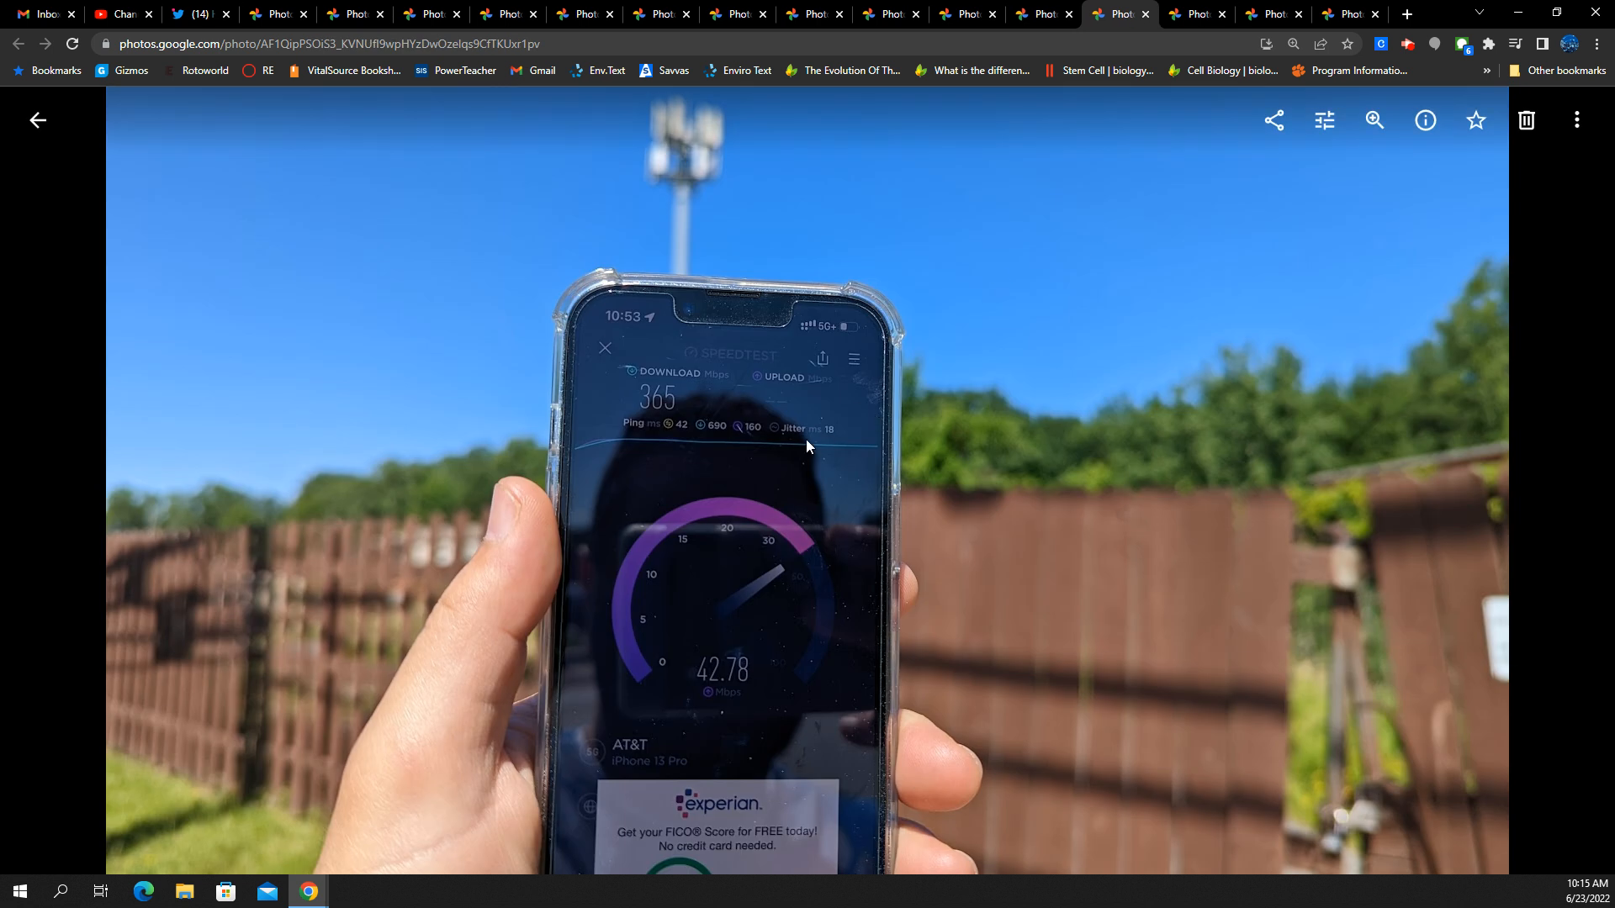
mouse_move(797, 410)
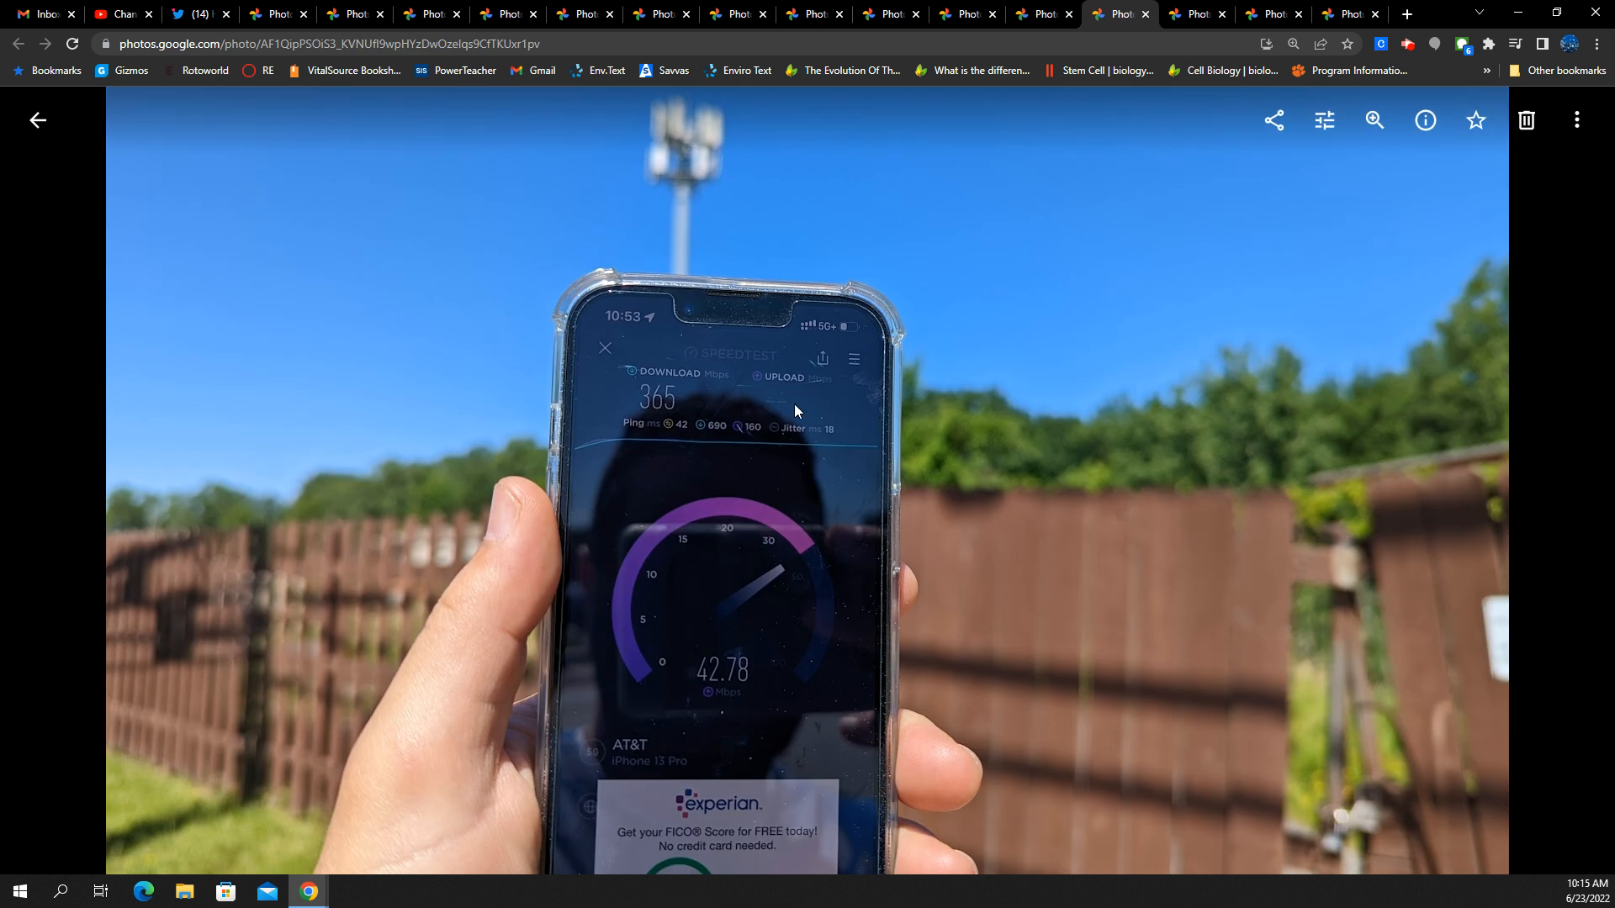
mouse_move(686, 359)
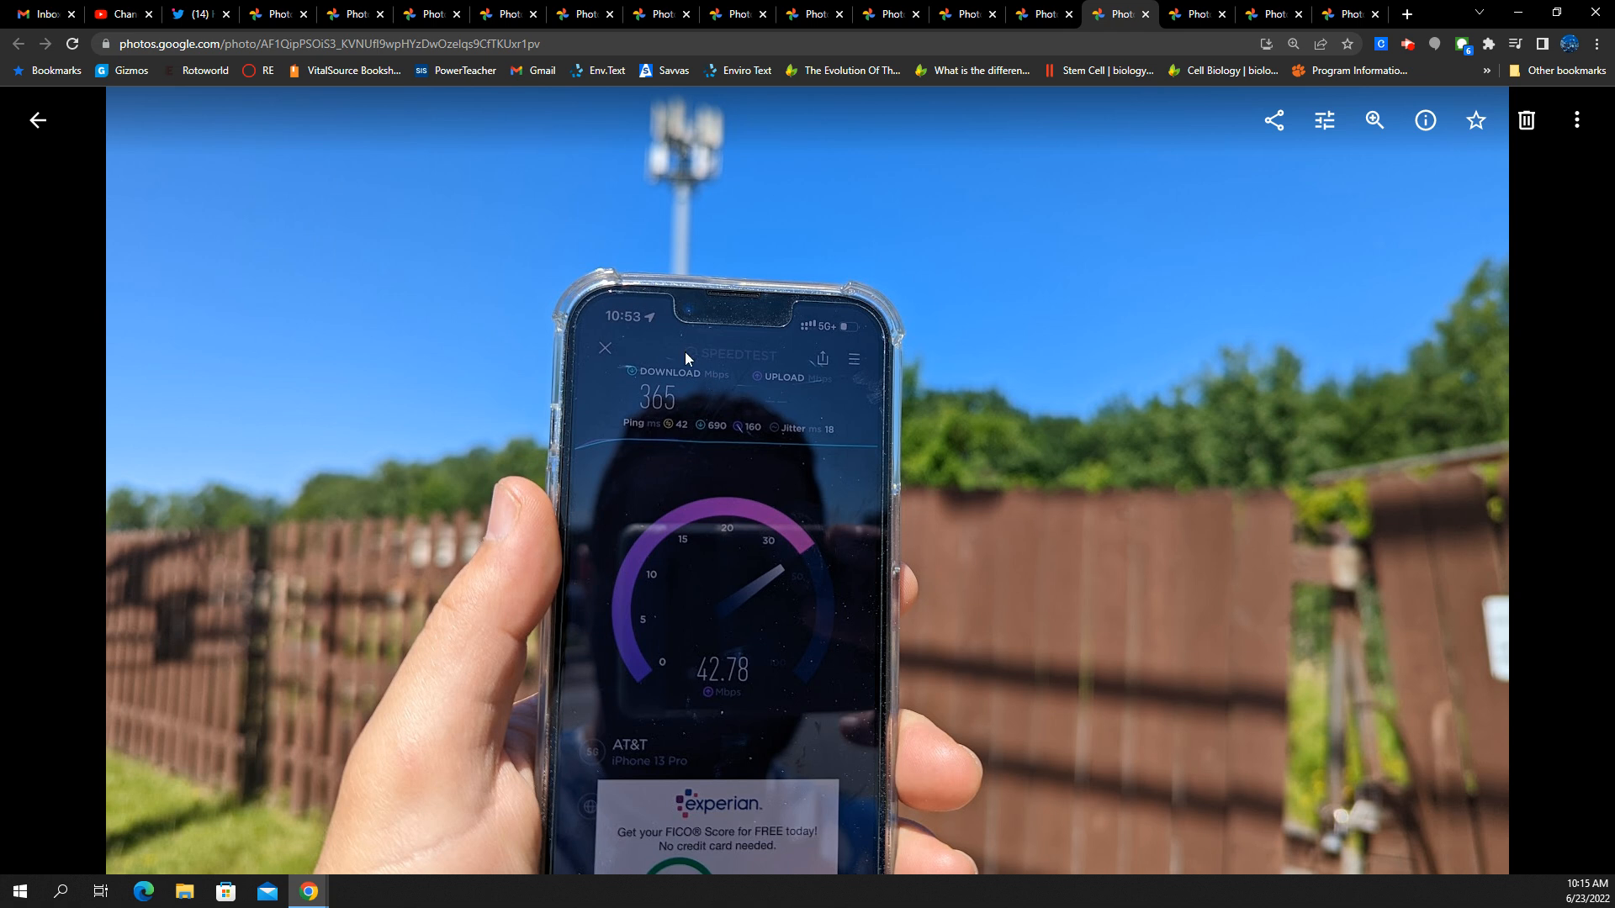
mouse_move(705, 415)
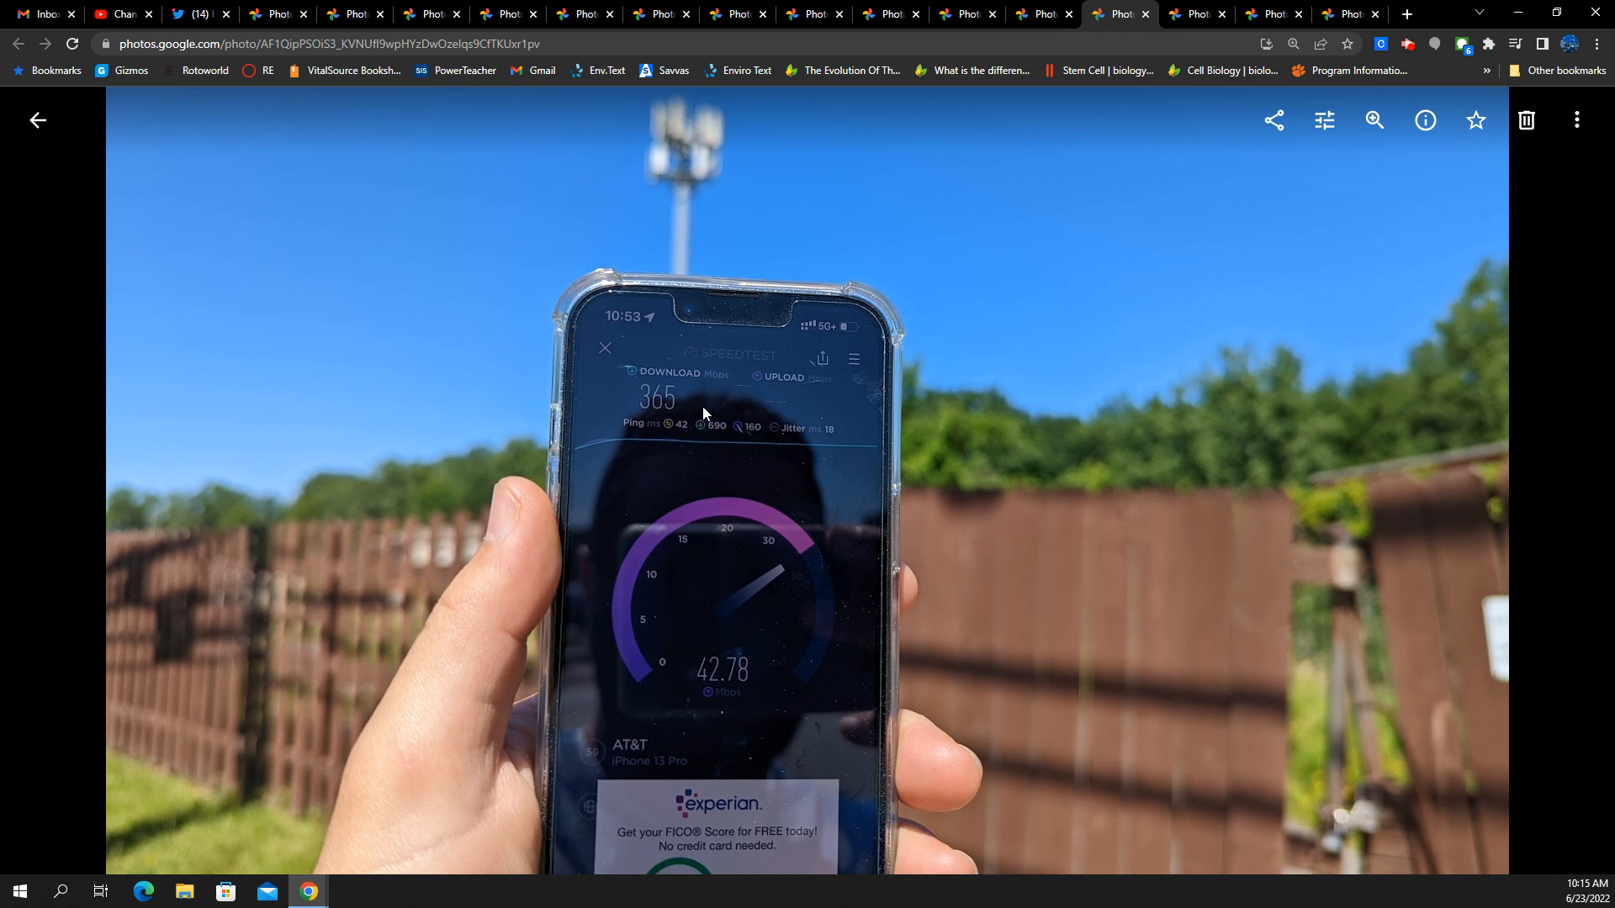
mouse_move(691, 486)
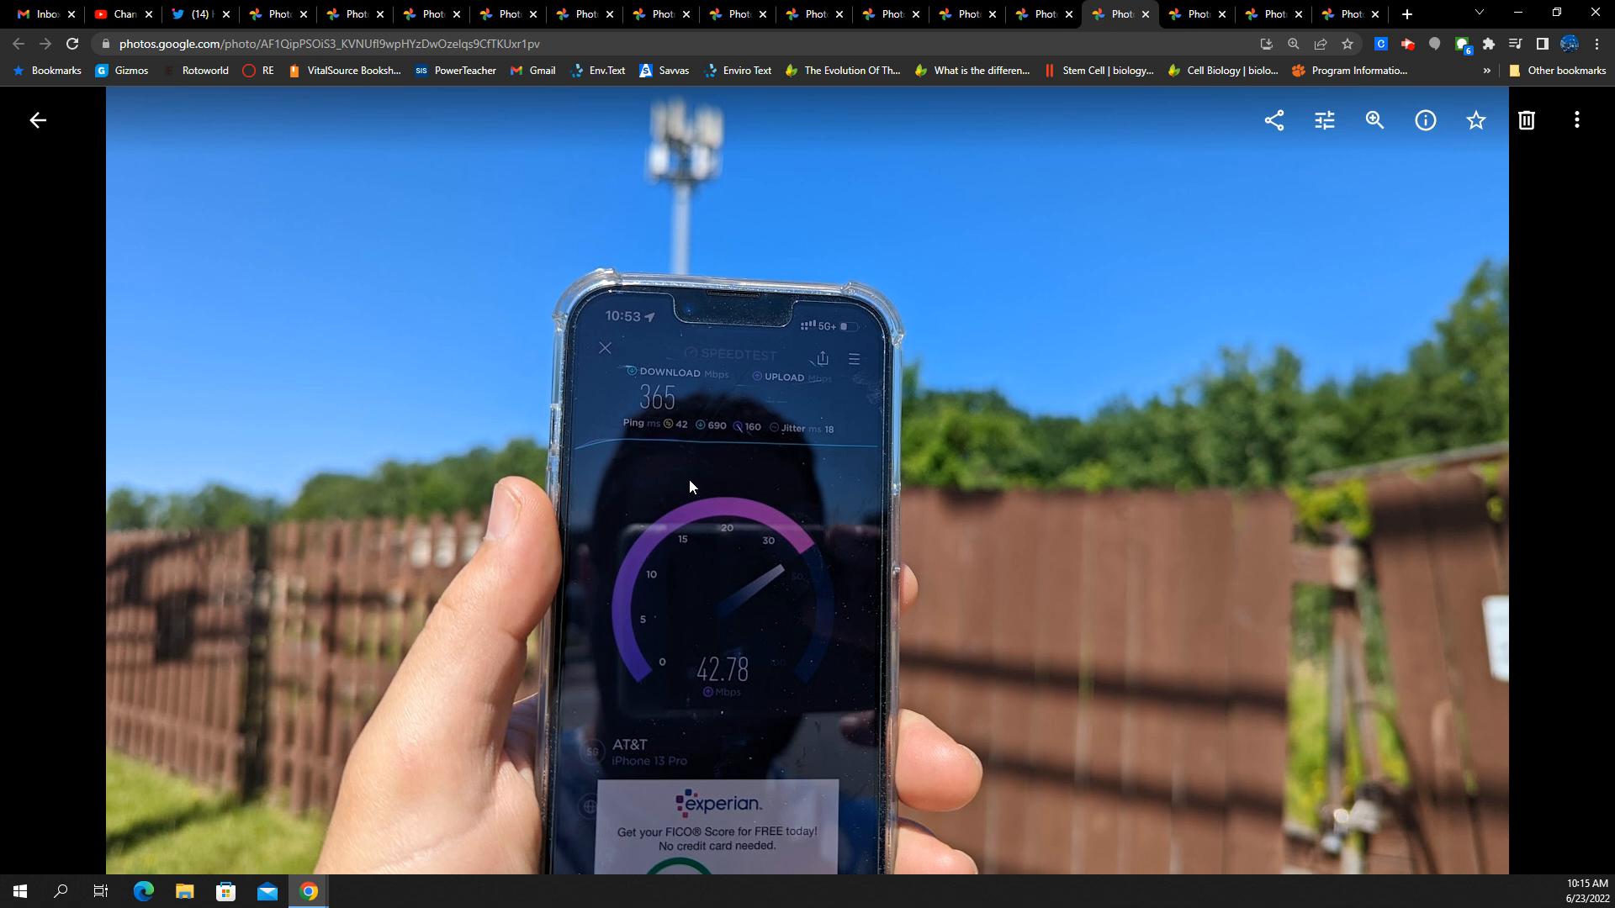
mouse_move(650, 417)
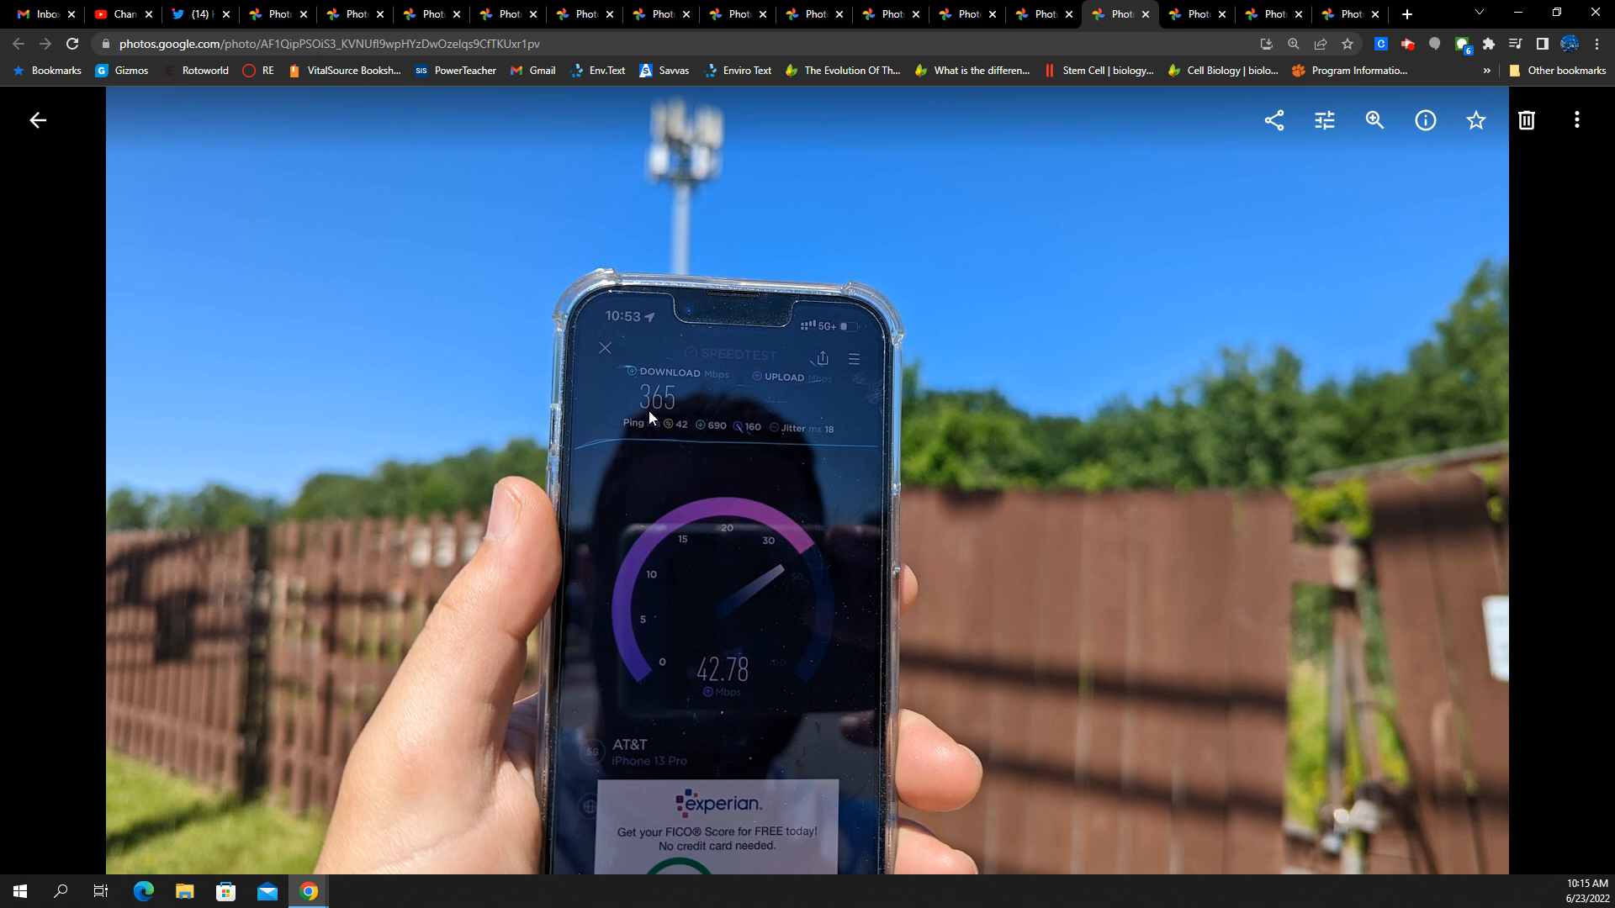
mouse_move(688, 441)
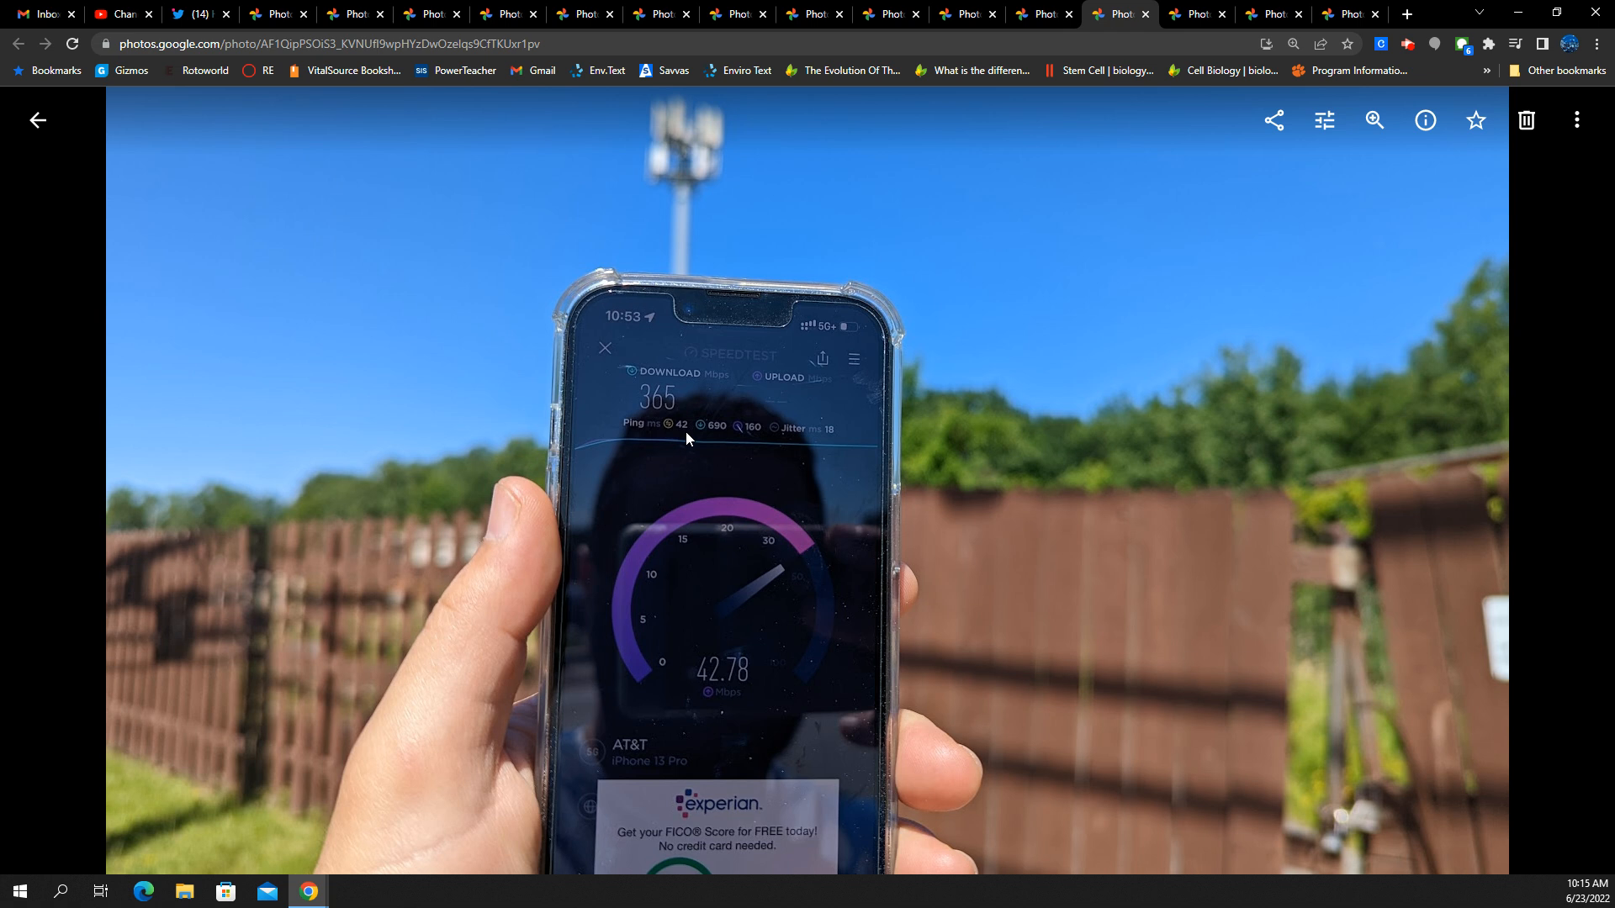
mouse_move(678, 512)
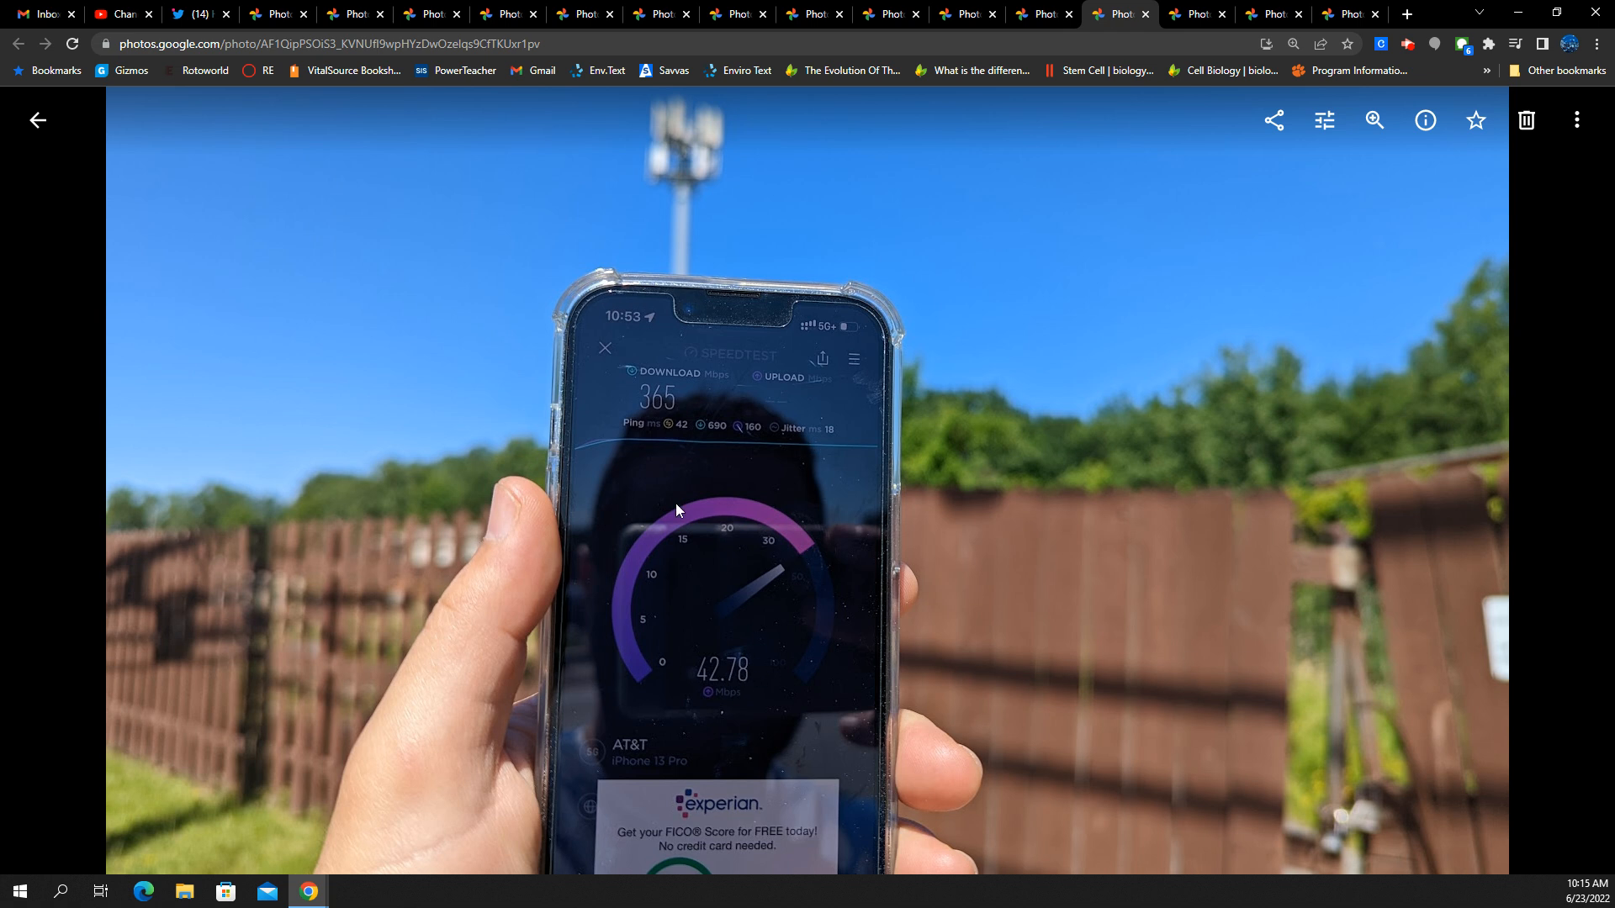
mouse_move(822, 440)
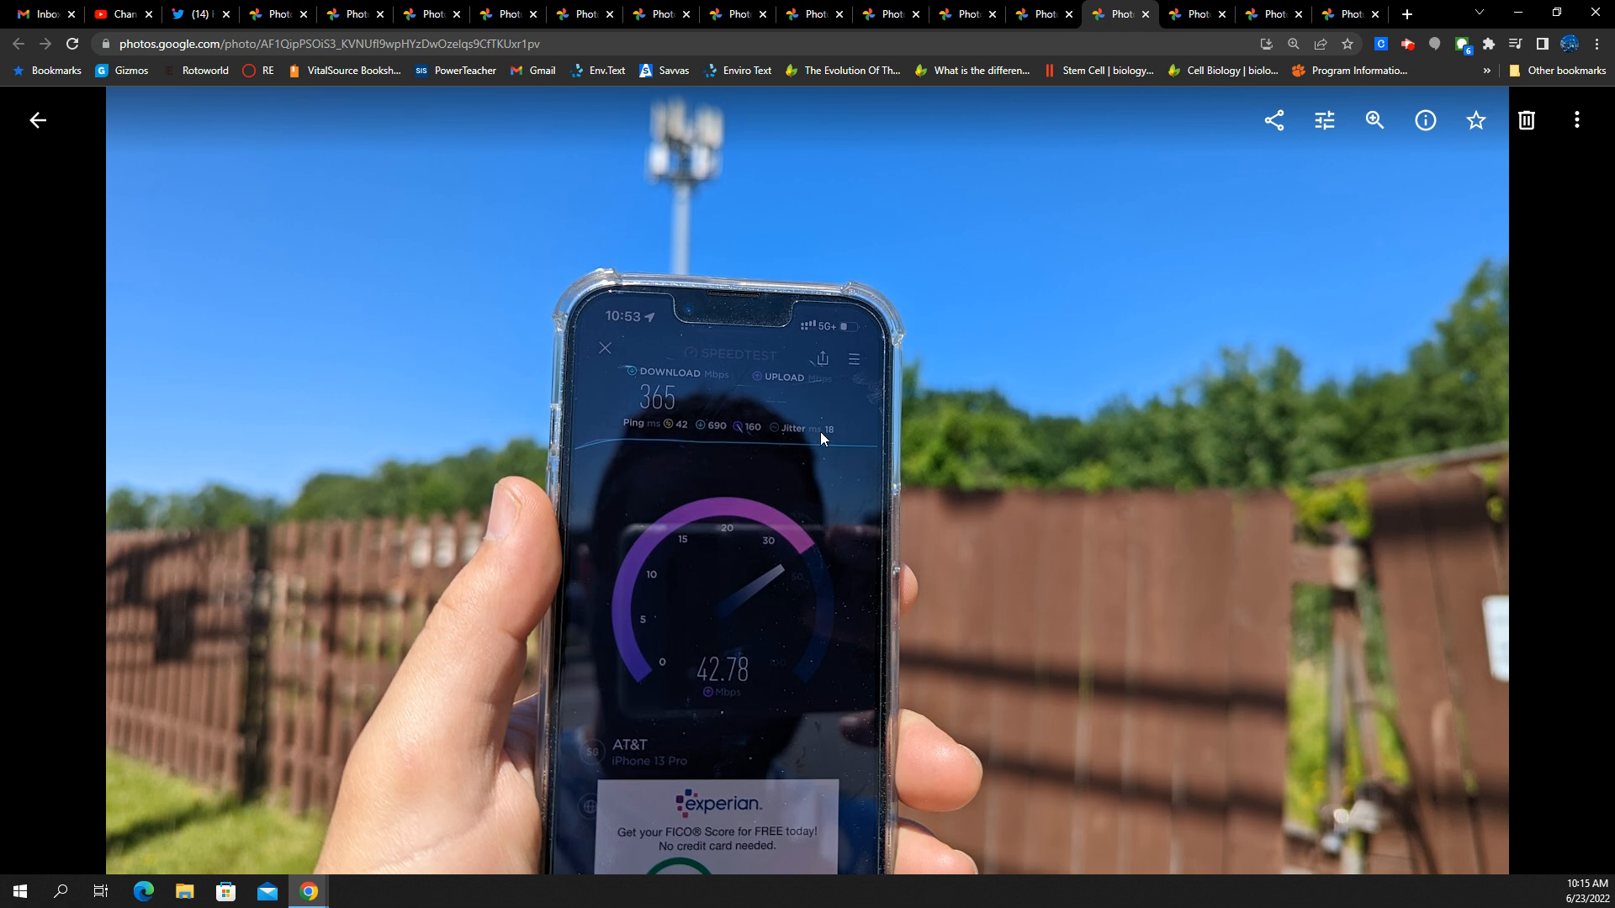
mouse_move(821, 635)
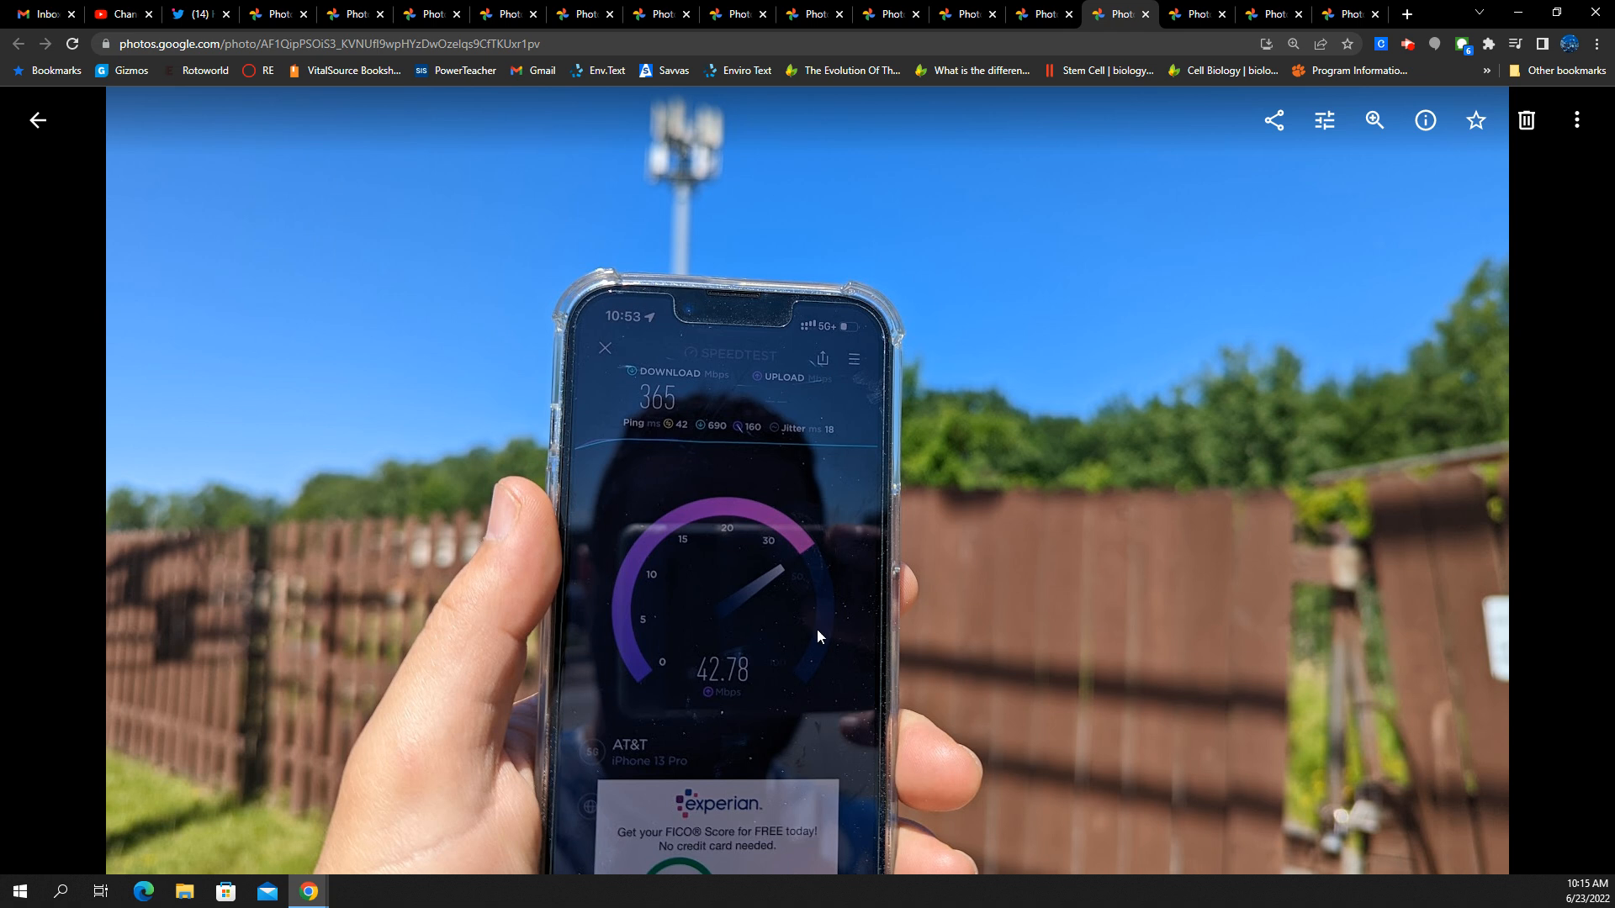
mouse_move(774, 611)
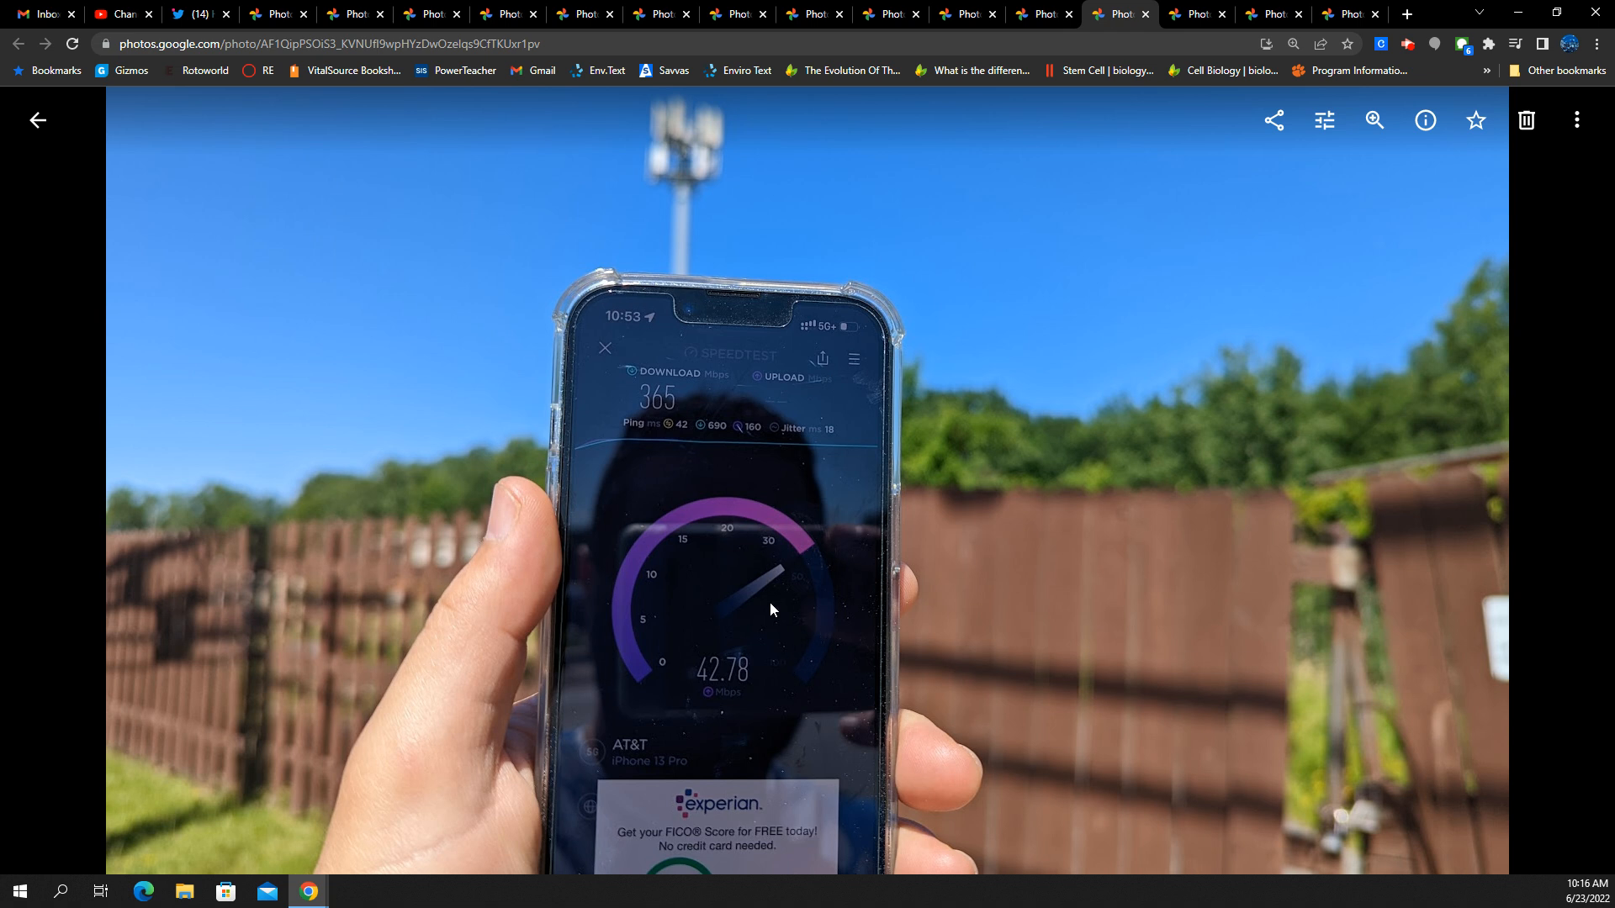
mouse_move(876, 327)
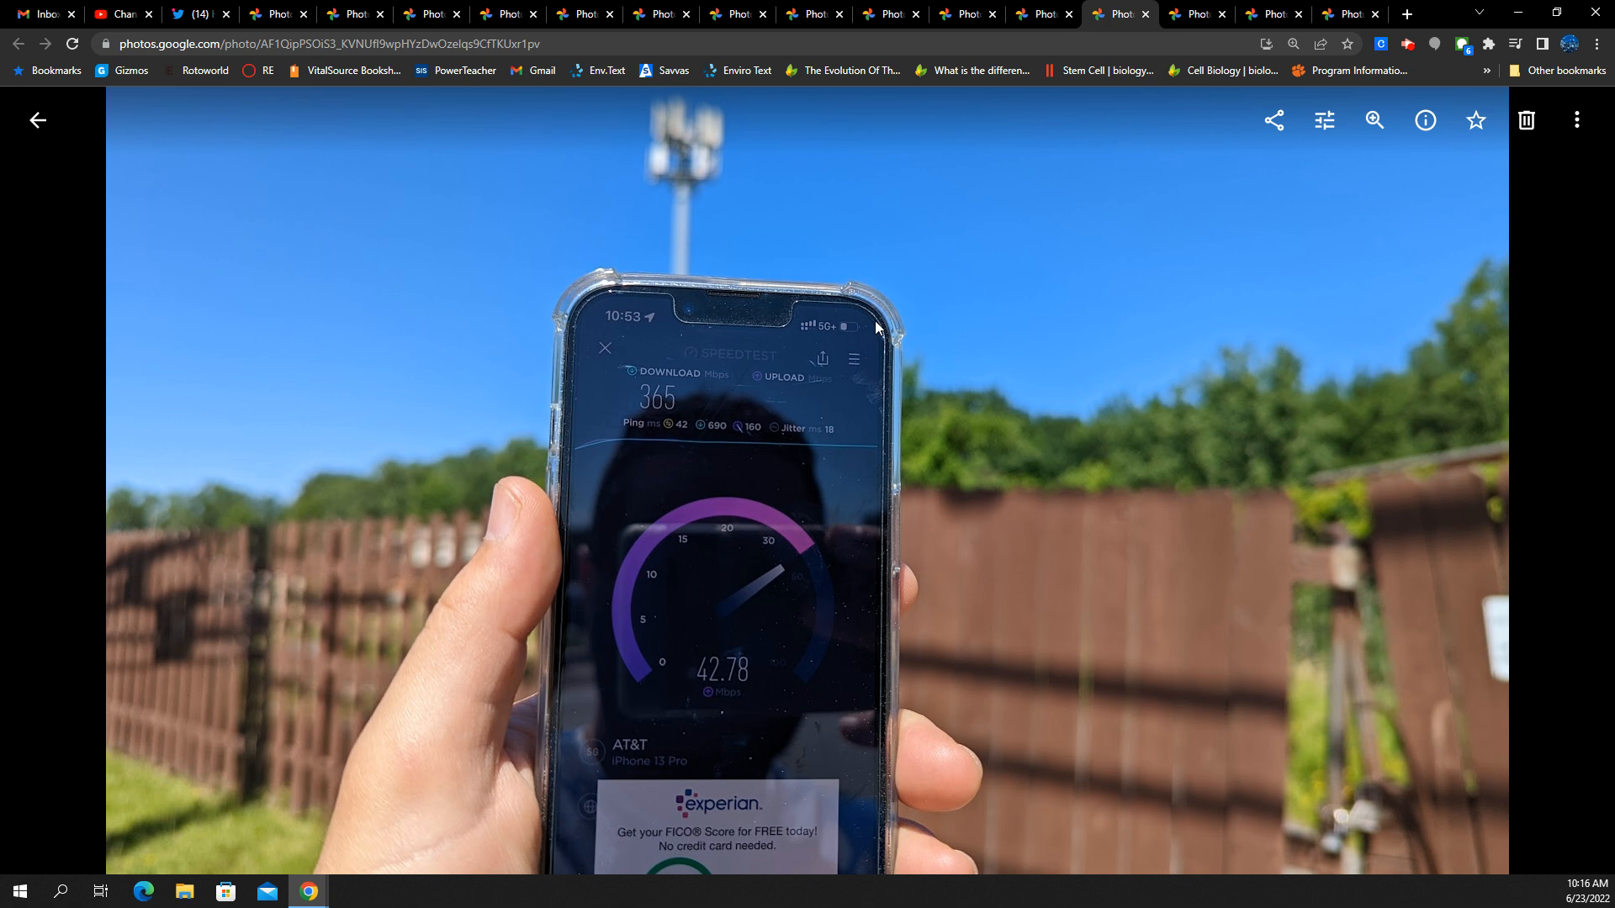
Zoom in on the phone's speed test, then switch to the car-window test showing 625/44.1 Mbps
left_click(1375, 119)
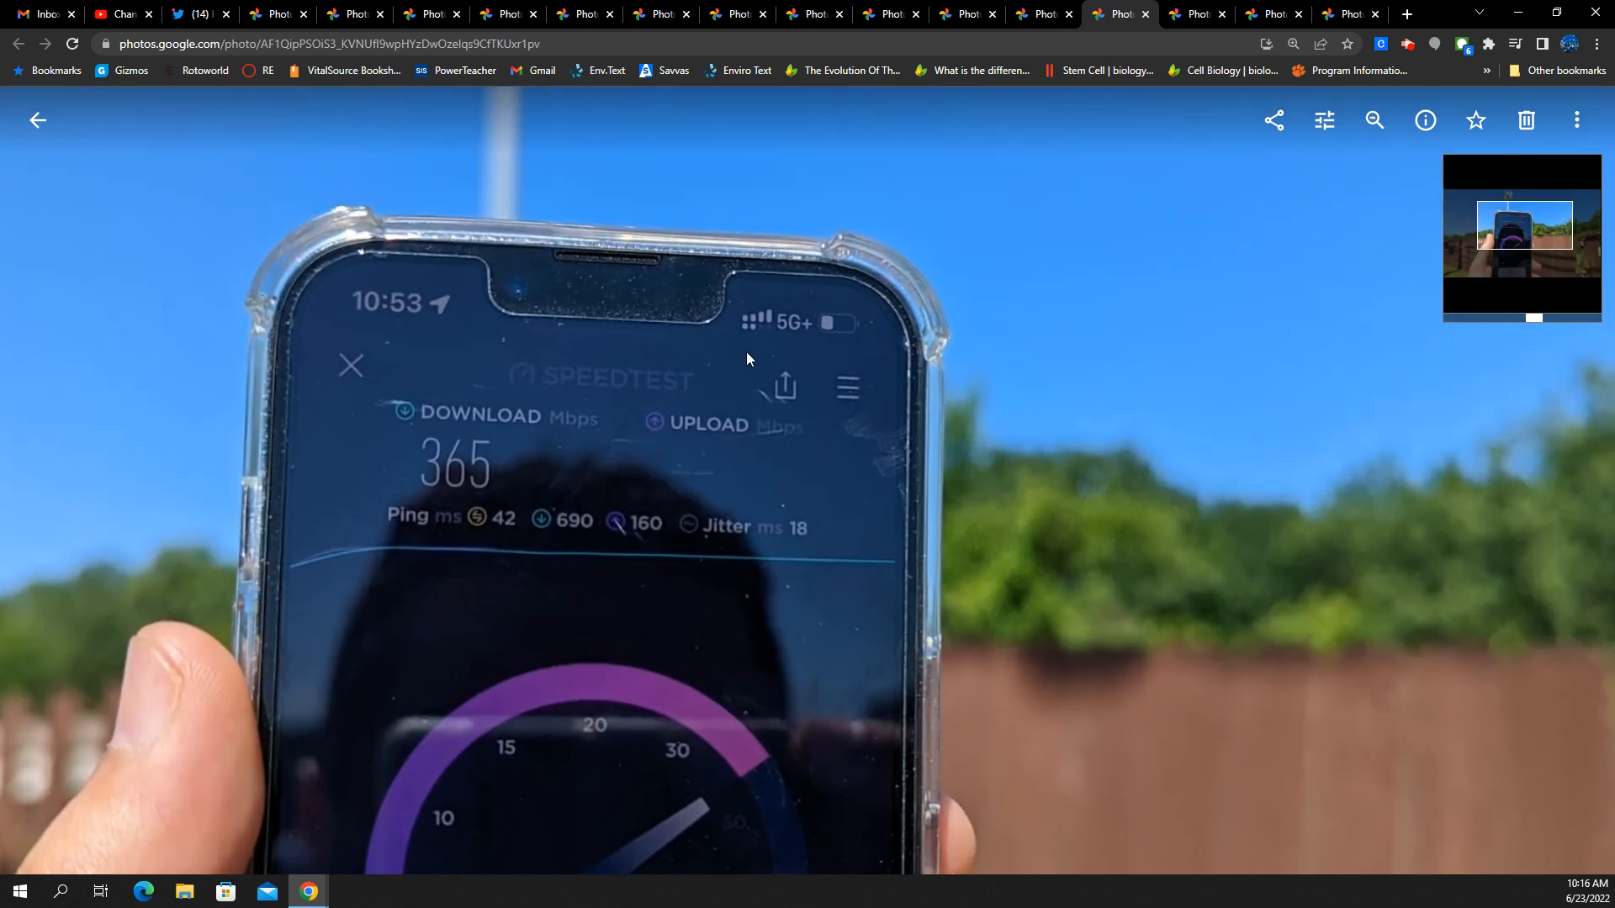
mouse_move(869, 390)
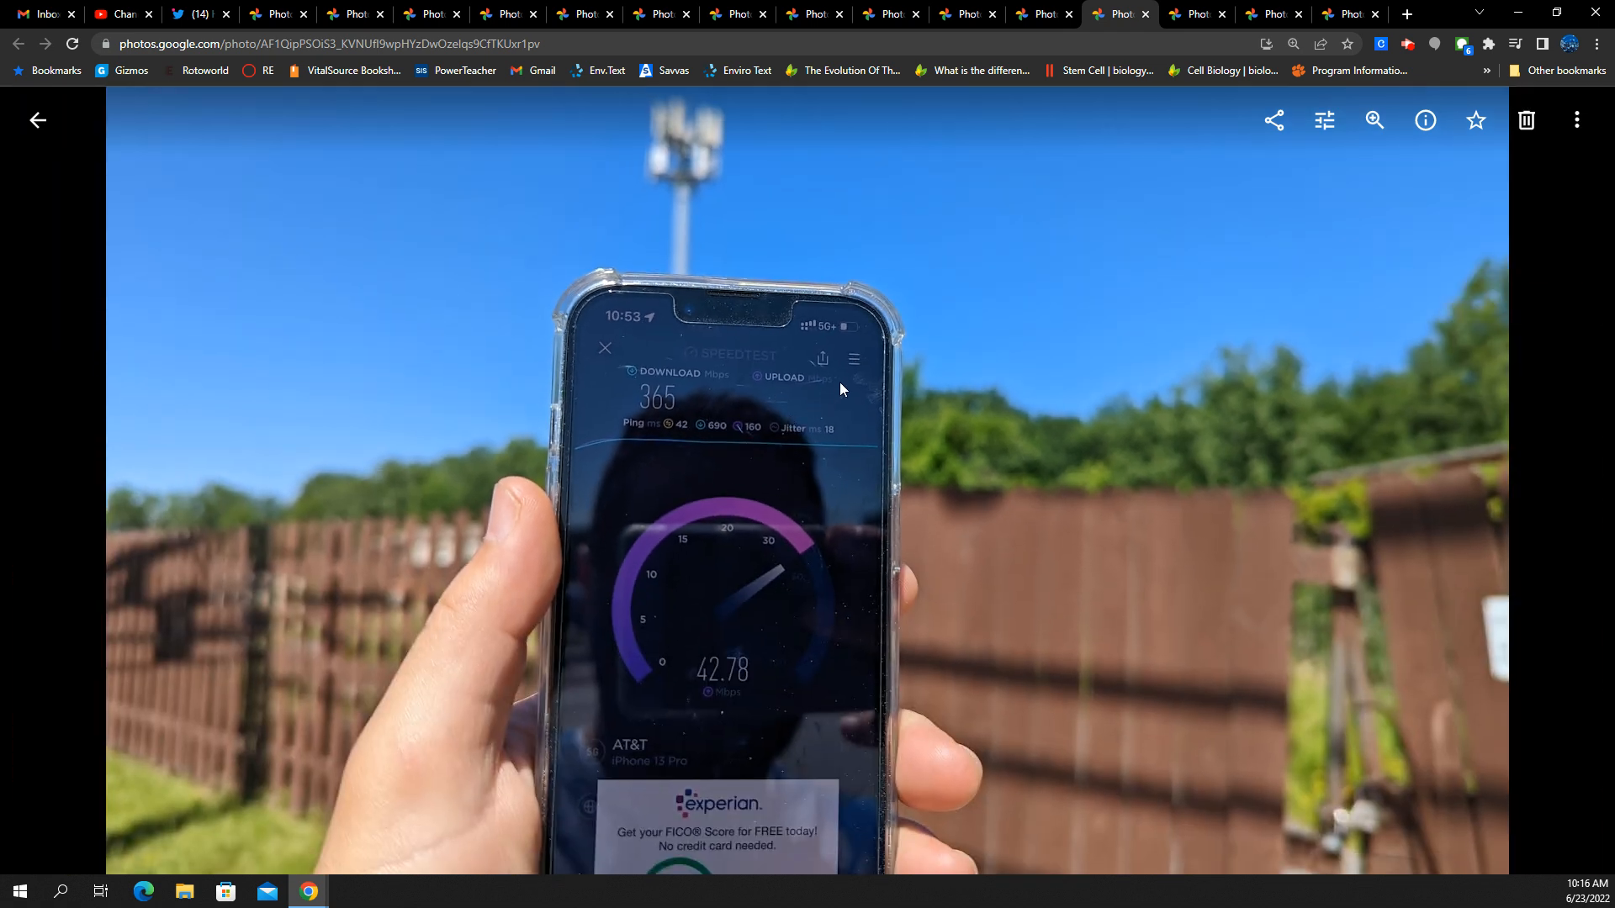
mouse_move(861, 330)
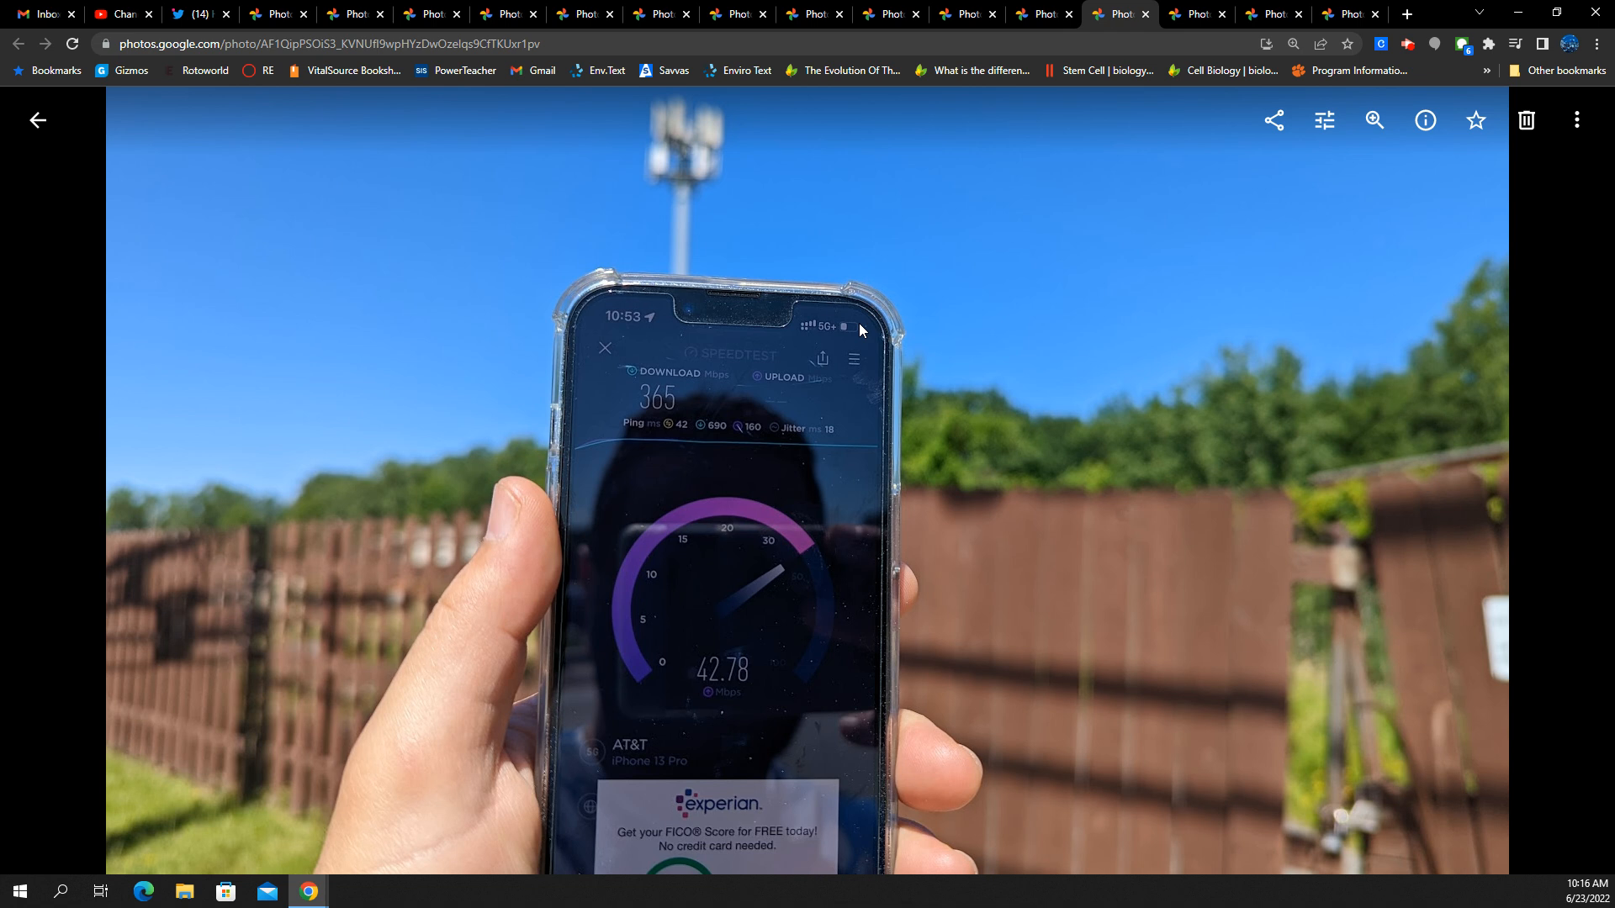
mouse_move(816, 330)
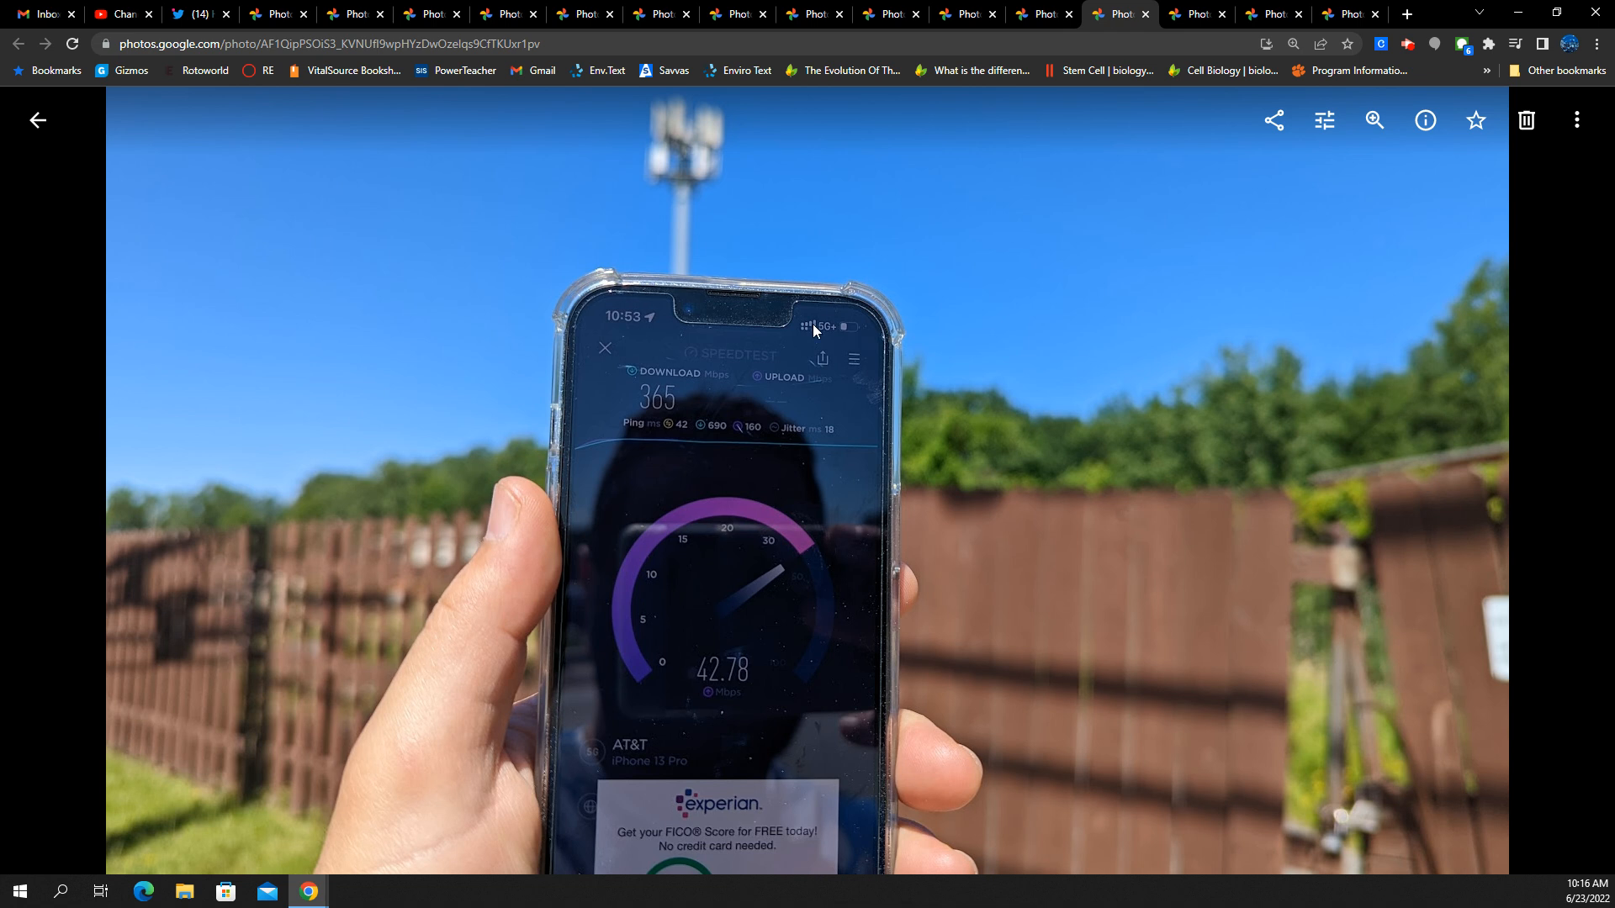
left_click(1196, 13)
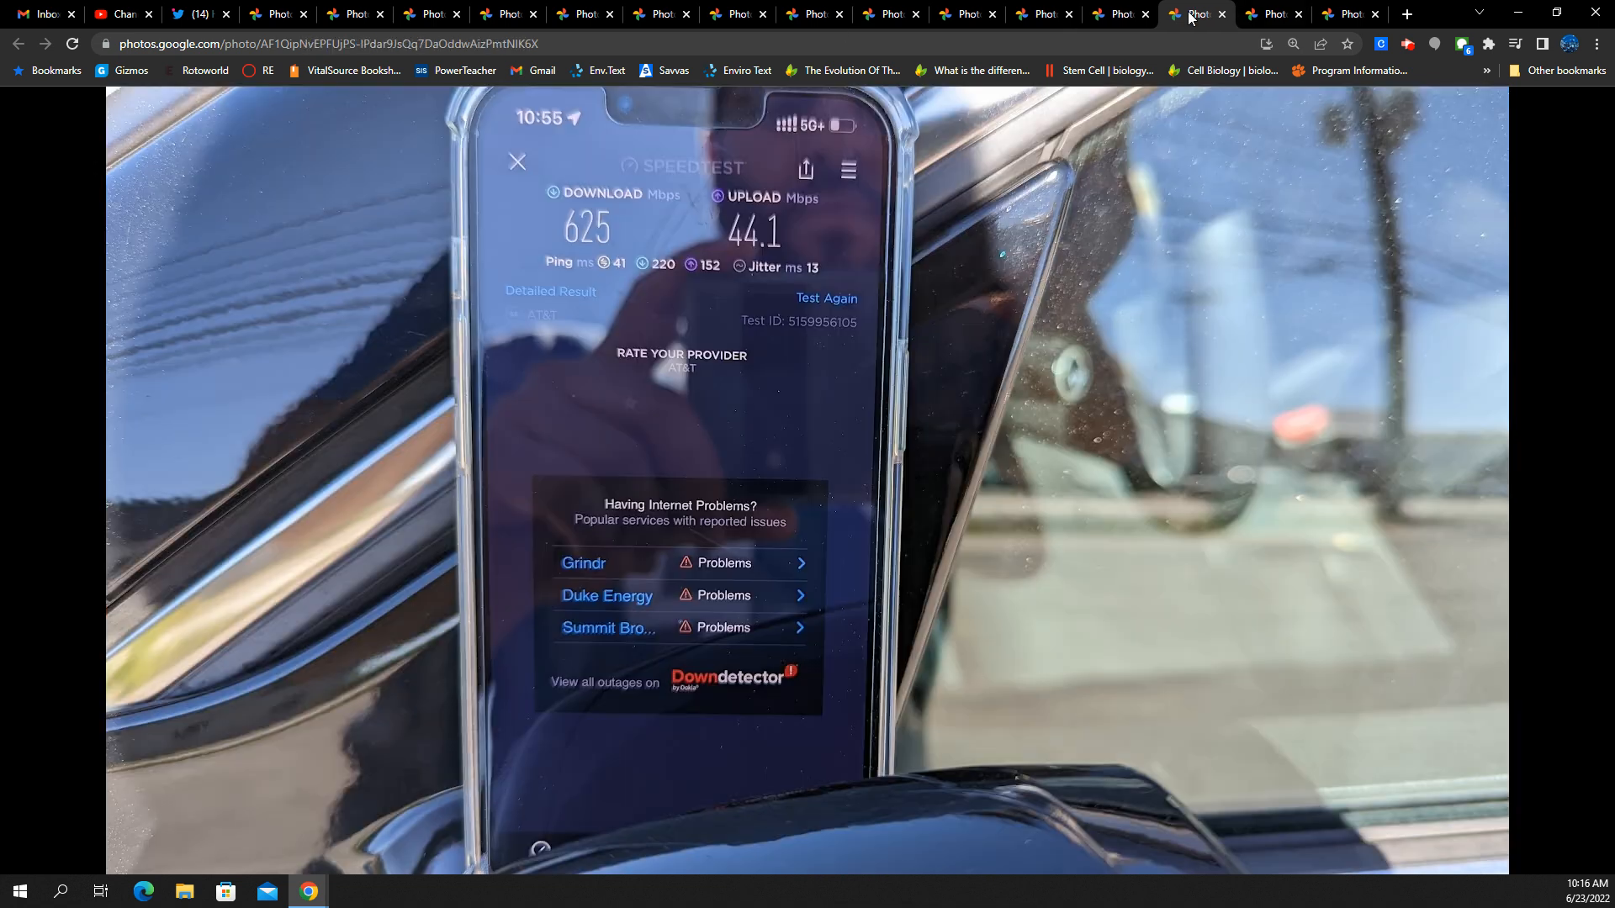
mouse_move(870, 475)
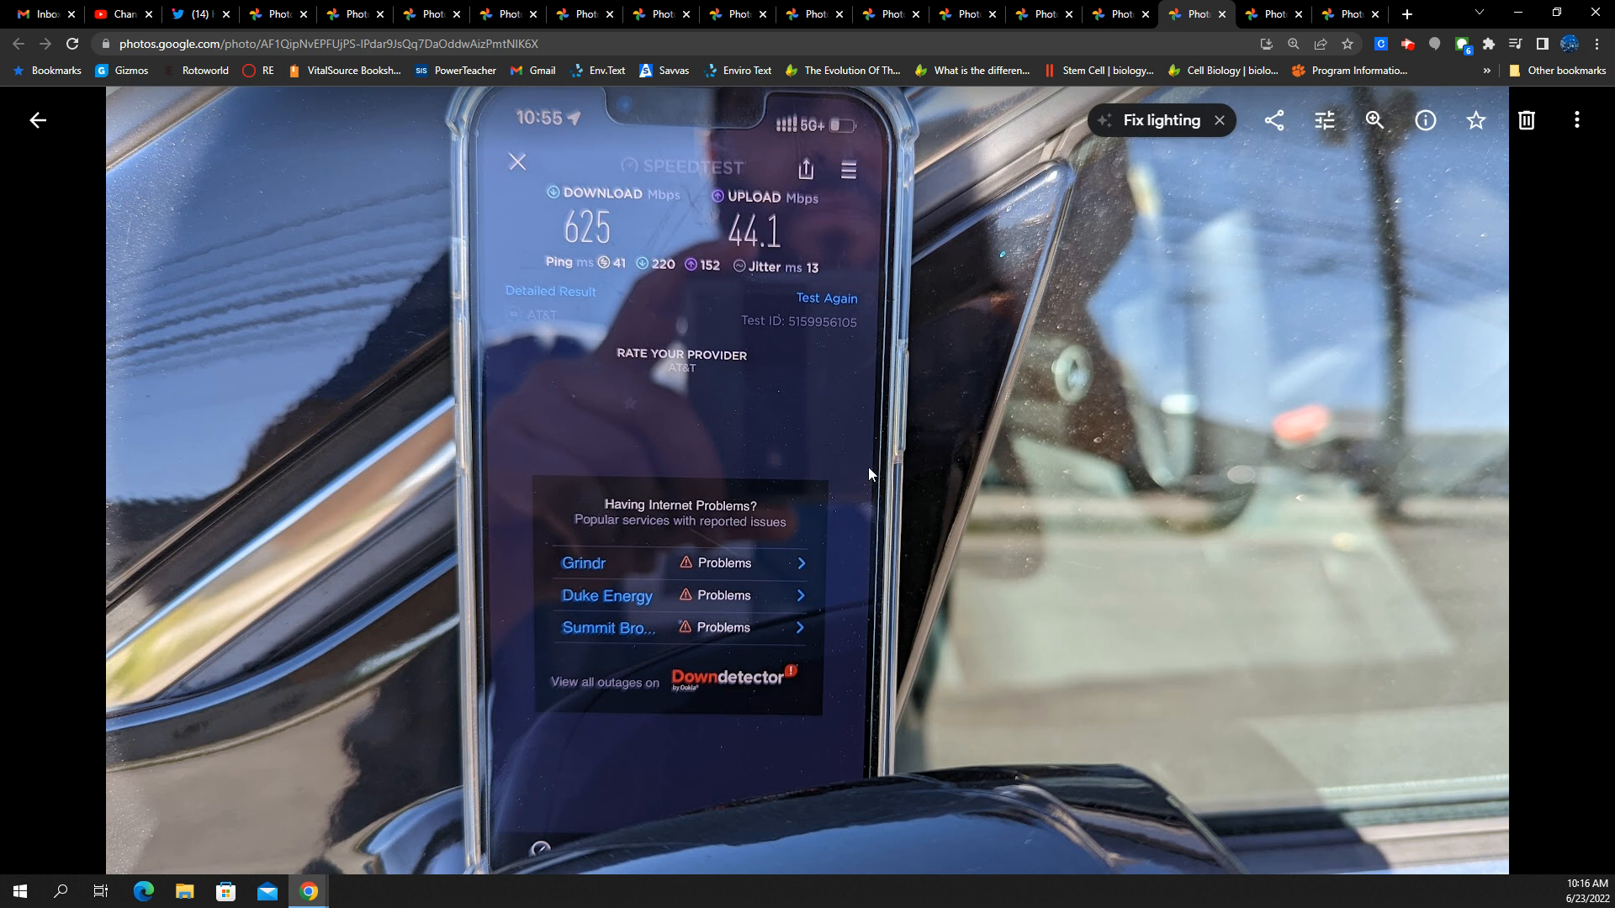
mouse_move(794, 346)
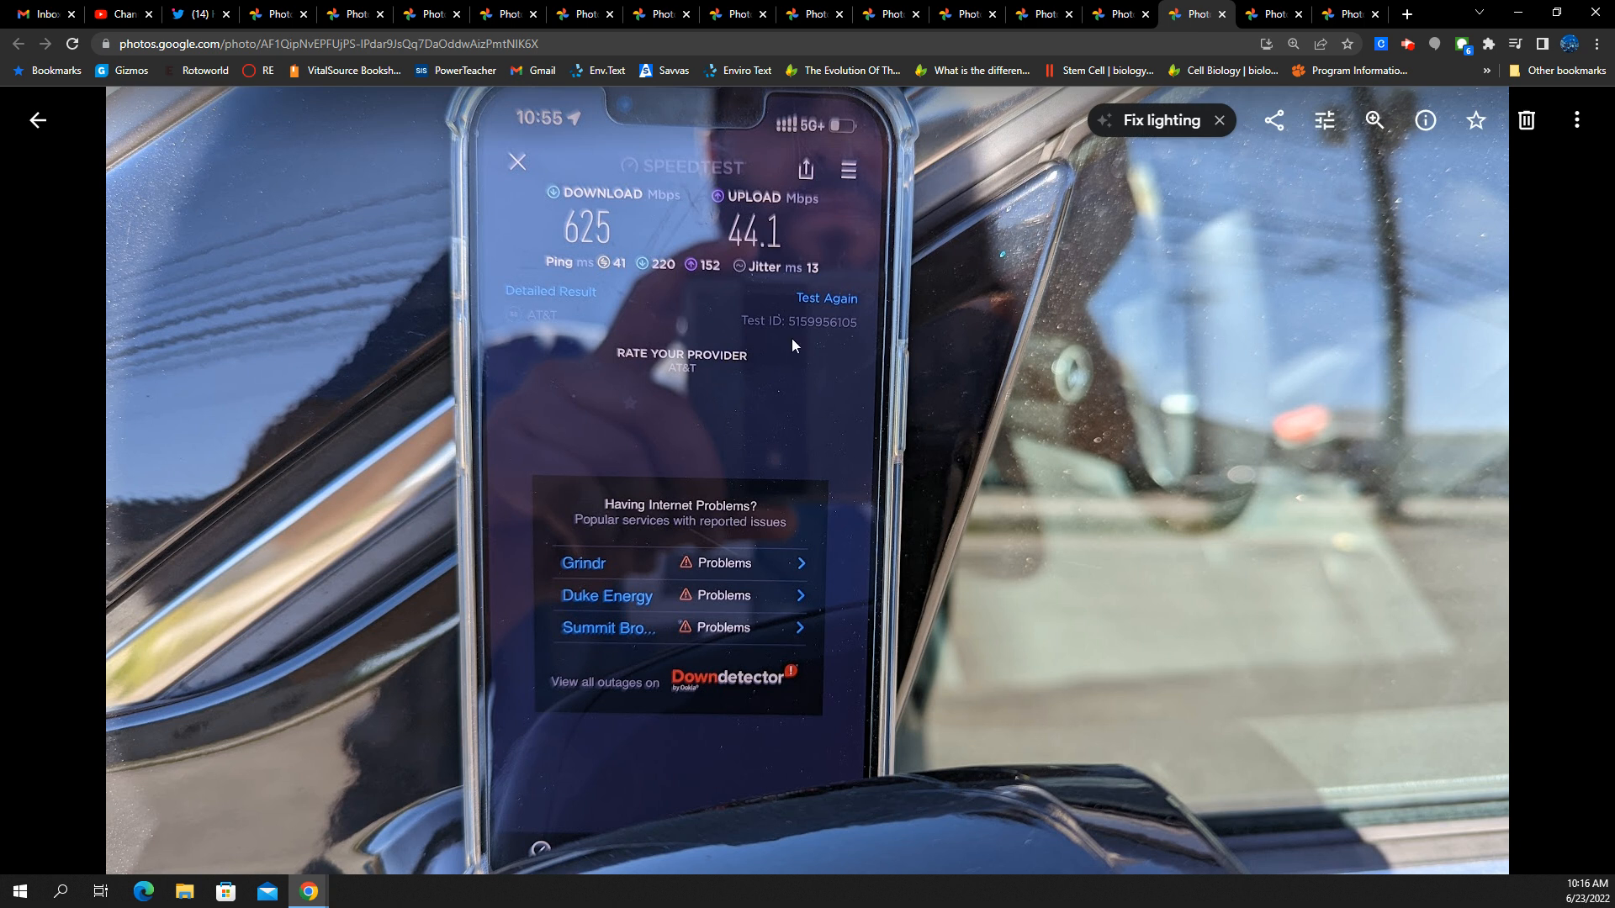
mouse_move(548, 333)
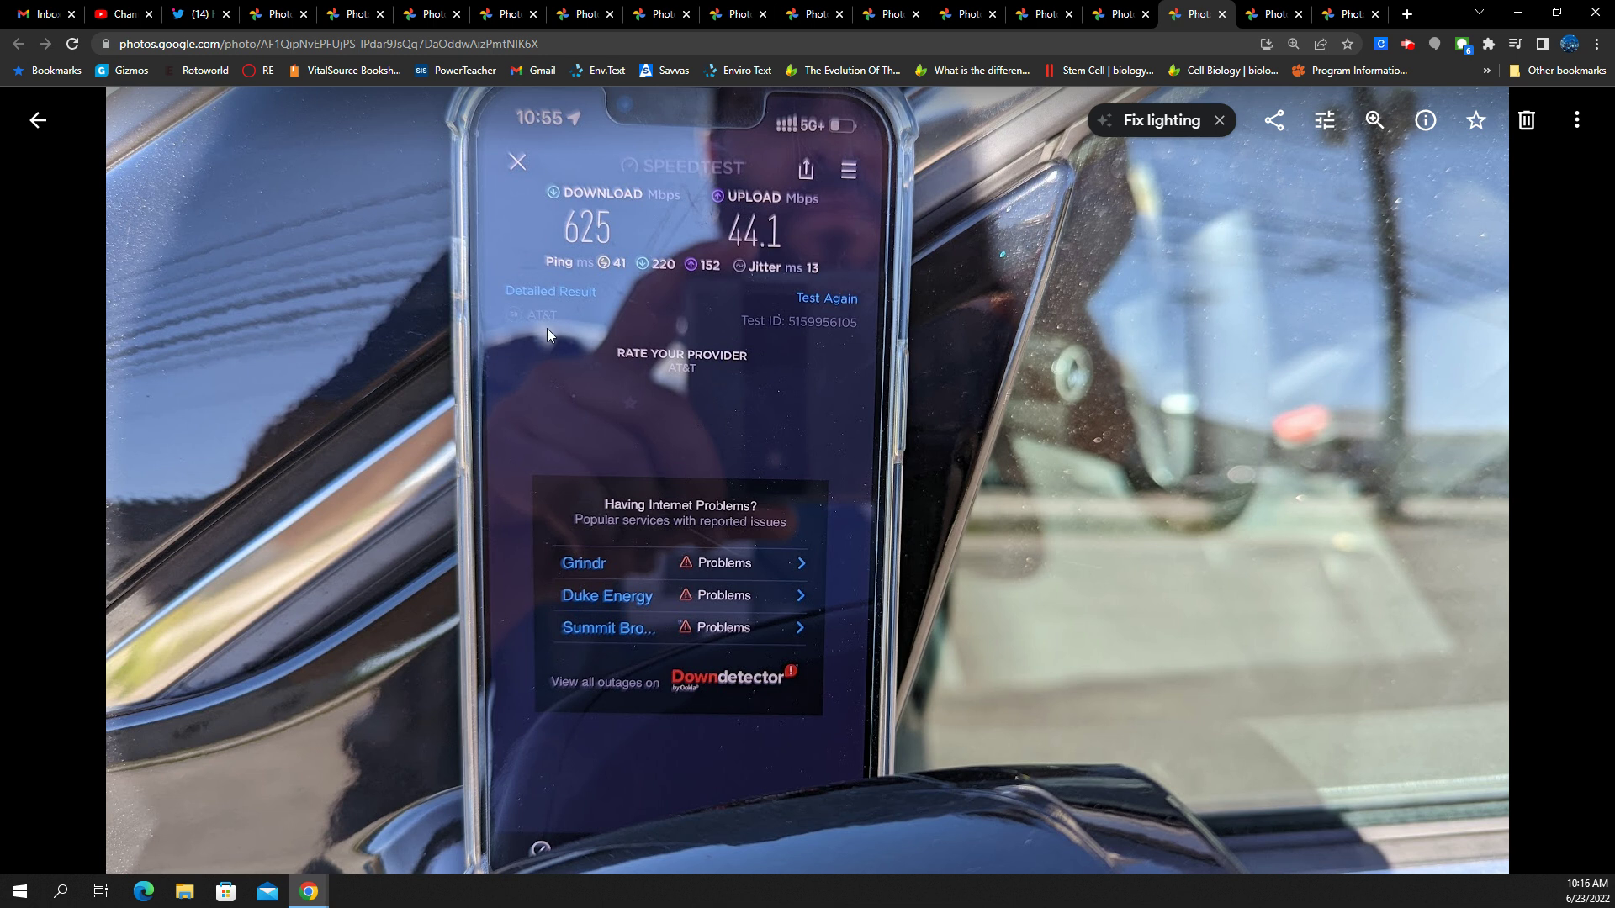
mouse_move(828, 289)
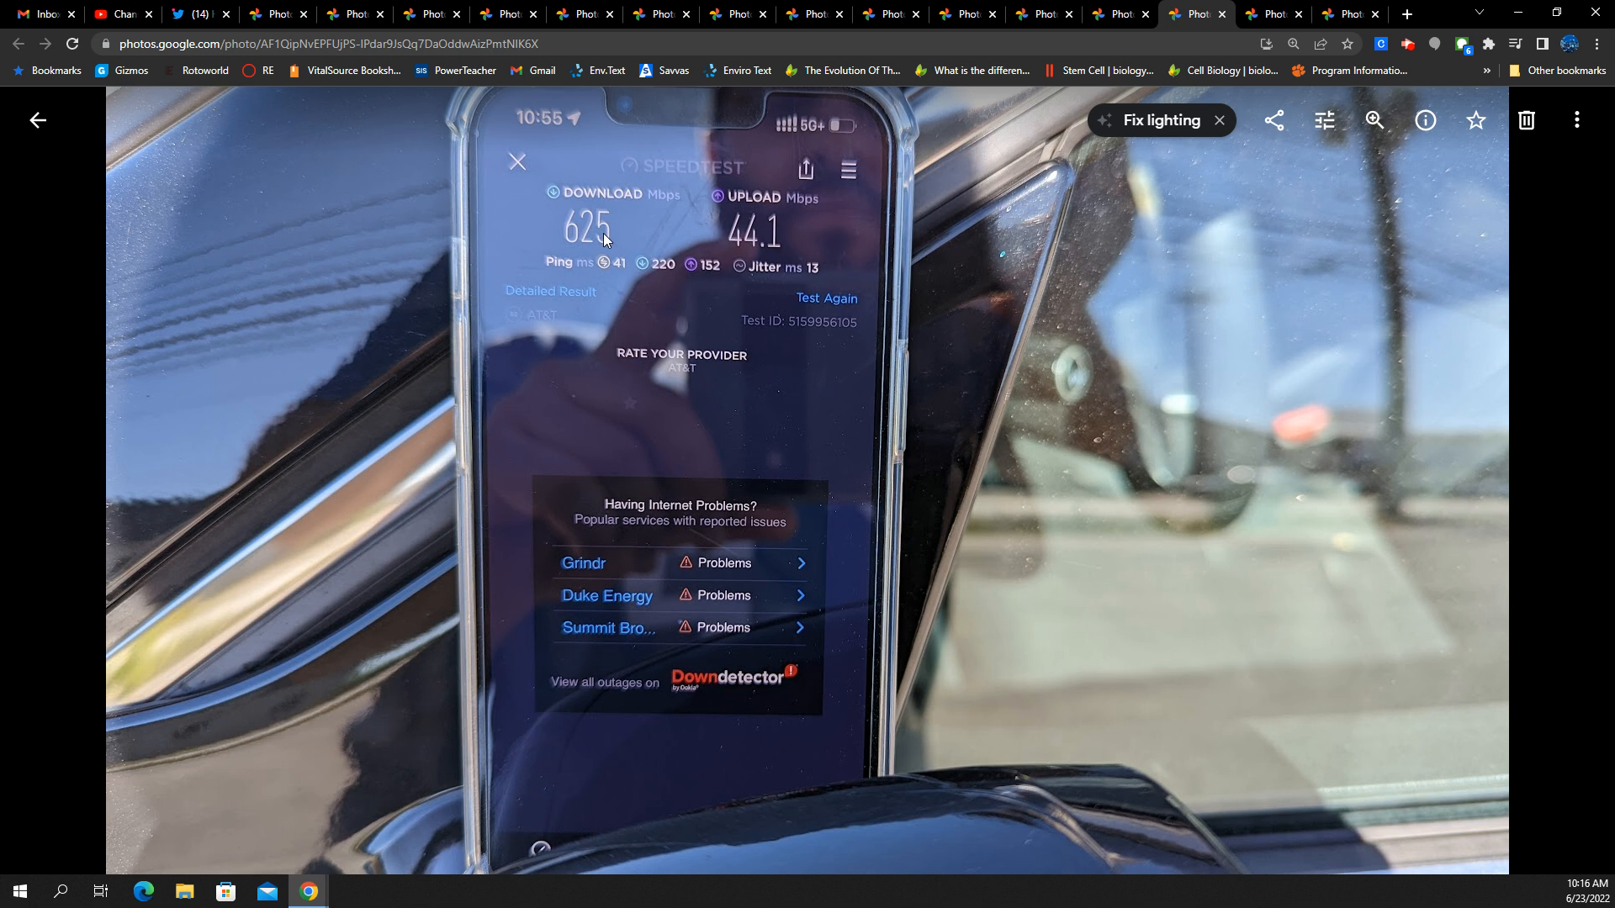
mouse_move(613, 272)
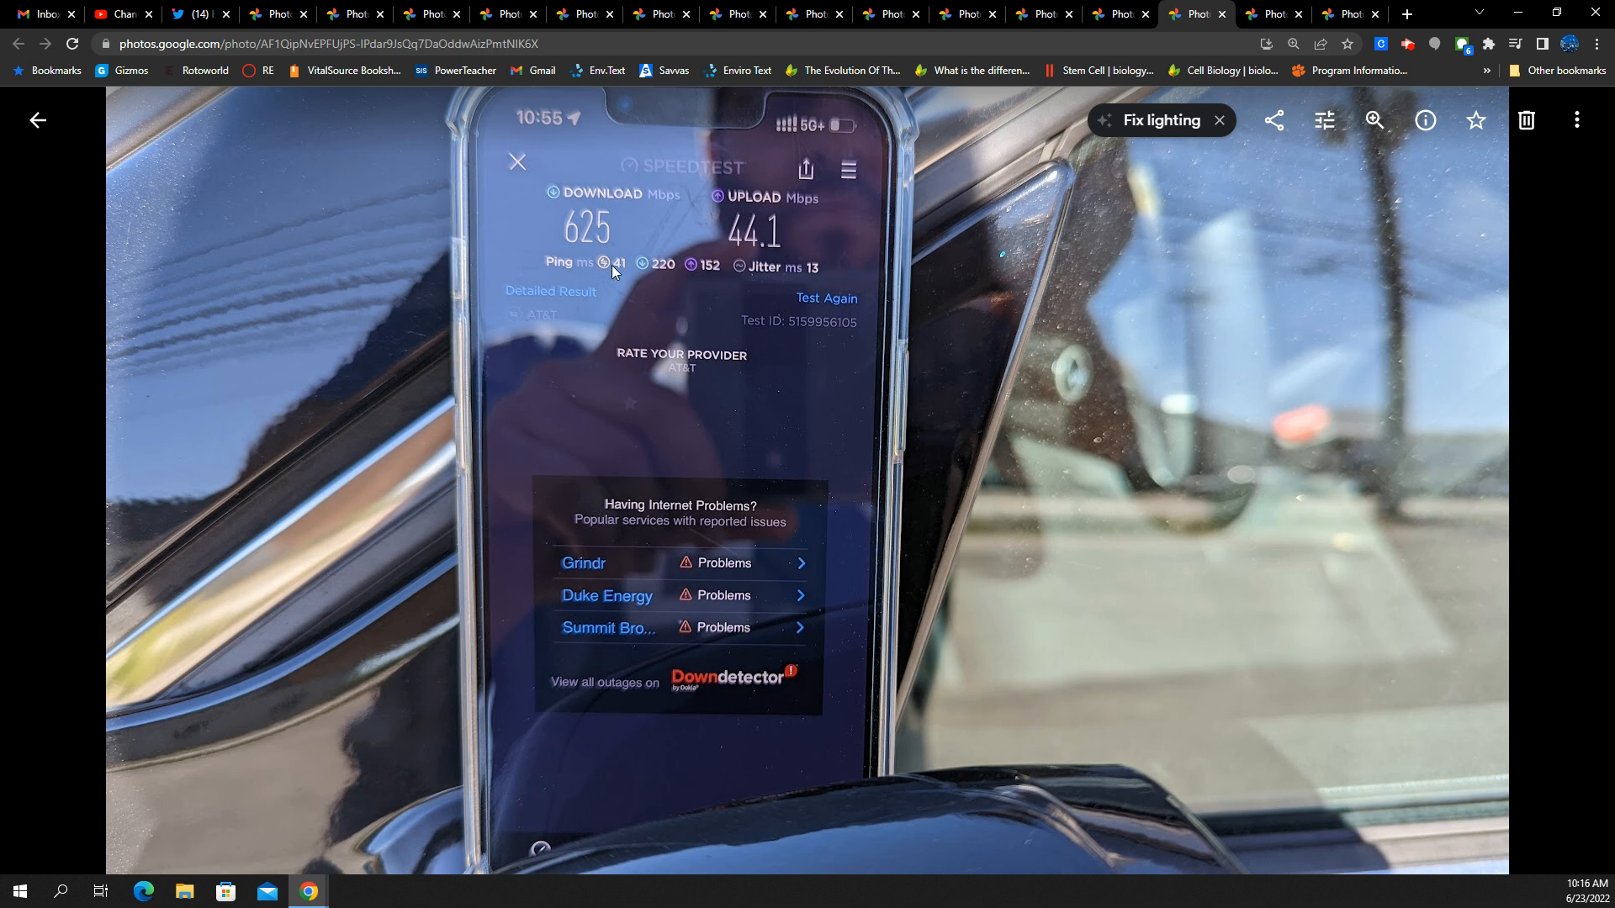
mouse_move(838, 237)
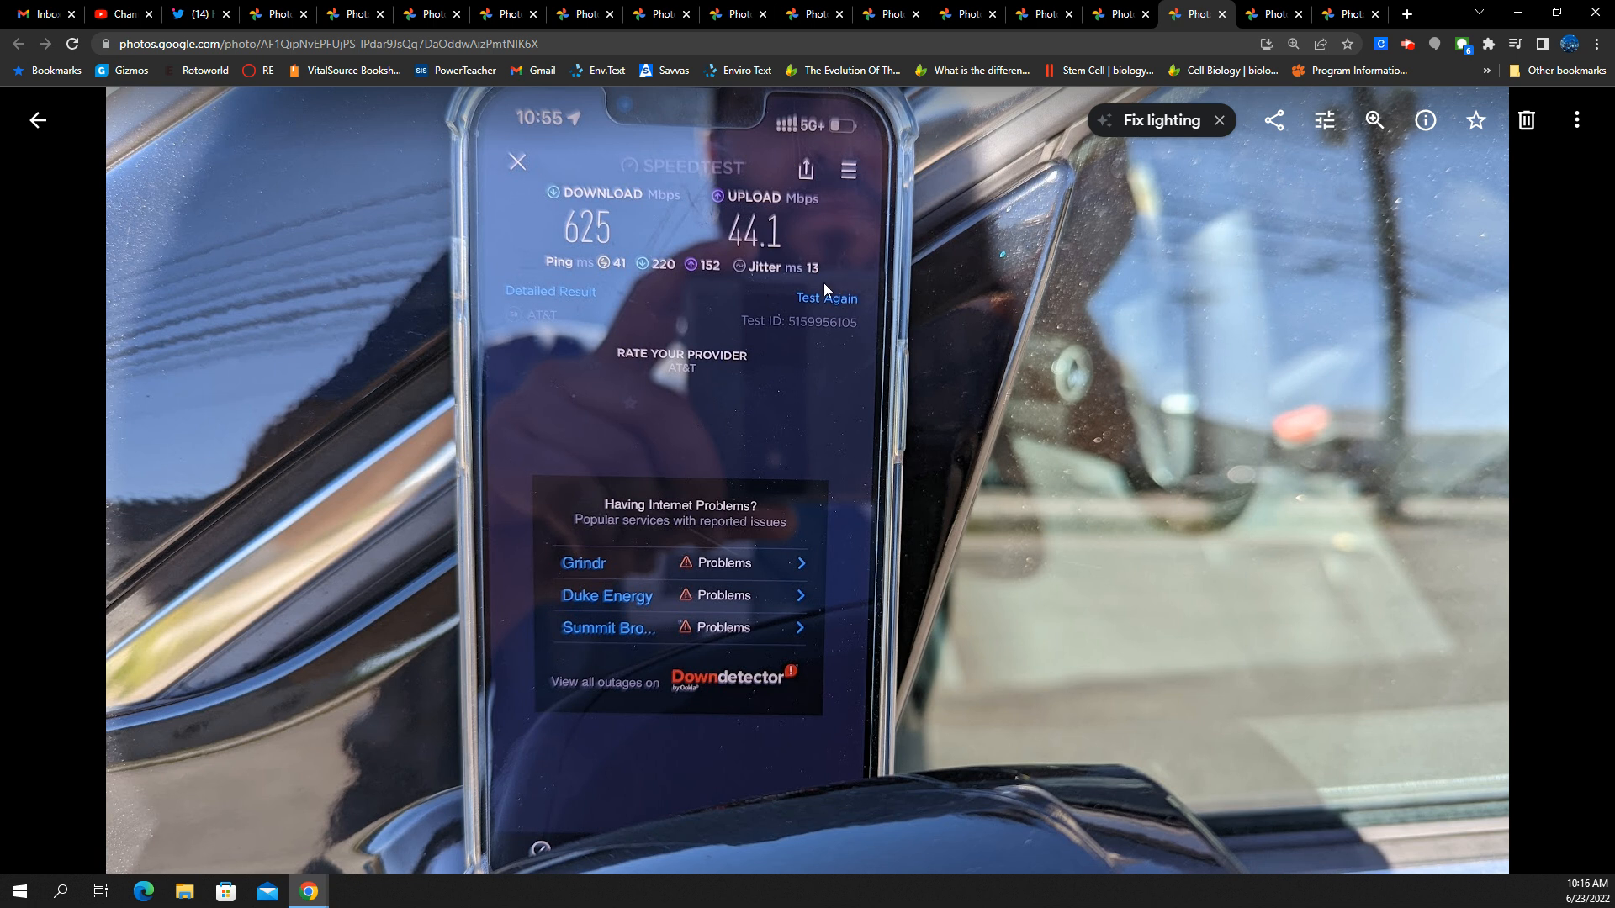
mouse_move(658, 295)
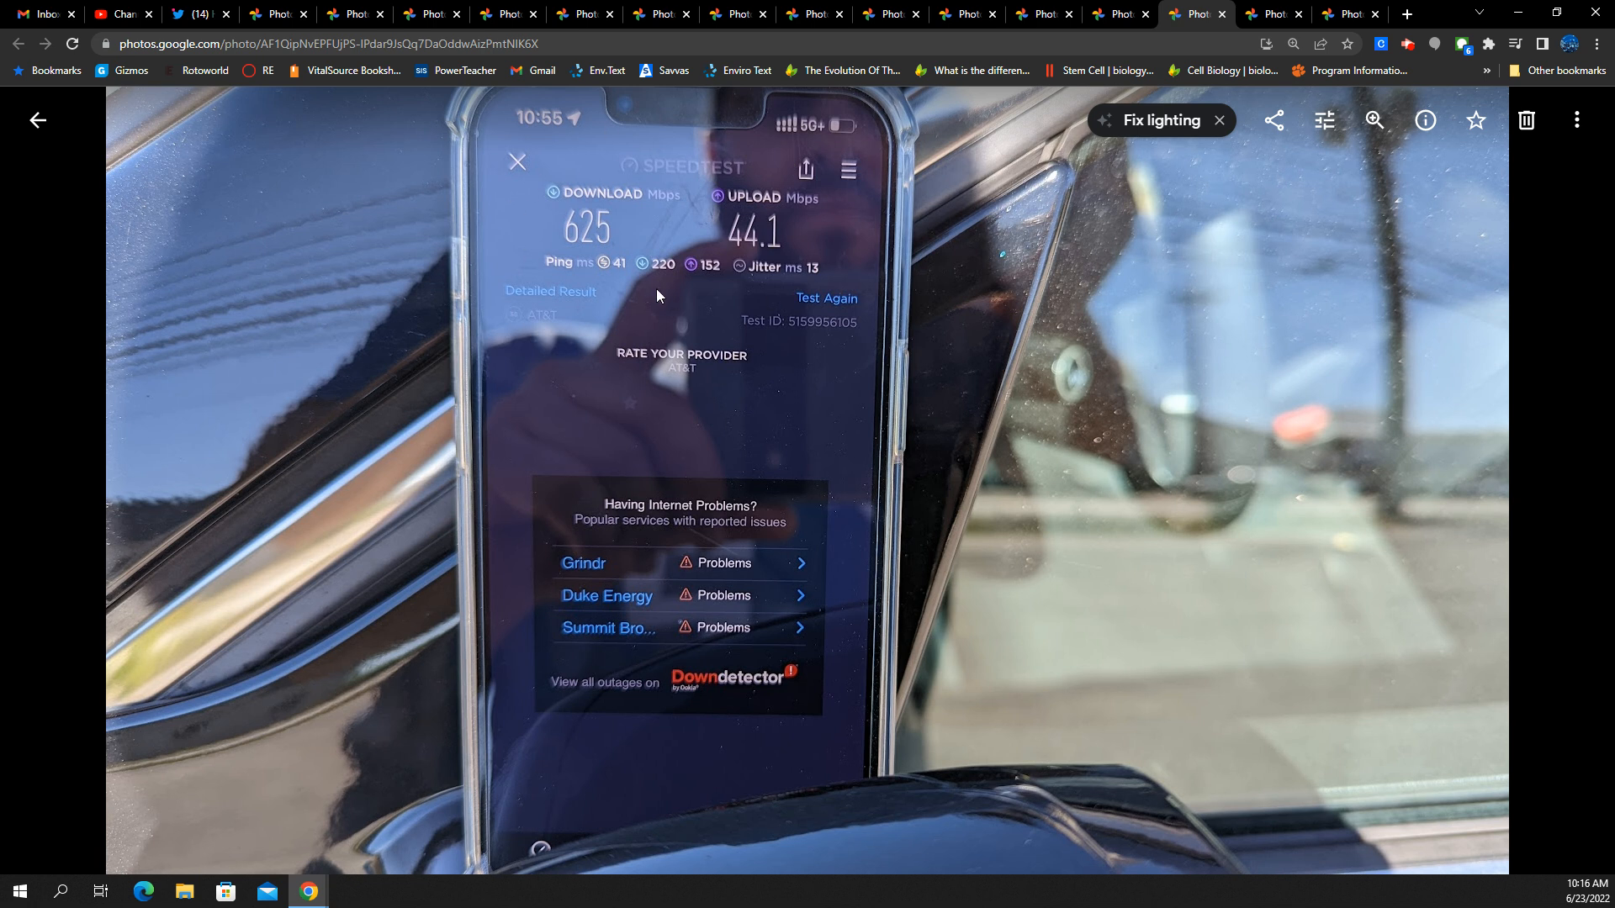
mouse_move(749, 285)
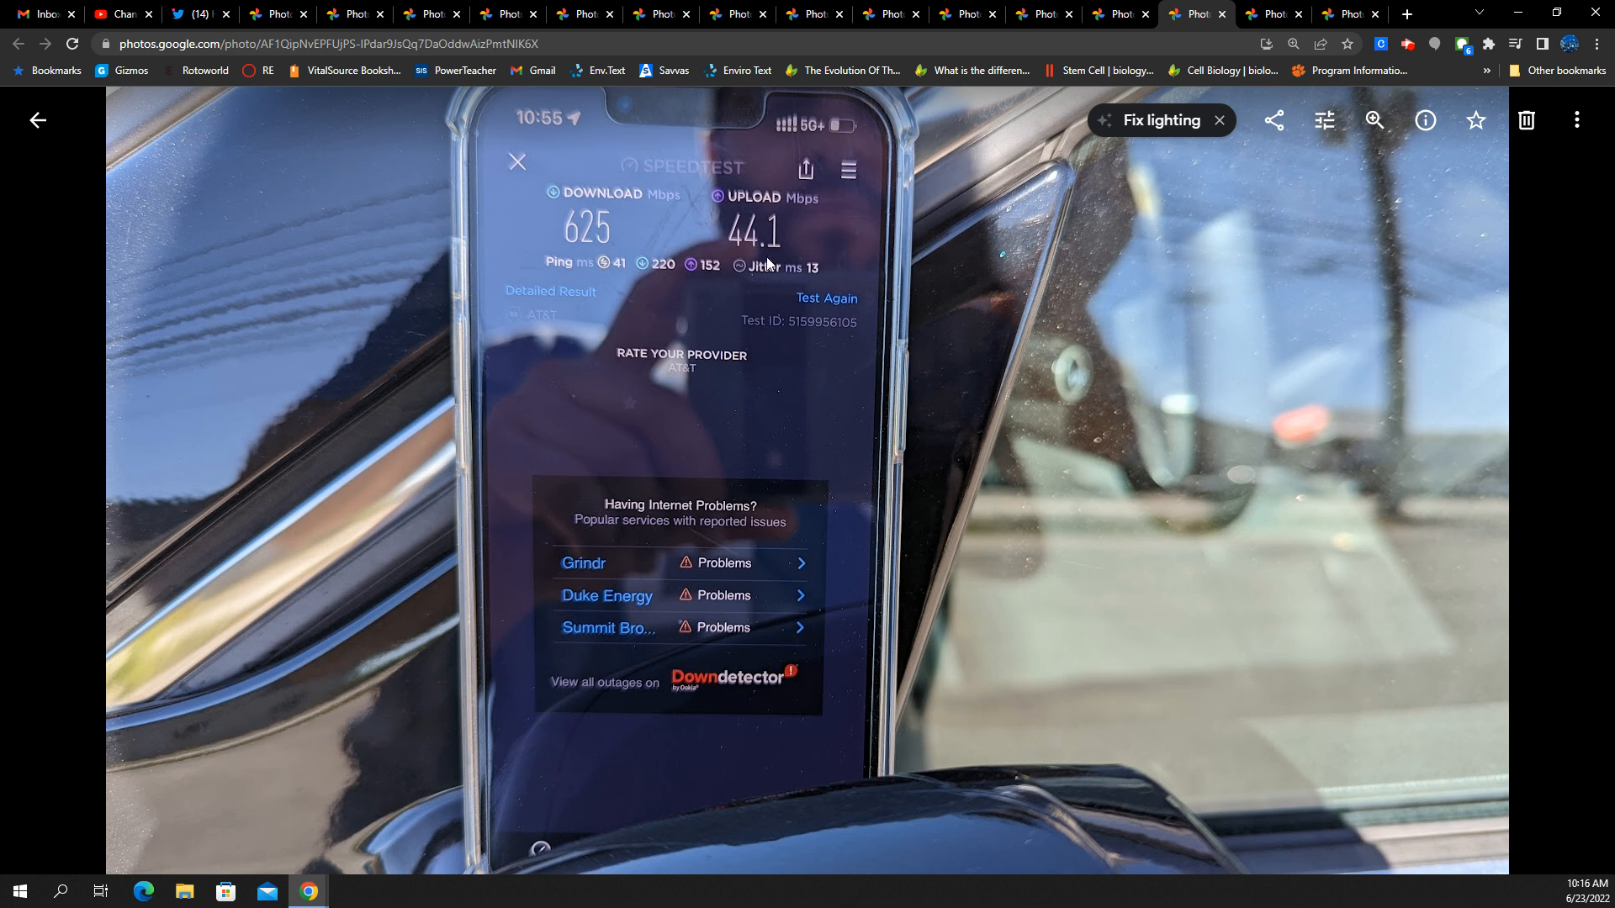
mouse_move(551, 212)
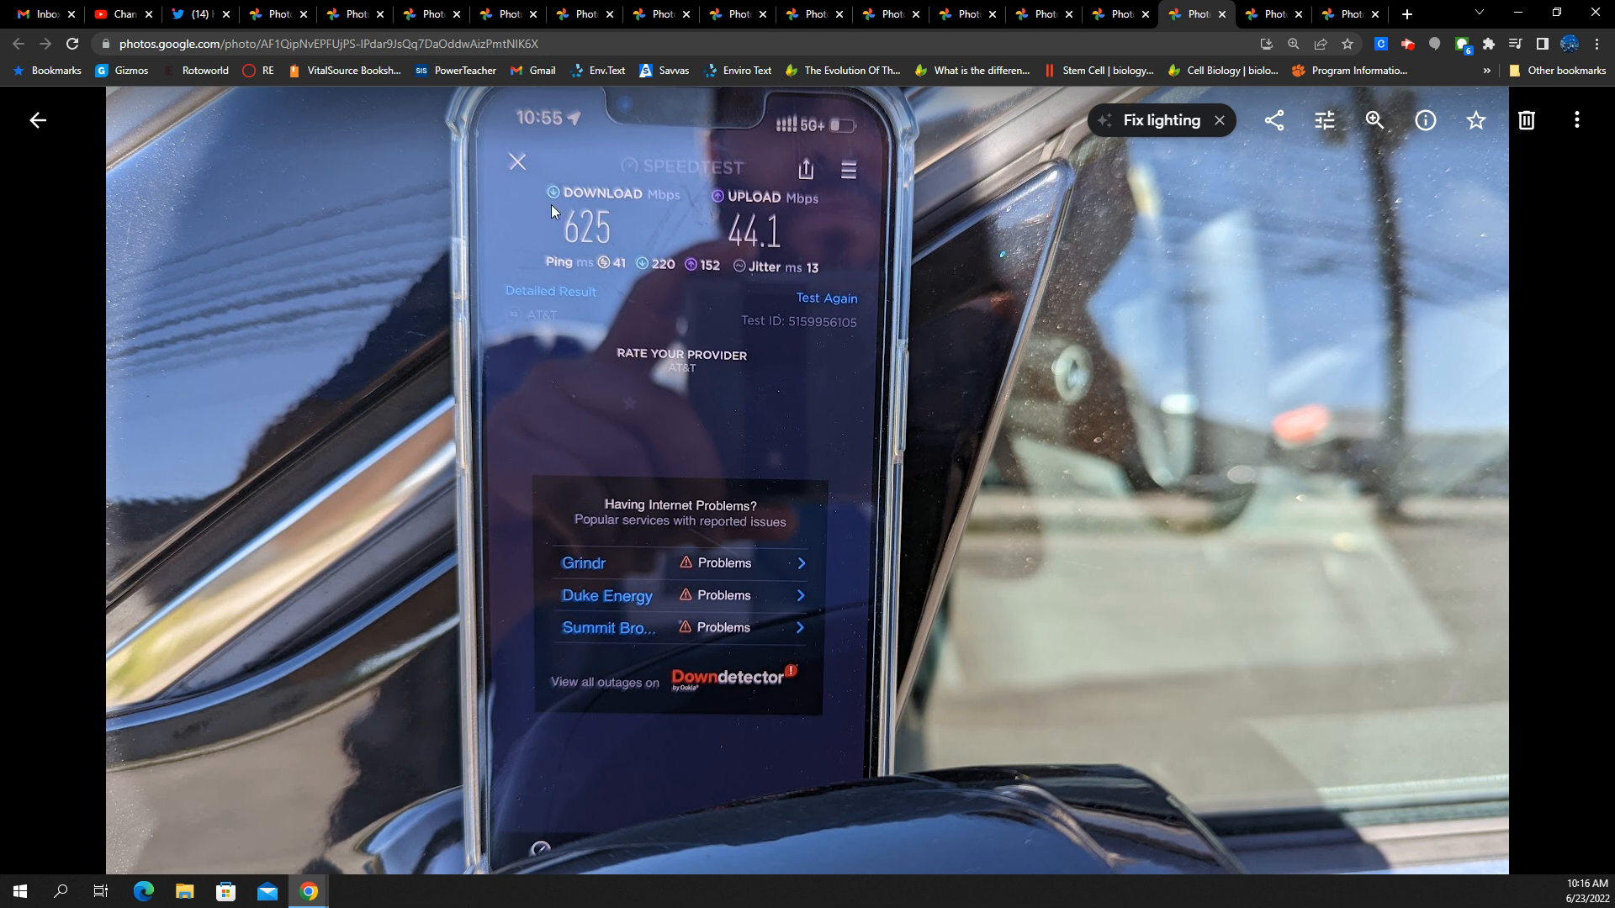
mouse_move(623, 175)
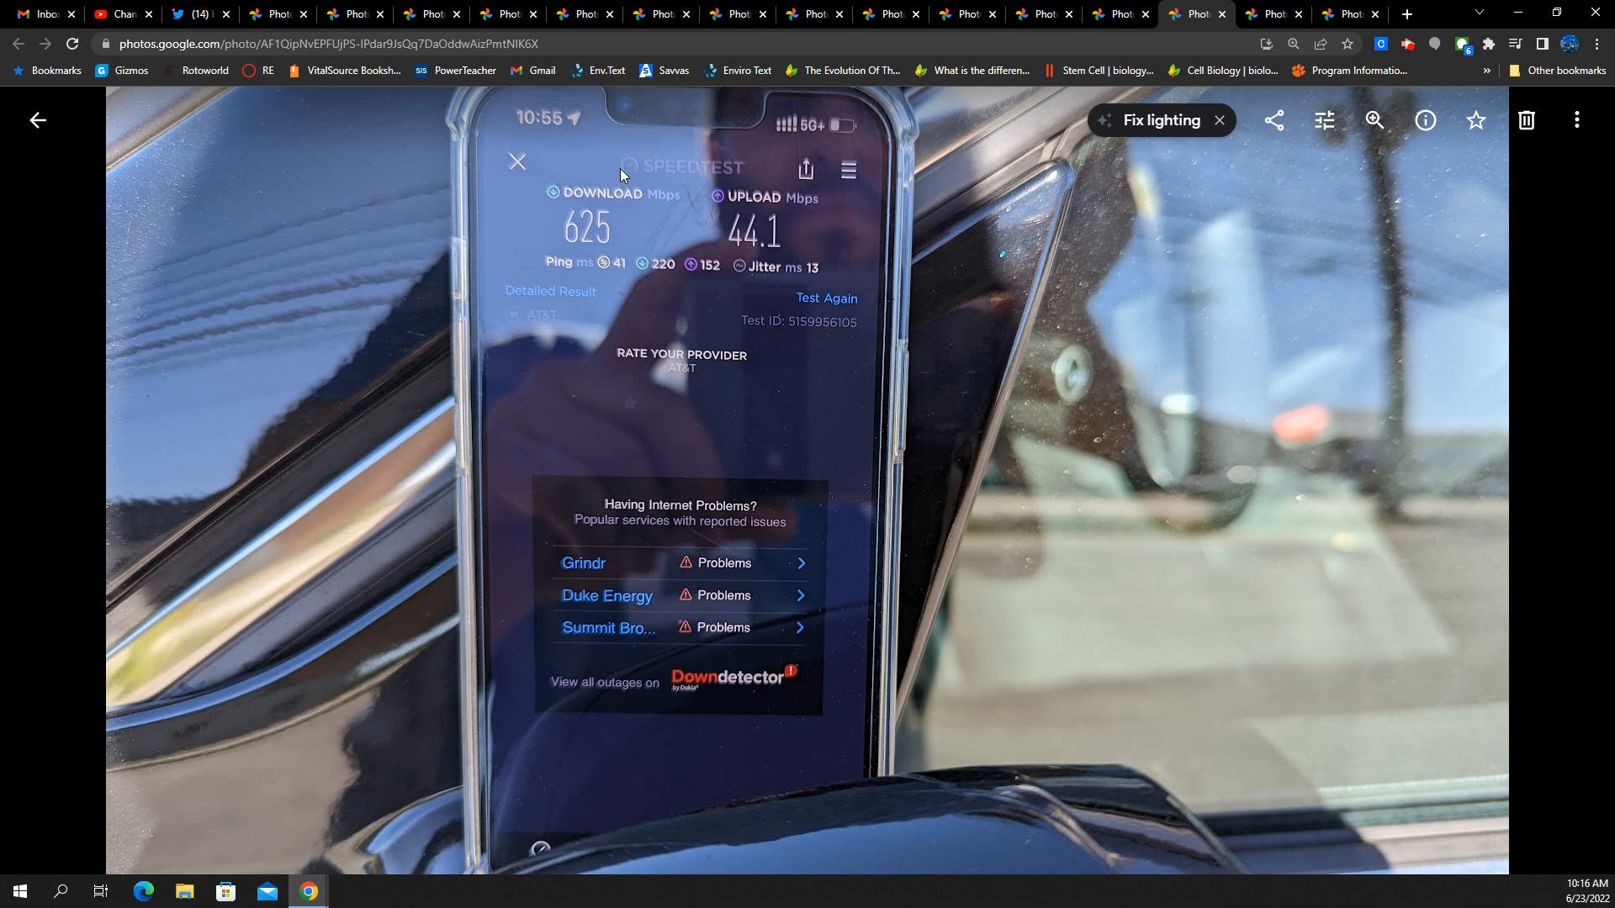
mouse_move(632, 239)
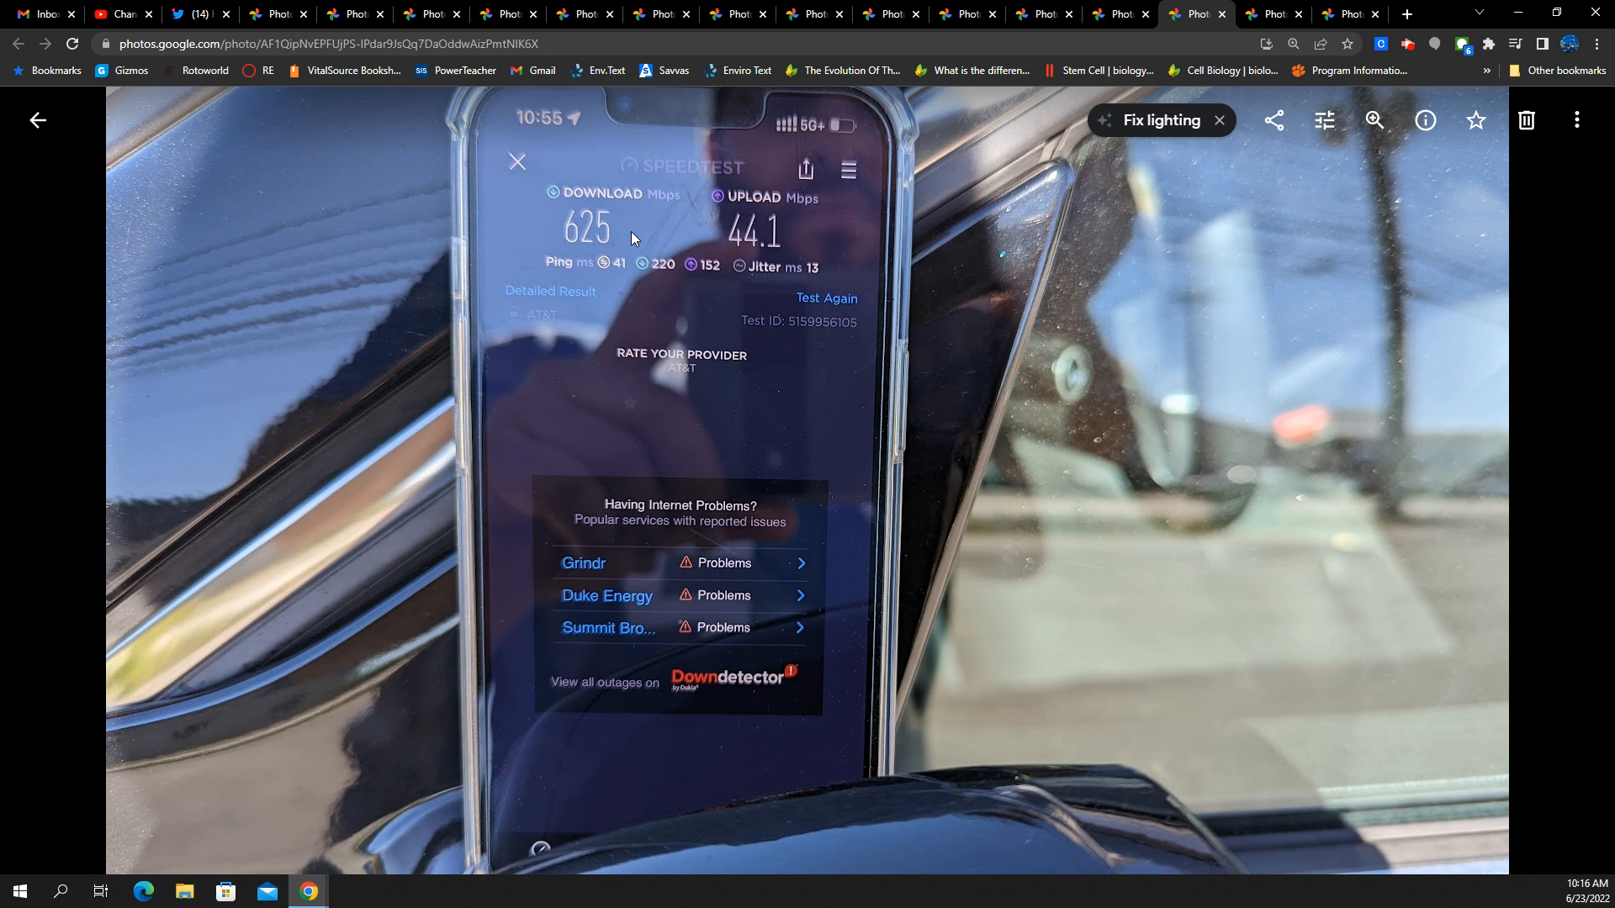
mouse_move(619, 191)
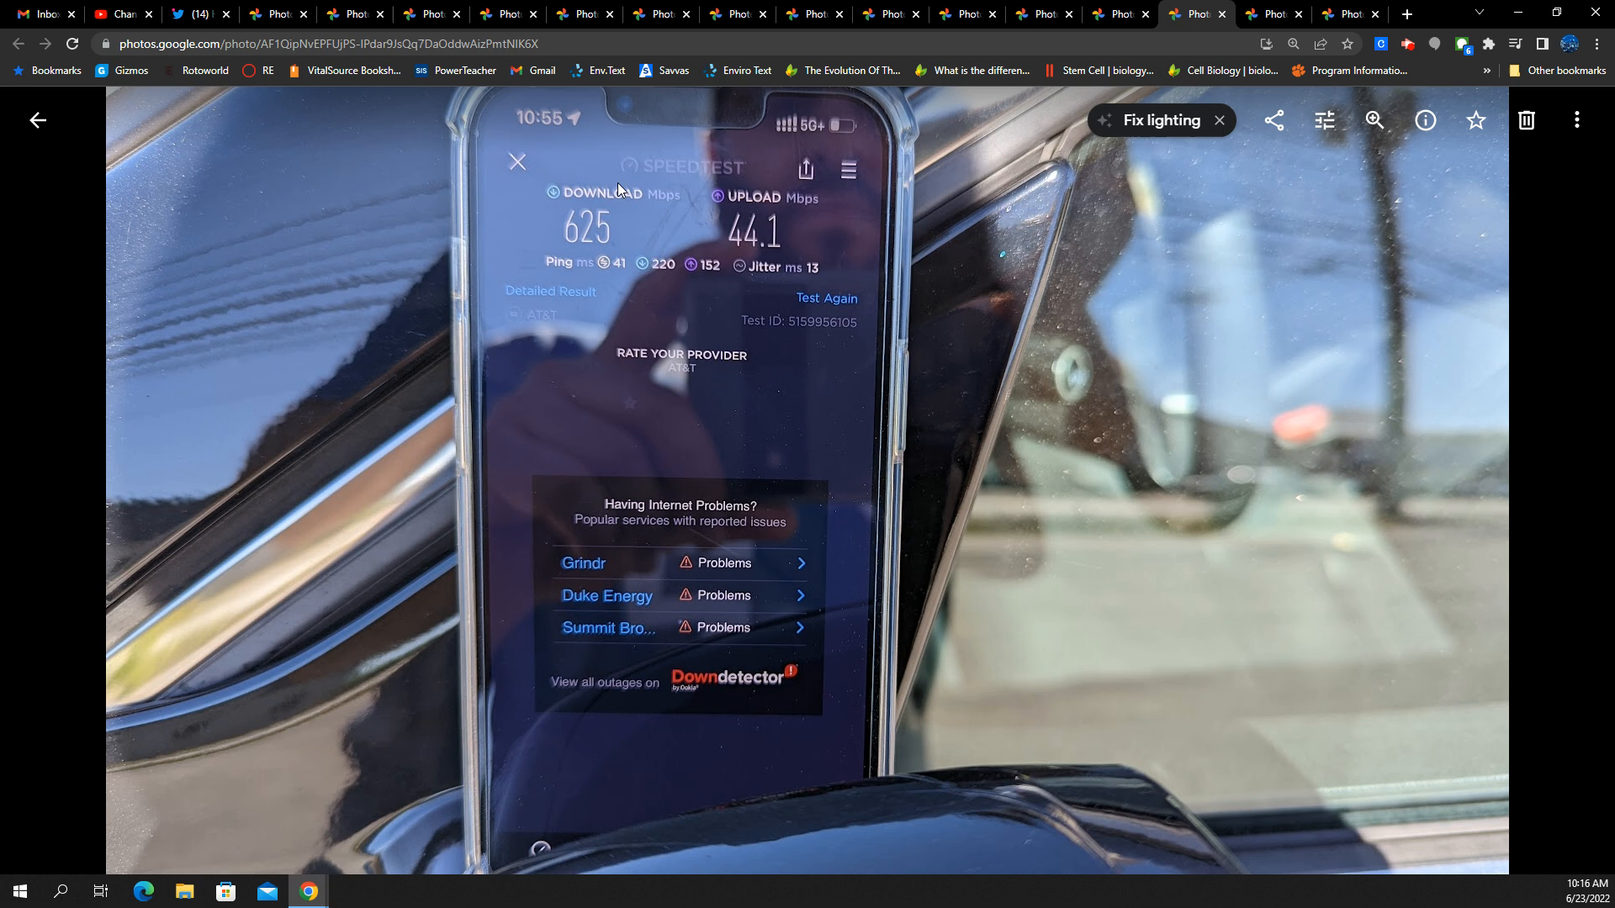
mouse_move(661, 311)
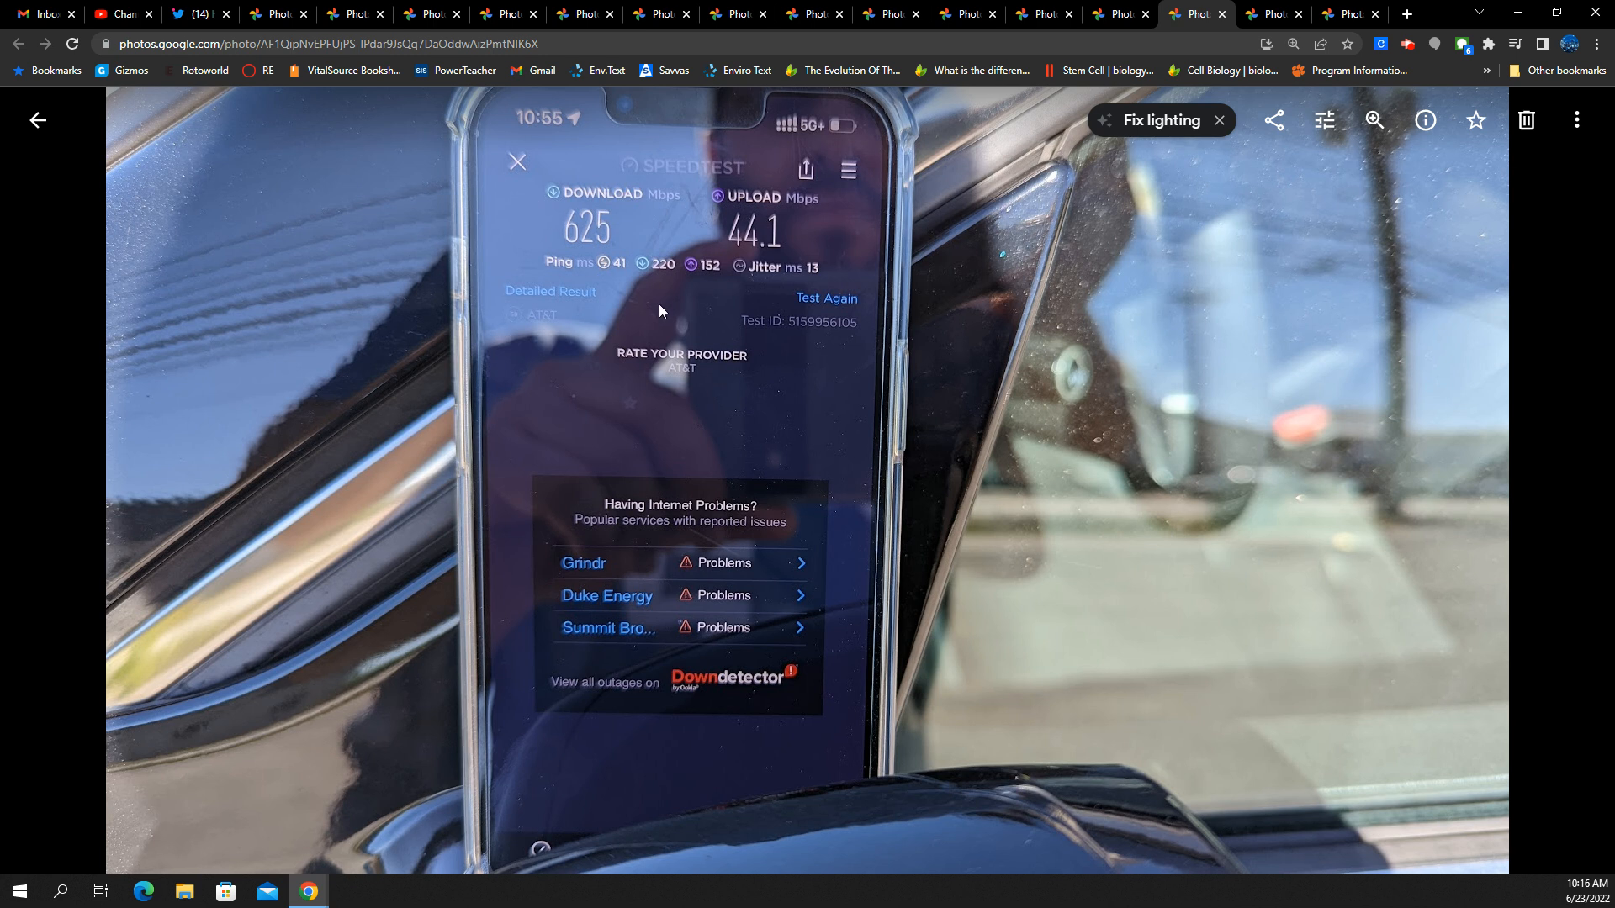
mouse_move(629, 256)
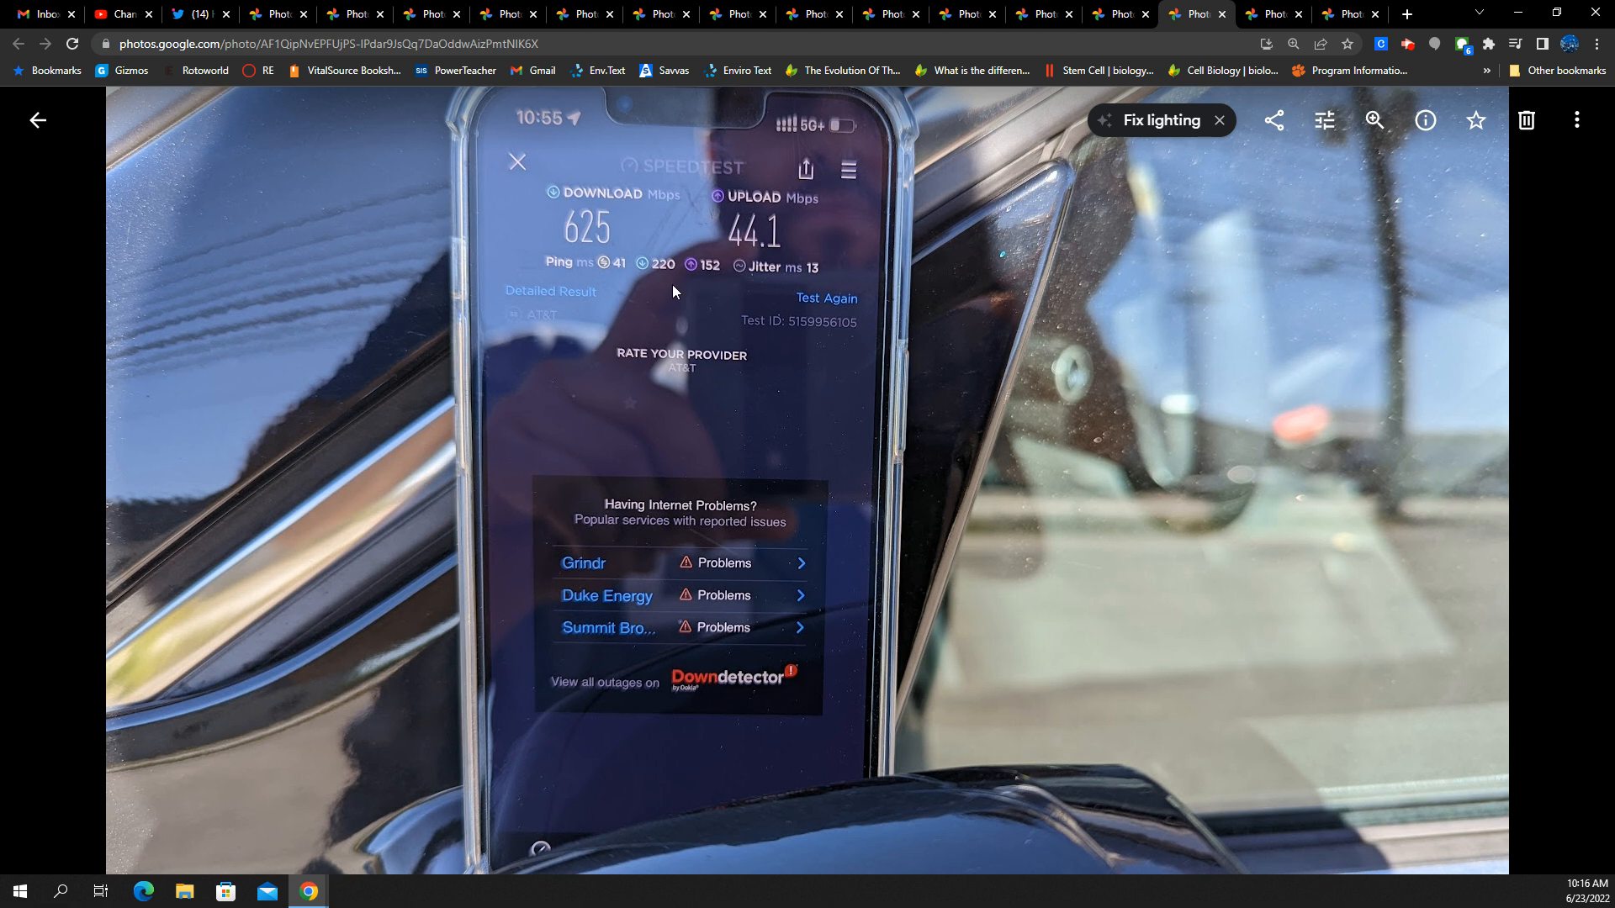
mouse_move(779, 286)
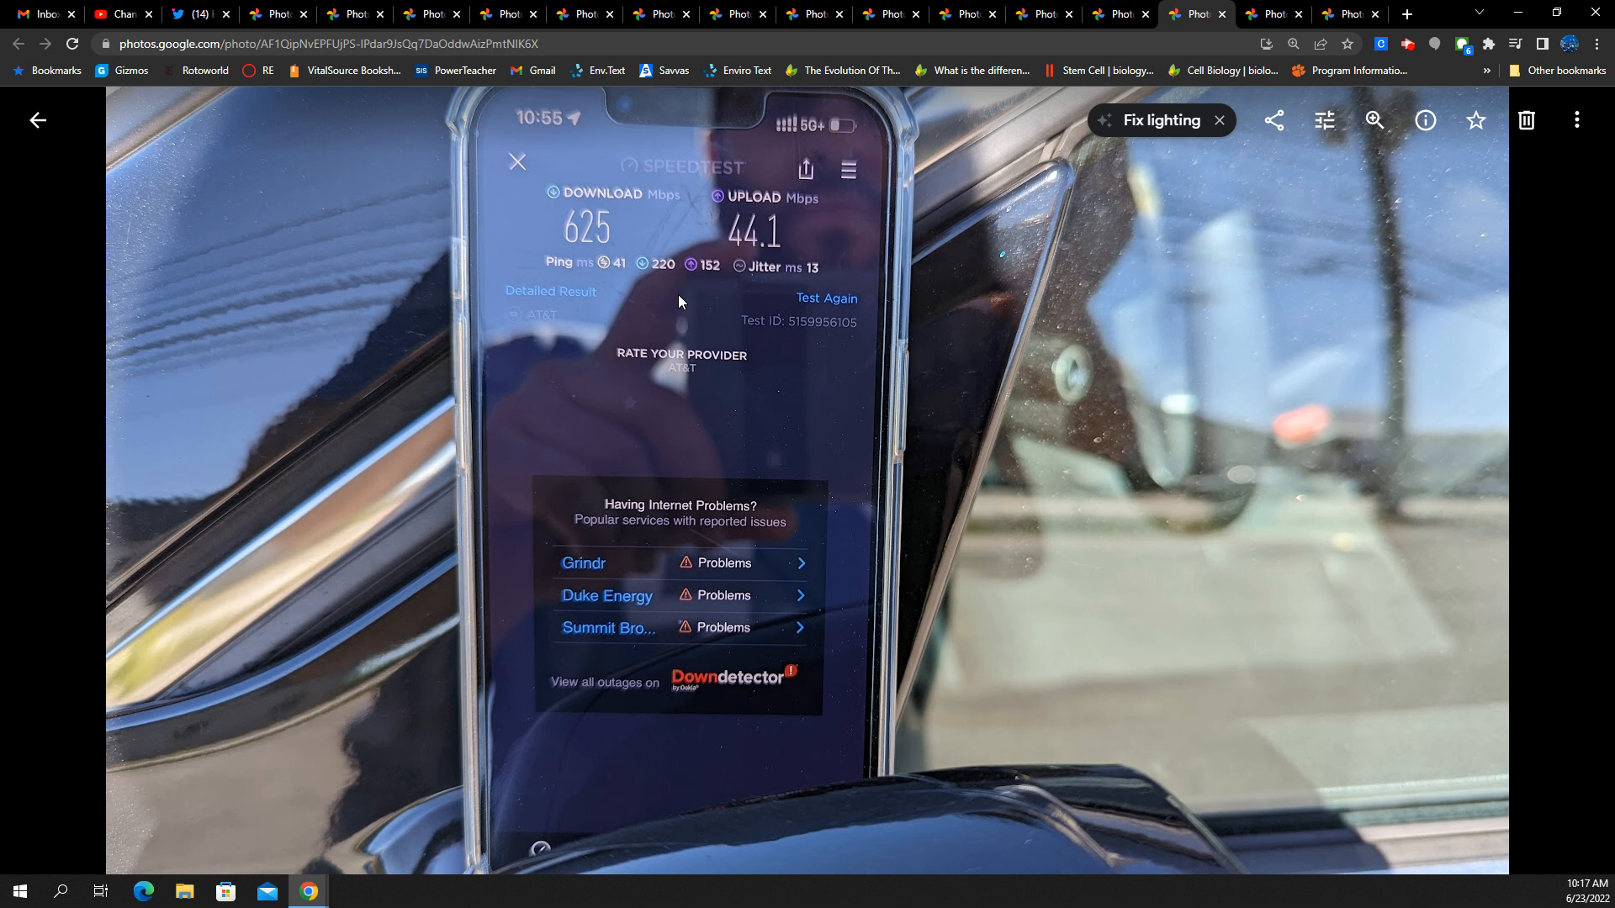
mouse_move(730, 293)
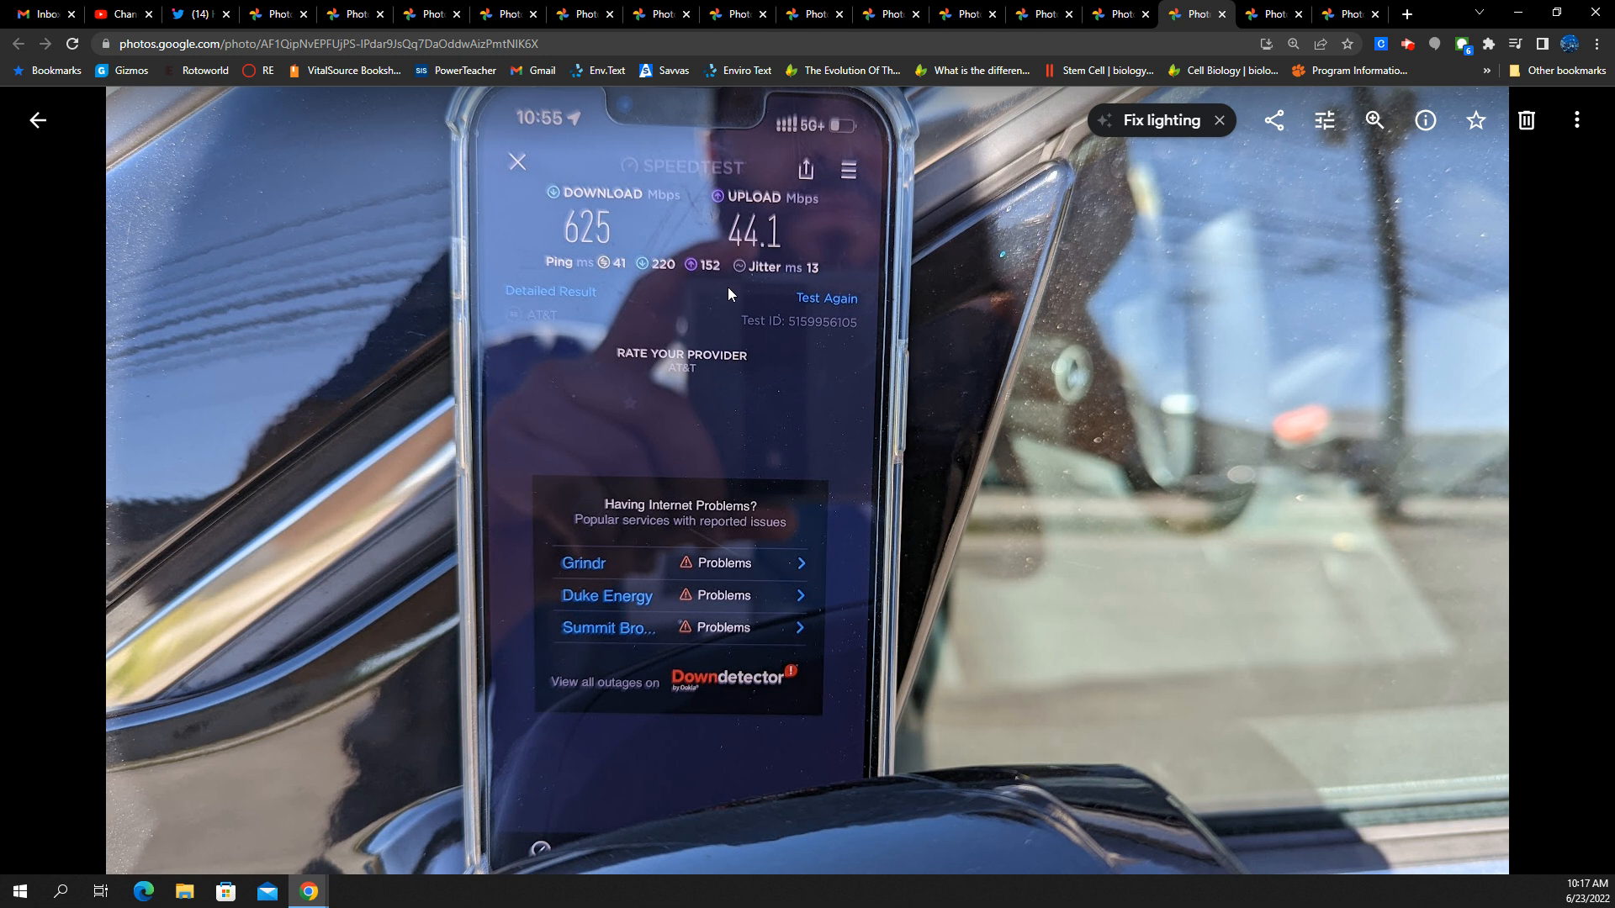
mouse_move(835, 300)
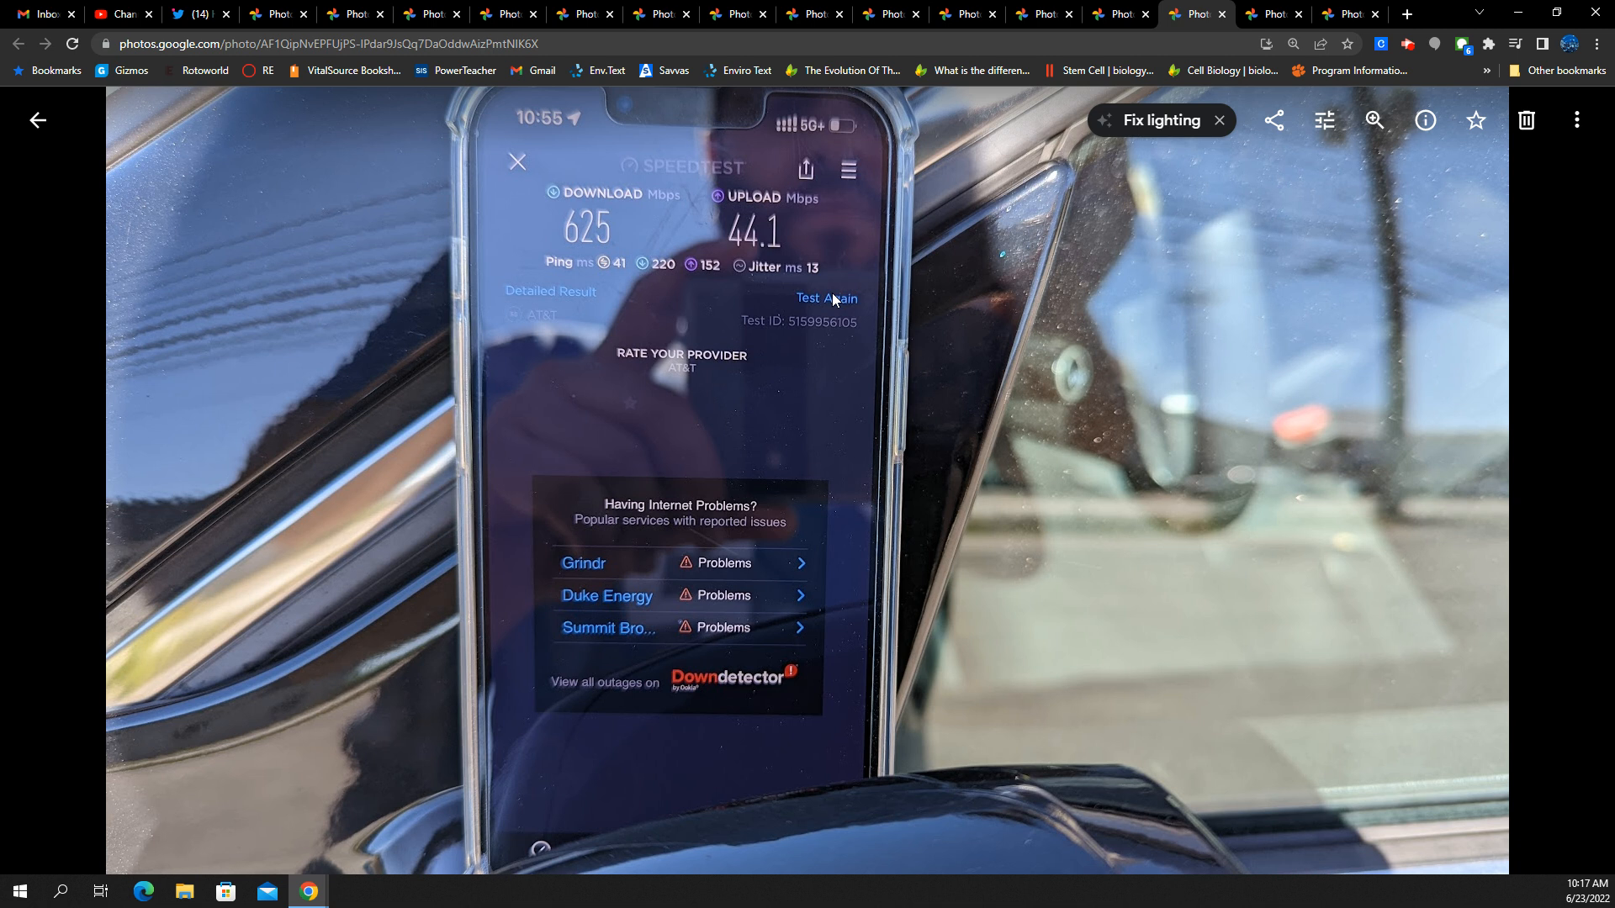
mouse_move(885, 321)
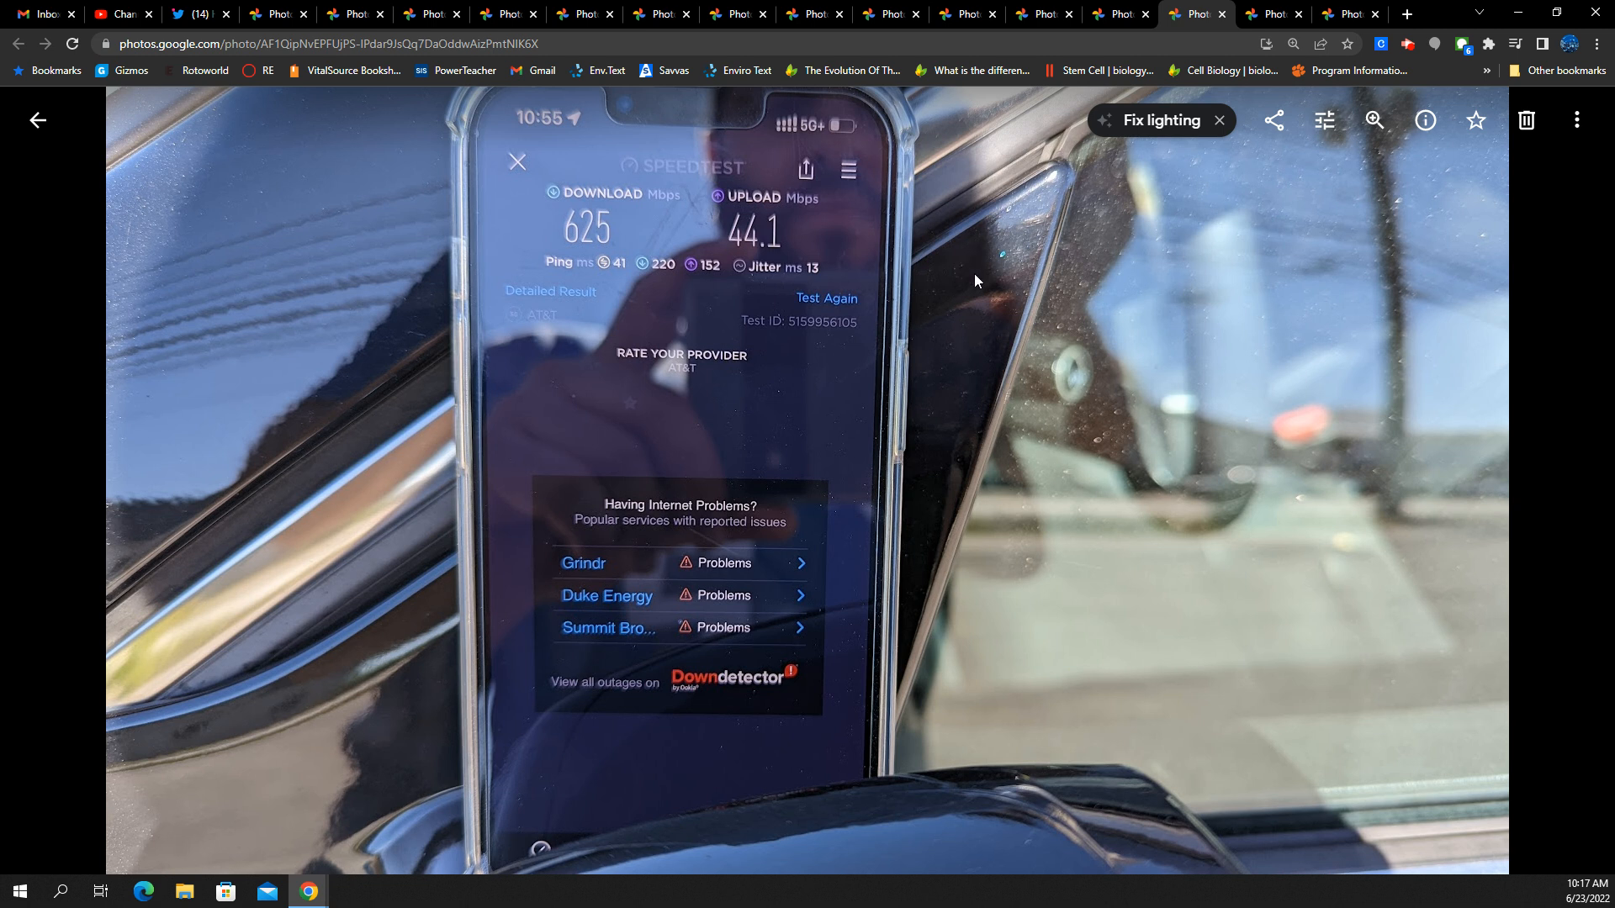
mouse_move(701, 371)
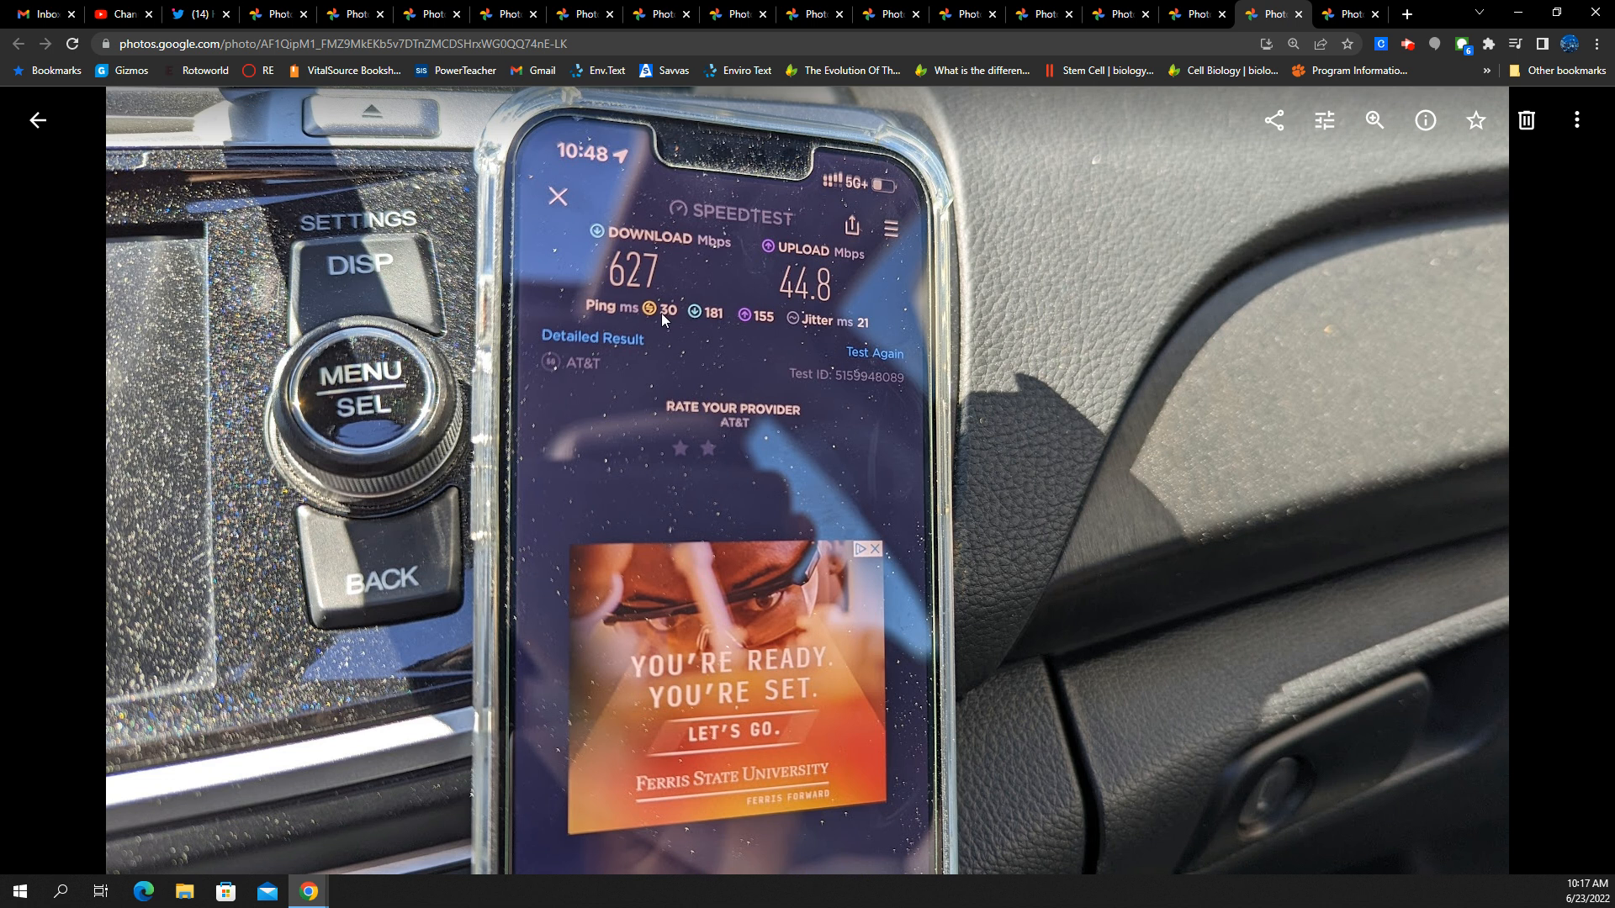
mouse_move(874, 350)
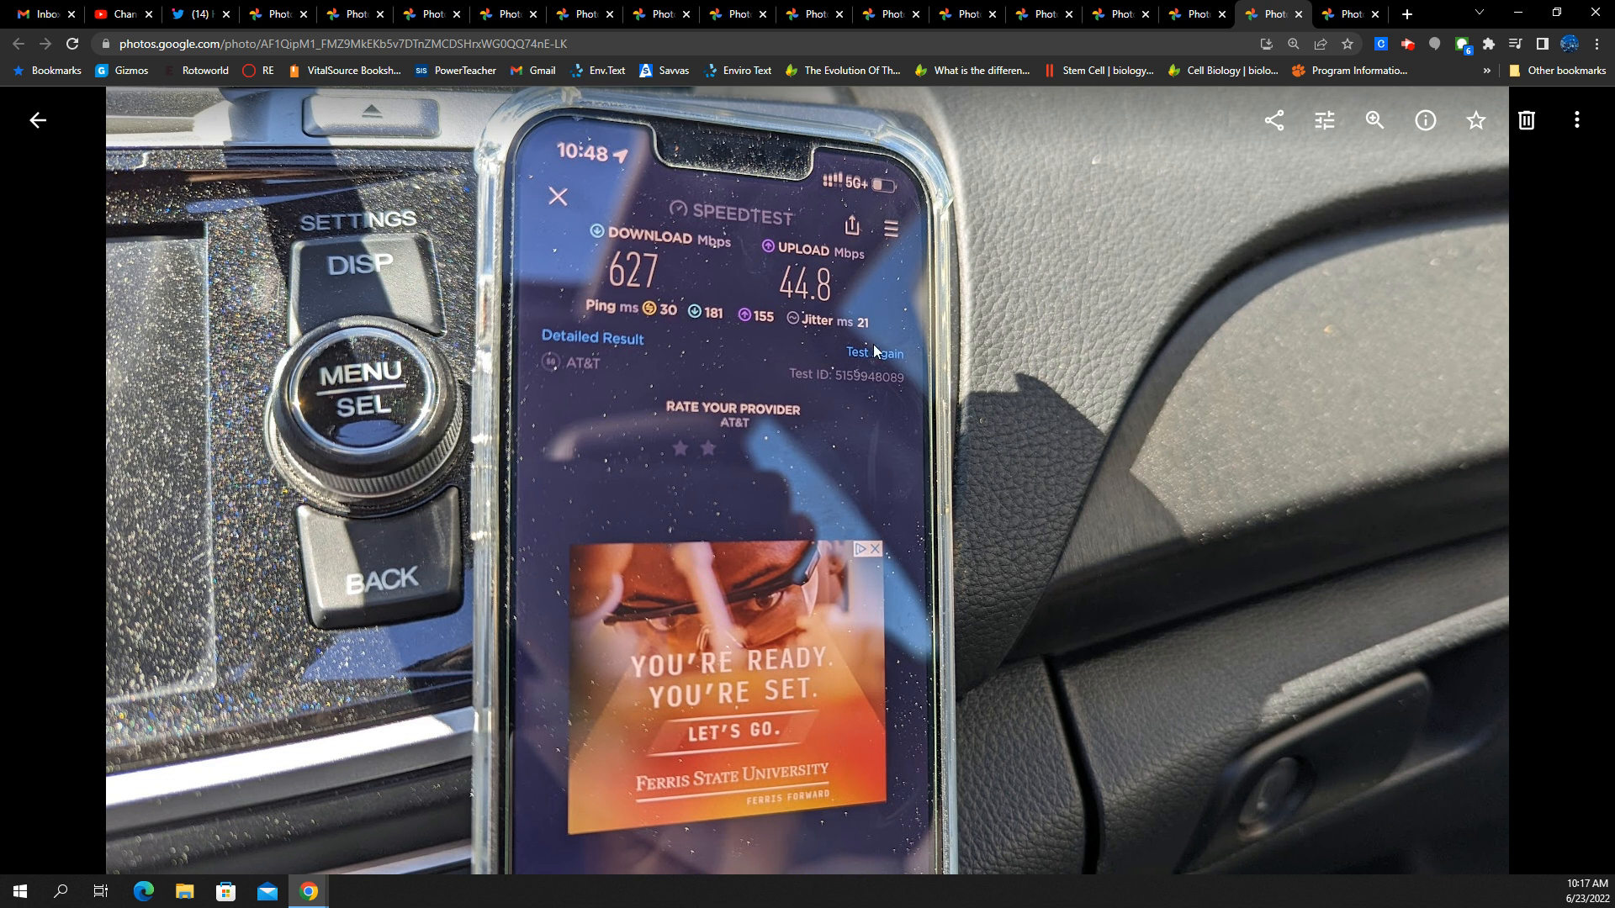
mouse_move(634, 272)
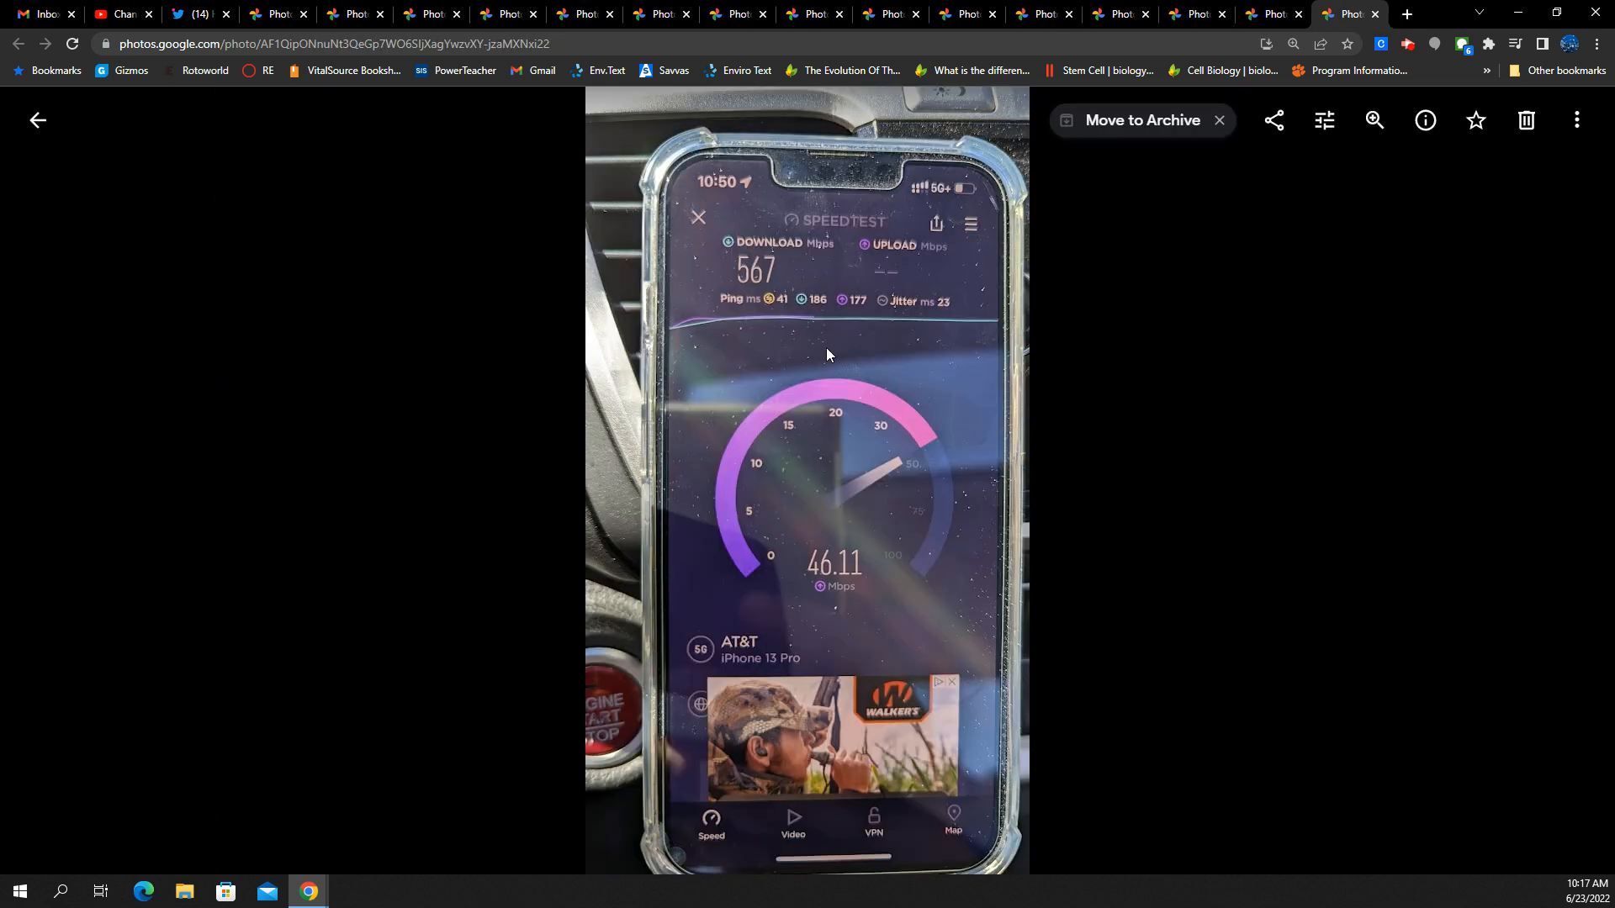
mouse_move(797, 390)
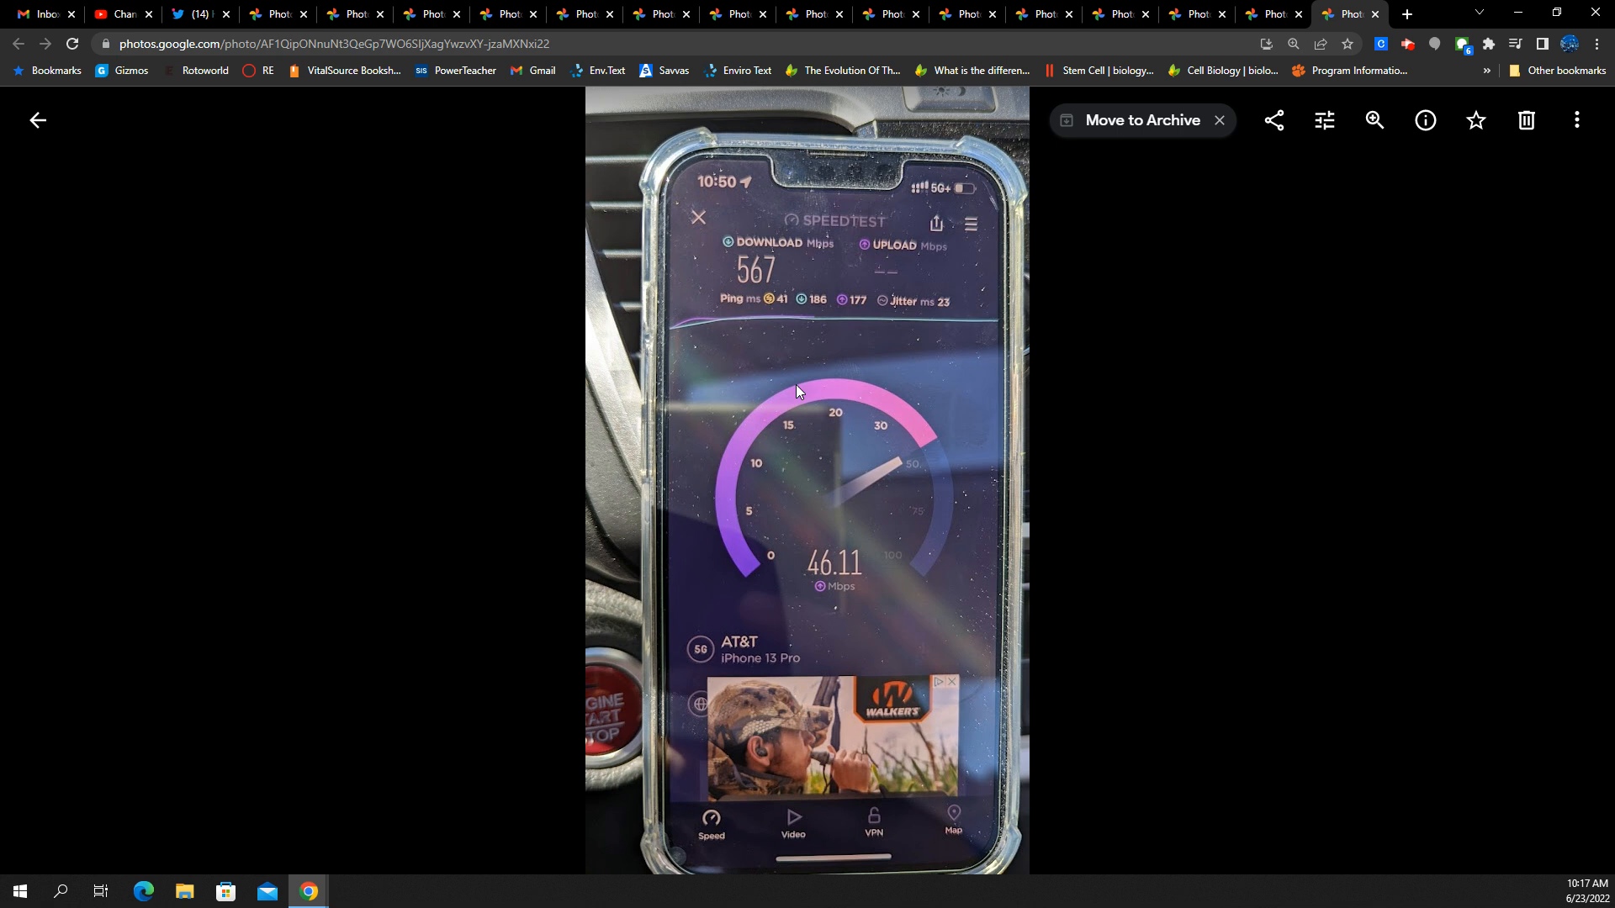